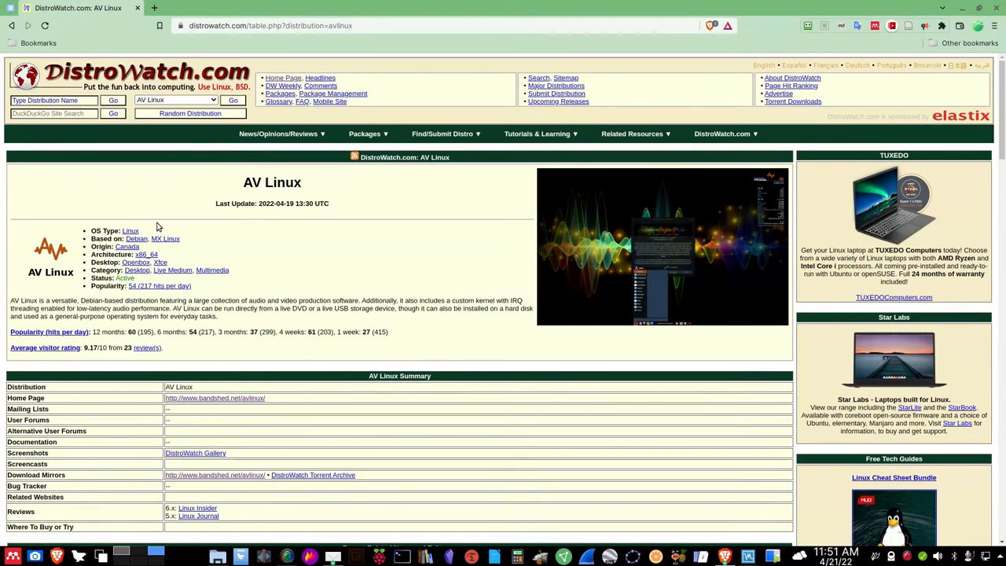
mouse_move(144, 242)
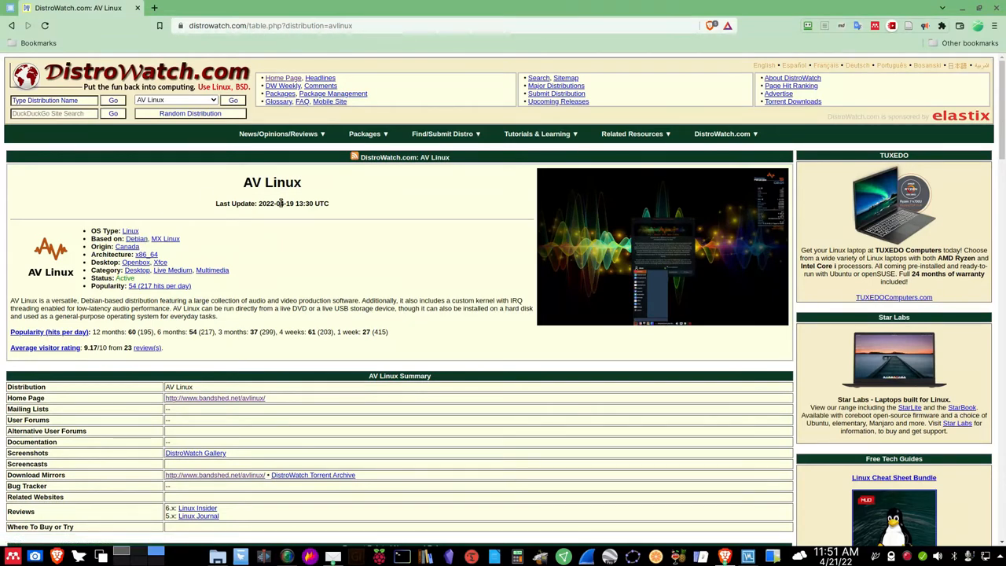
mouse_move(173, 270)
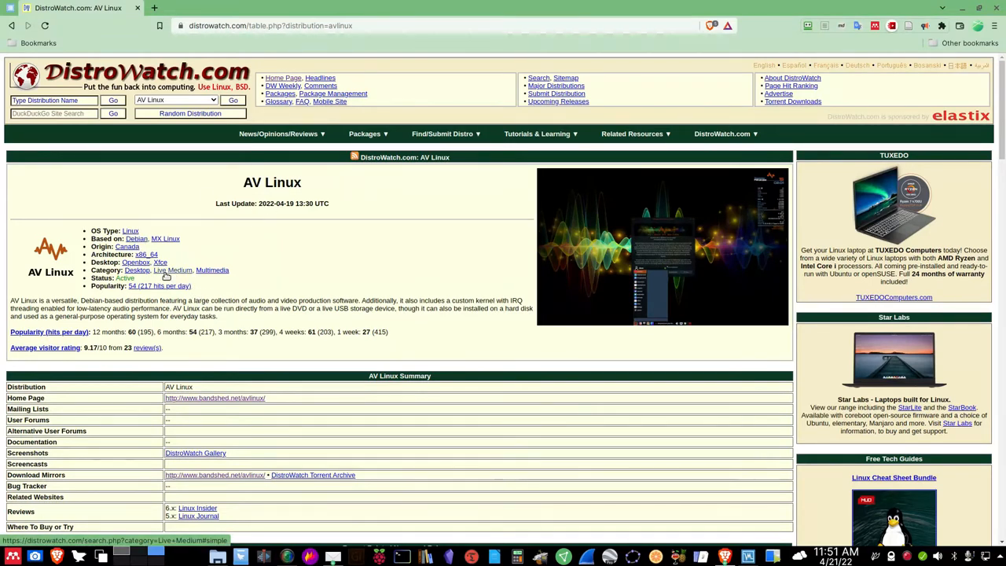
mouse_move(132, 297)
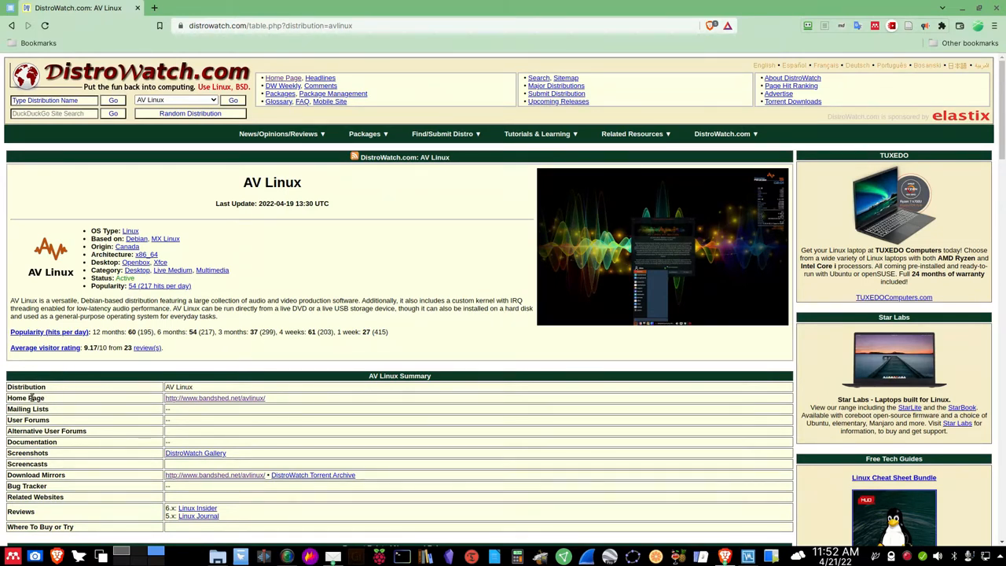
Step: Follow the bandshed.net/avlinux home page link from DistroWatch's AV Linux summary table
left_click(213, 398)
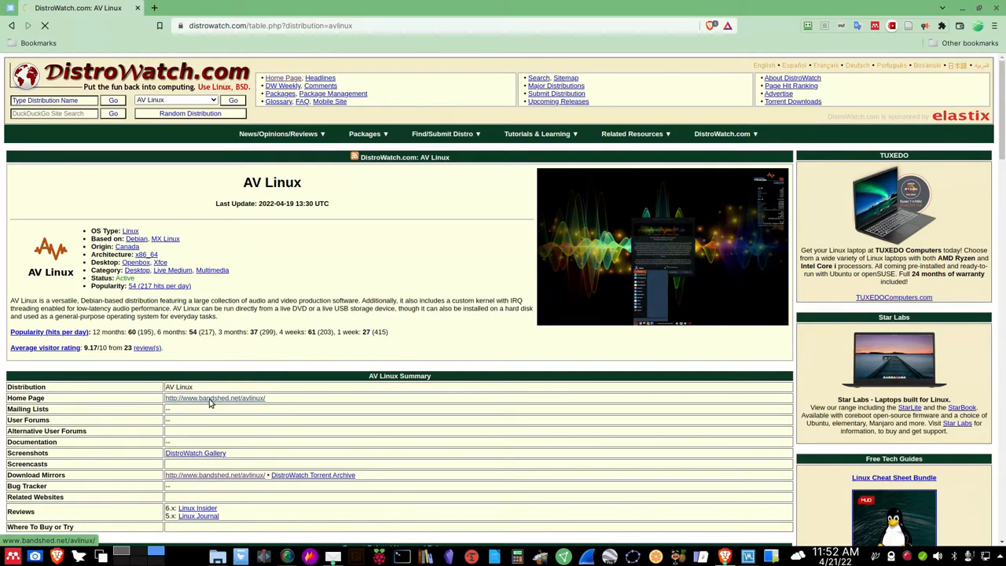
Step: Scroll the AV Linux MX Edition page down to the Downloads section and its mirror links
left_click(214, 398)
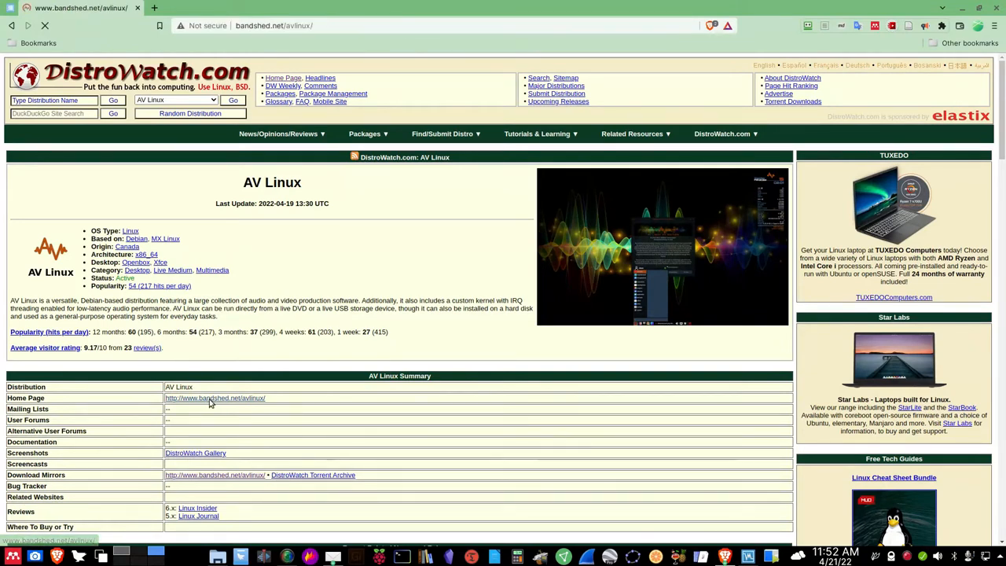
left_click(214, 398)
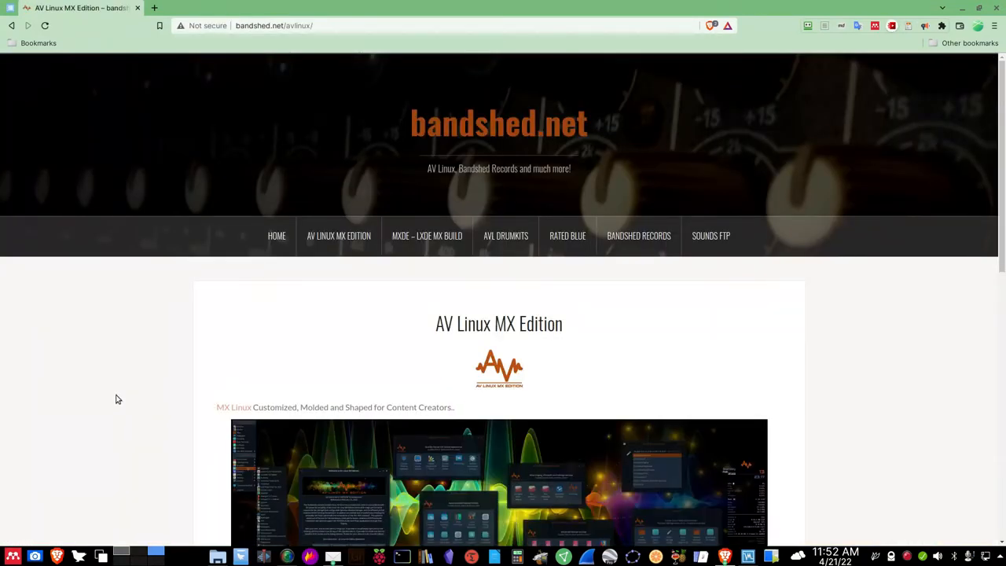
mouse_move(475, 341)
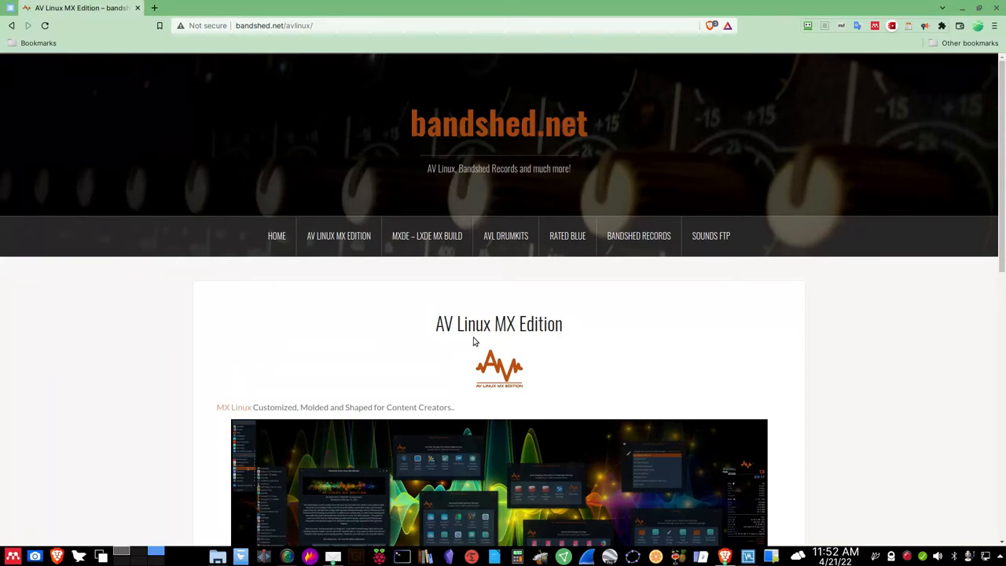
scroll("down", 3)
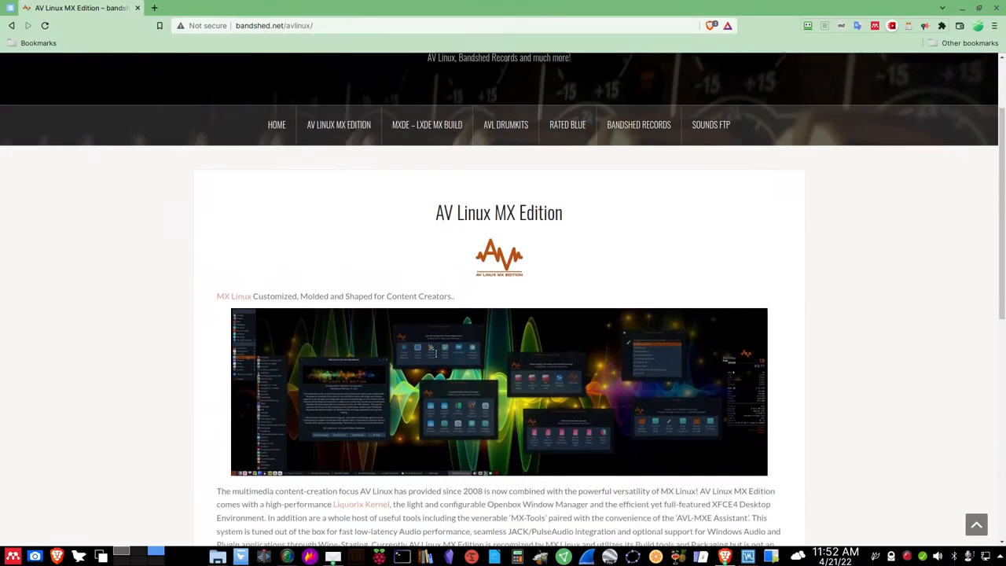
scroll("down", 3)
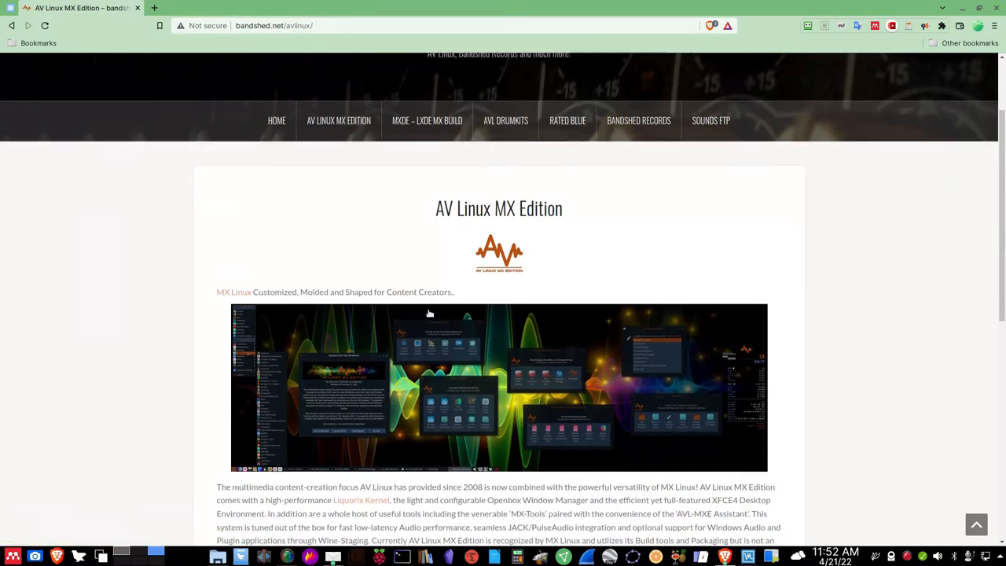
scroll("down", 3)
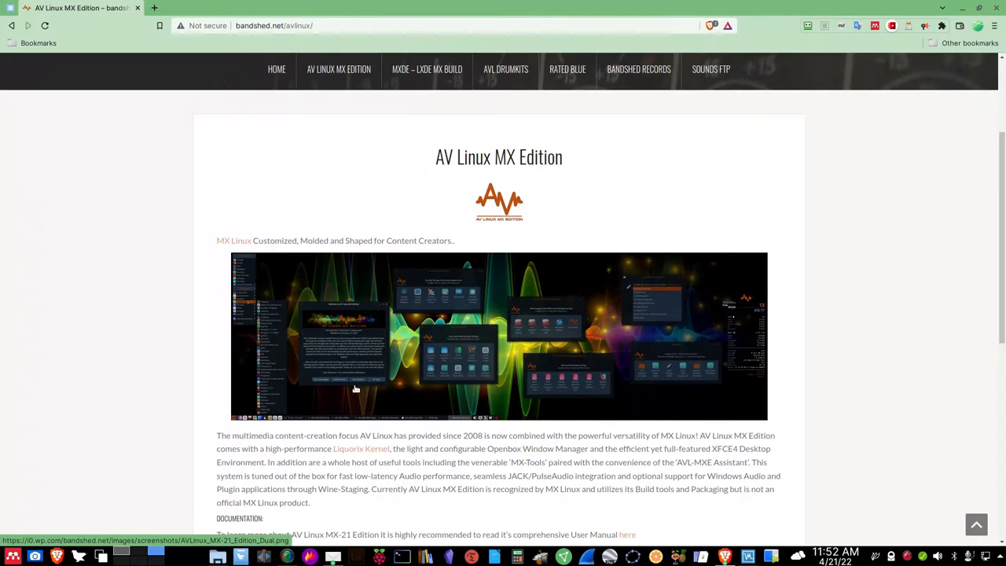
scroll("down", 3)
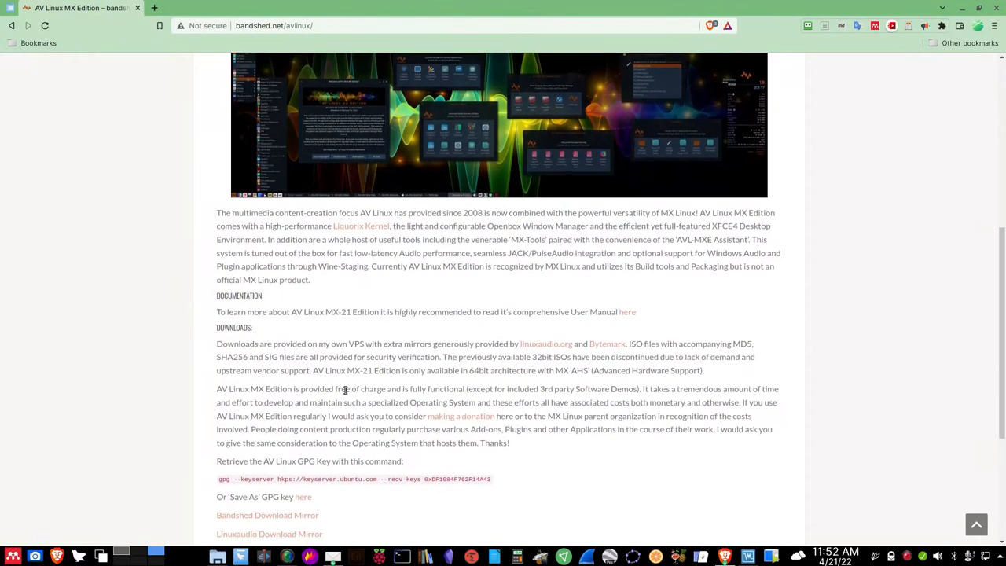
scroll("down", 3)
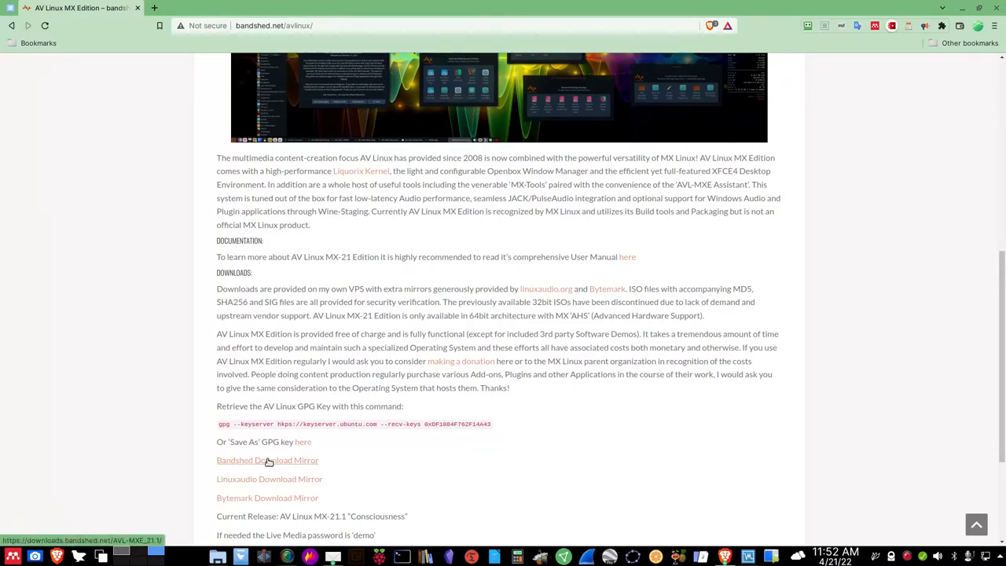
Step: Follow the Bandshed Download Mirror link to the Index of /AVL-MXE_21.1 listing
left_click(267, 459)
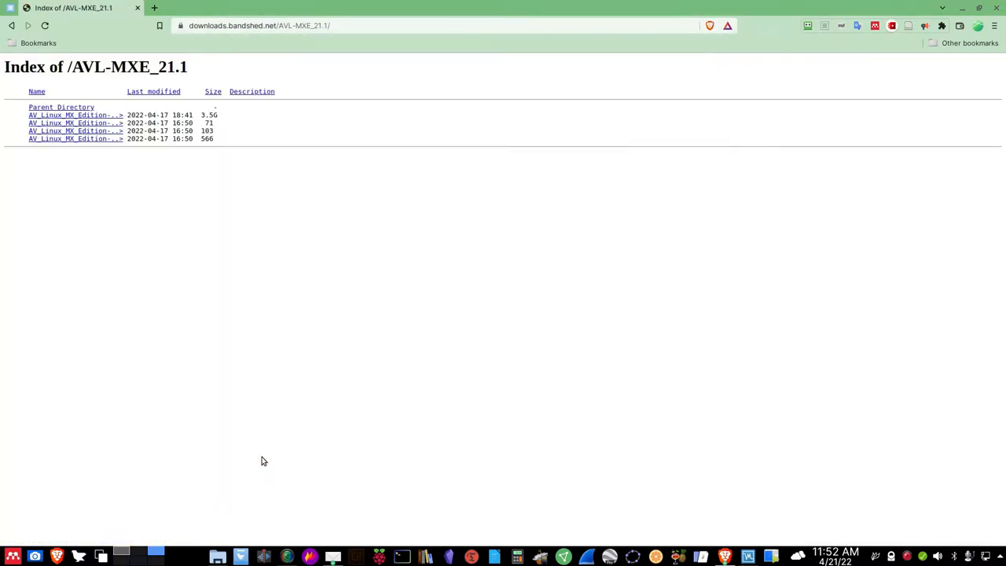
mouse_move(73, 117)
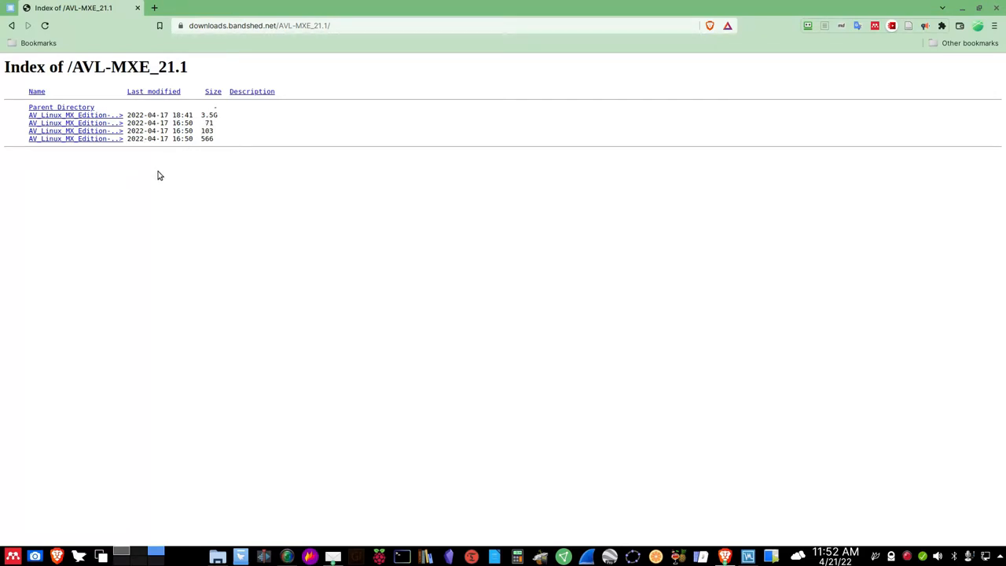
mouse_move(164, 167)
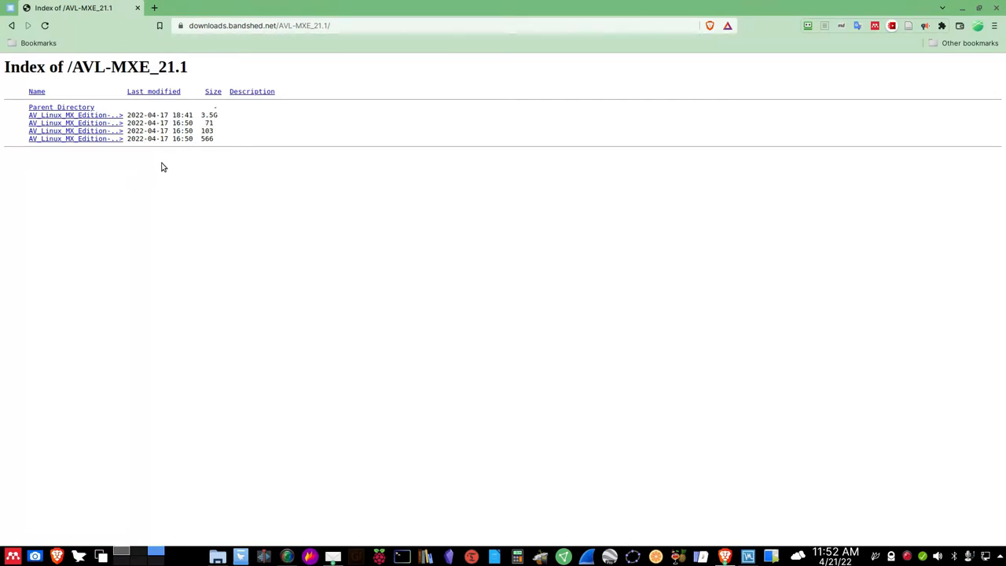
mouse_move(187, 198)
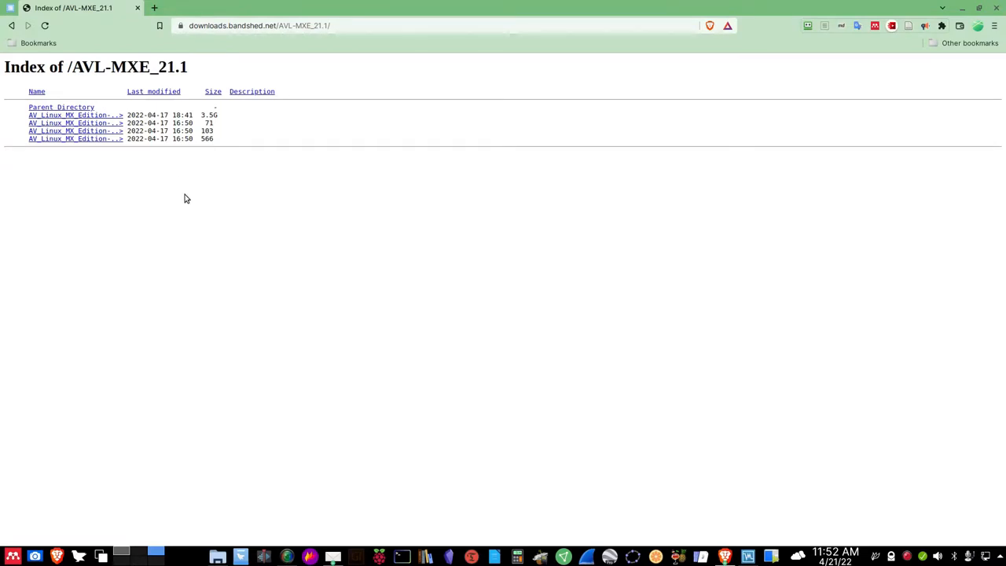
mouse_move(212, 195)
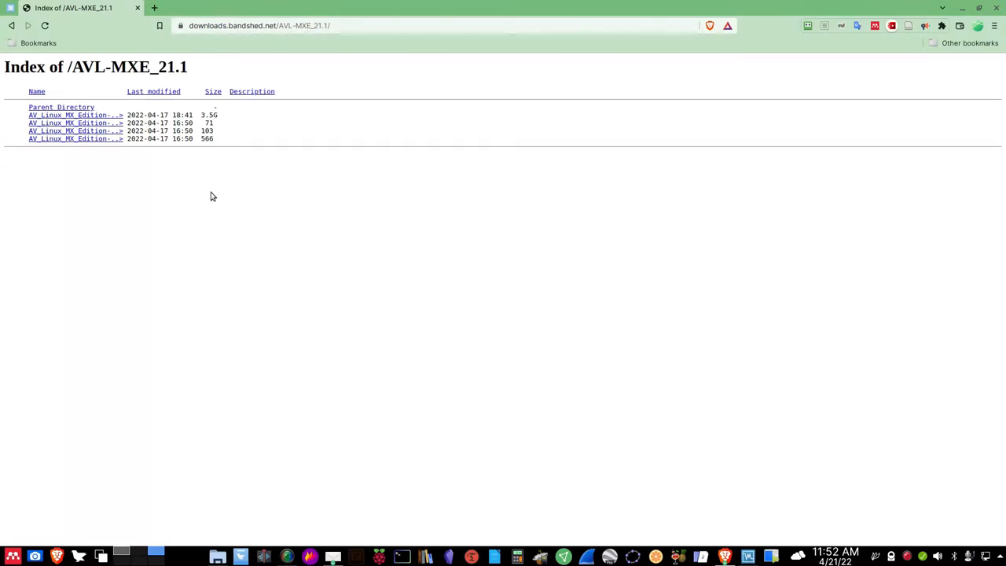
mouse_move(233, 201)
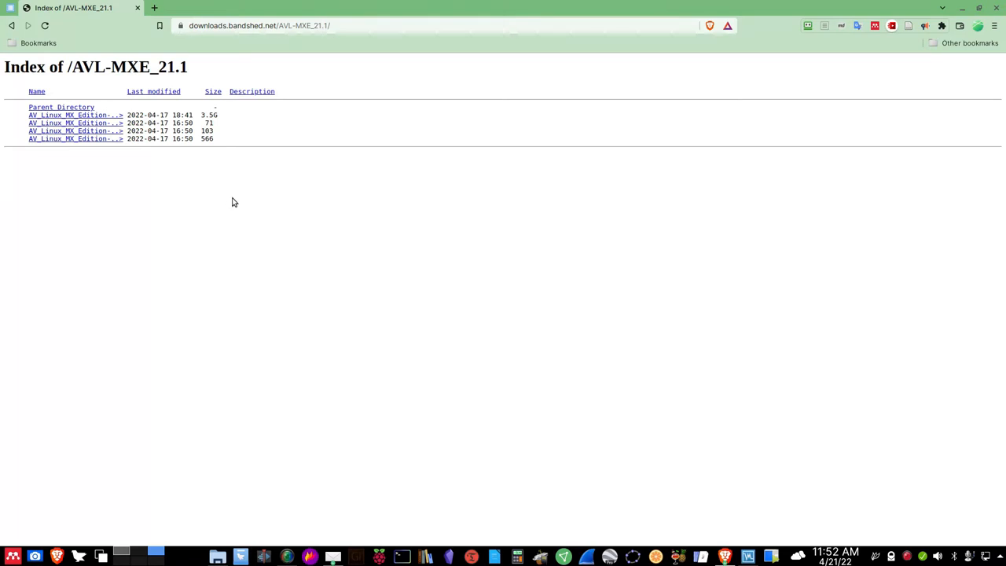
mouse_move(233, 195)
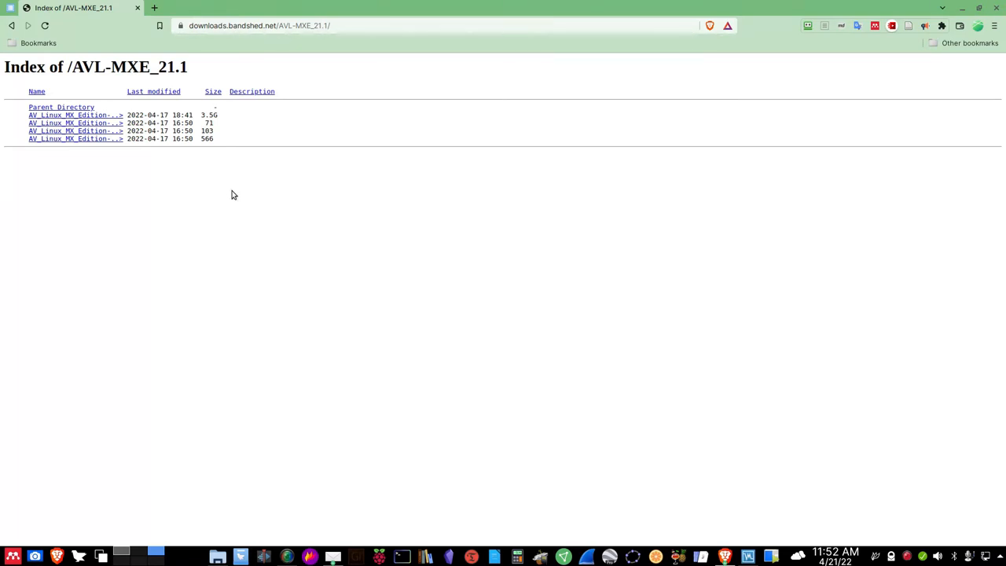
mouse_move(240, 188)
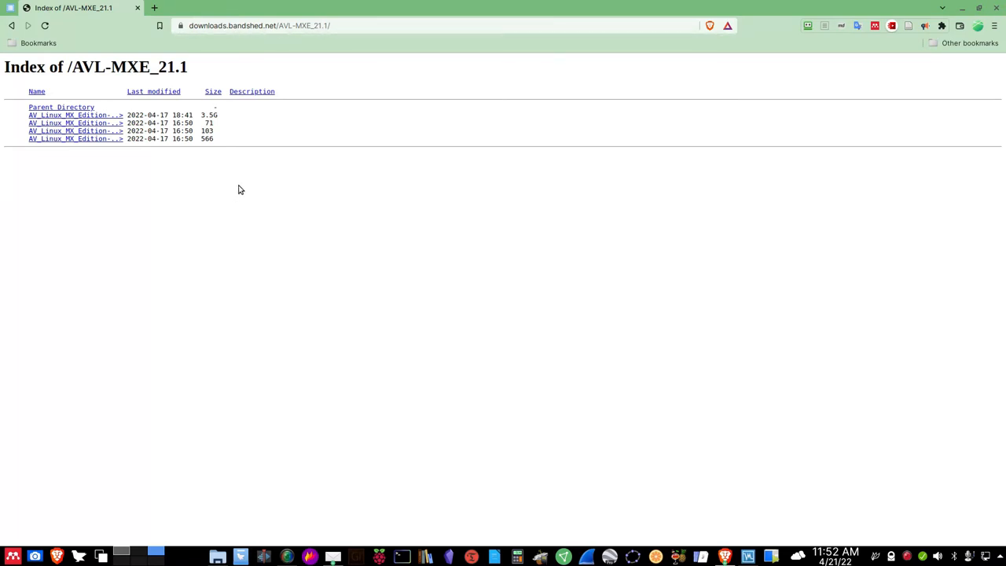
mouse_move(227, 182)
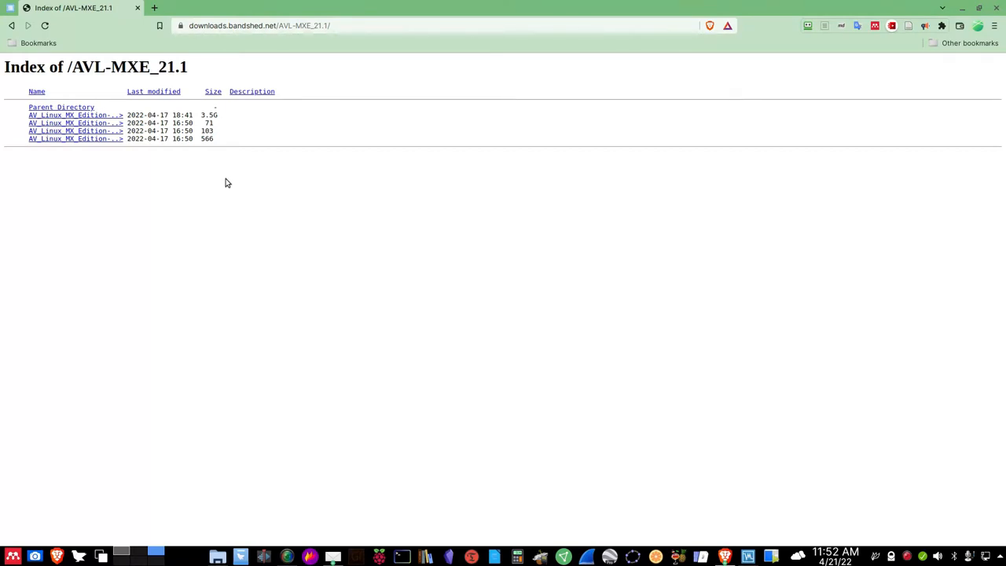
mouse_move(76, 115)
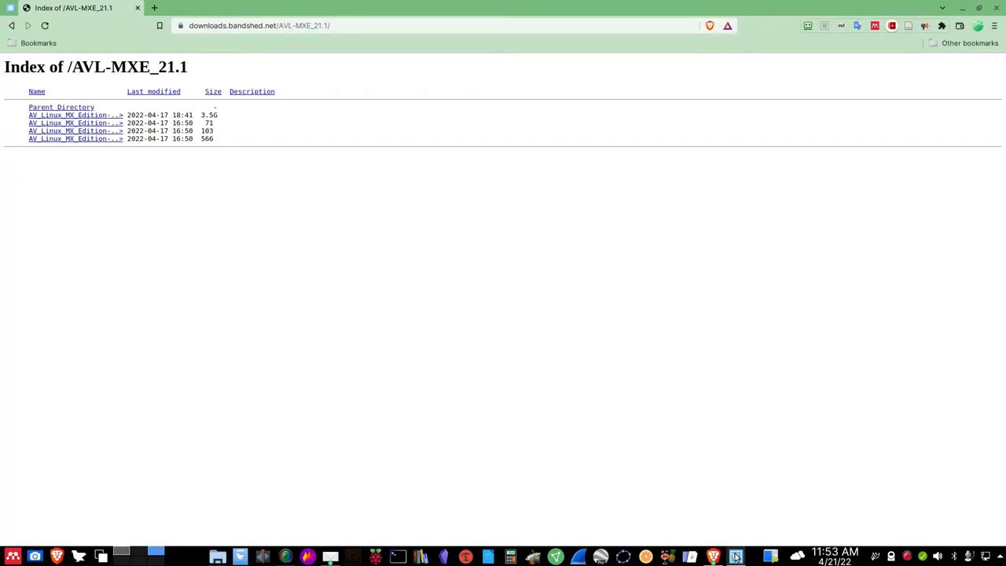
Step: Switch to VirtualBox Manager and start the Create Virtual Machine wizard
left_click(736, 557)
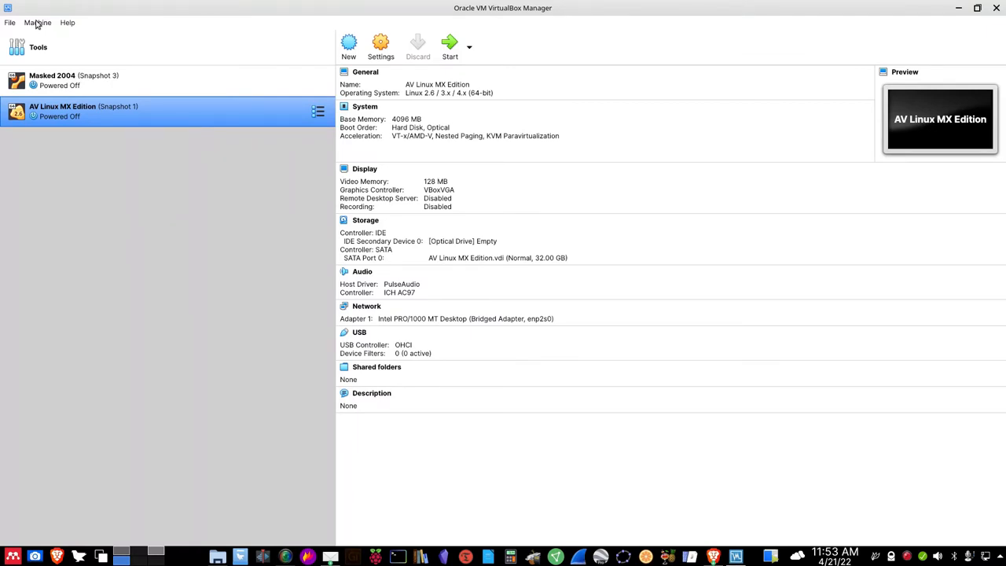
left_click(37, 22)
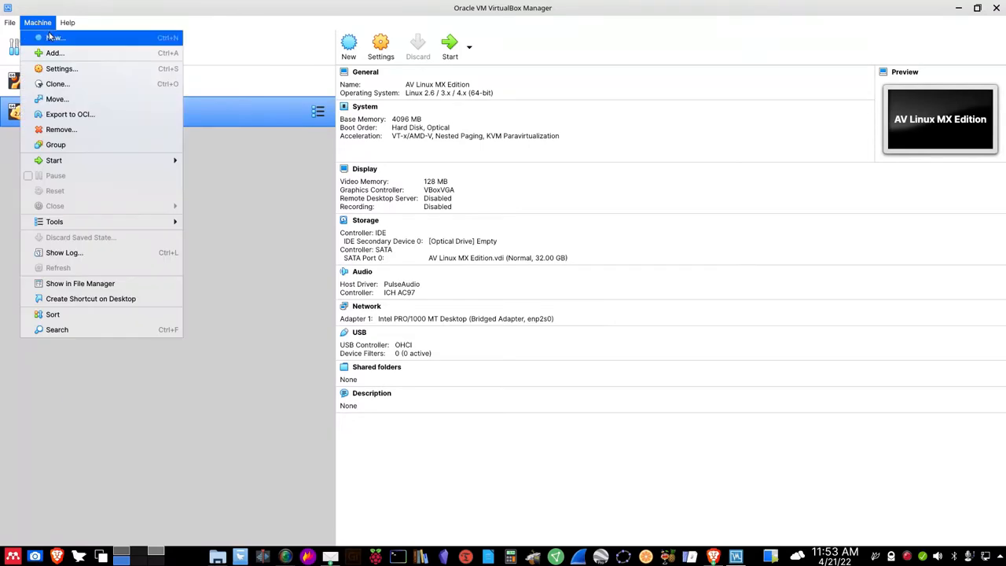
left_click(54, 38)
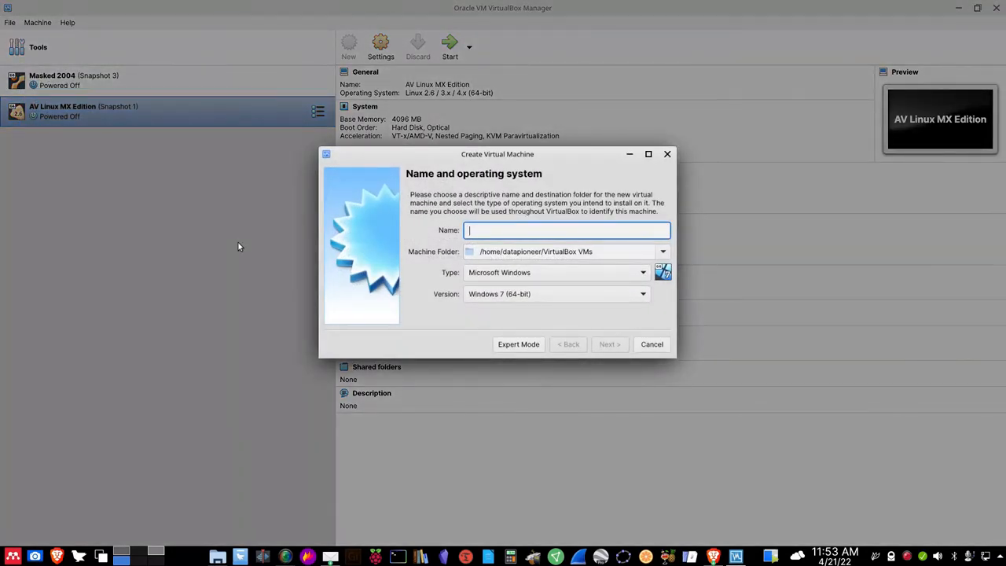
Step: Name the machine AVLinuxMXEdition as a Linux type with version Debian (64-bit)
type("AVLinux")
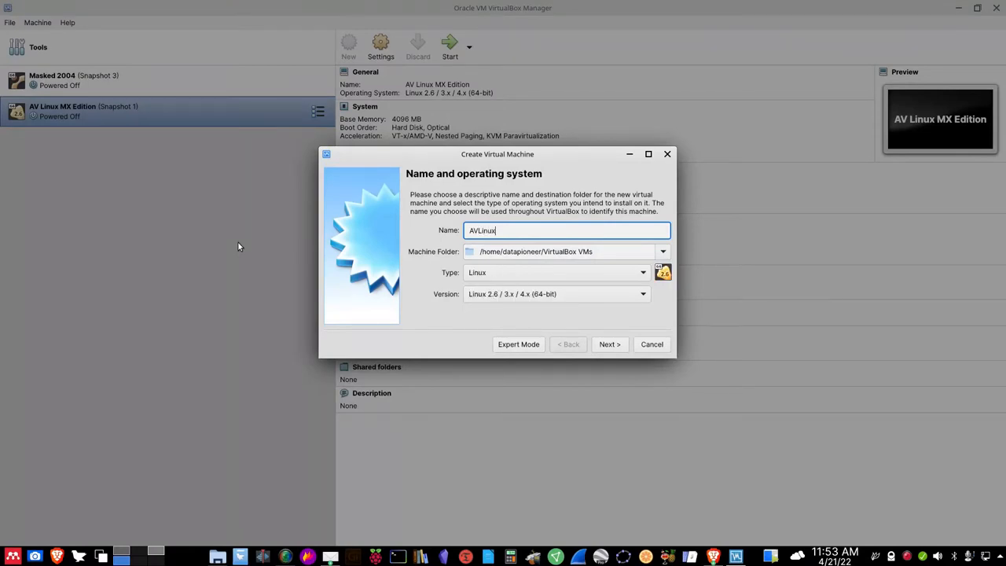
type("MXEdi")
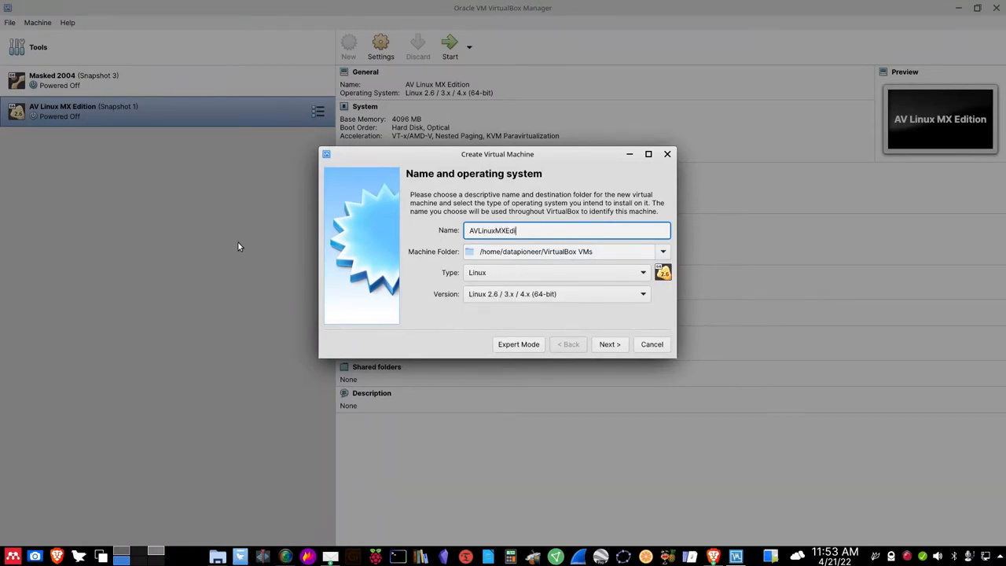
type("tion")
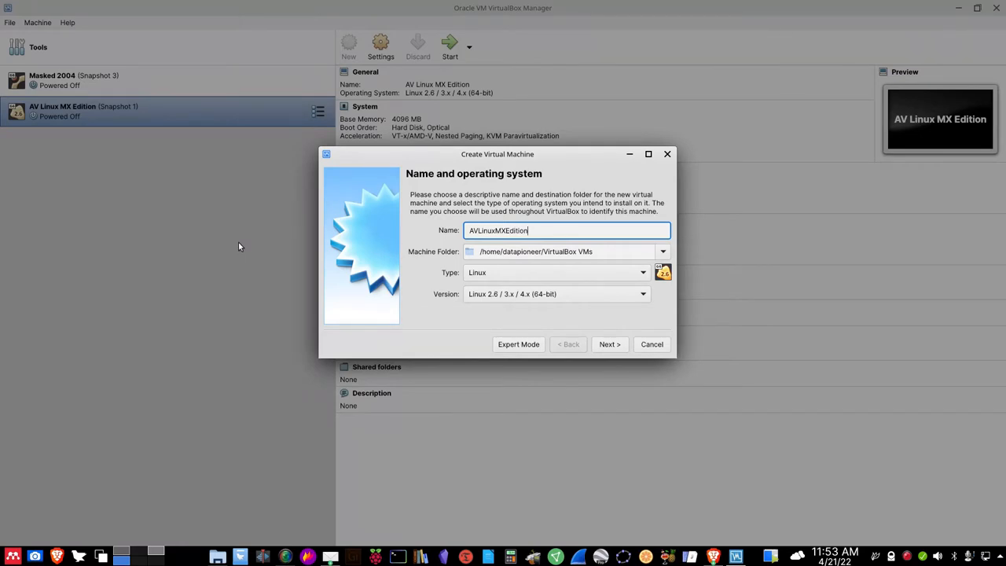
mouse_move(644, 273)
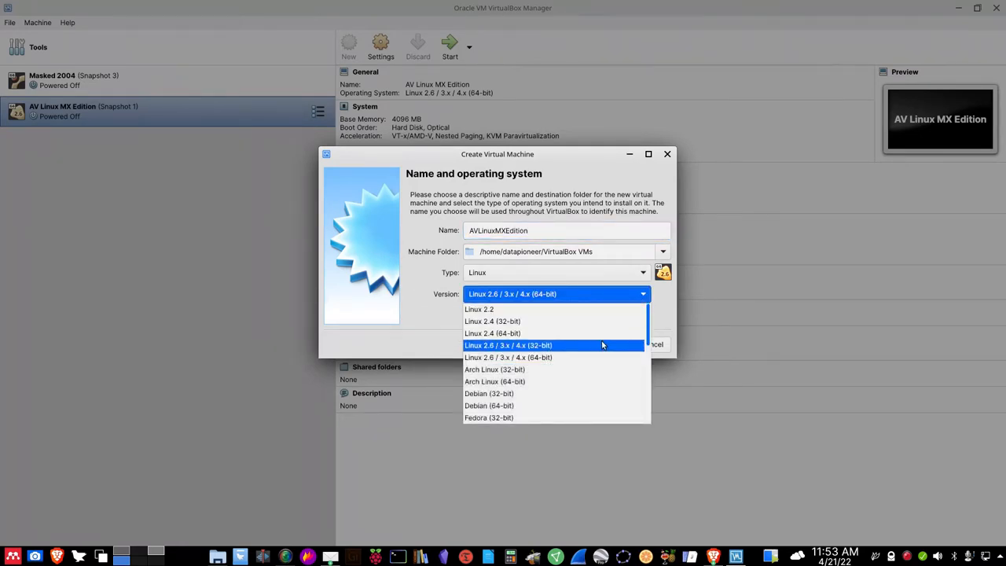
left_click(489, 406)
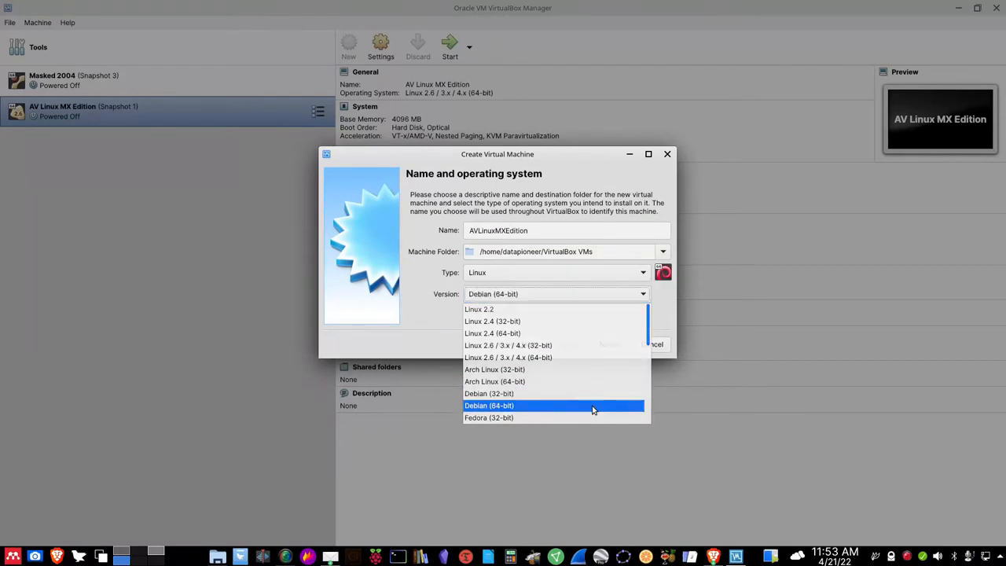
left_click(489, 405)
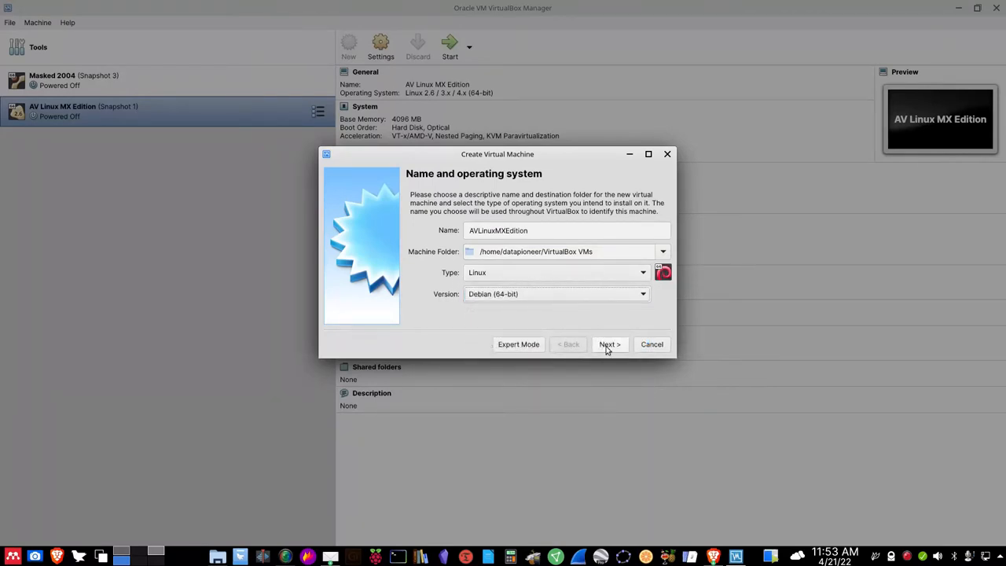
Step: Give the machine 4096 MB of memory and continue to the hard disk page
left_click(610, 344)
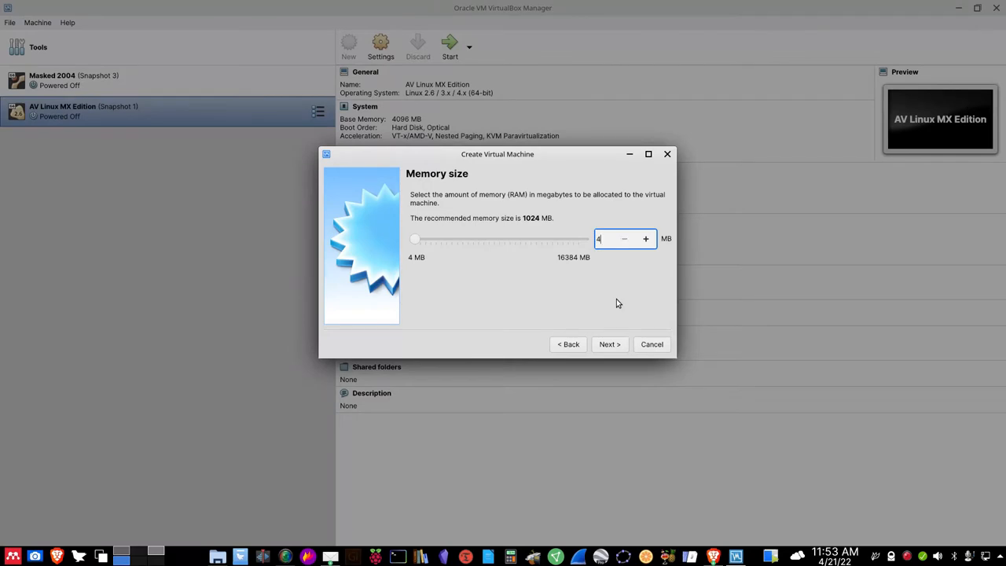
left_click_drag(415, 239, 458, 239)
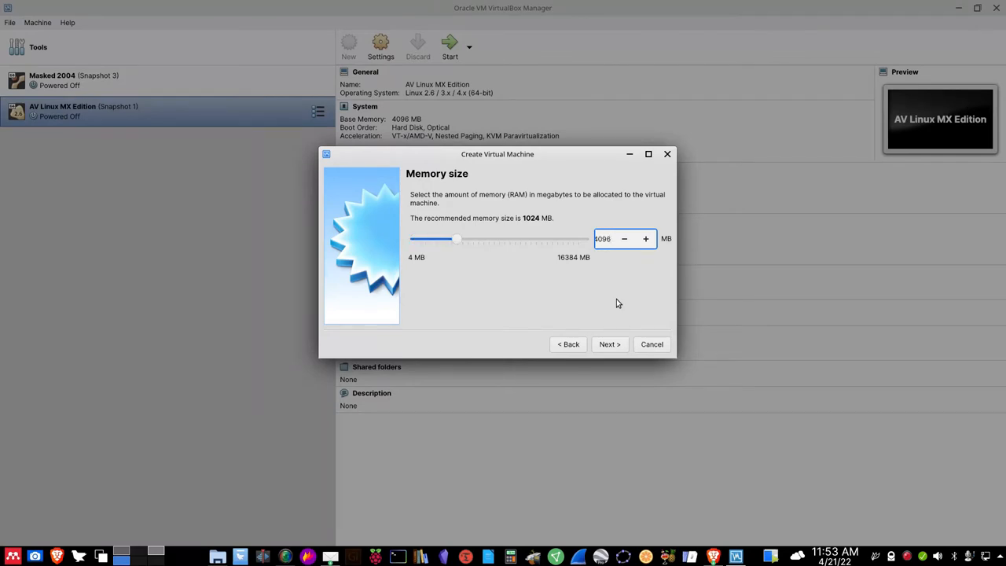
left_click(610, 344)
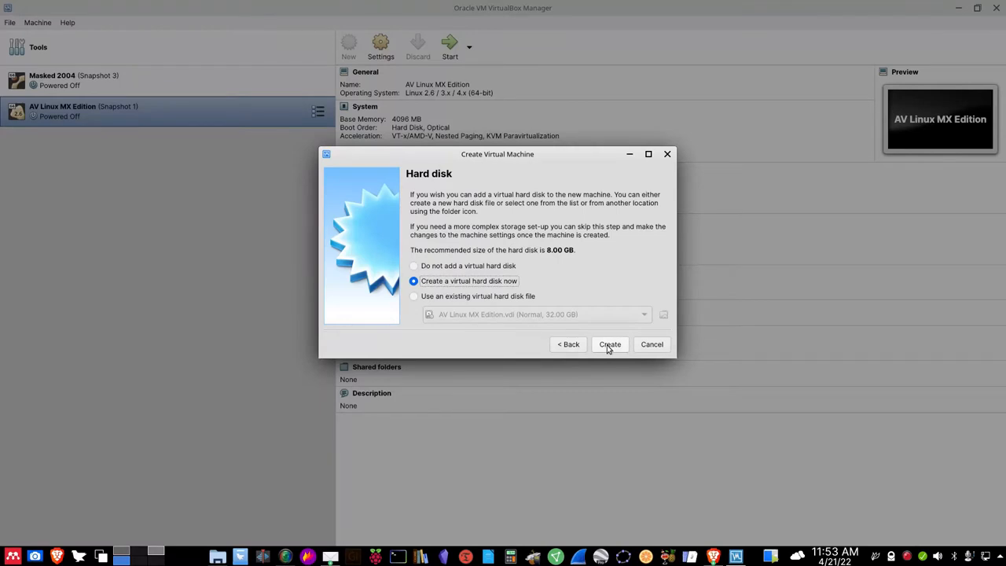
Step: Create a new virtual hard disk, keeping the VDI format
left_click(610, 344)
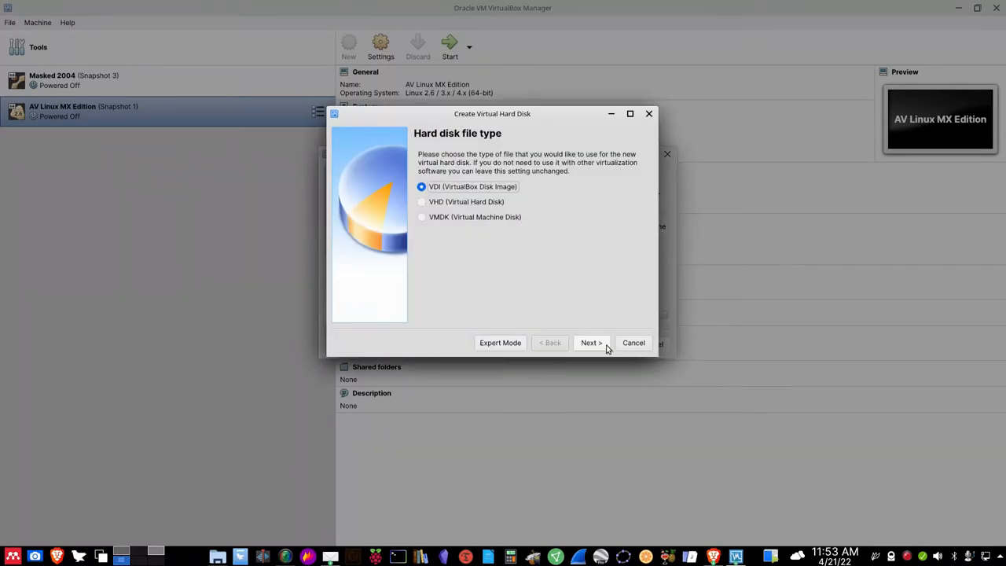
mouse_move(599, 352)
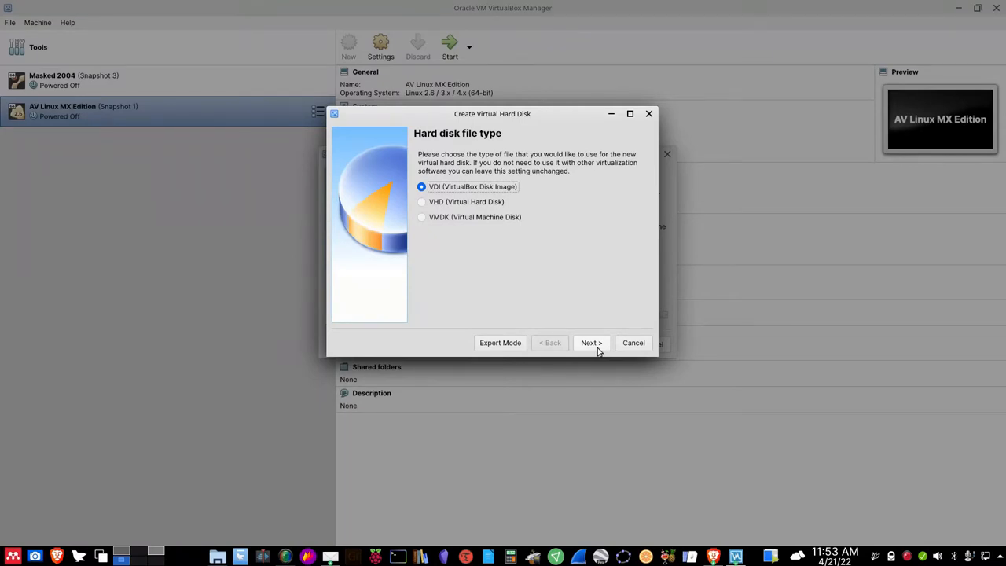
left_click(591, 343)
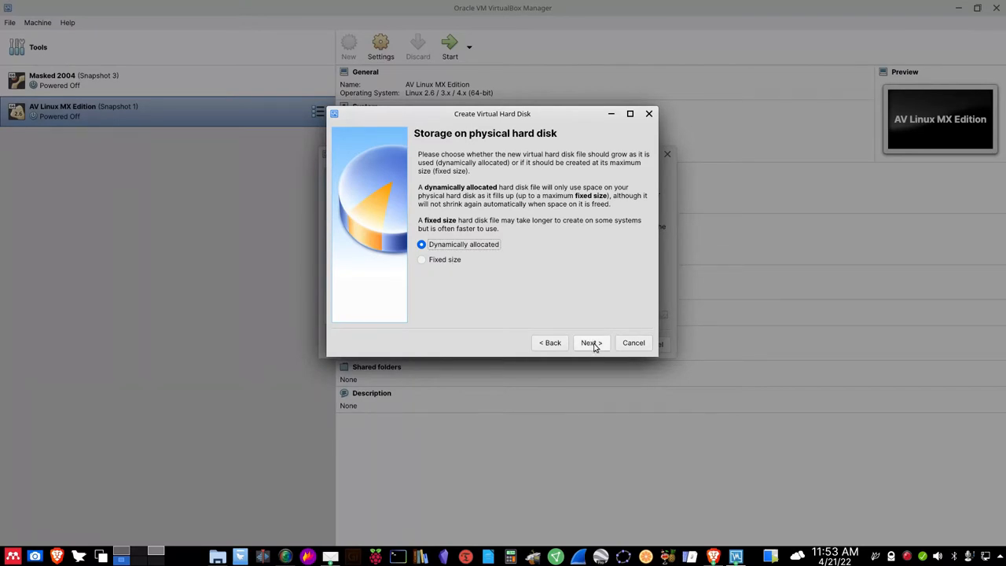
Step: Keep dynamic allocation, size the disk at 32 GB and finish creating the machine
left_click(588, 342)
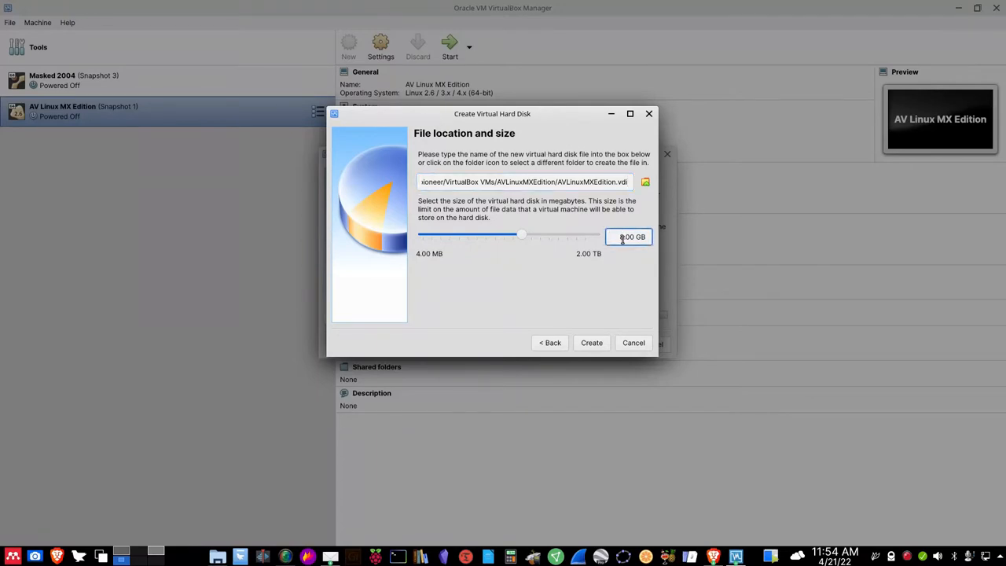
left_click_drag(522, 236, 423, 235)
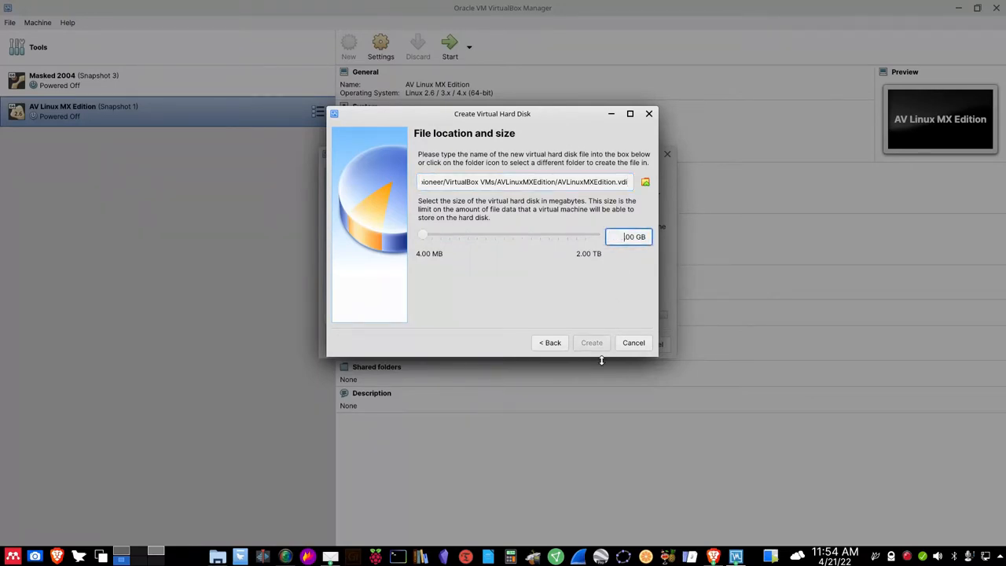
left_click_drag(425, 234, 539, 235)
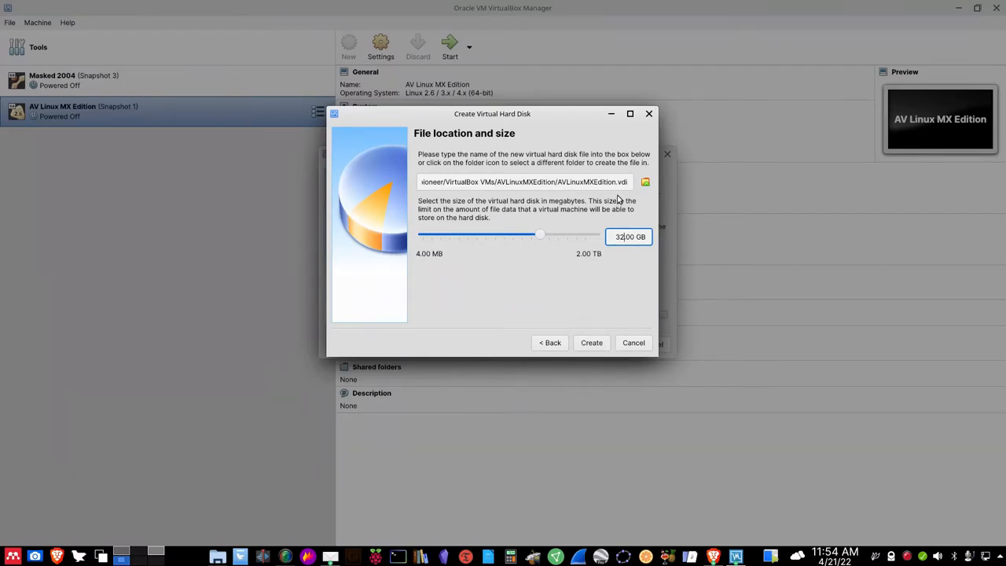
mouse_move(572, 330)
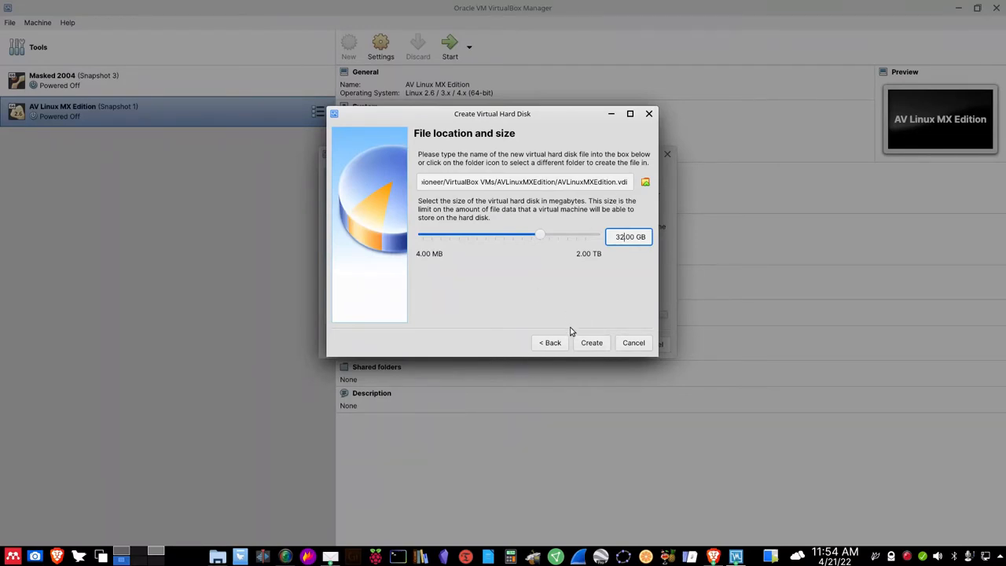
left_click(591, 343)
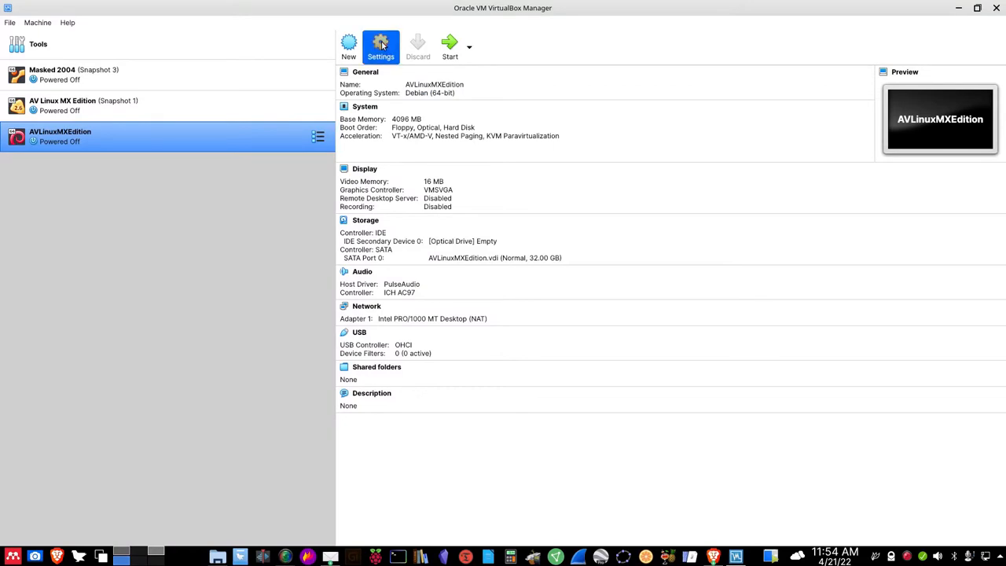
Step: In the machine's System settings, move Hard Disk above Optical in the boot order
left_click(380, 46)
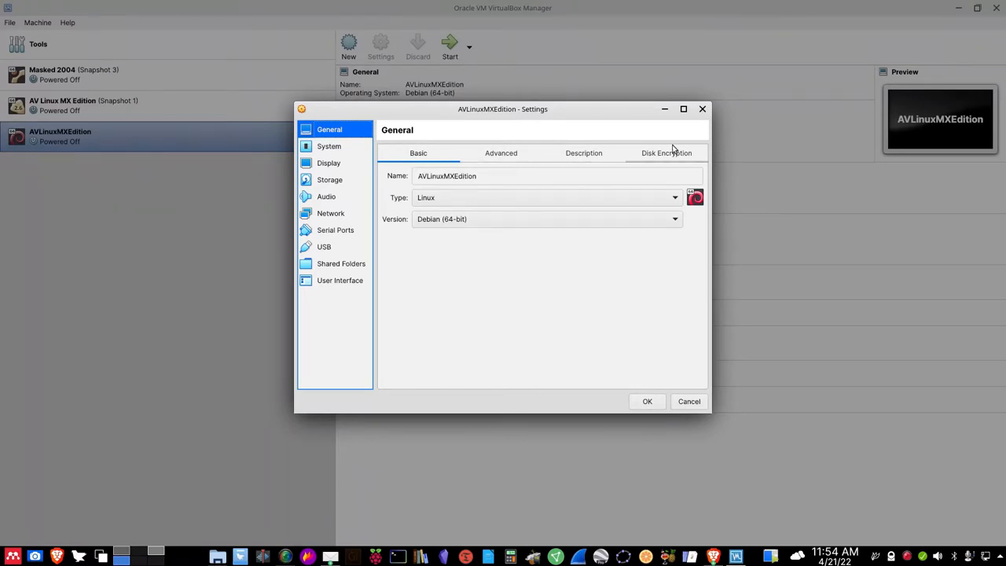
mouse_move(338, 167)
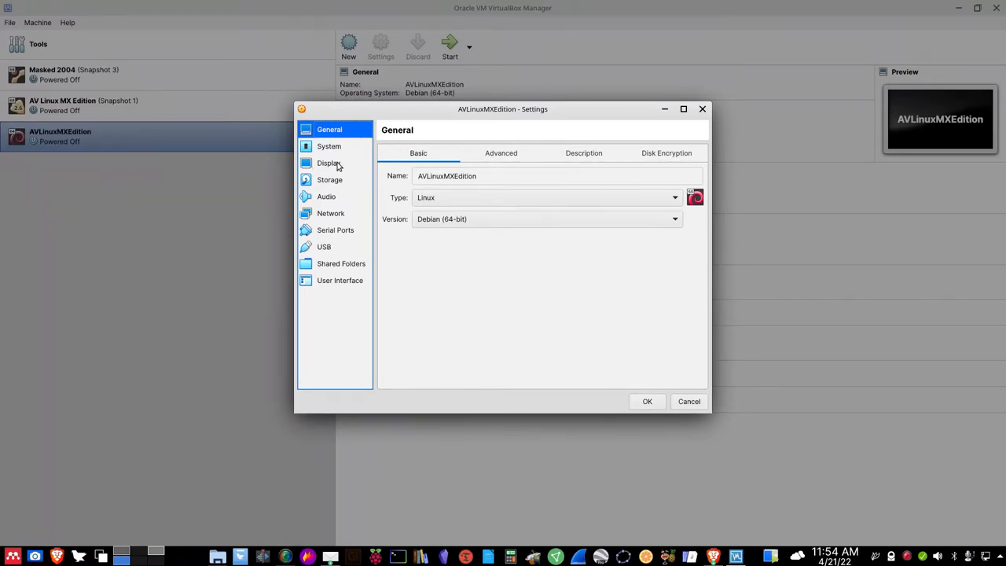
left_click(328, 144)
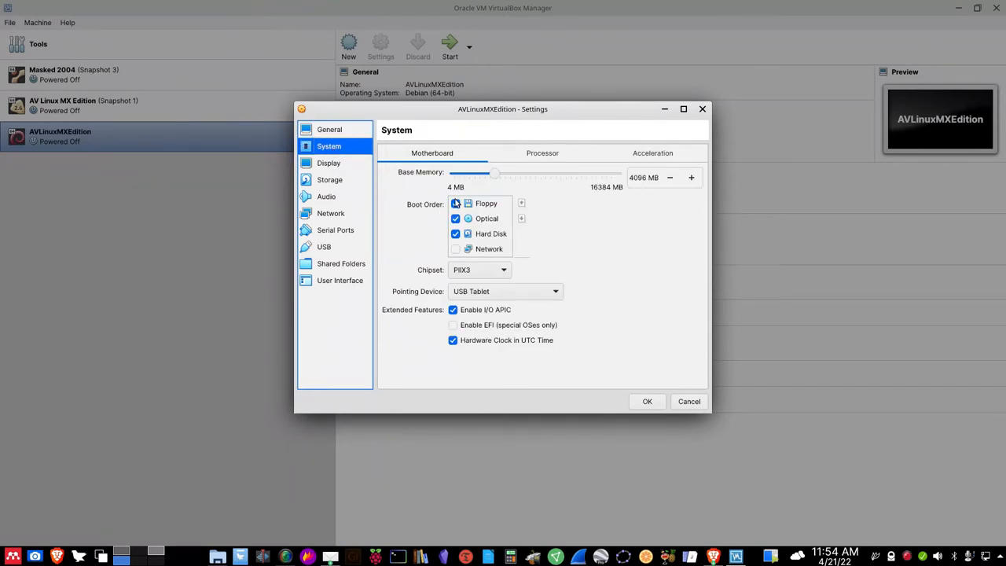
left_click(456, 202)
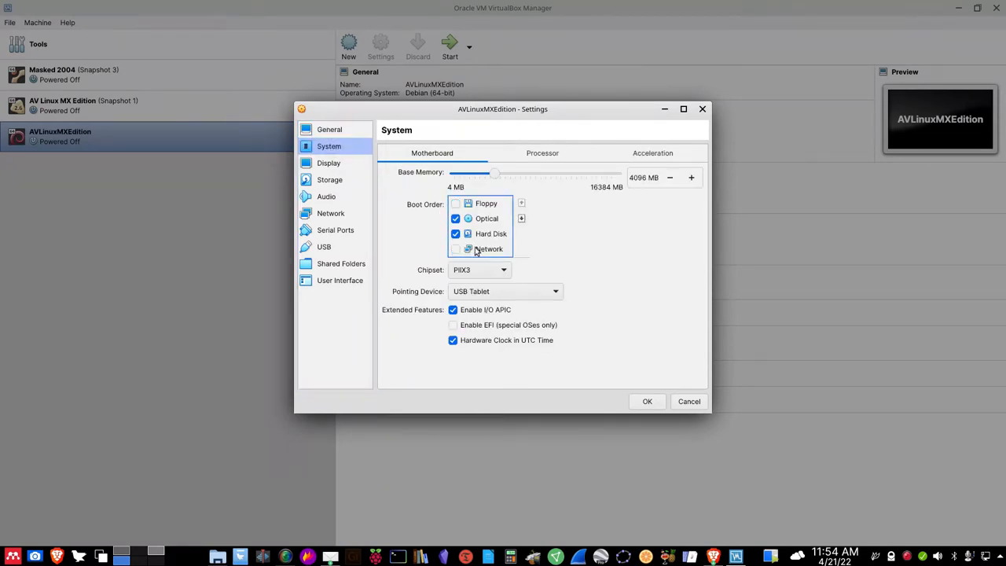
left_click(522, 205)
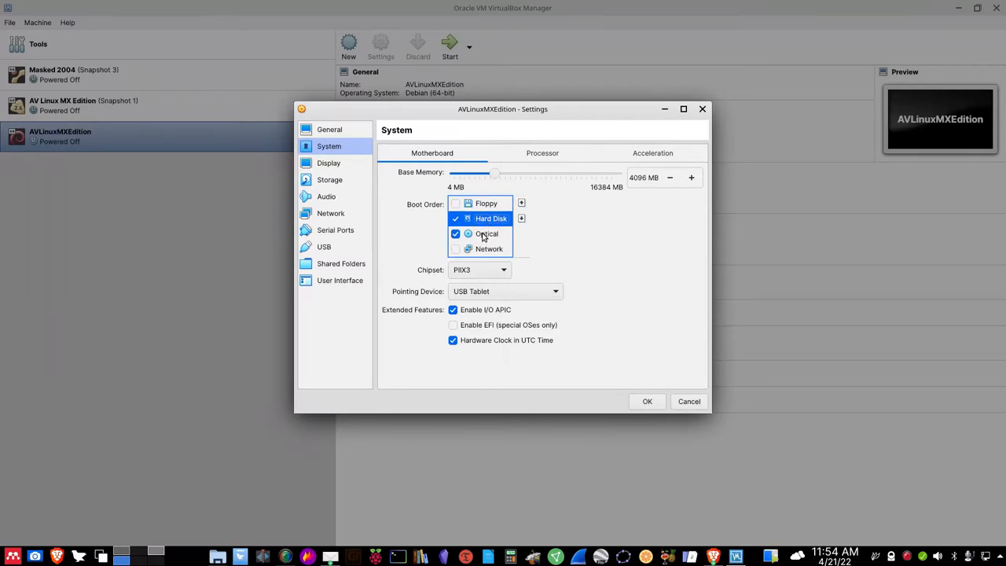
mouse_move(488, 232)
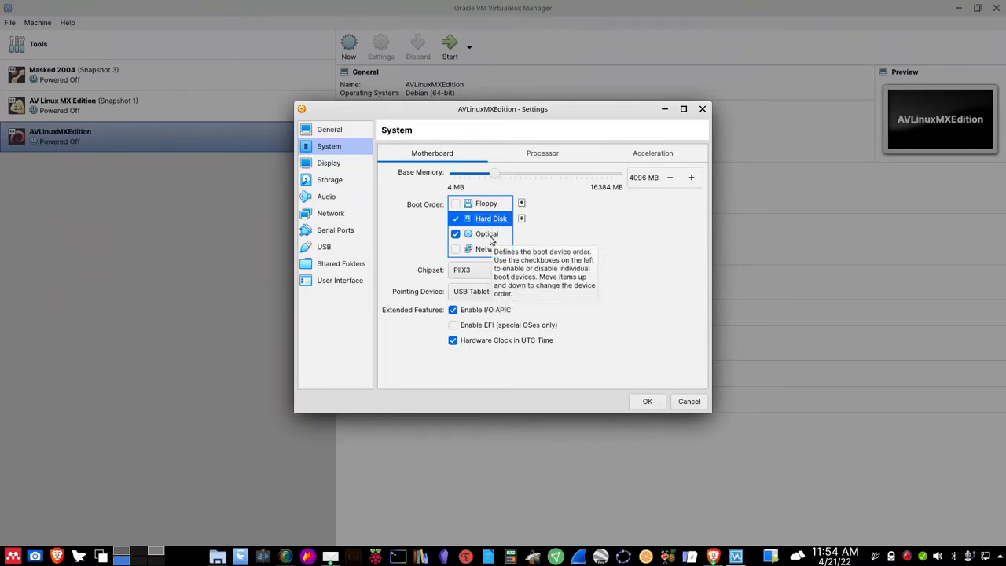
mouse_move(332, 162)
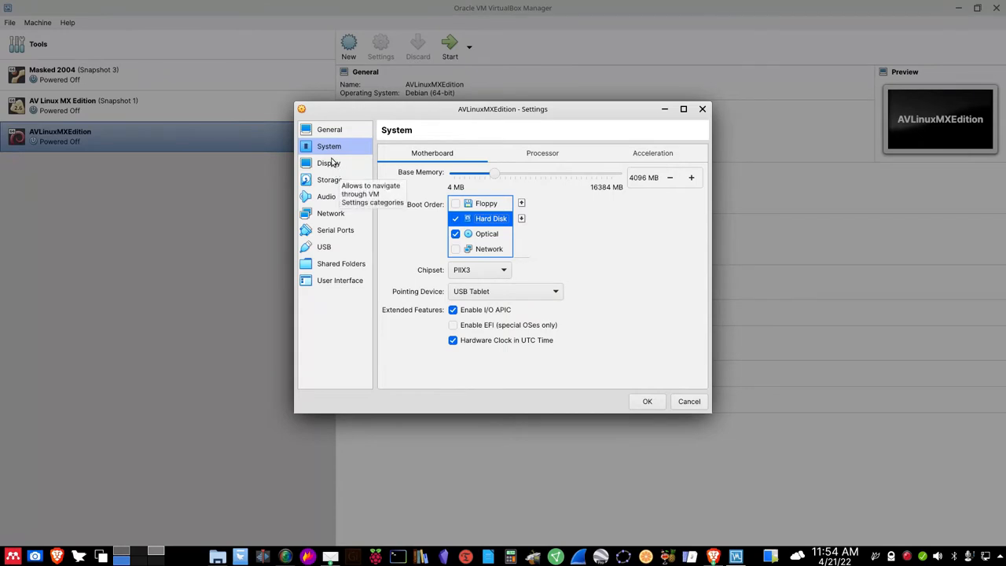
Step: Set Display to 128 MB video memory with the VBoxVGA graphics controller
left_click(329, 162)
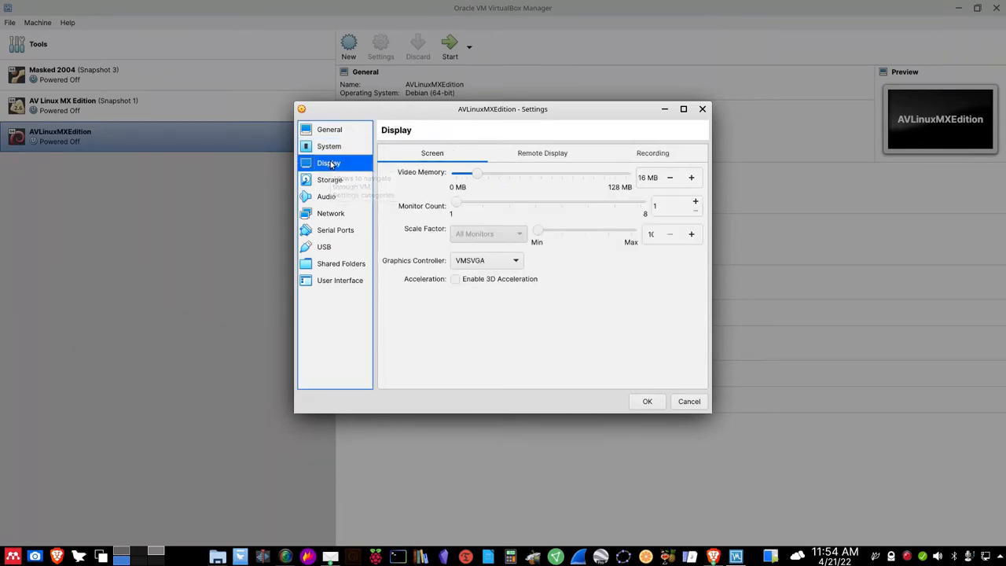
left_click_drag(478, 173, 490, 173)
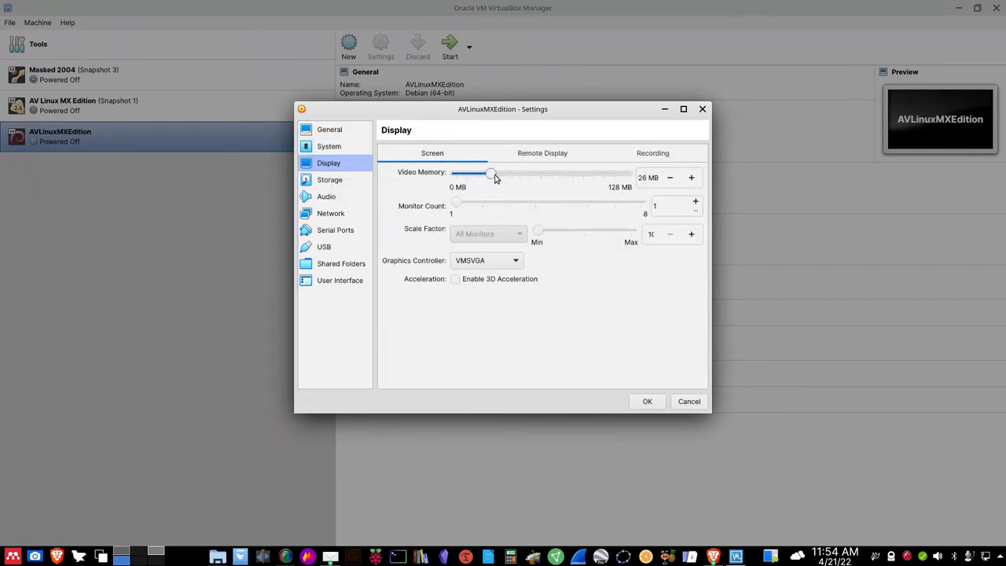
left_click_drag(491, 173, 625, 173)
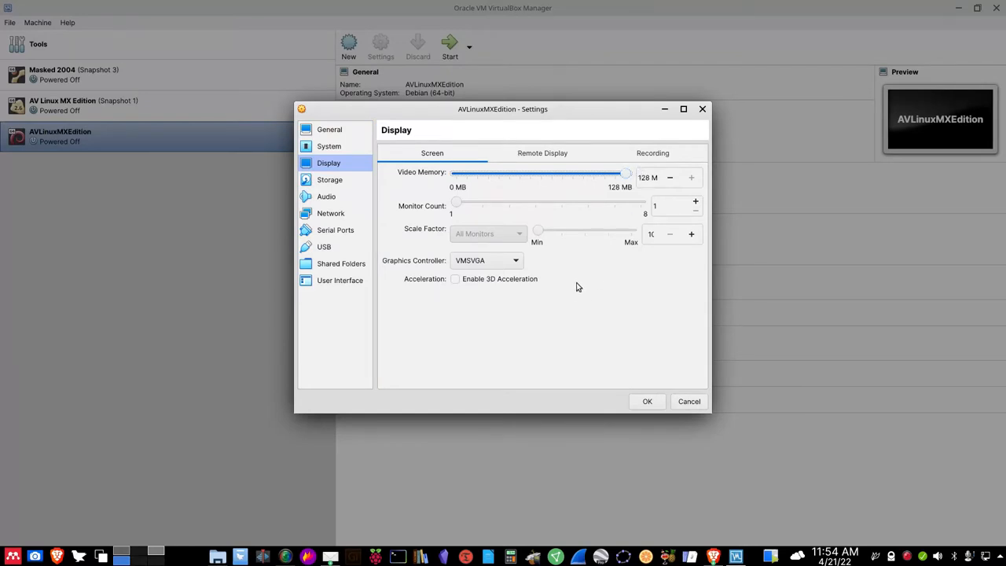
mouse_move(571, 286)
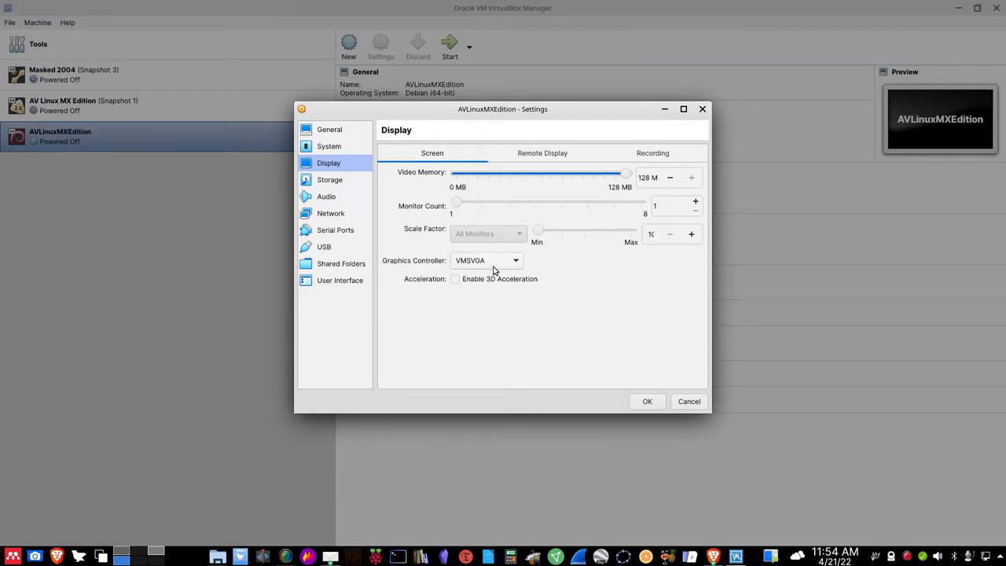
mouse_move(515, 264)
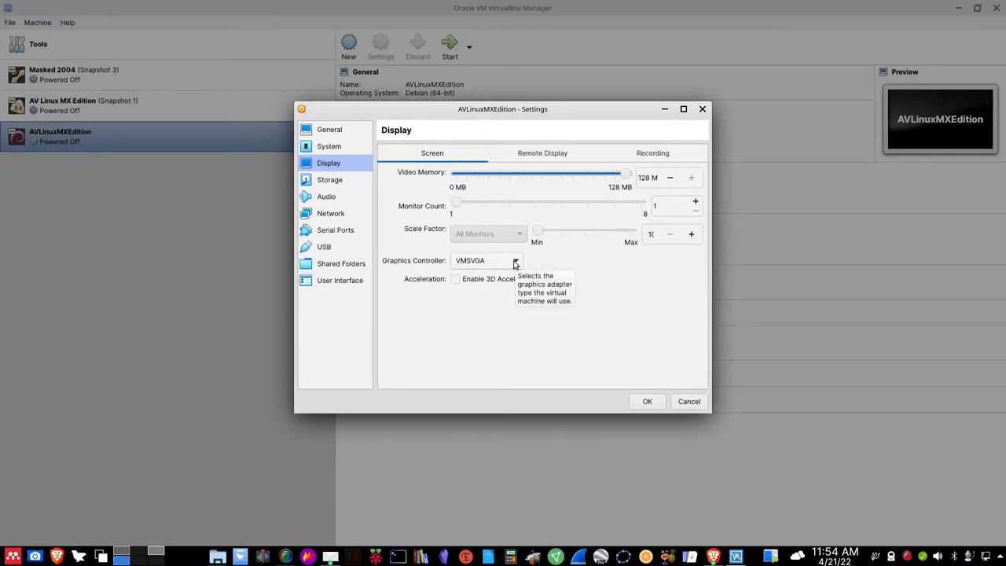
left_click(516, 261)
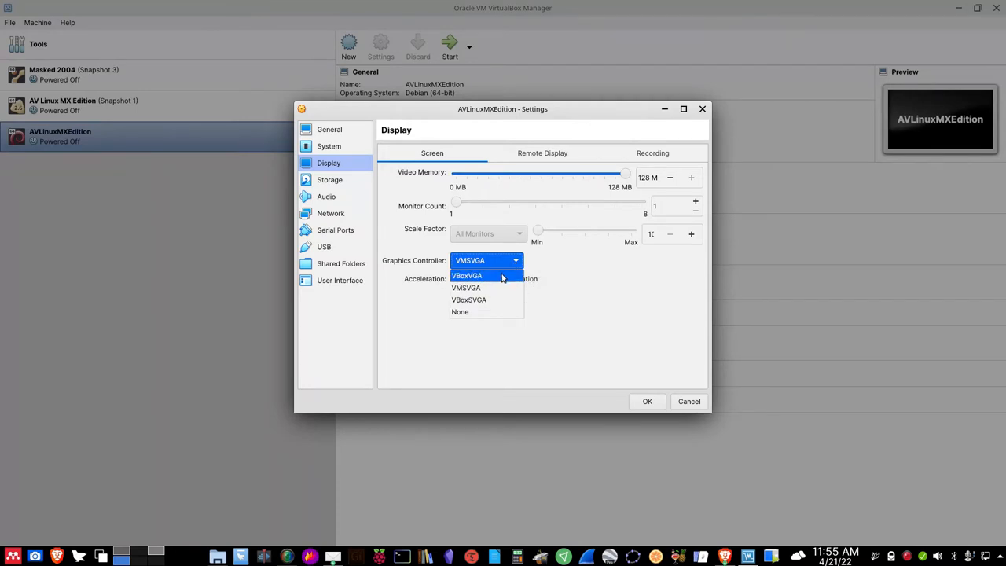
left_click(465, 275)
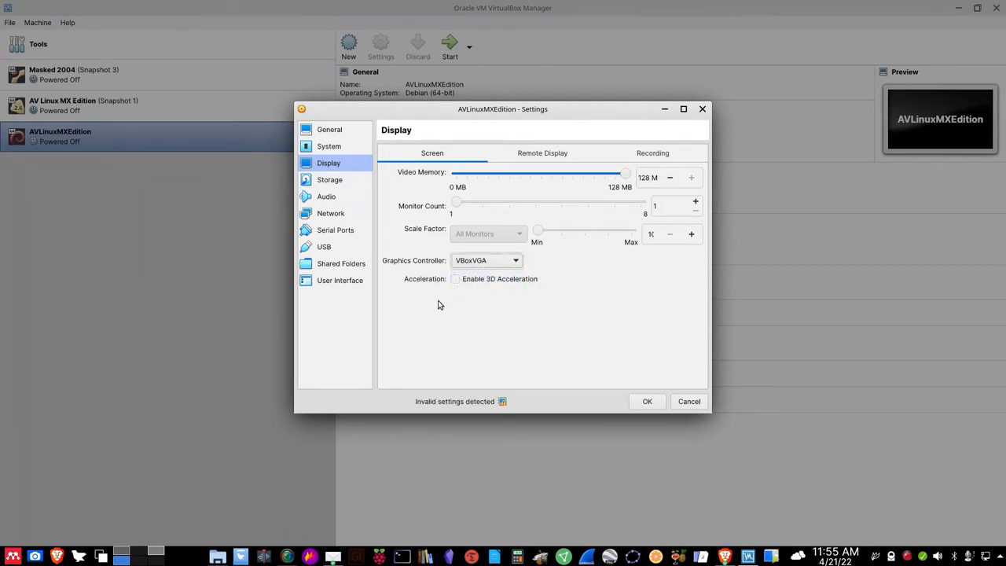
mouse_move(330, 186)
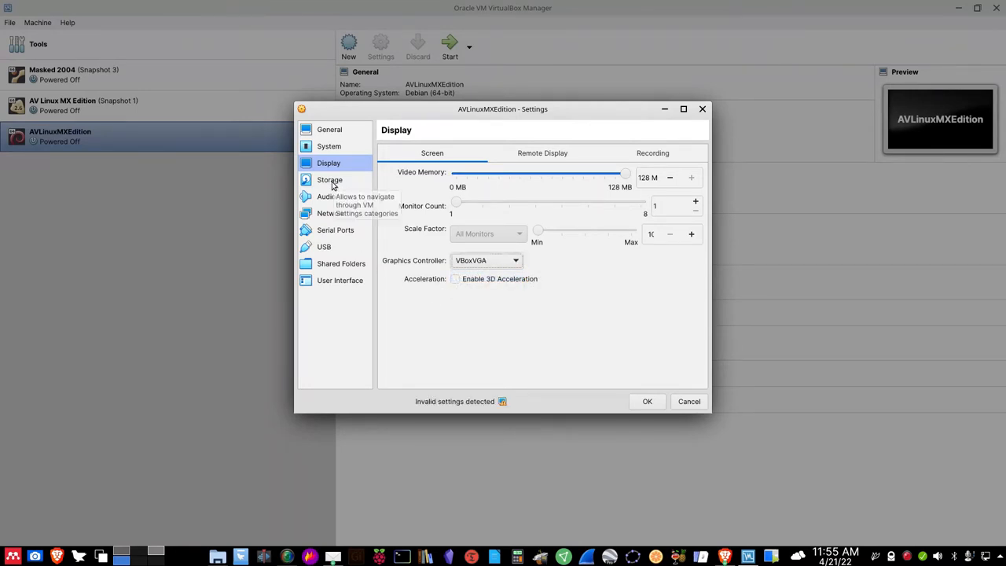
mouse_move(329, 196)
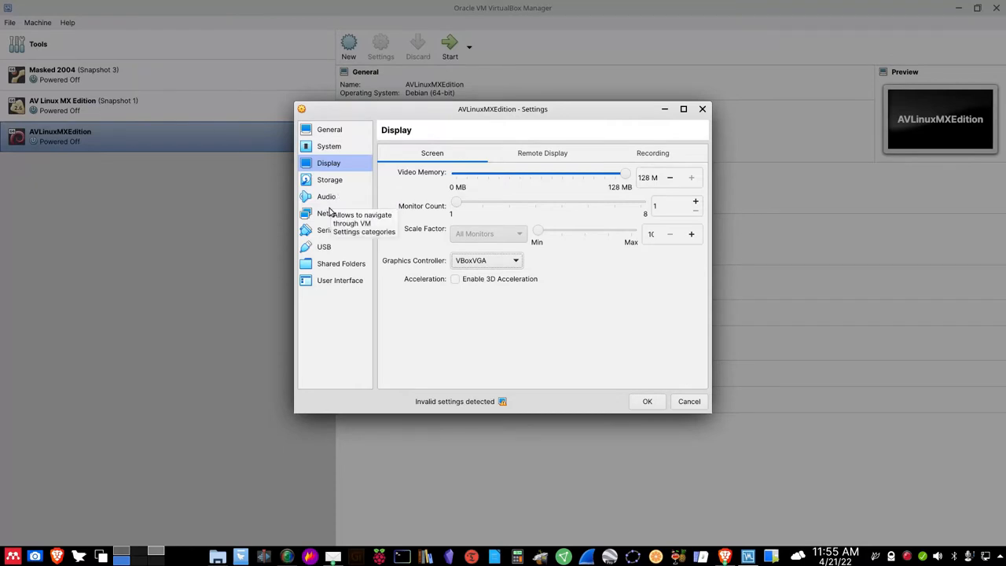
Step: Attach Network Adapter 1 as Bridged Adapter (enp2s0) and save the settings with OK
left_click(330, 214)
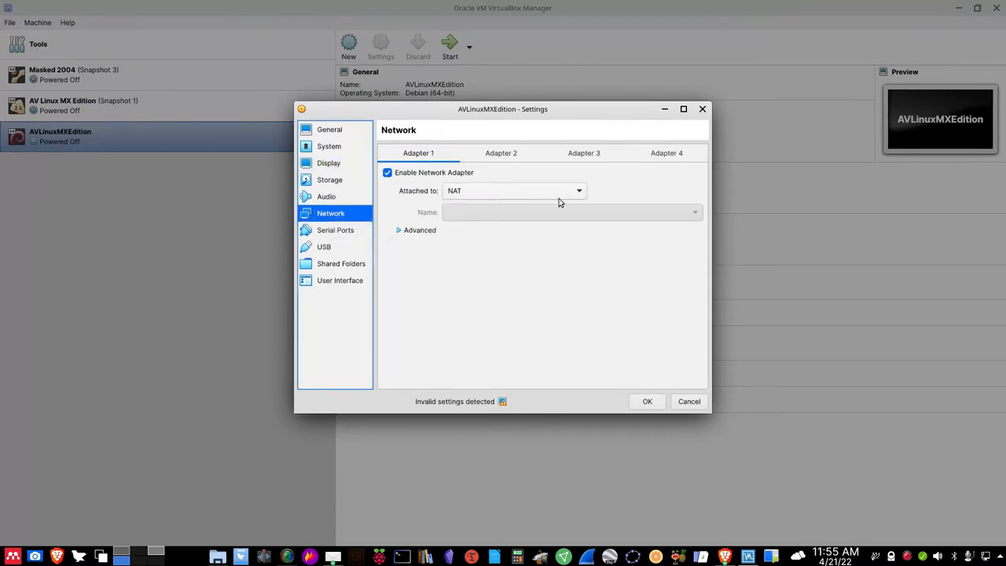
left_click(515, 190)
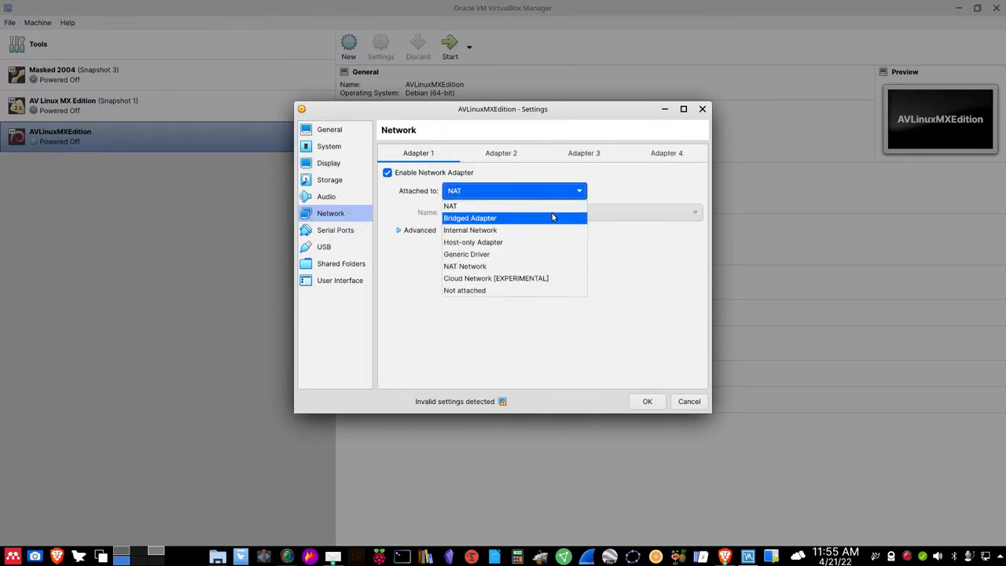
left_click(470, 217)
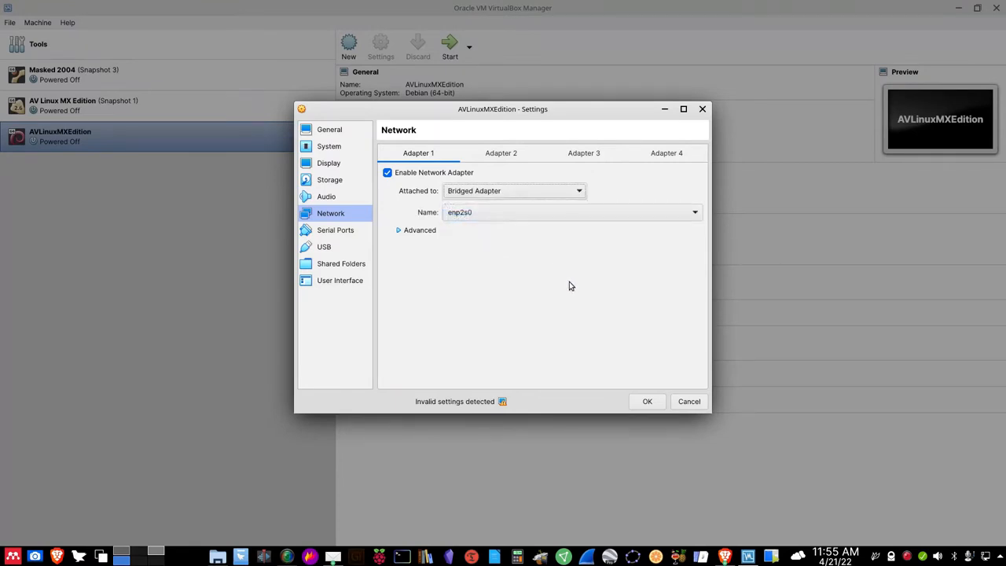
mouse_move(569, 287)
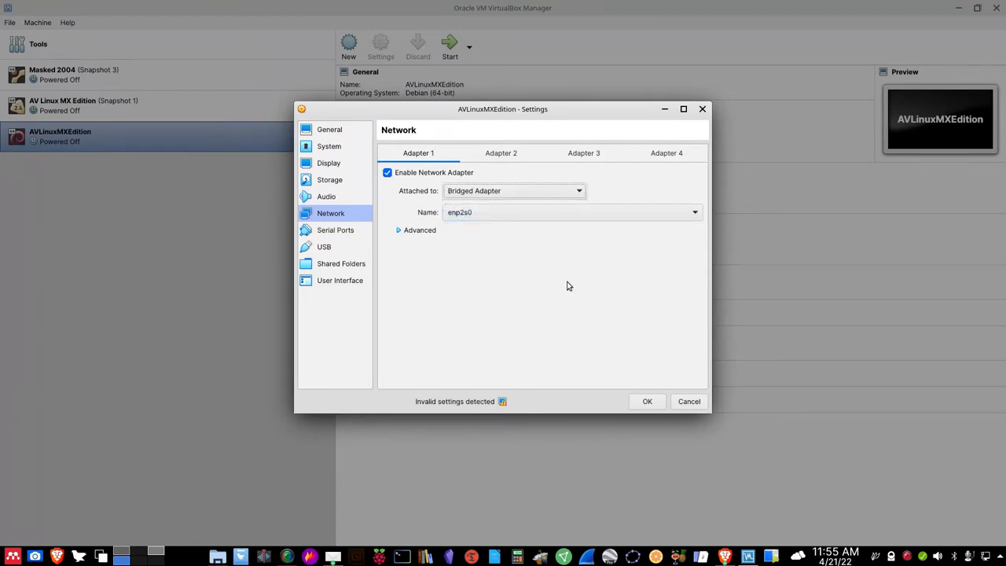
mouse_move(550, 292)
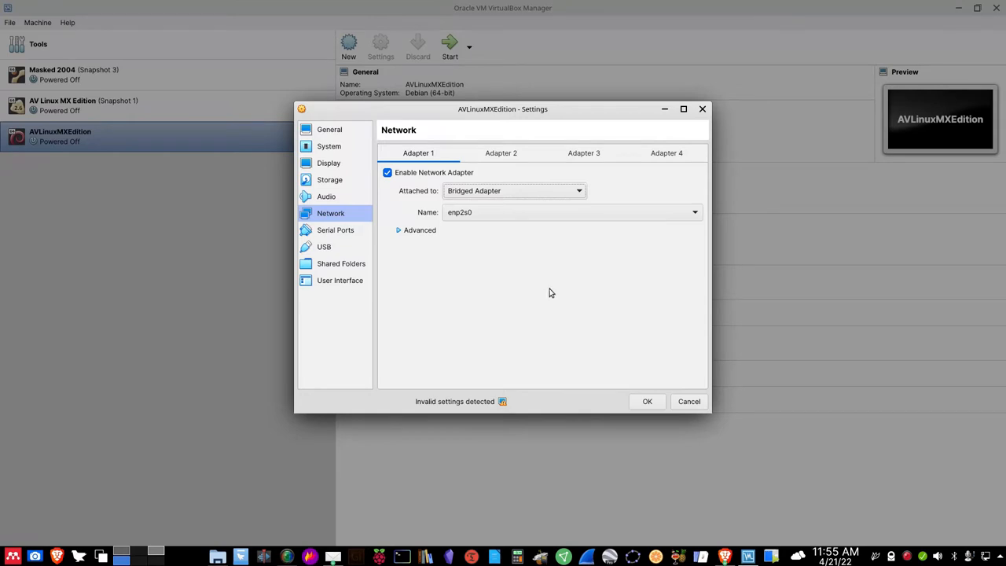
left_click(648, 401)
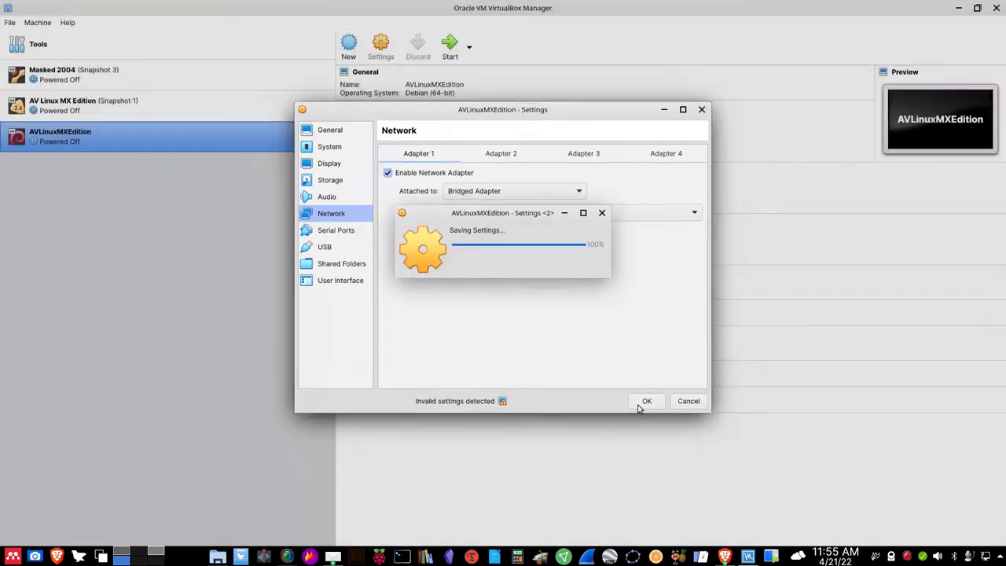
left_click(646, 401)
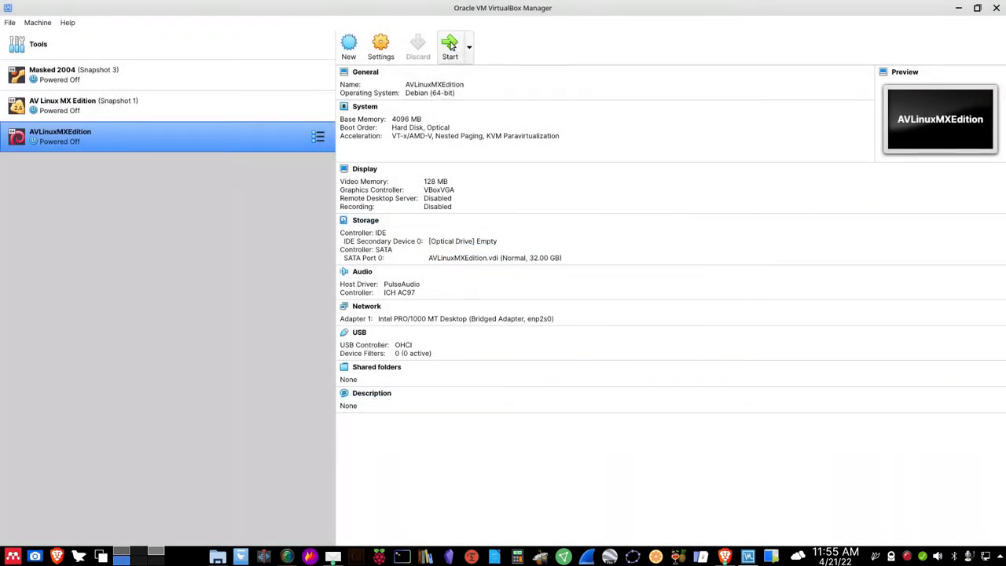
Step: Choose the AV Linux MX Edition ISO in the Optical Disk Selector and boot AVLinuxMXEdition from it
left_click(449, 46)
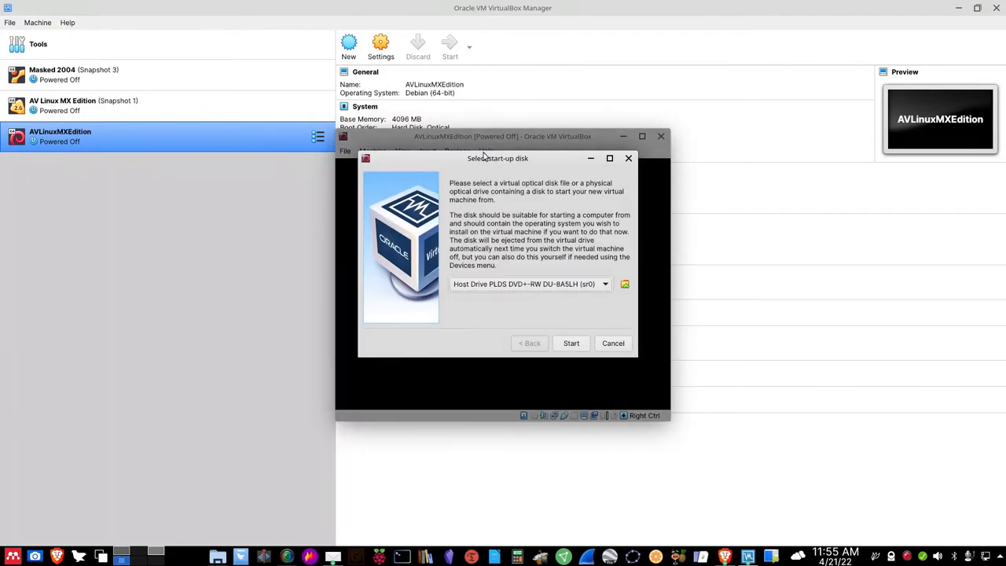
left_click(625, 283)
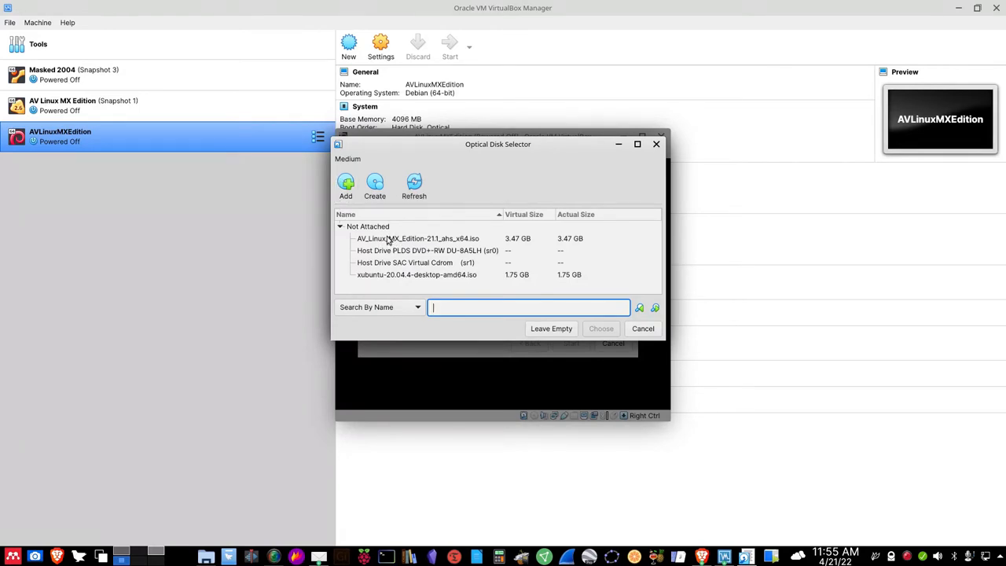
left_click(419, 239)
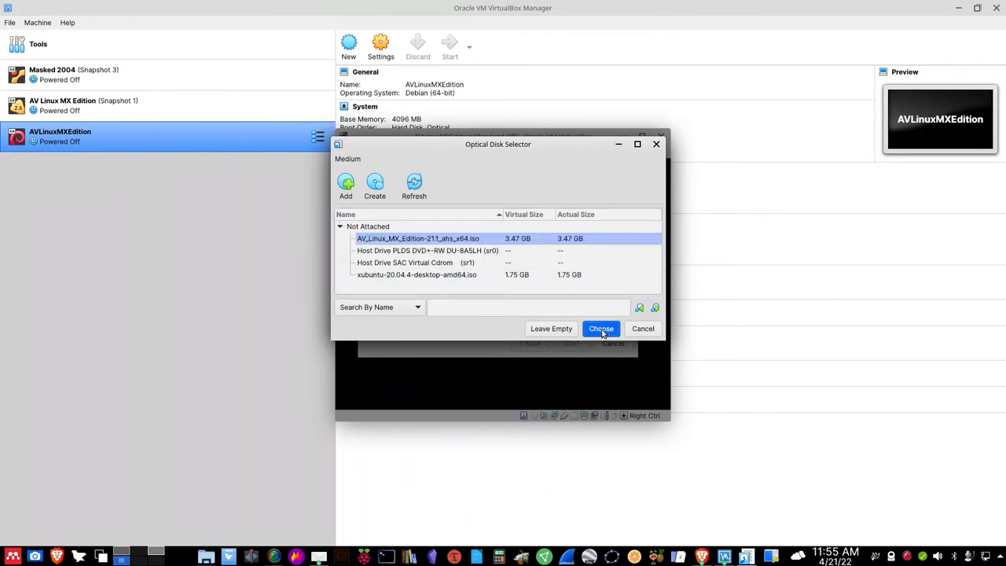
left_click(600, 328)
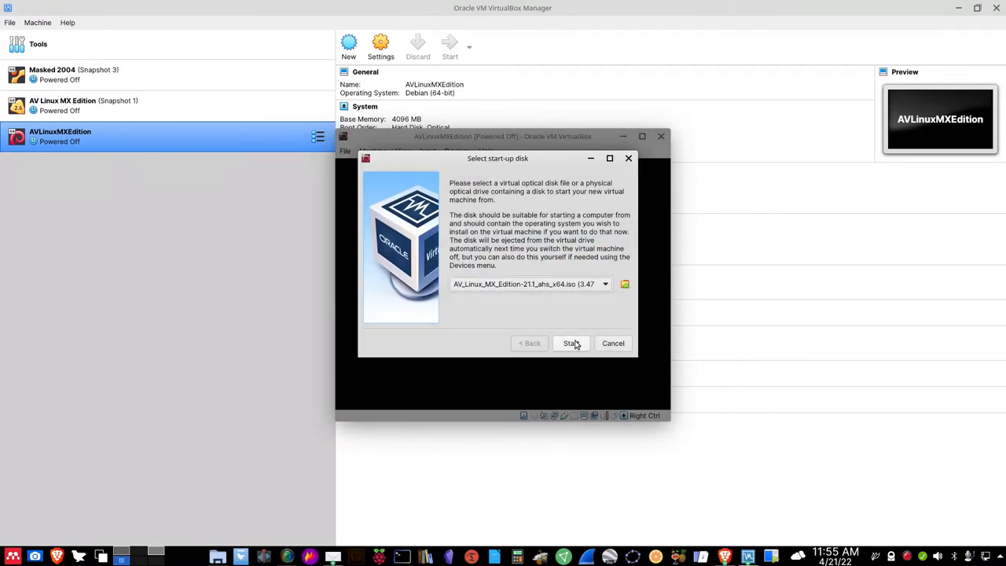
left_click(402, 151)
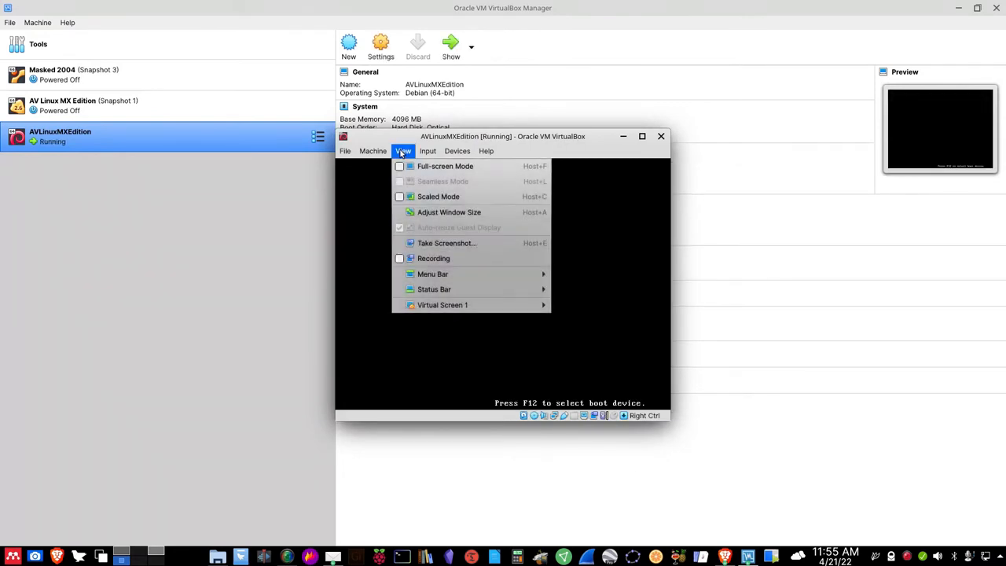
Step: Switch the machine window to full-screen and boot the default AV Linux live entry
left_click(444, 167)
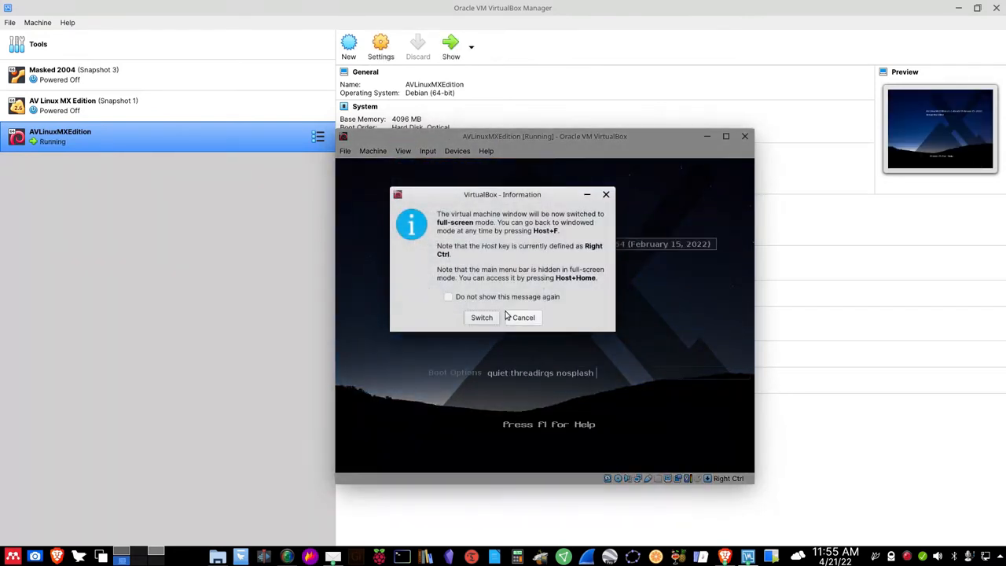
left_click(481, 317)
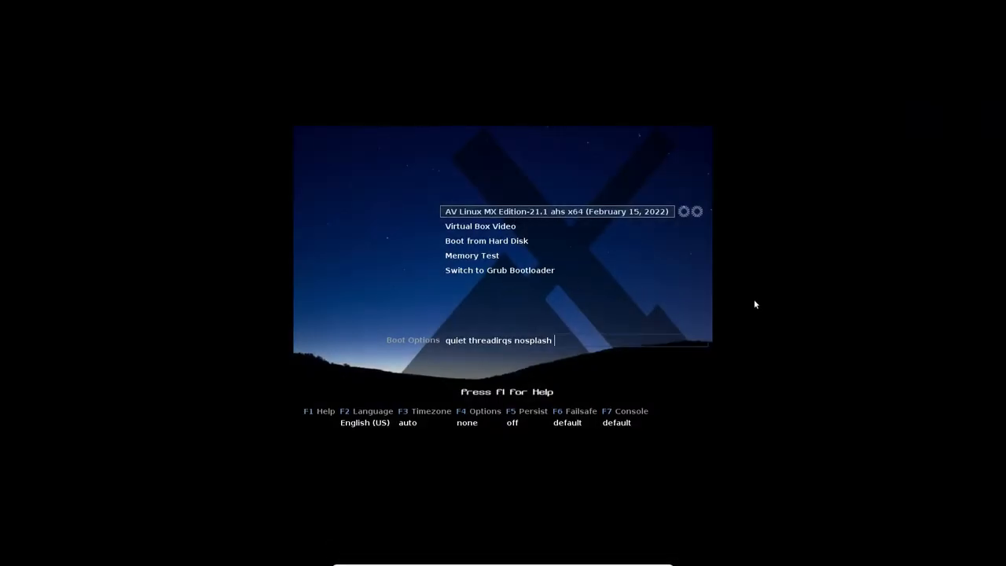
key("enter")
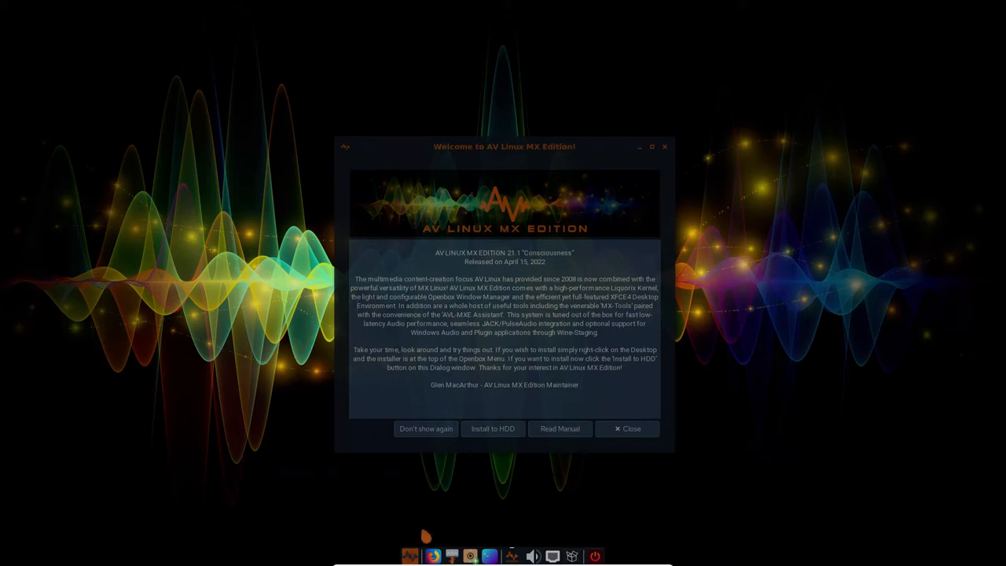
mouse_move(456, 541)
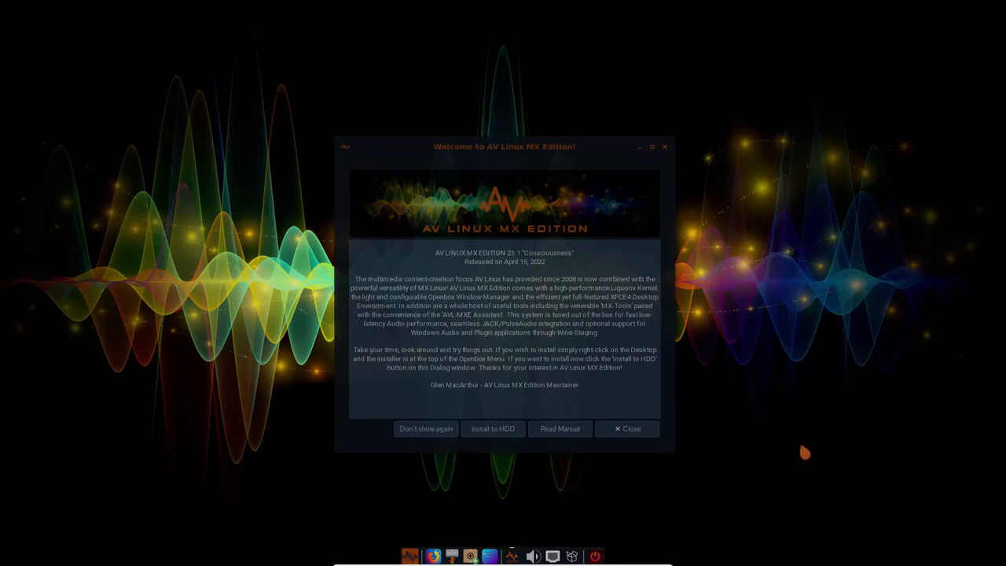
mouse_move(802, 444)
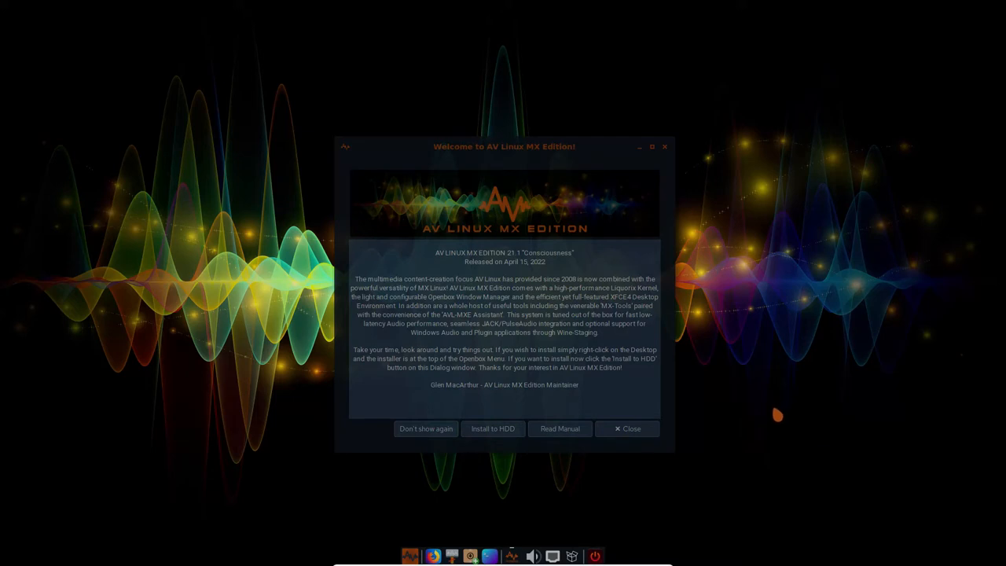
mouse_move(773, 423)
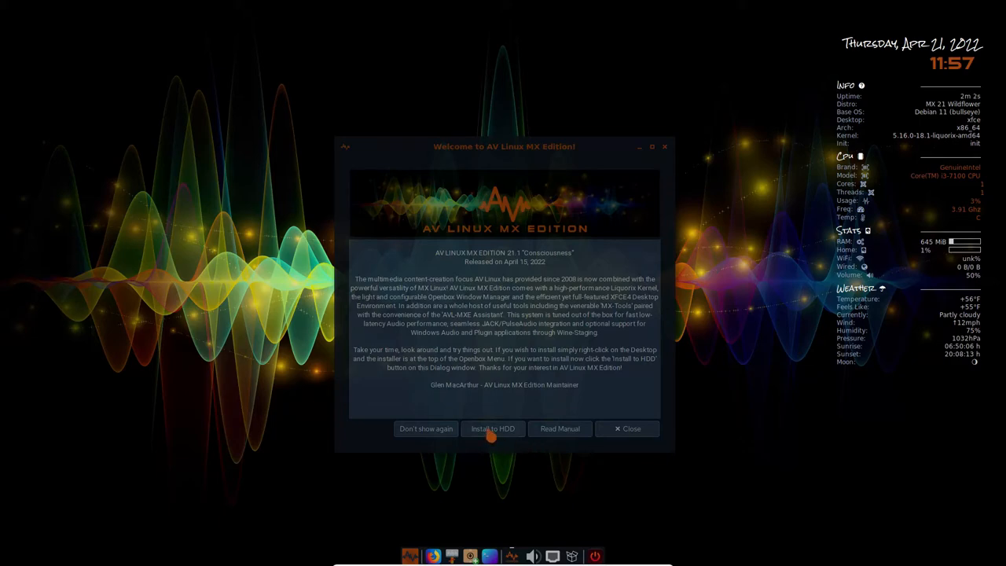
Step: Launch the installer, accept the terms, install on the whole sda disk with formatting, and keep default GRUB settings
left_click(493, 428)
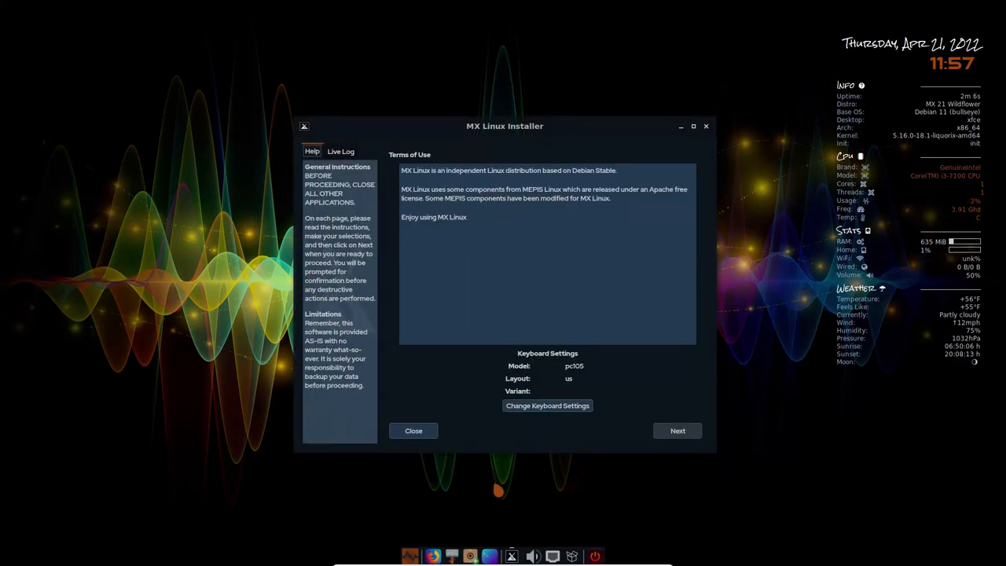
mouse_move(625, 459)
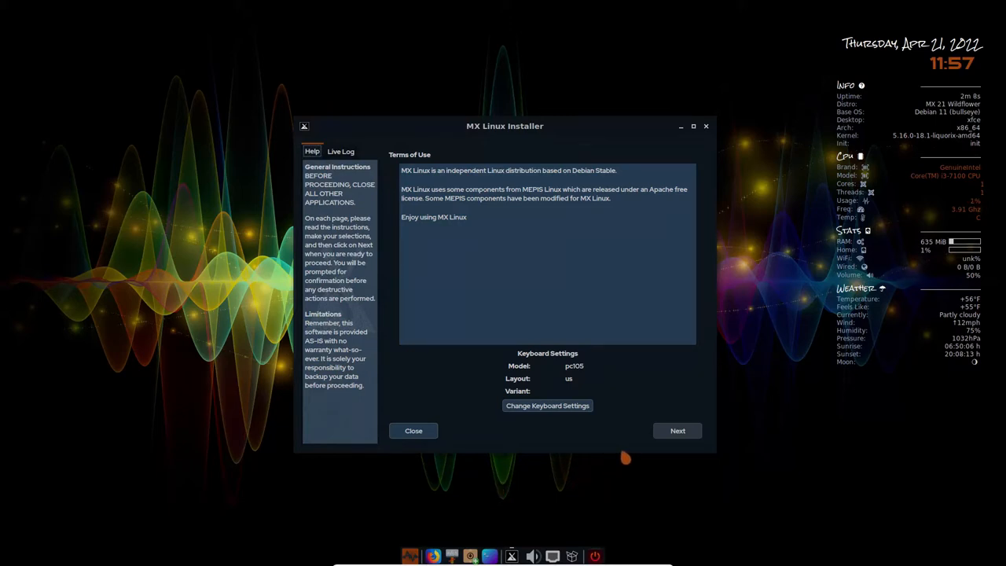
left_click(676, 431)
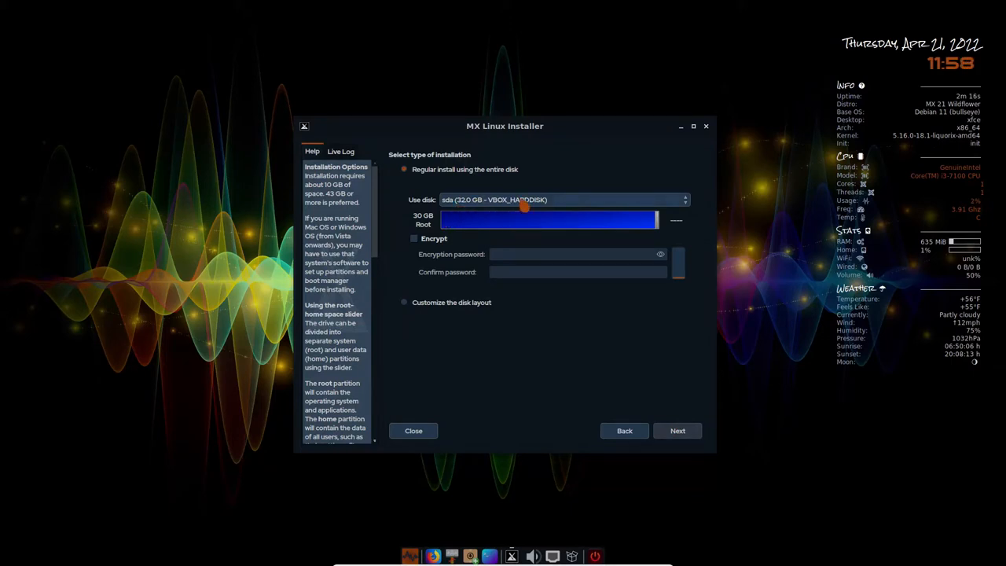
mouse_move(472, 228)
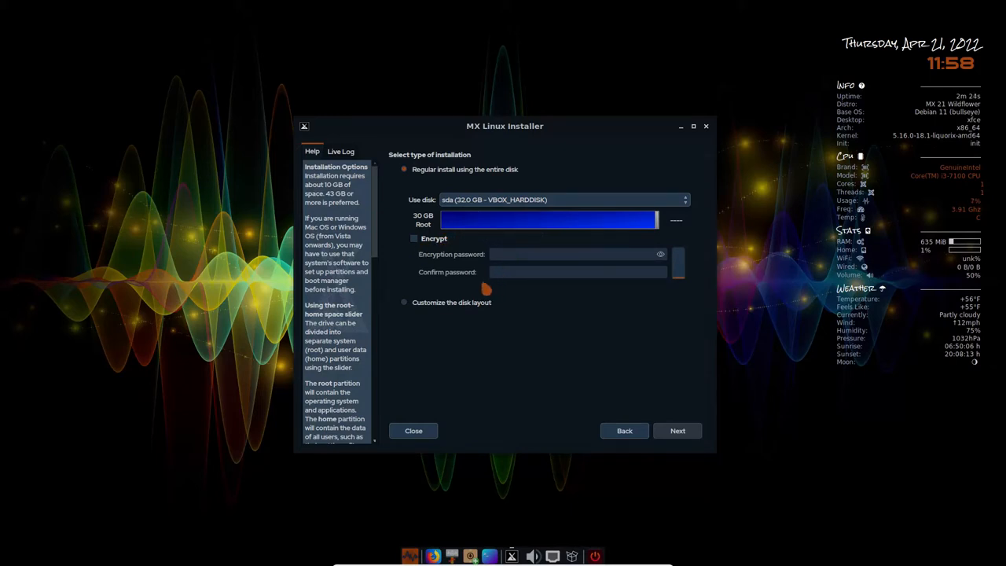
mouse_move(411, 319)
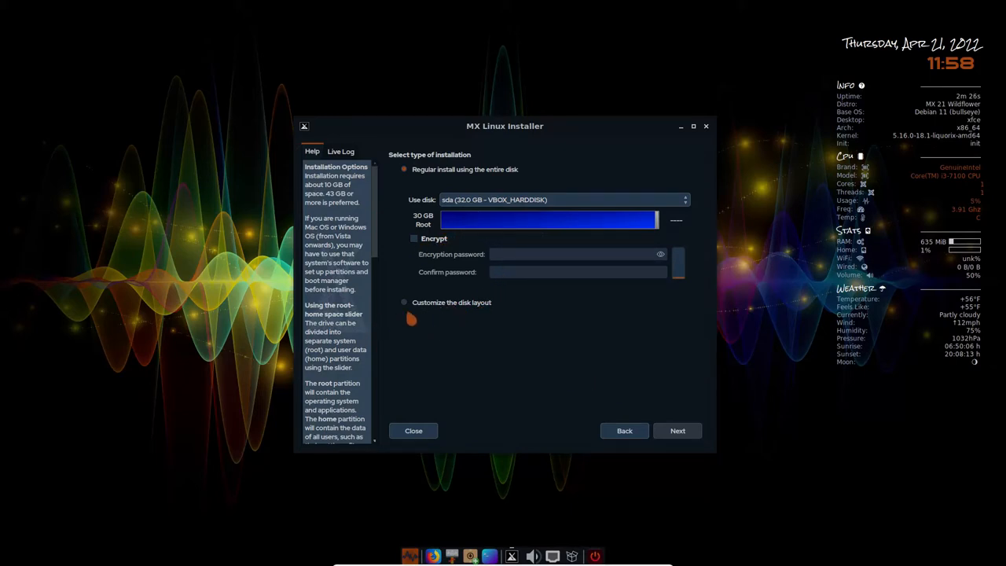
mouse_move(533, 317)
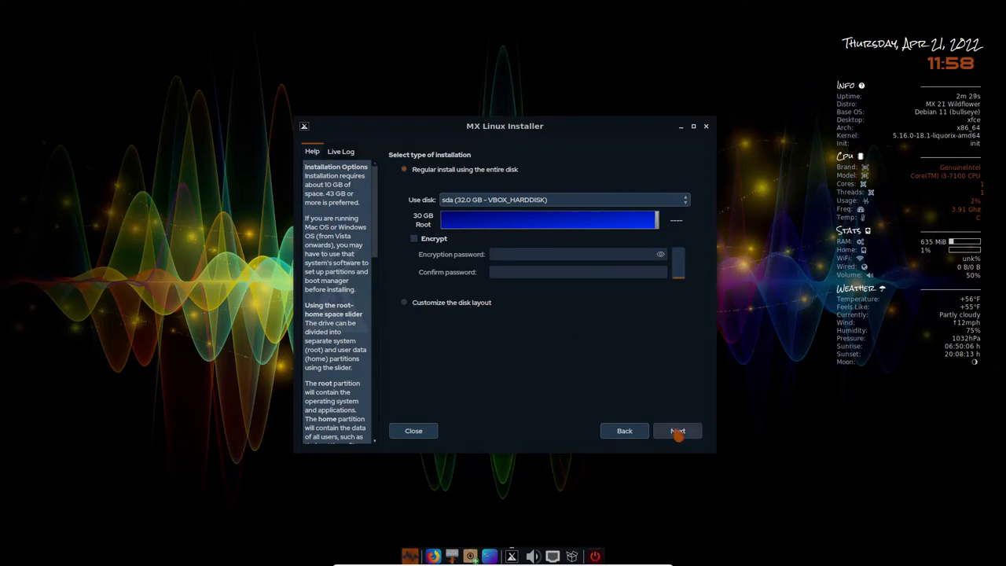
left_click(676, 431)
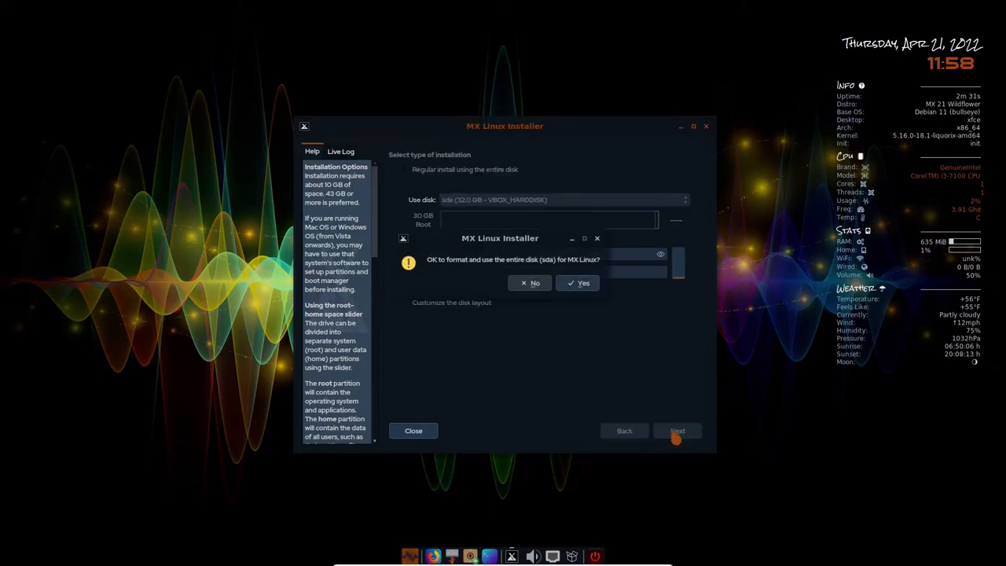
mouse_move(611, 355)
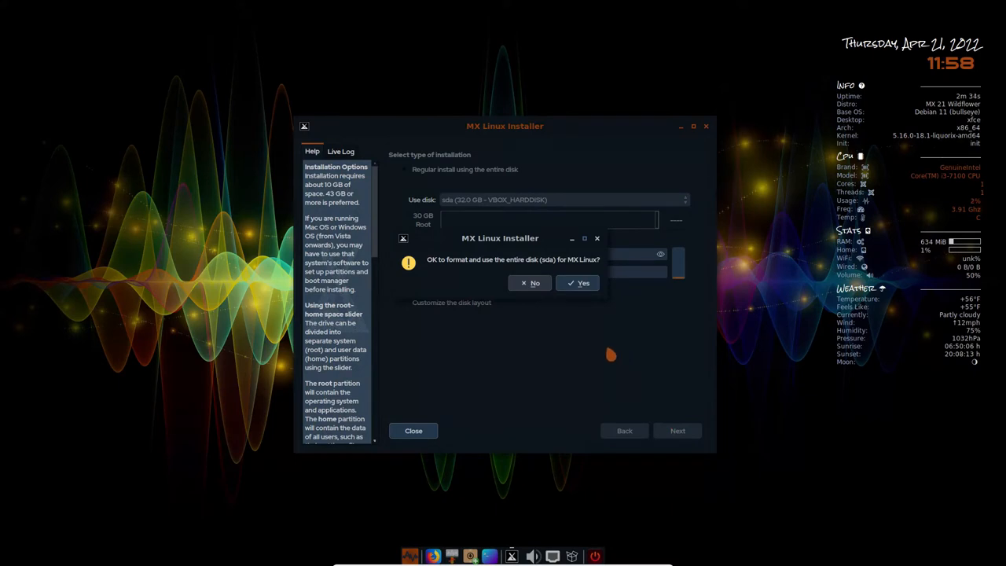
mouse_move(582, 283)
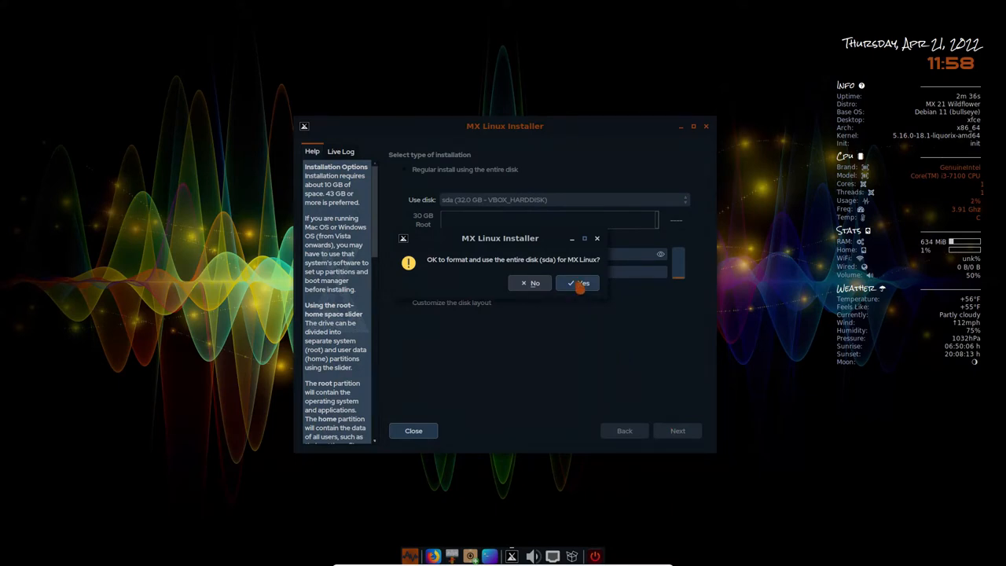
left_click(581, 283)
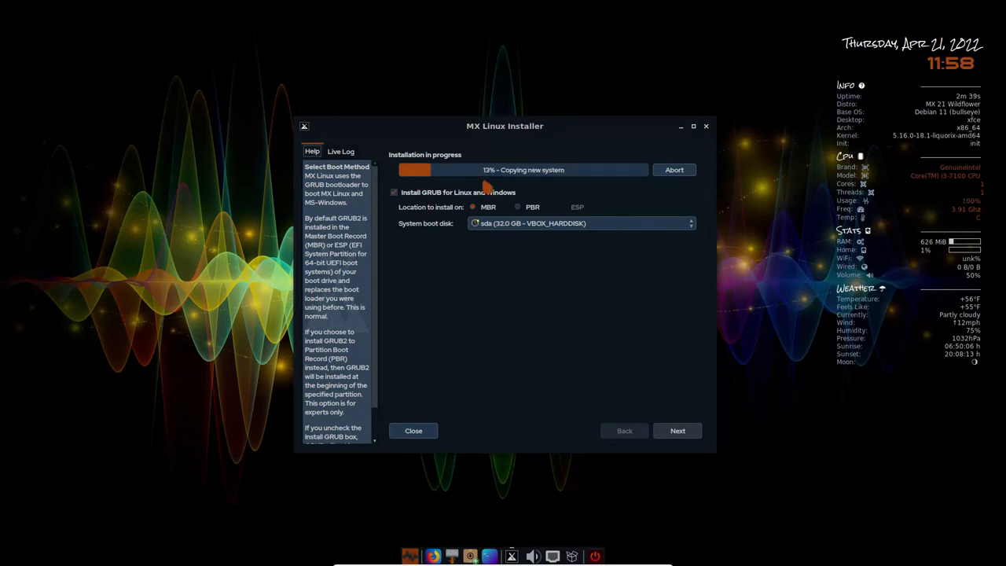
mouse_move(647, 428)
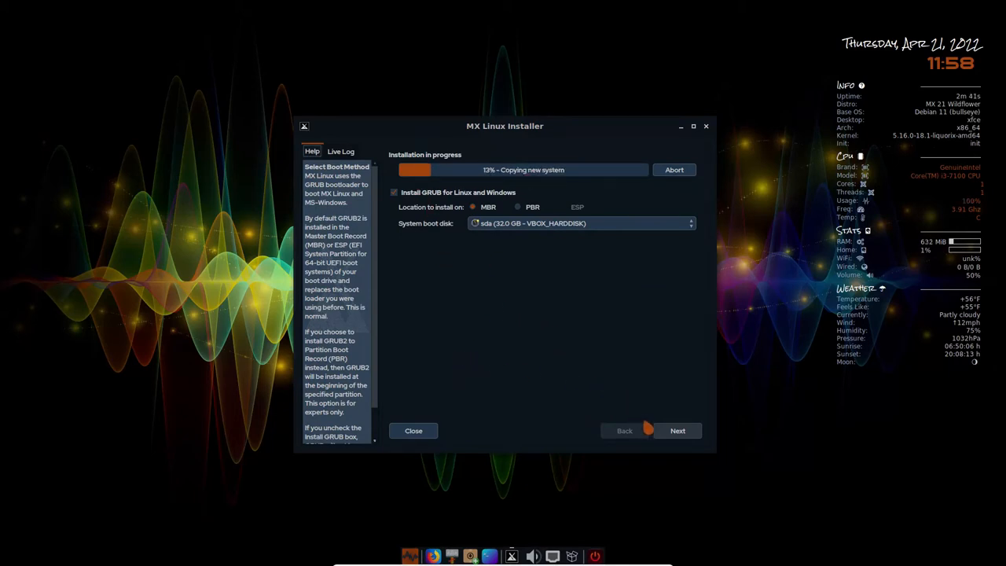
left_click(678, 431)
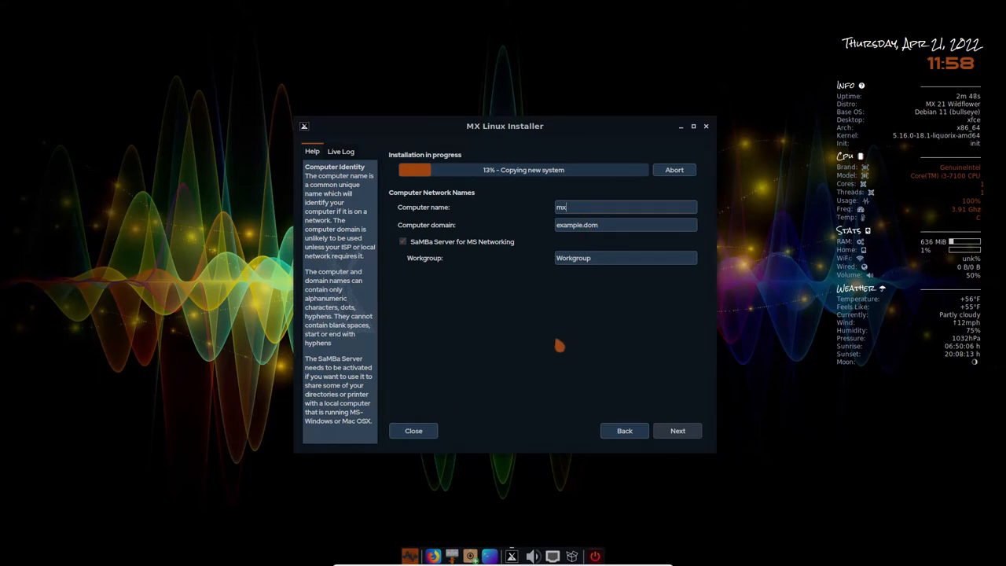
Step: Enter computer name avmxedition-vm and computer domain example.com
key("BackSpace")
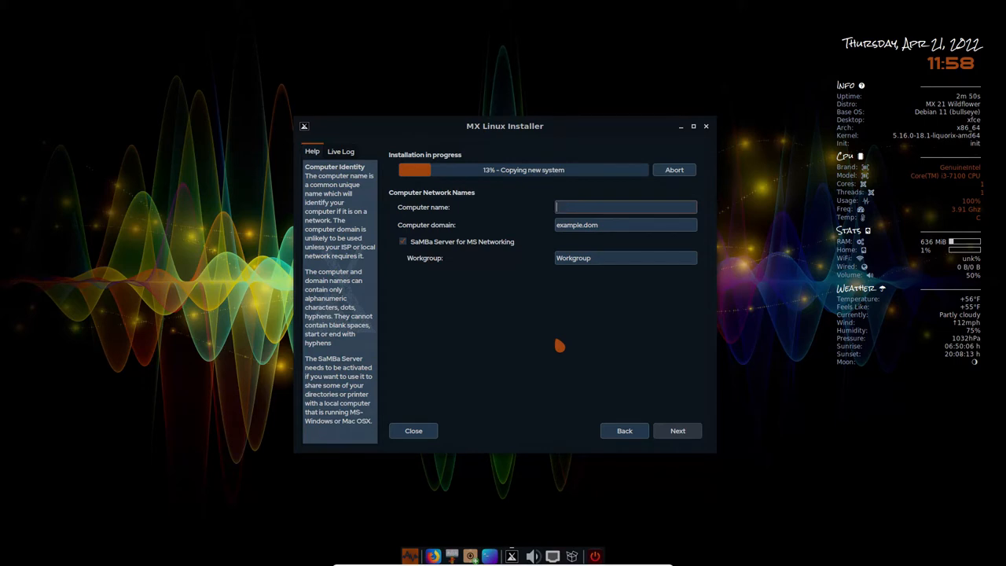
type("avmx")
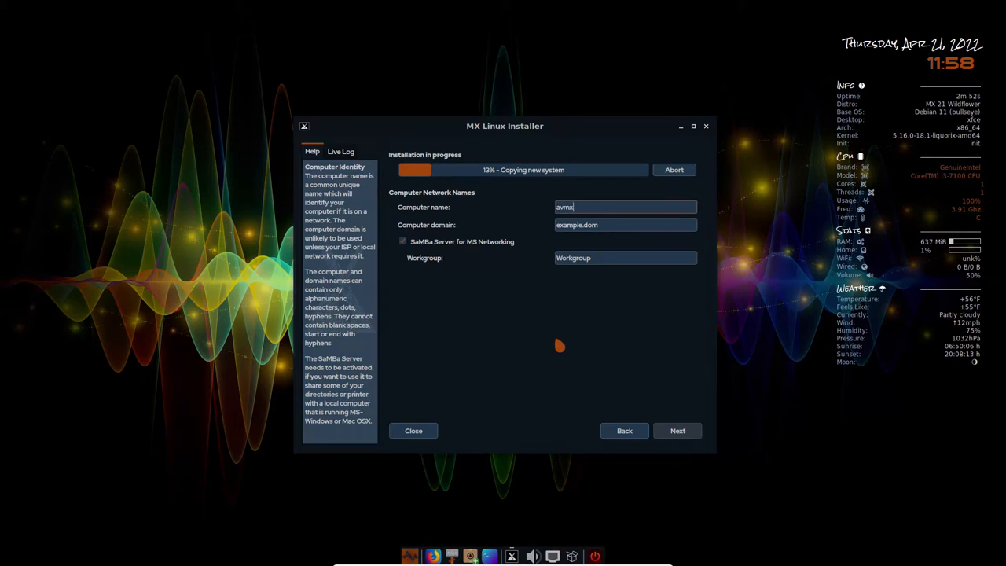
type("edition")
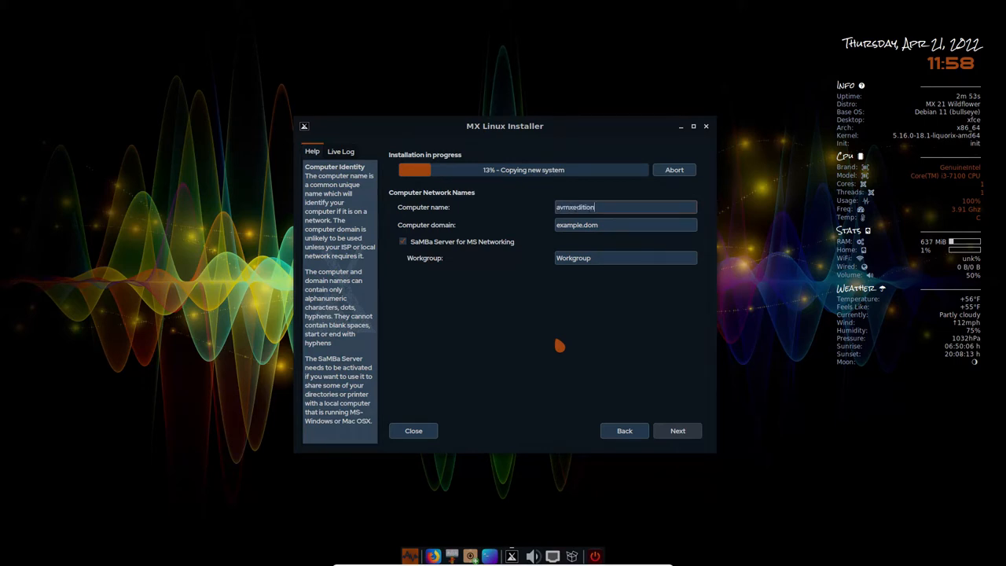
type("-vm")
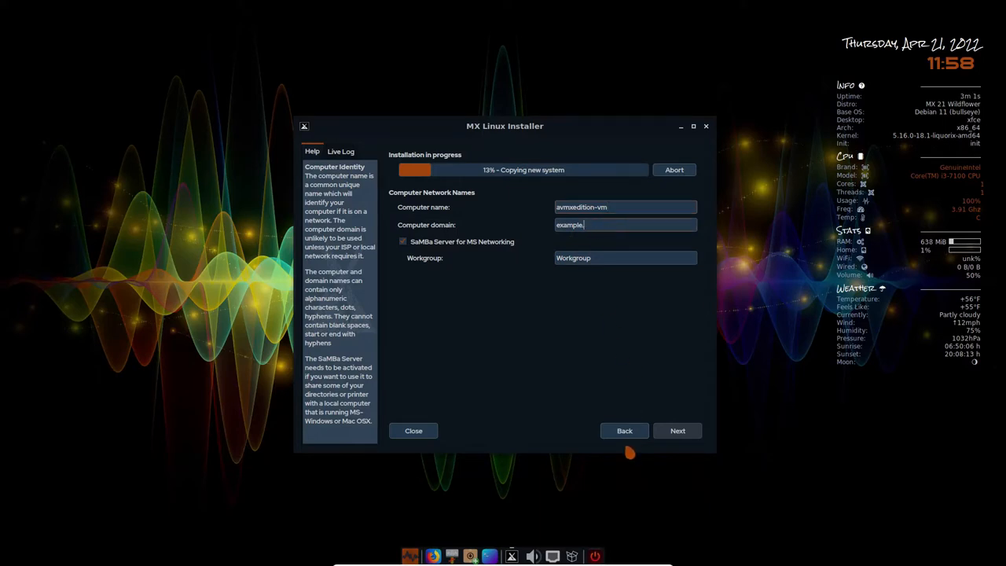
type("com")
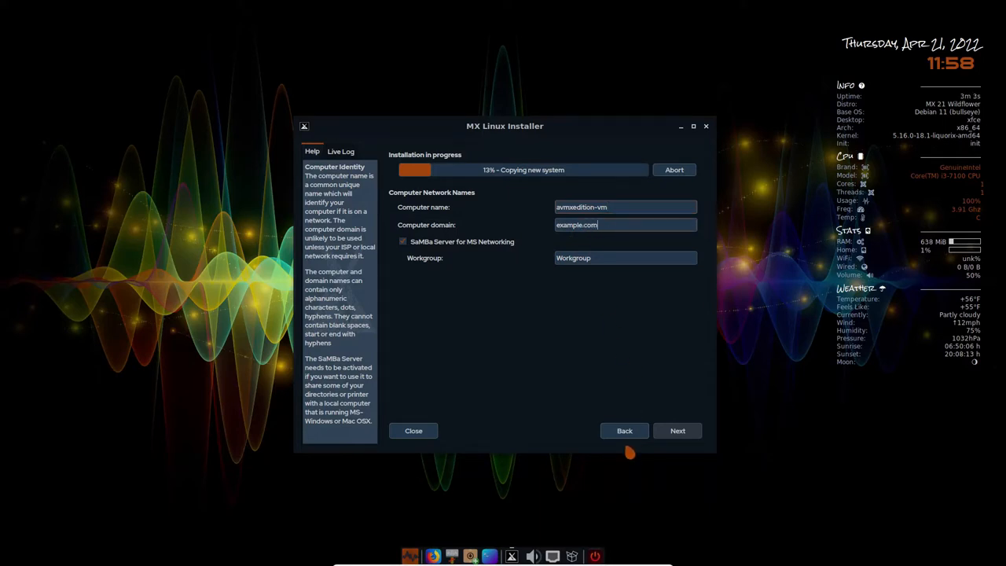
mouse_move(582, 462)
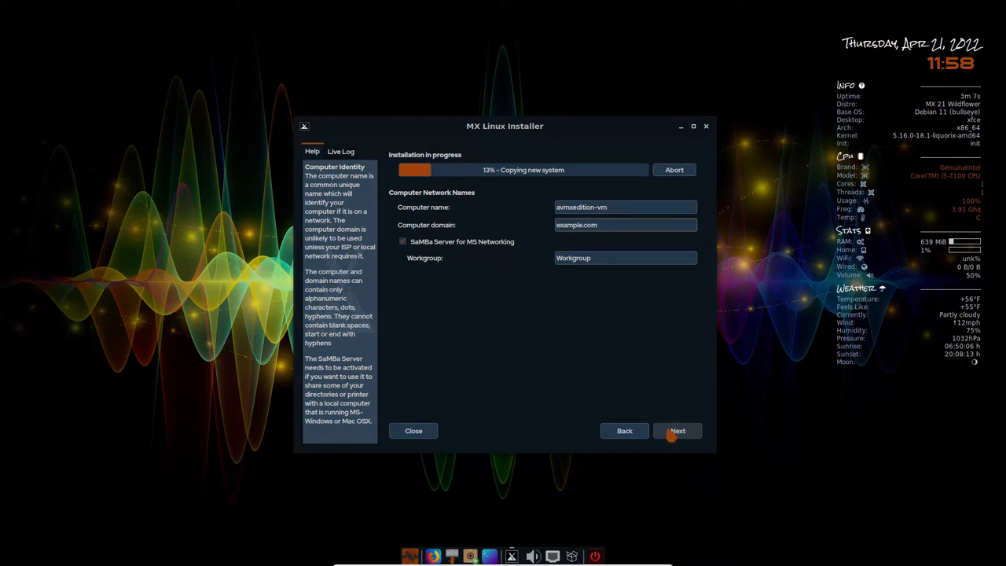
Step: Keep US English locale and New York timezone, choose the 12-hour clock, and continue to user account setup
left_click(676, 431)
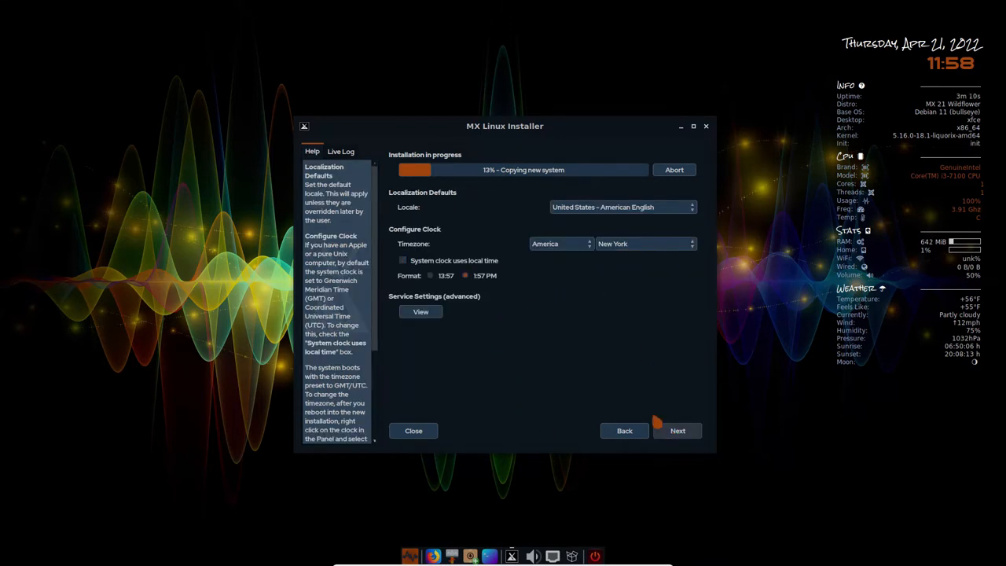
mouse_move(657, 220)
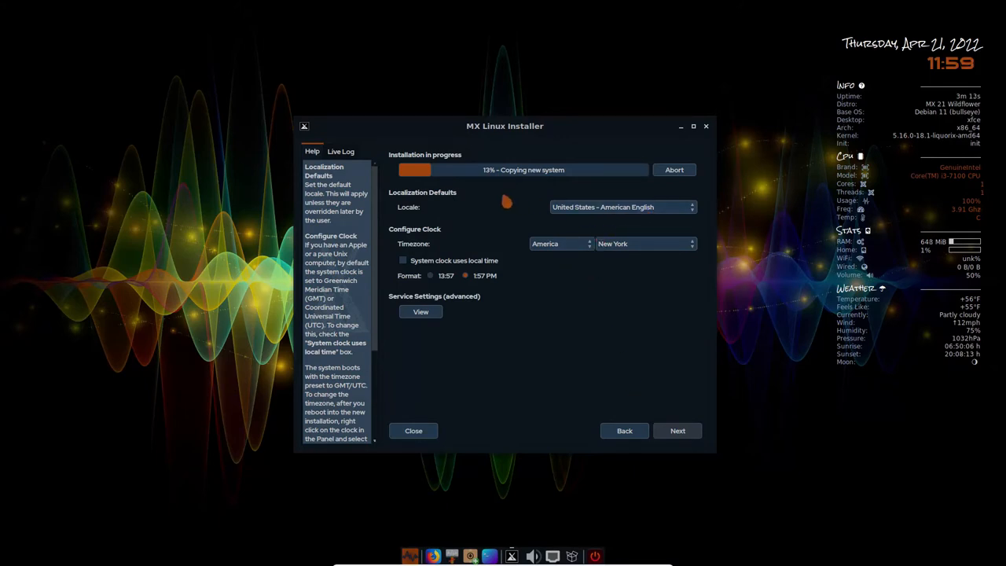
mouse_move(625, 261)
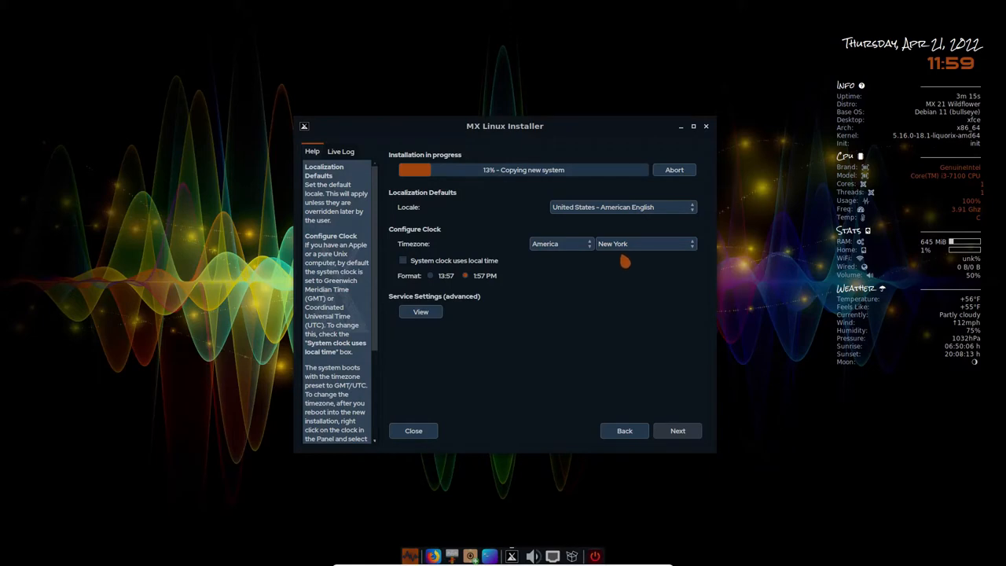
mouse_move(627, 259)
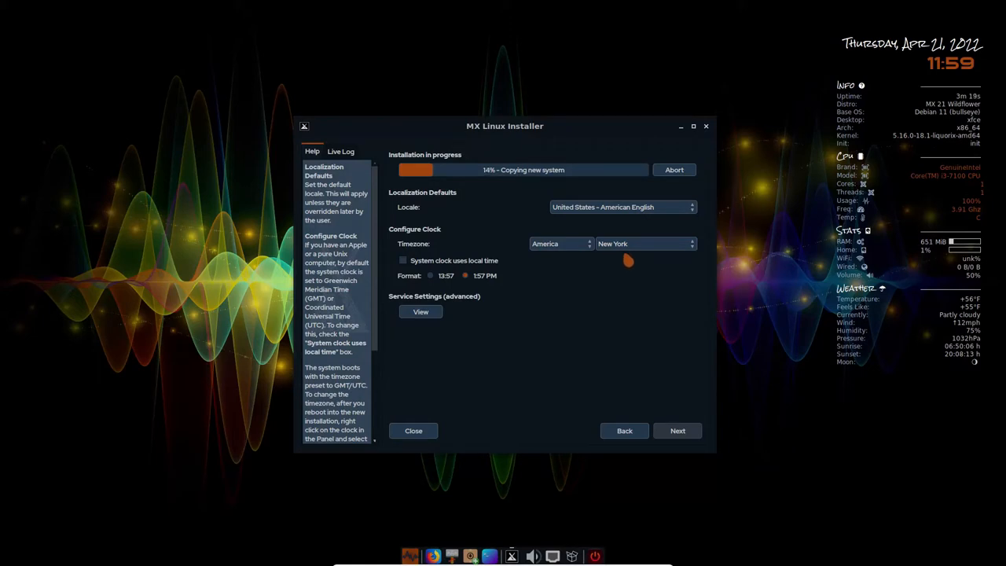
mouse_move(425, 271)
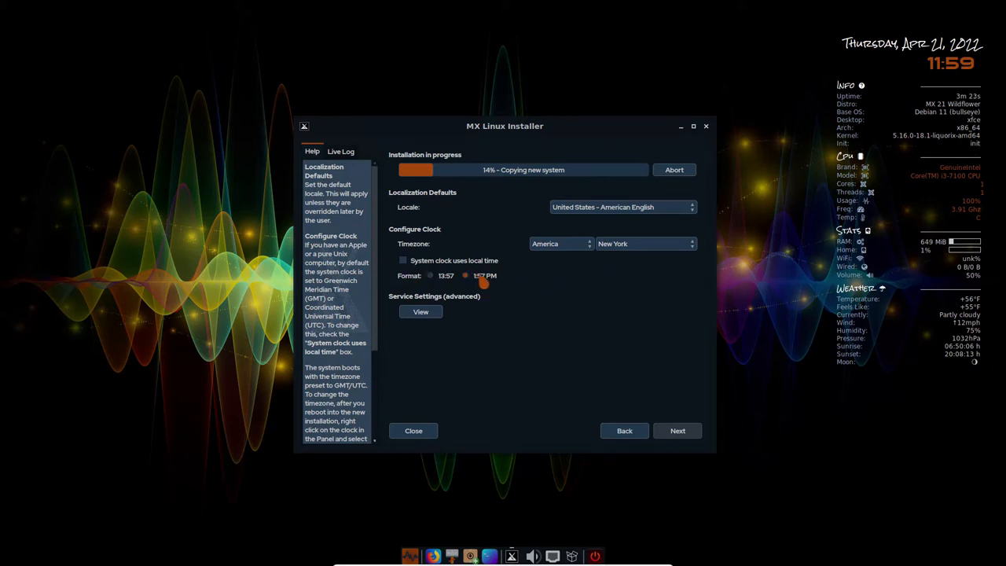
left_click(431, 275)
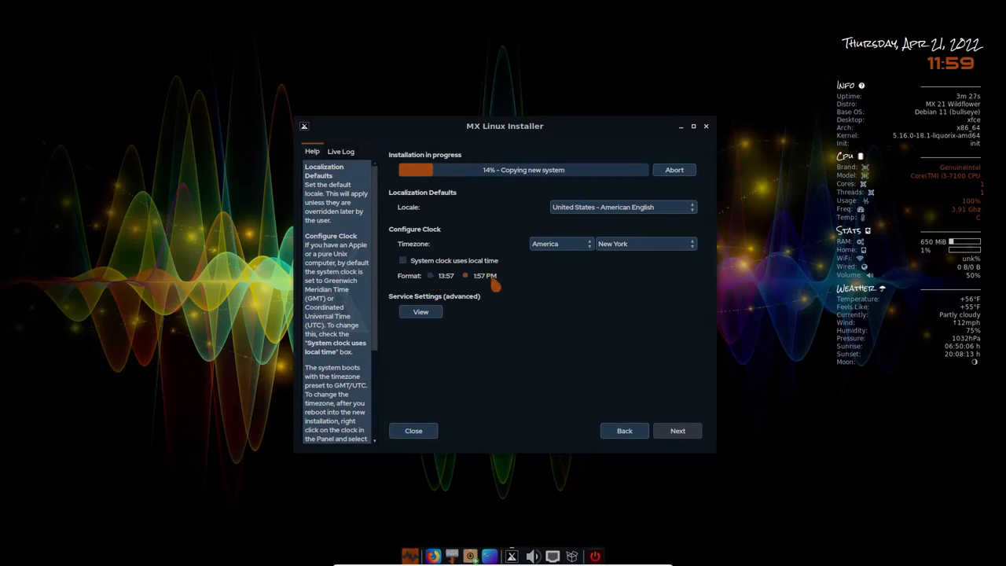
left_click(676, 431)
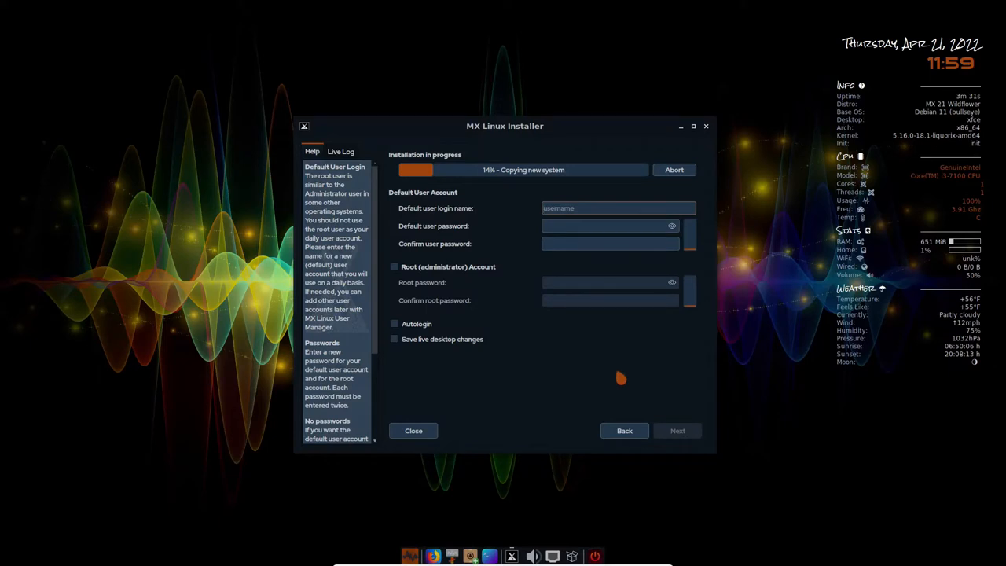
Step: Enter the default login name and password for the new user account
type("datapioneer")
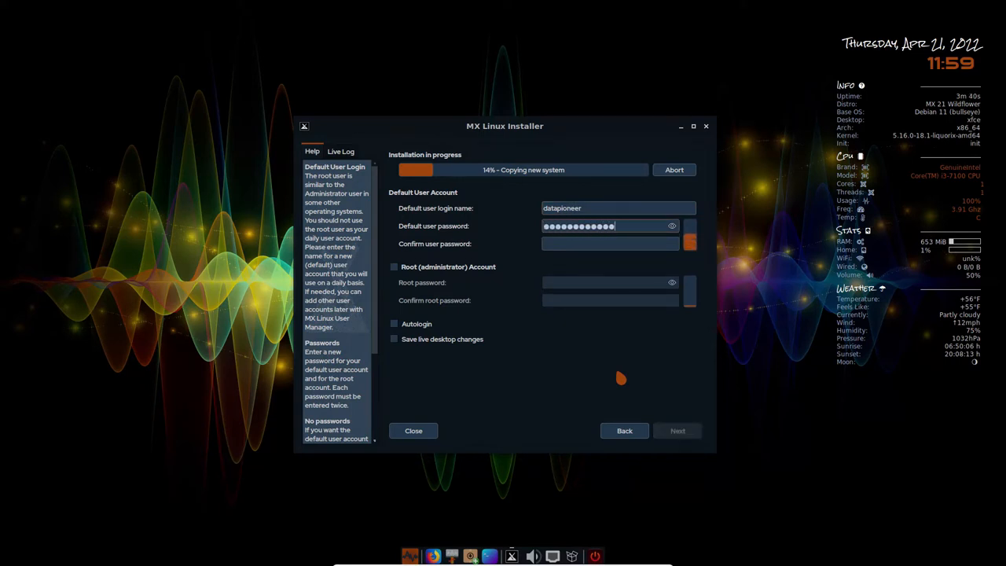
type("•••")
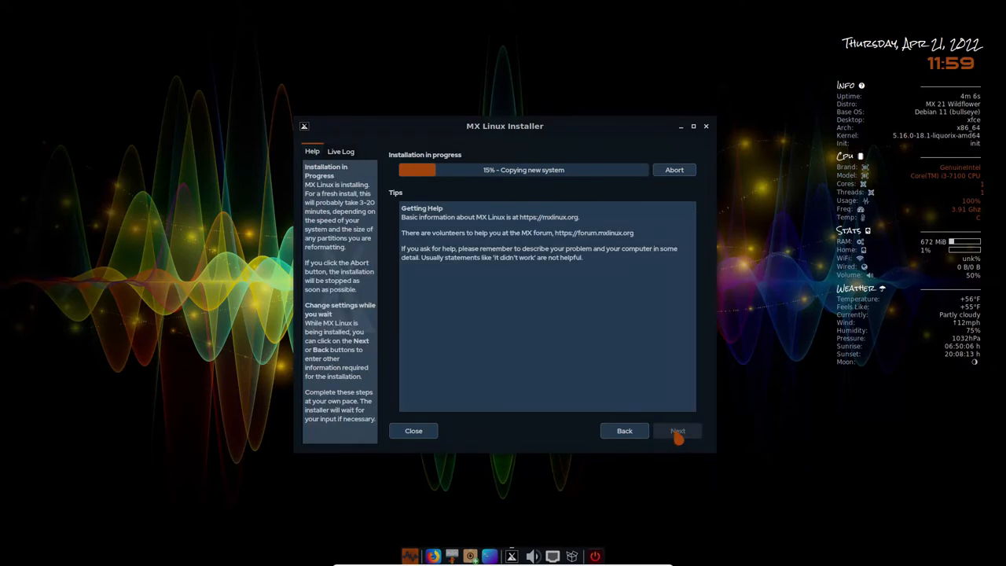
mouse_move(665, 453)
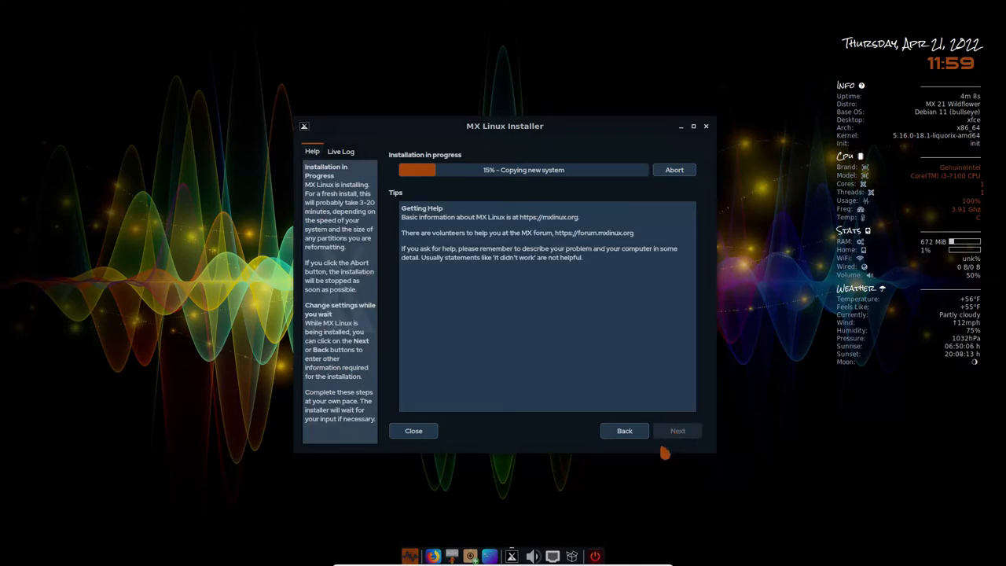
mouse_move(802, 468)
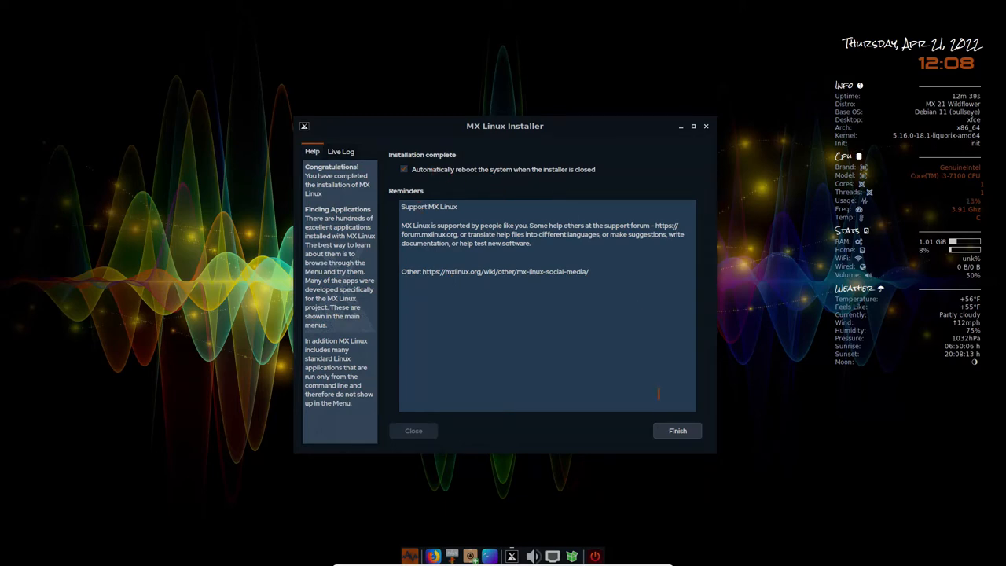
Step: Finish the completed installer and confirm the reboot at the shutdown prompt
left_click(676, 430)
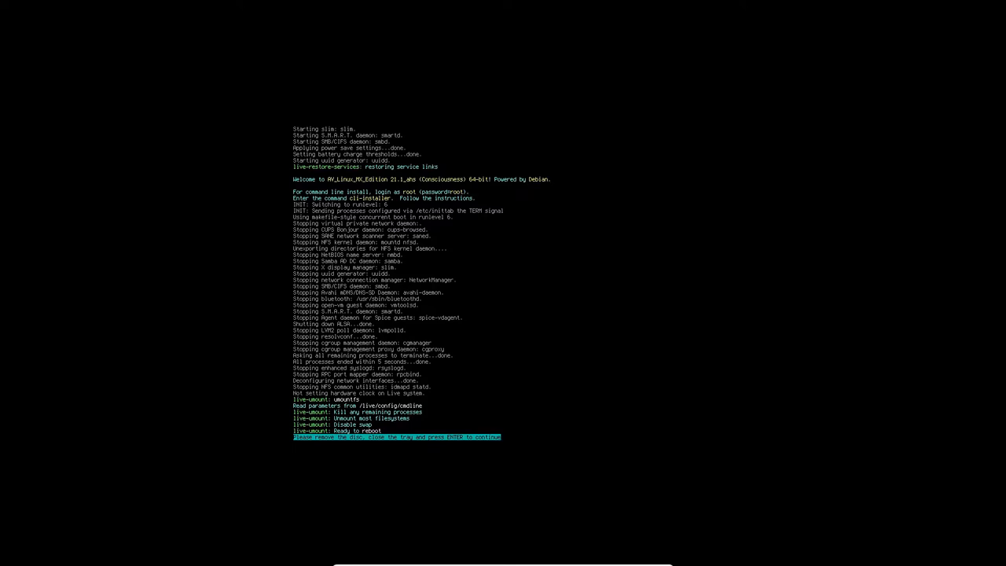
key("enter")
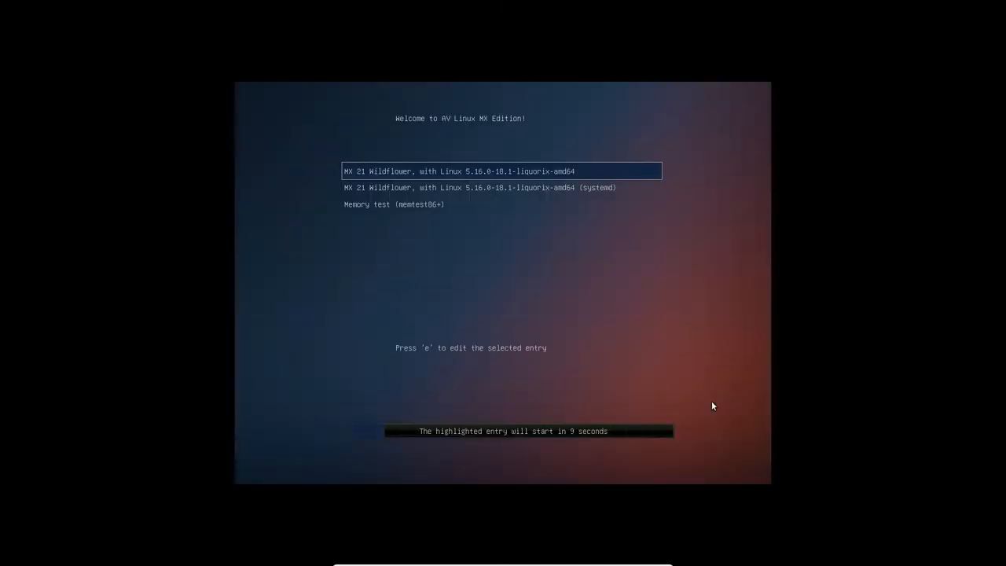
Step: Select the systemd kernel entry in the GRUB menu and boot the installed system
key("Down")
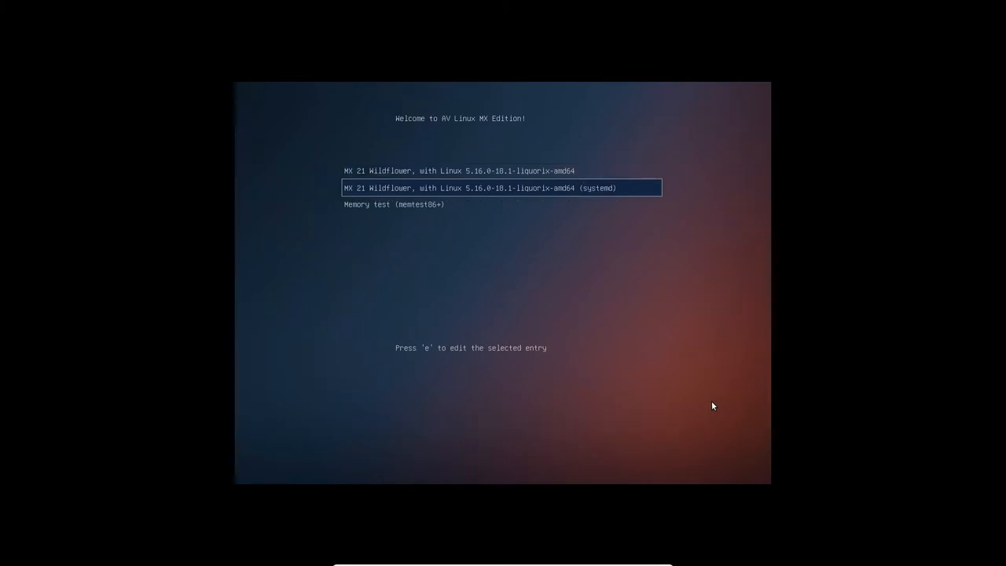
key("Up")
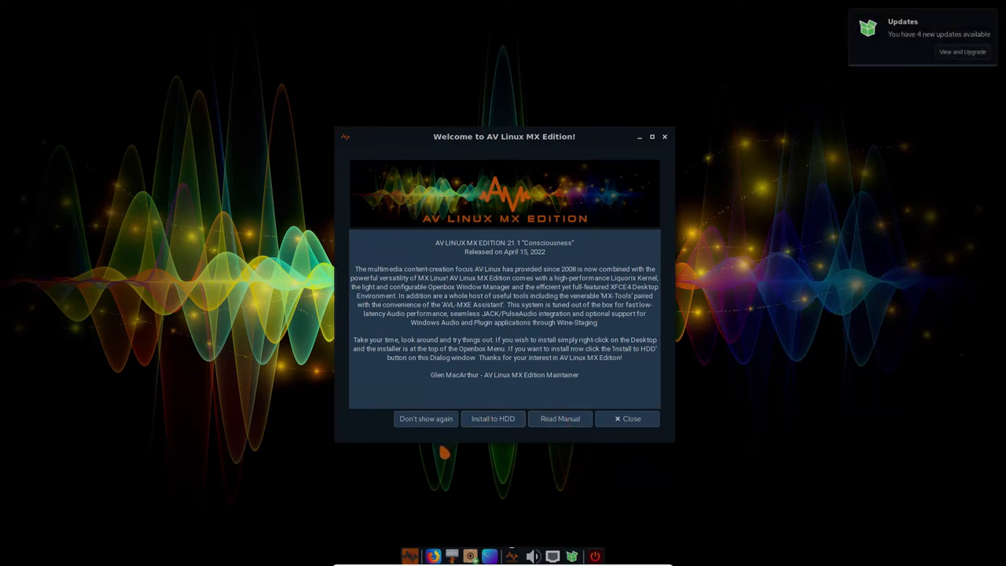
Step: Close the Welcome to AV Linux MX Edition window
left_click(626, 418)
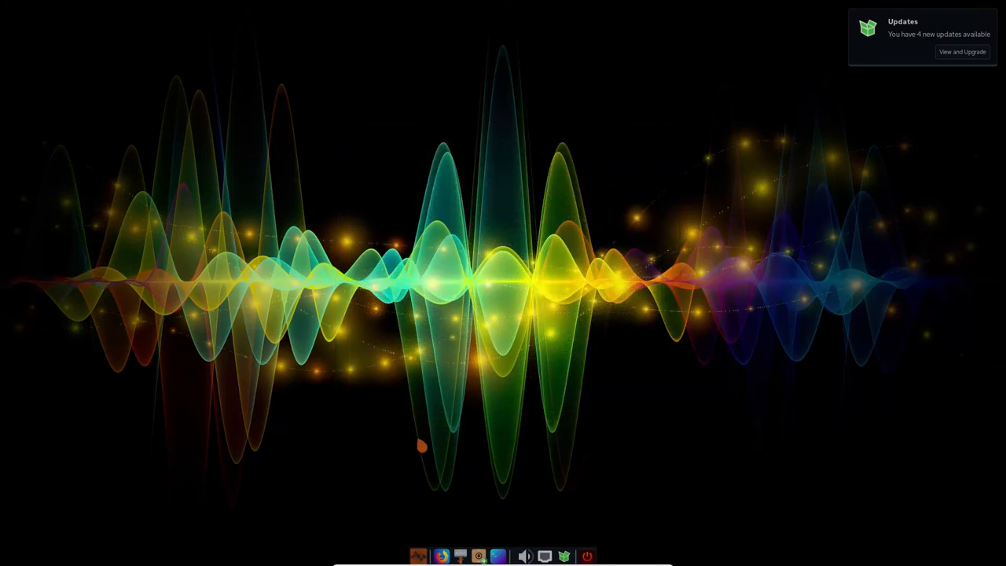
mouse_move(708, 389)
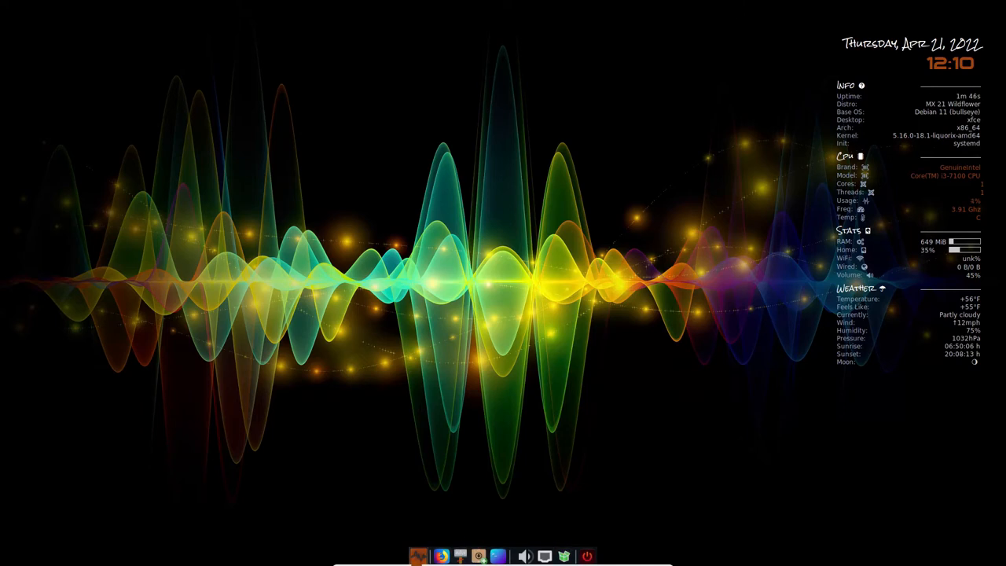
Step: Launch Xfce Terminal from the System category of the Whisker menu
left_click(418, 556)
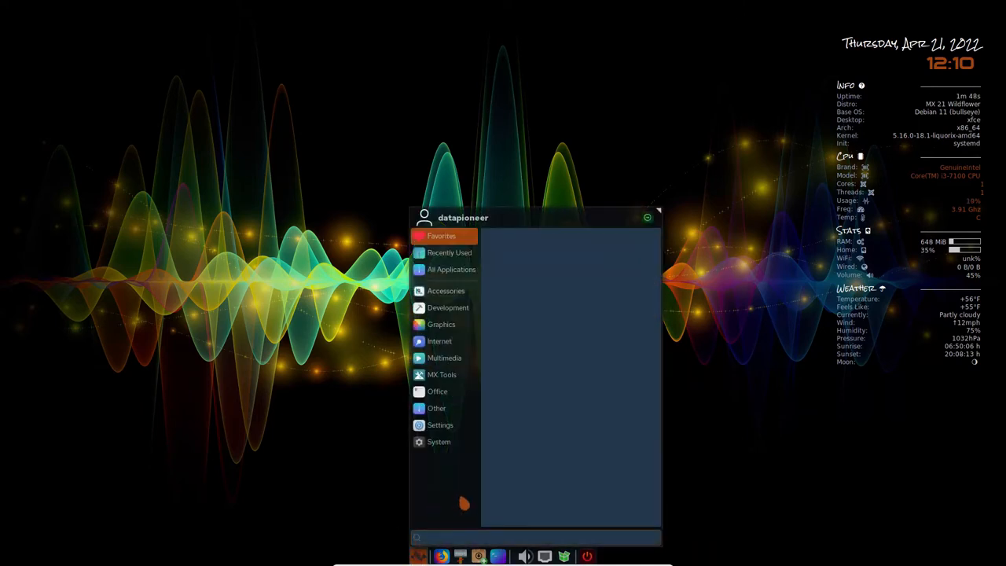
left_click(439, 441)
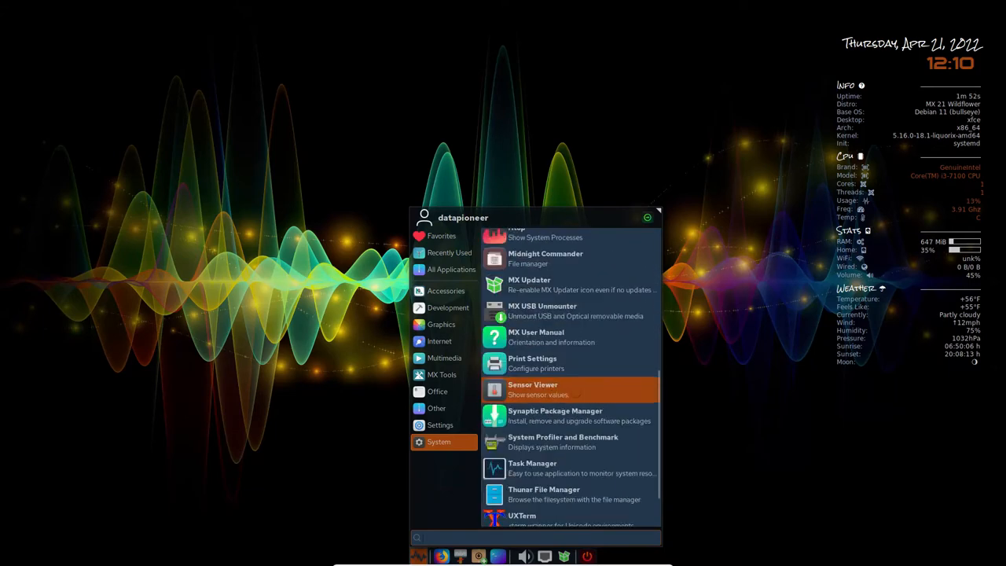
scroll("down", 3)
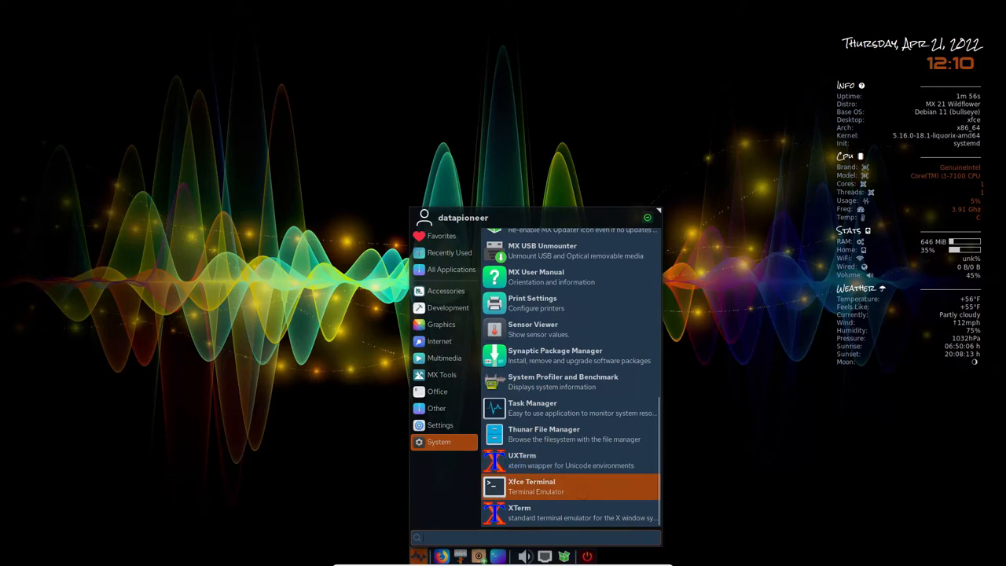
right_click(532, 486)
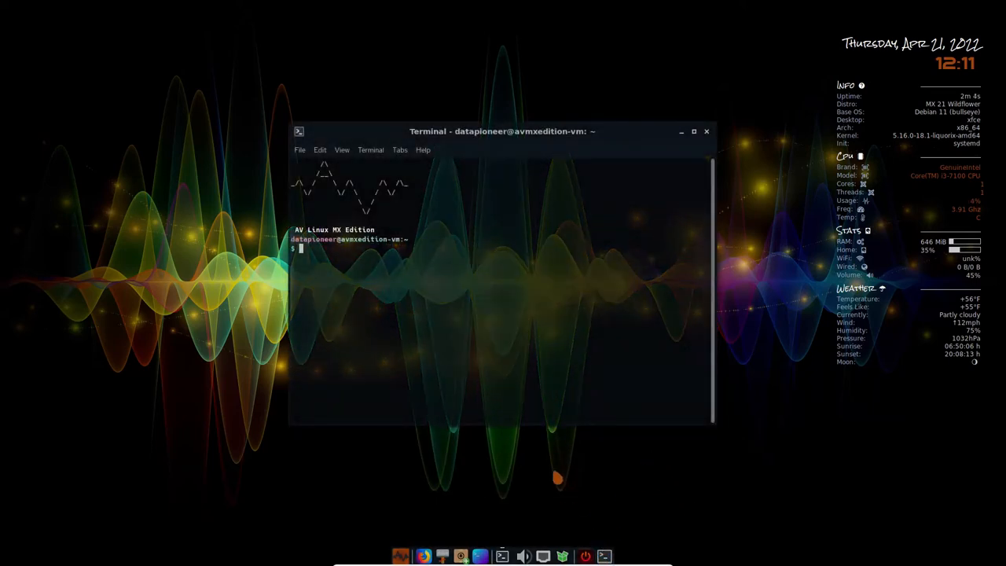
Step: Maximize the terminal and run 'sudo htop', correcting a mistyped character along the way
left_click(695, 132)
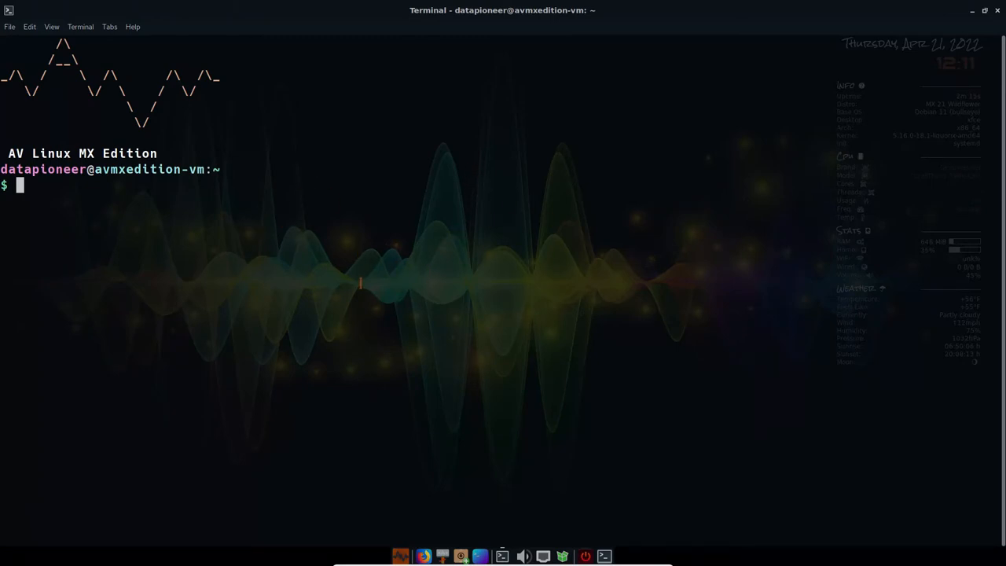
mouse_move(304, 329)
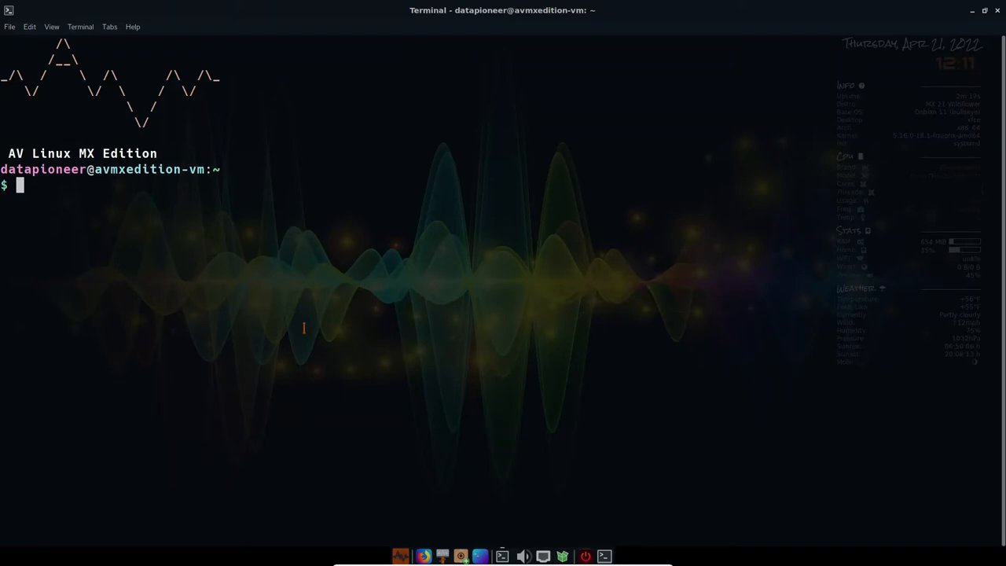
type("sudo a")
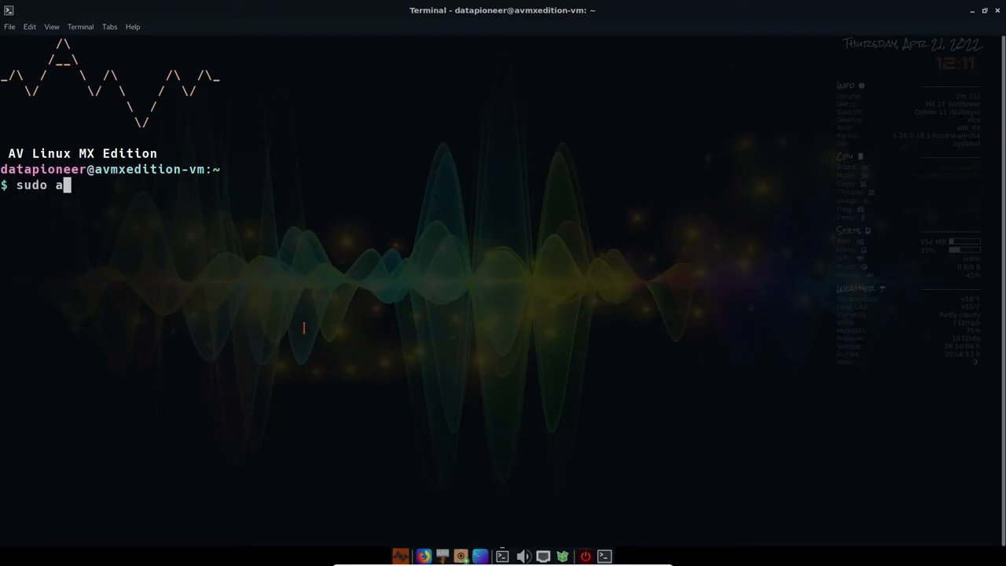
key("BackSpace")
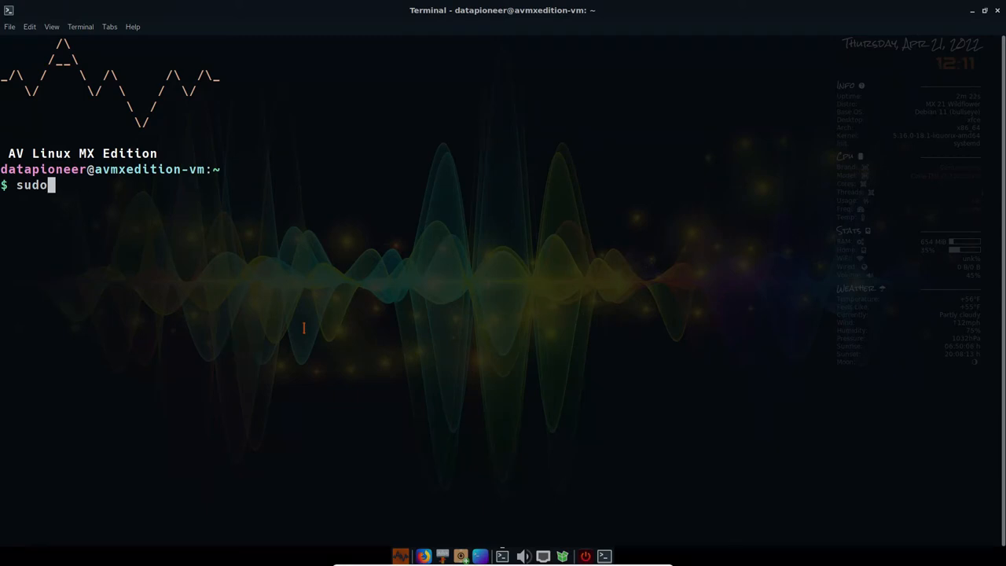
type("htop")
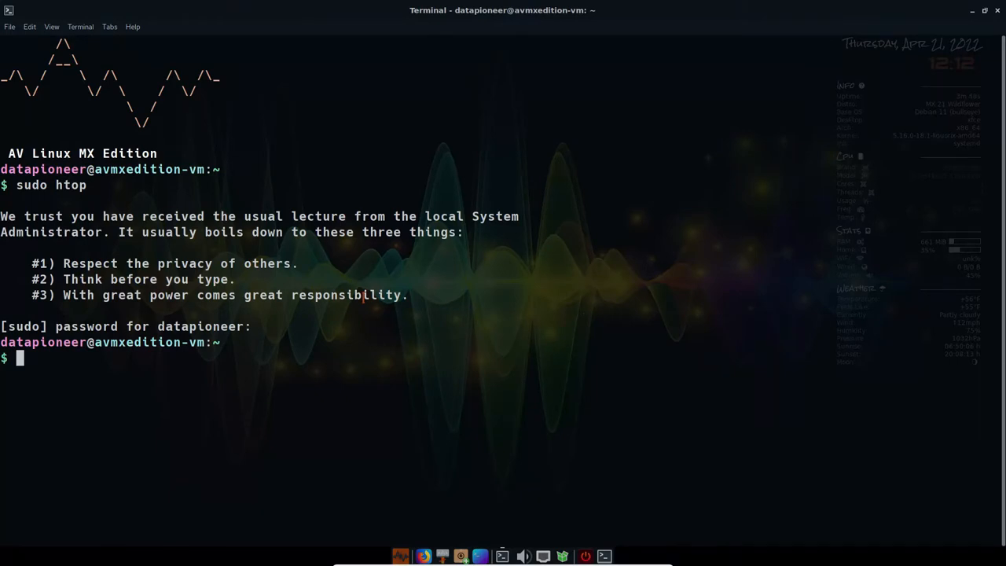
Step: Run 'sudo apt update && sudo apt -y upgrade' to refresh package lists and upgrade packages
type("sudo apt update &&")
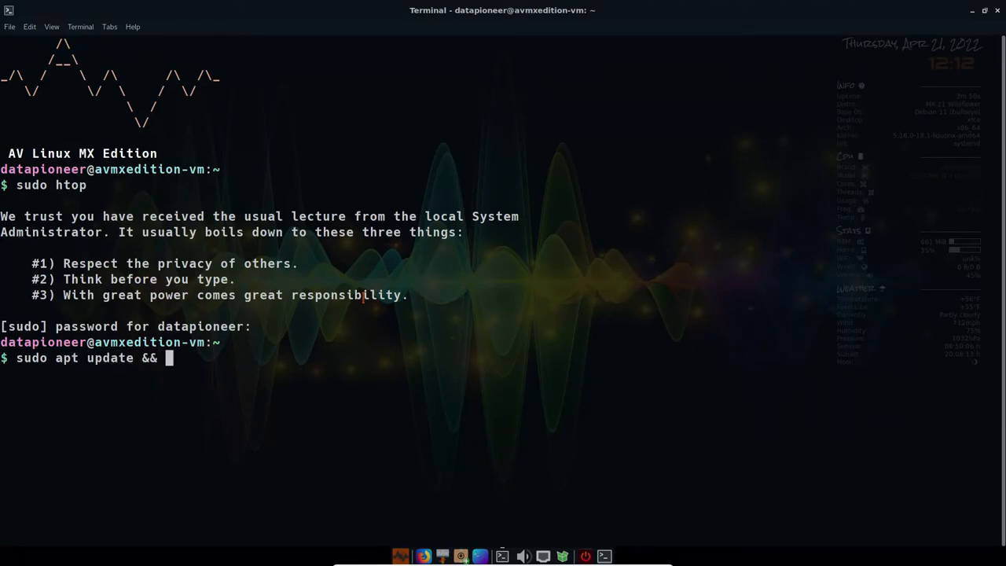
type("sudo ap")
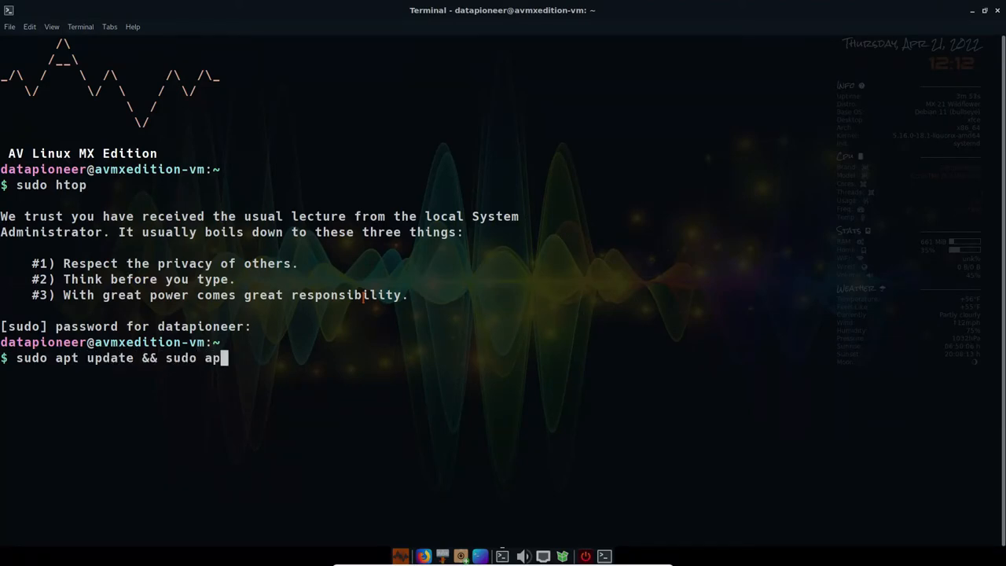
type("t -y")
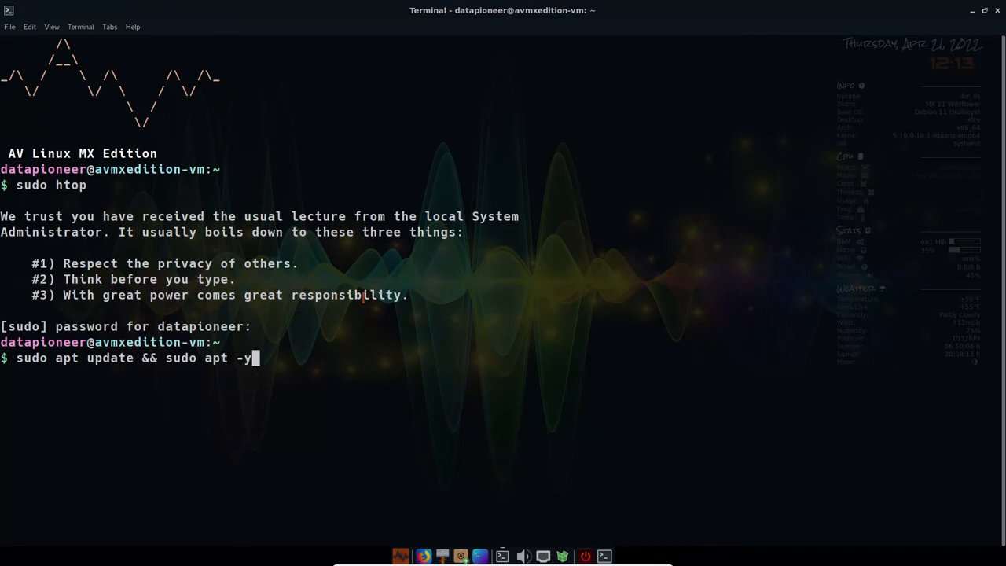
type("up")
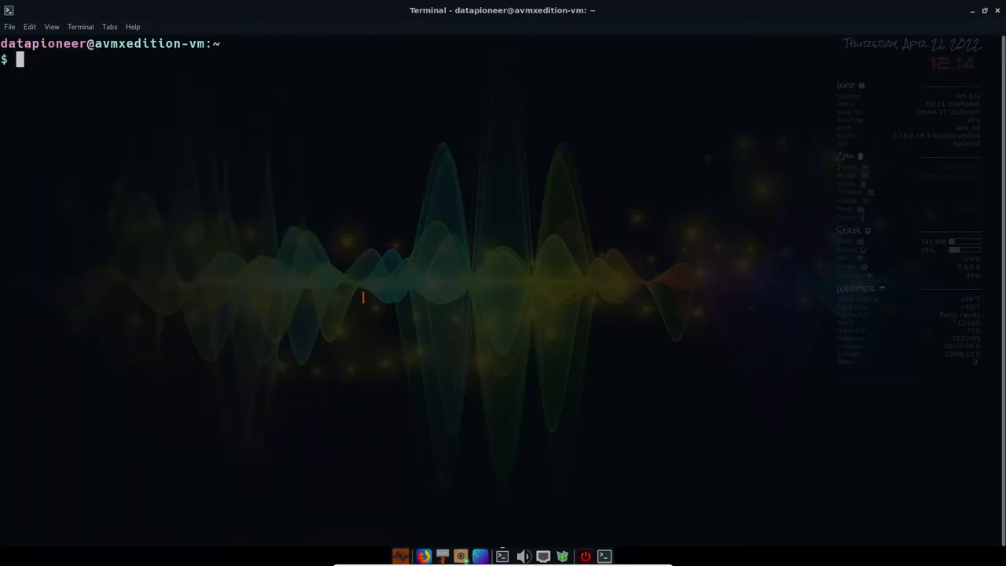
Step: Run 'uname -r' to show the 5.16.0-18.1-liquorix-amd64 kernel version
type("ua")
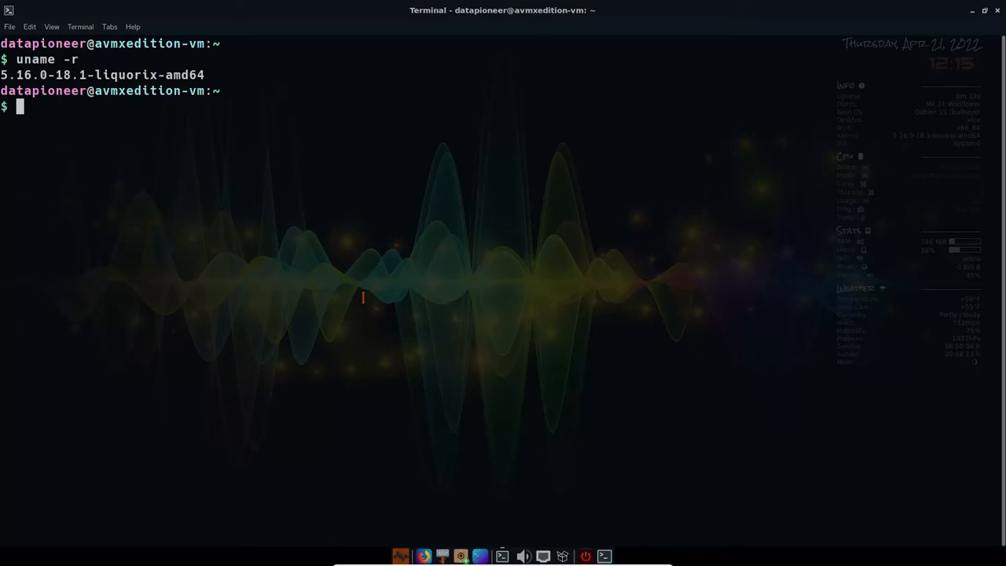
Step: Run 'df -h' and highlight the 30G /dev/sda1 root partition entry in the output
type("df -")
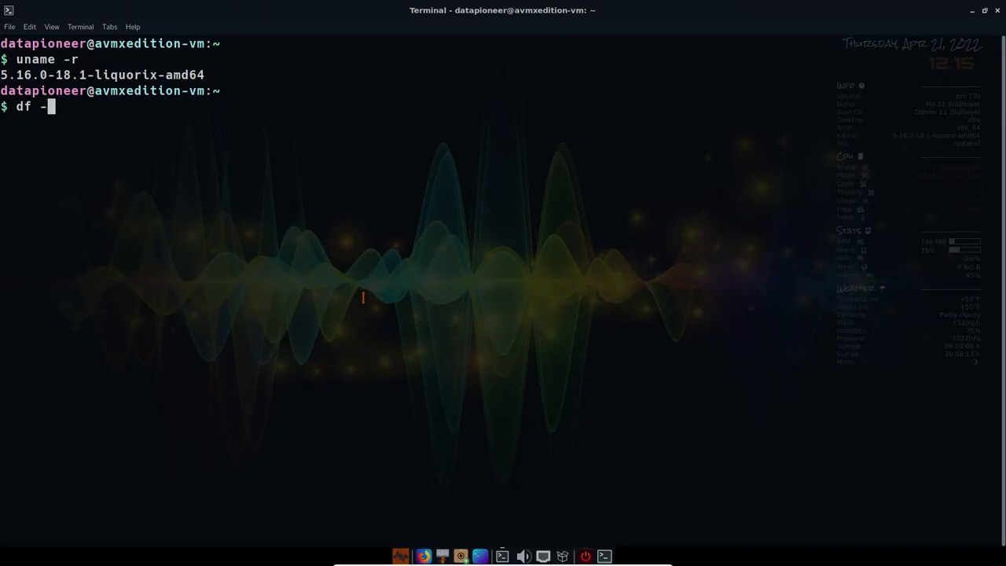
type("h")
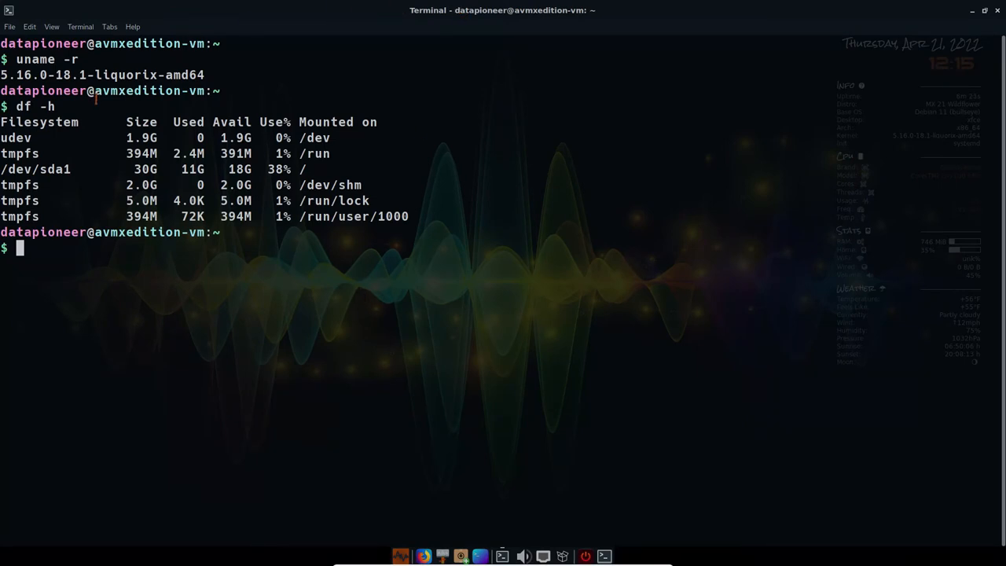
double_click(35, 170)
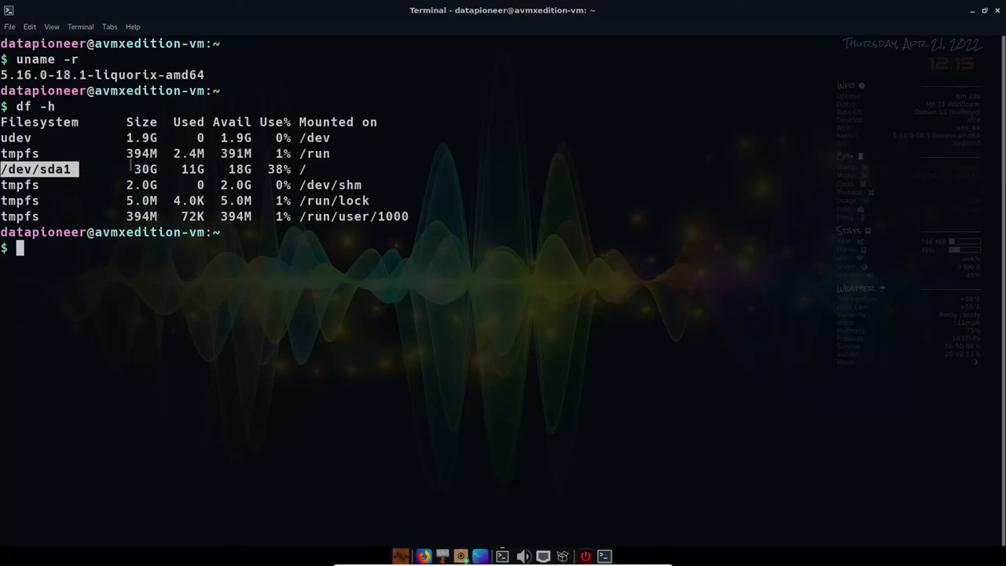
double_click(144, 170)
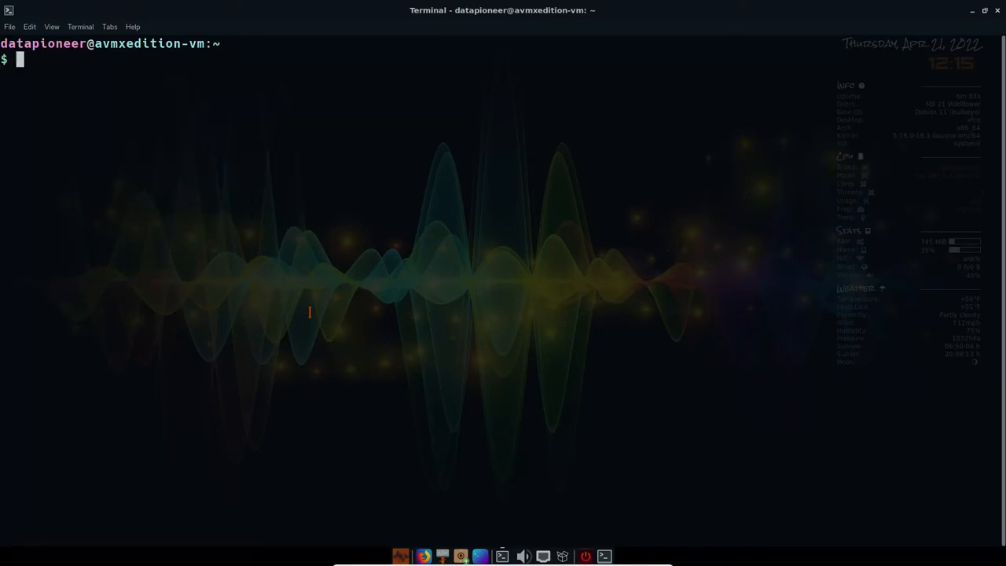
Step: Run 'sudo apt install glances' and confirm with Y to install Glances and its Python dependencies
type("sudo a")
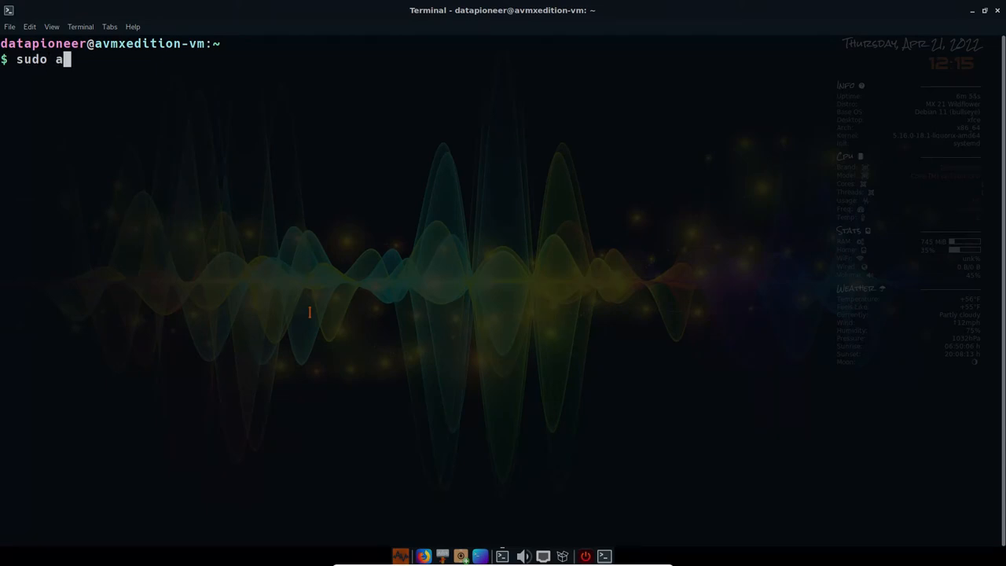
type("pt install glance")
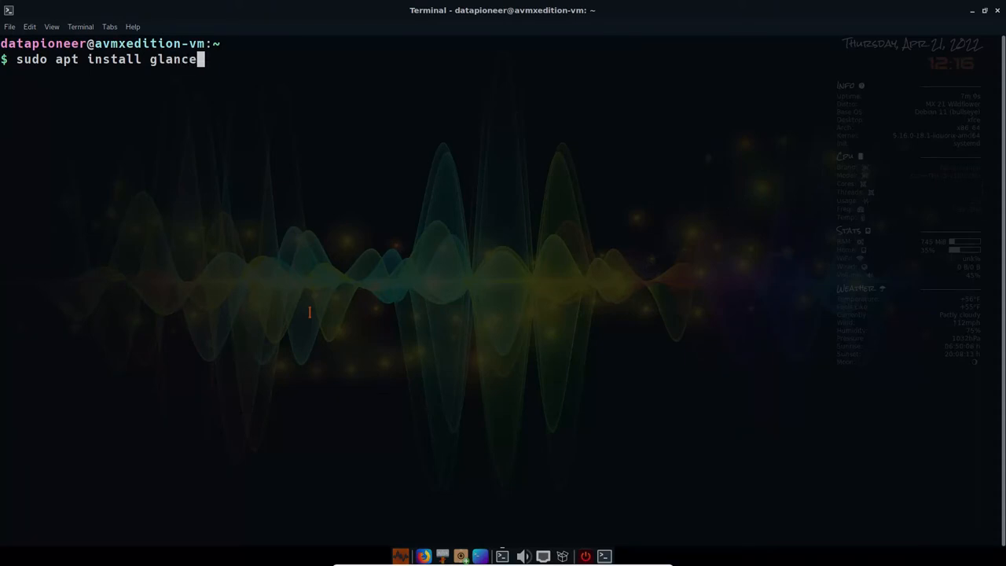
type("s")
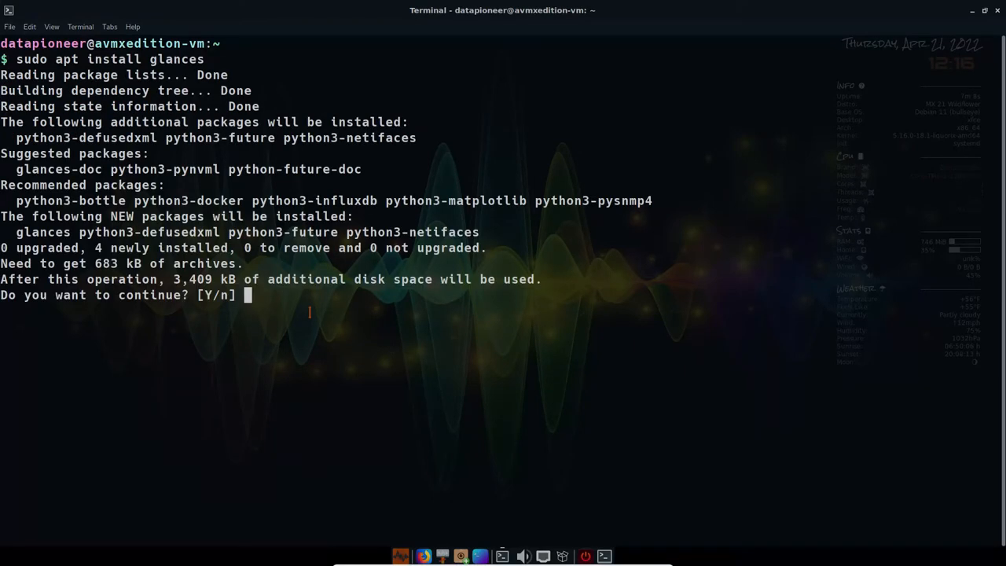
type("Y")
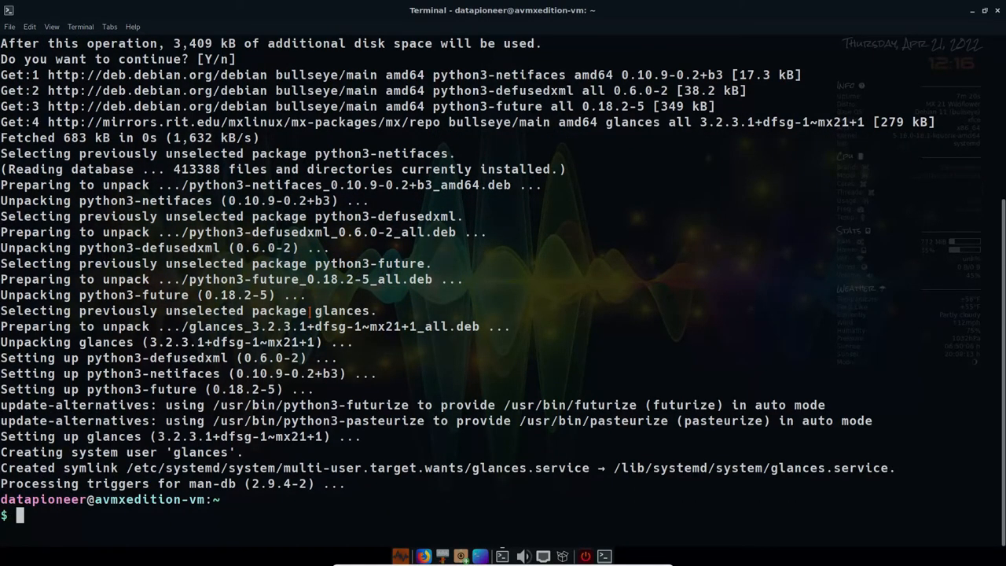
type("clear")
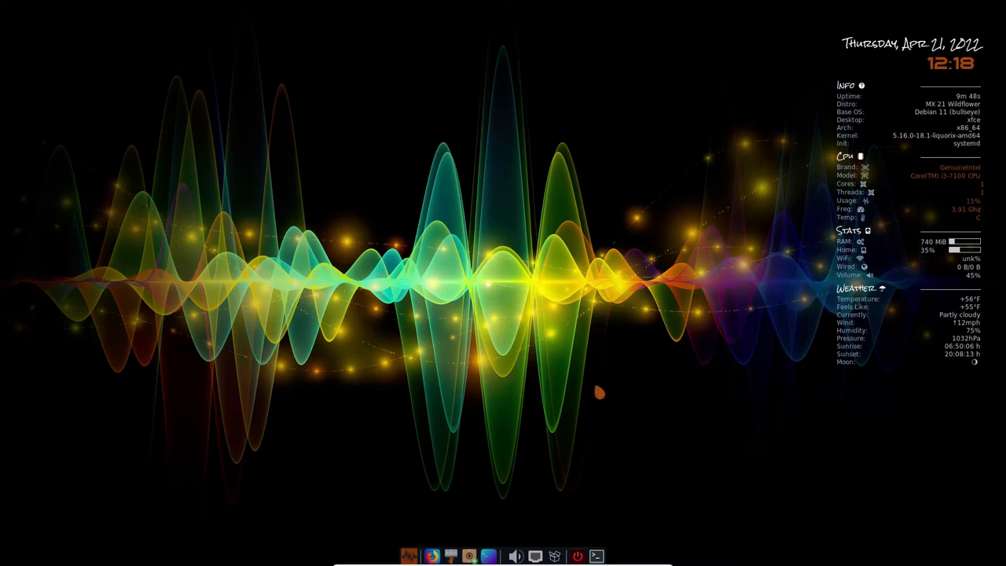
mouse_move(610, 374)
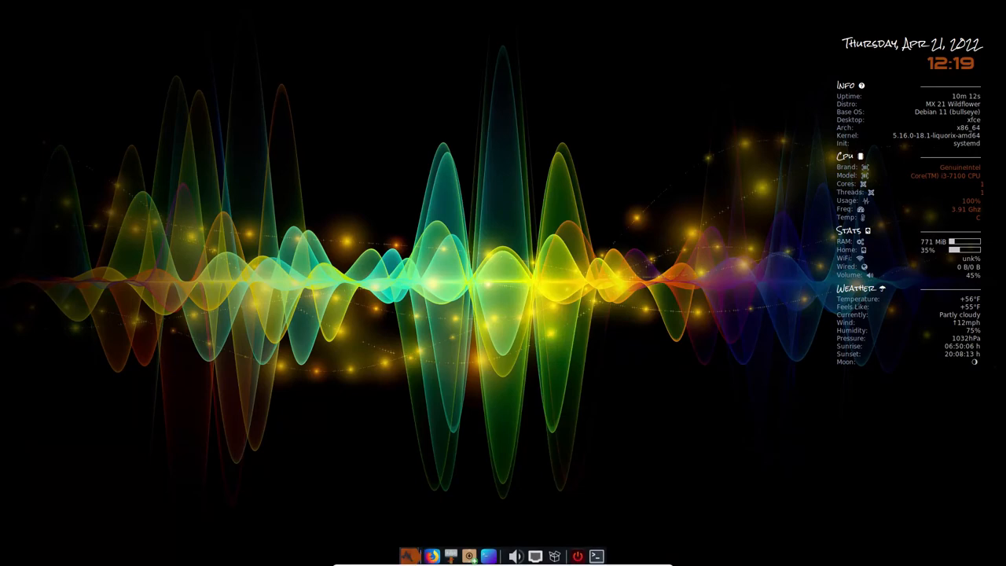
Step: Bring up the Whisker application menu from the bottom dock
left_click(409, 556)
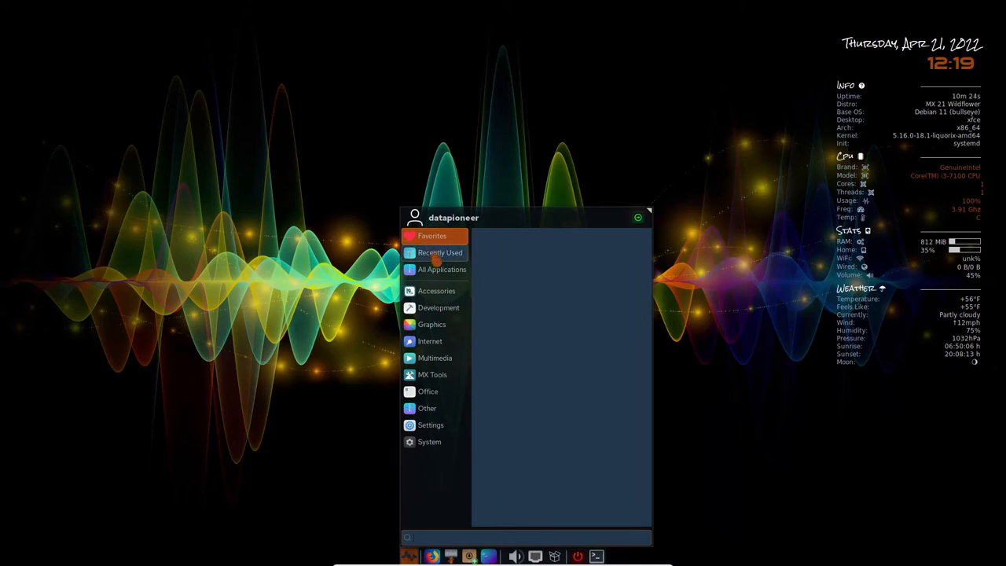
mouse_move(442, 269)
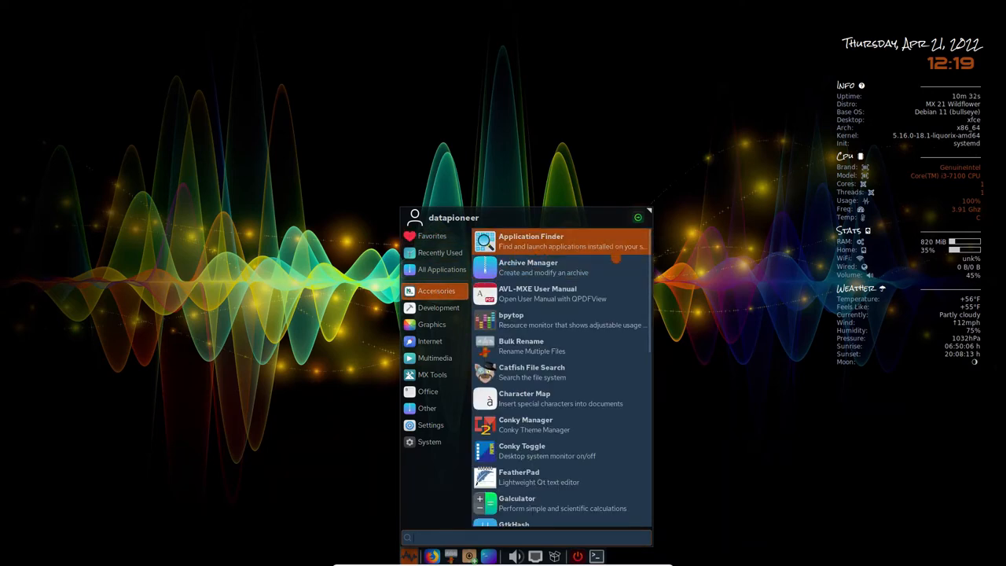
mouse_move(538, 294)
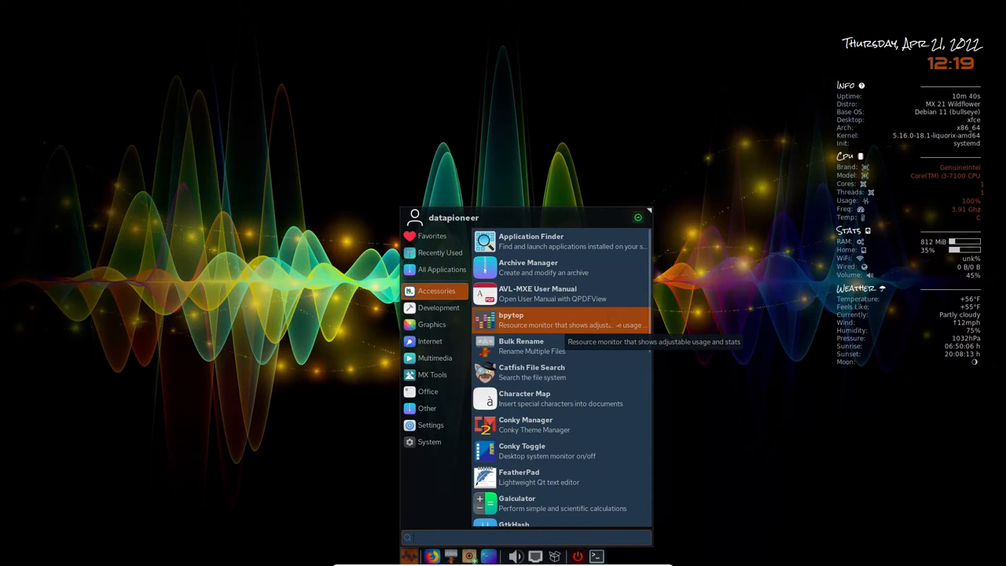
mouse_move(531, 371)
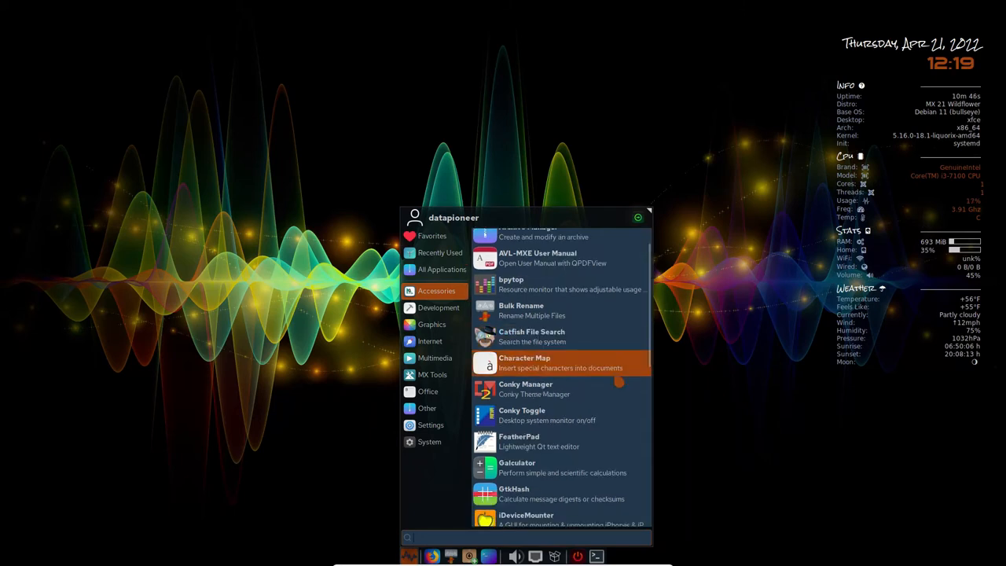
Step: Scroll down through the Accessories application list toward Thunar File Manager
scroll("down", 3)
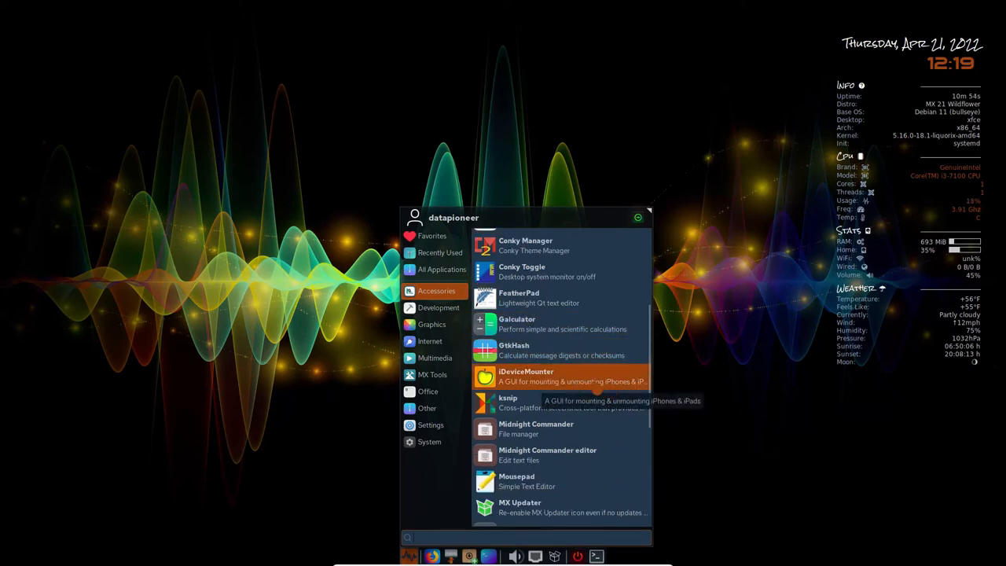
scroll("down", 3)
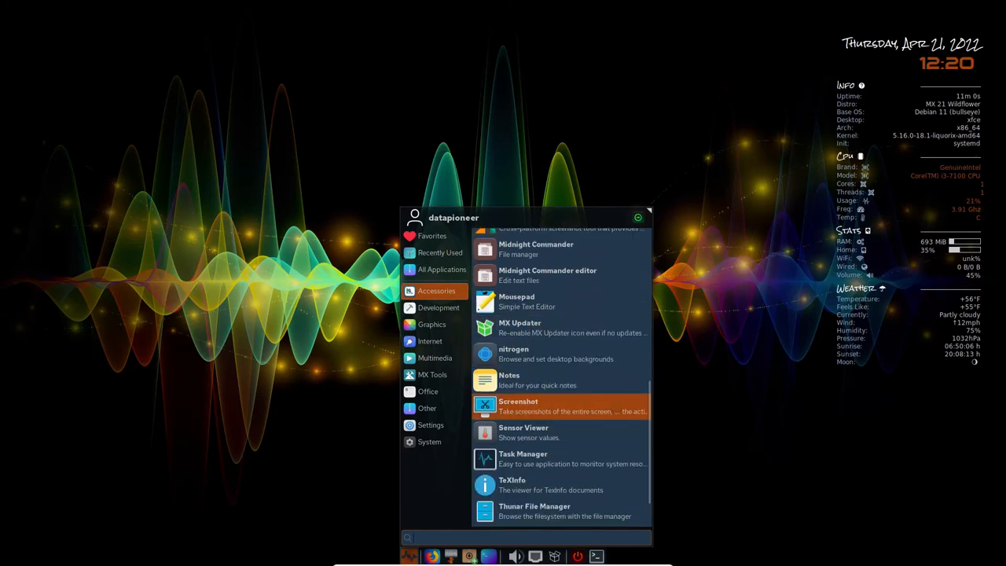
scroll("down", 3)
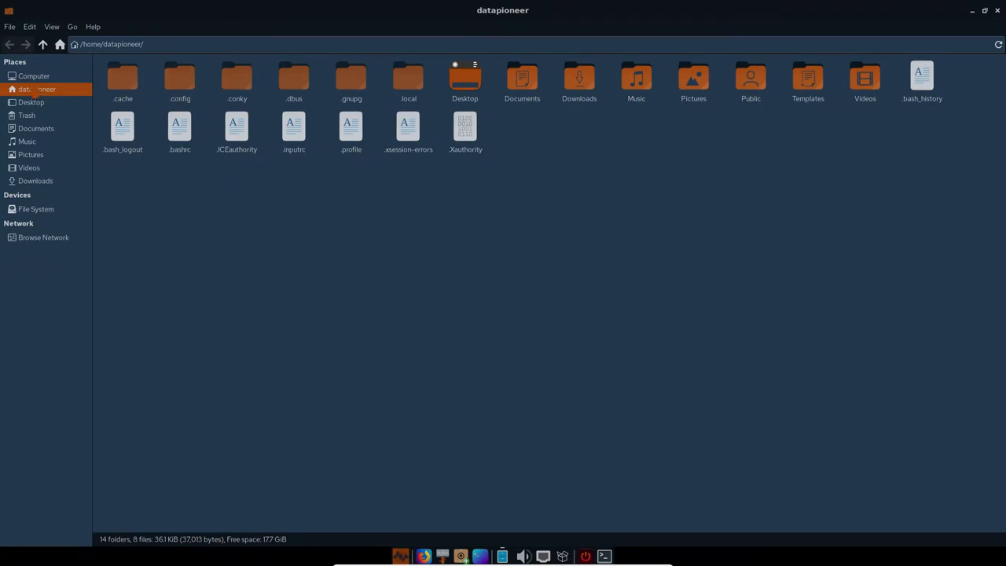
left_click(35, 75)
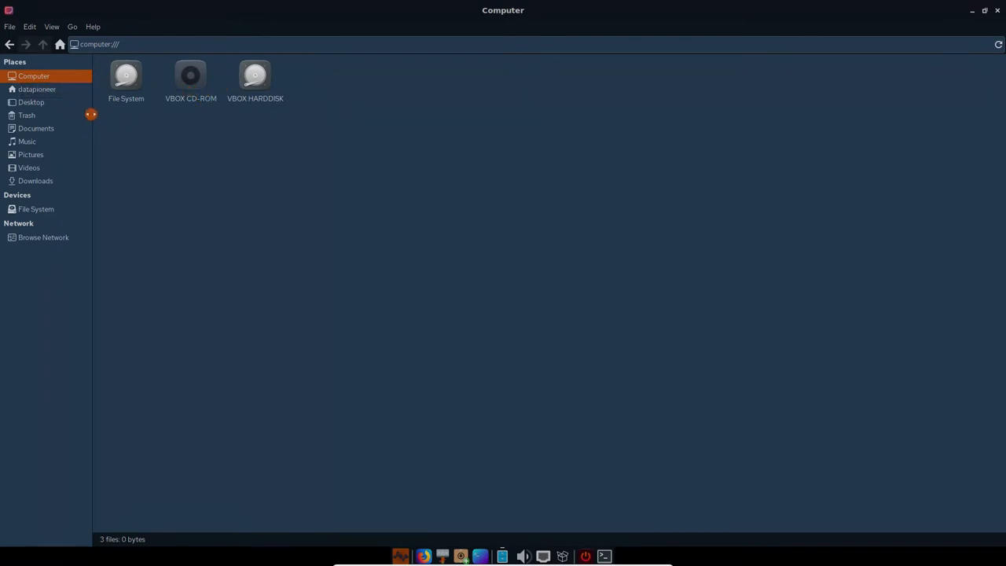
left_click(36, 88)
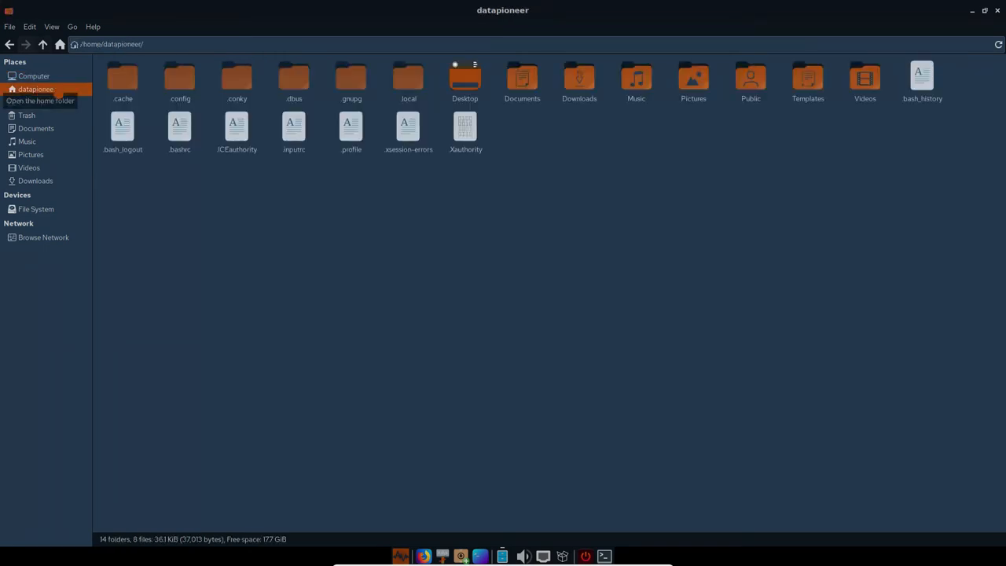
left_click(522, 78)
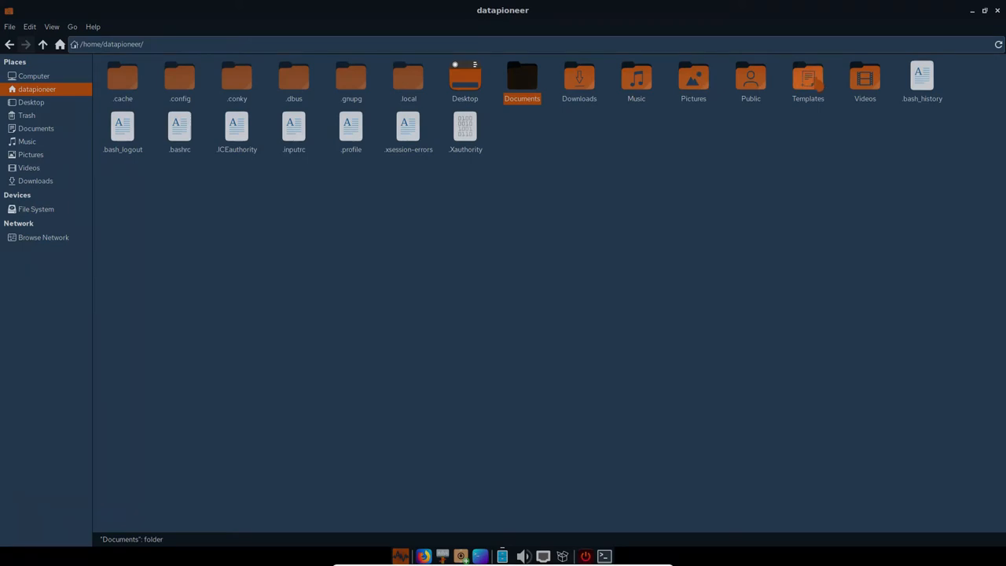
mouse_move(60, 236)
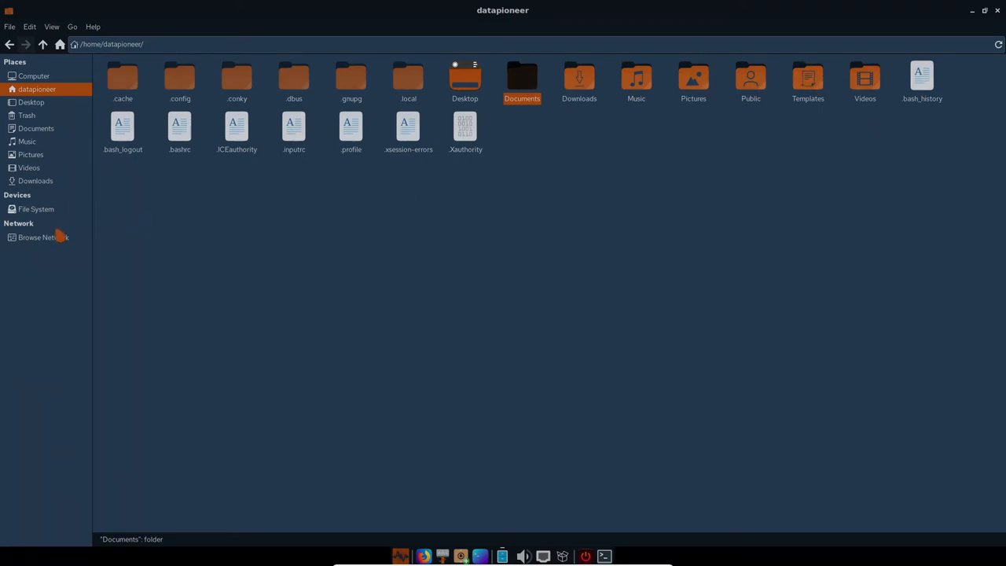
mouse_move(133, 250)
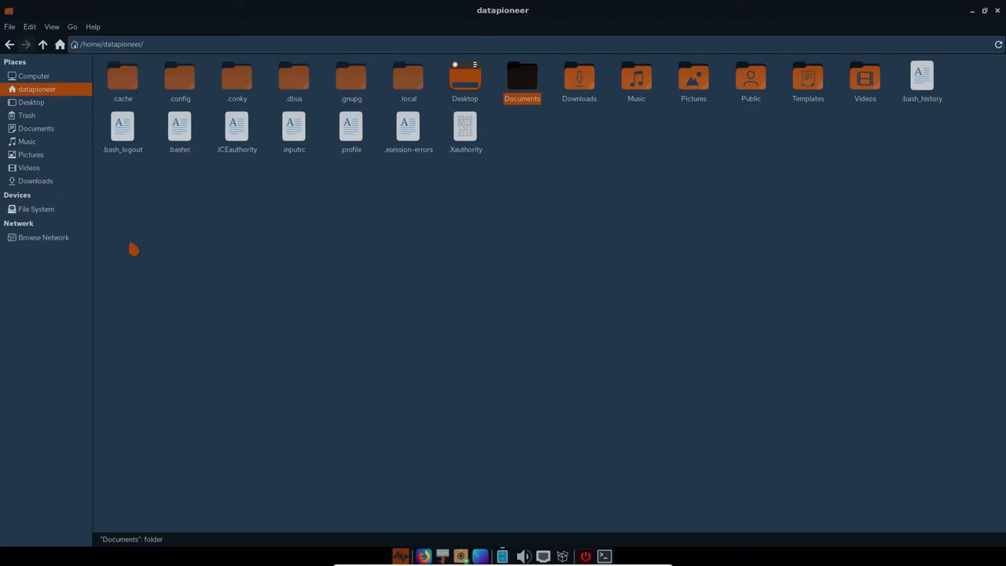
mouse_move(139, 250)
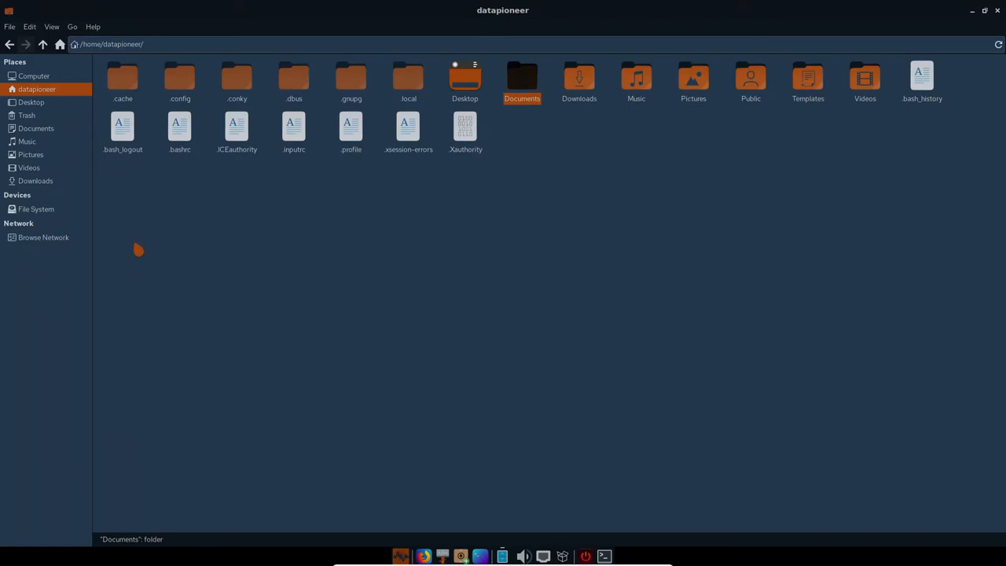
mouse_move(44, 237)
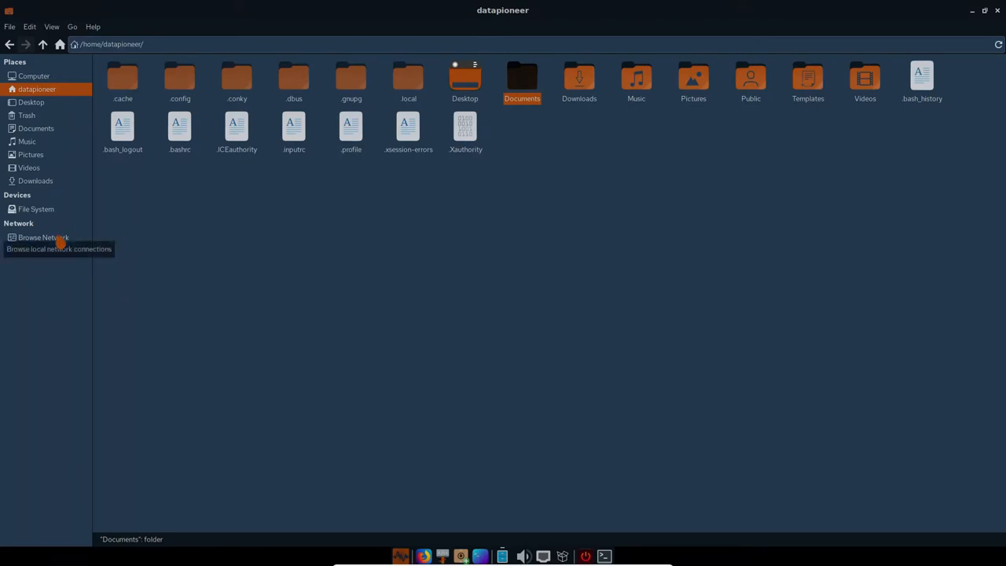
Step: Show the Network location in Thunar and select the raspberrypi SMB/CIFS host
left_click(44, 237)
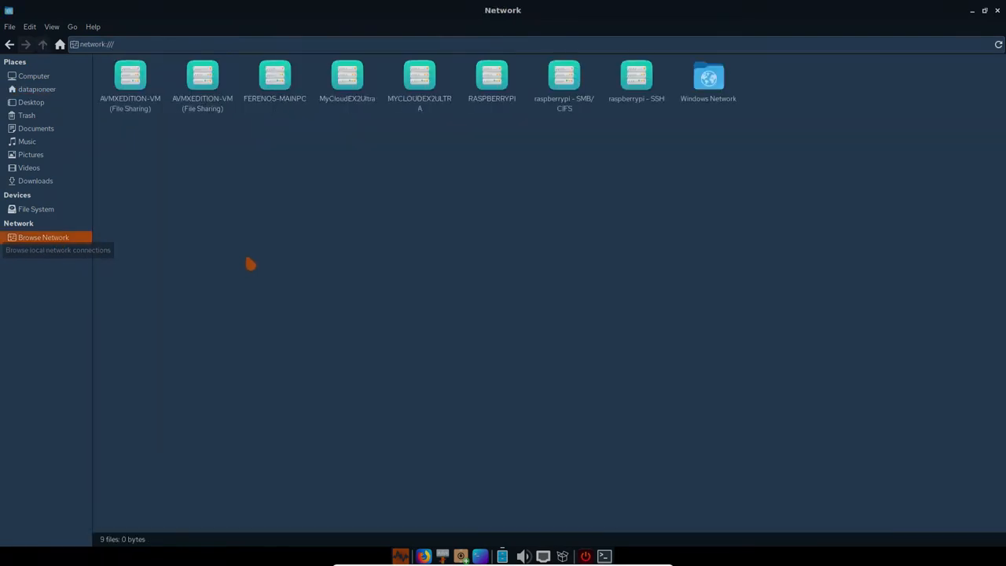
mouse_move(167, 95)
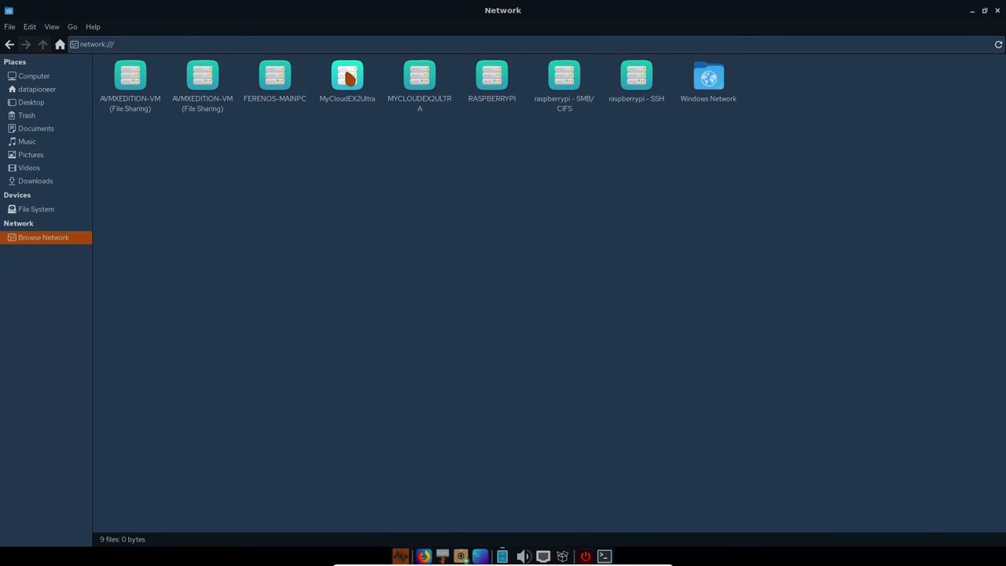
mouse_move(516, 93)
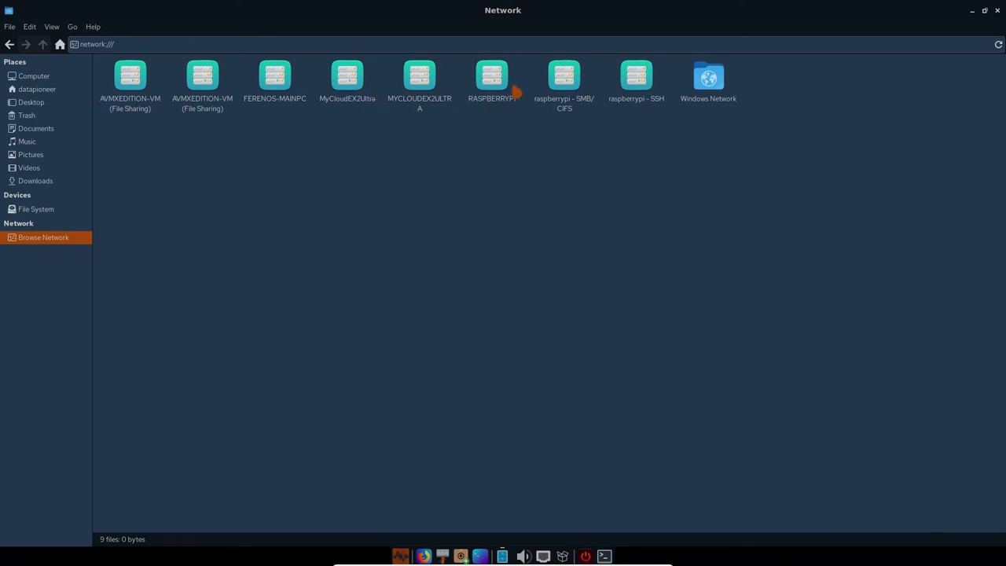
mouse_move(565, 75)
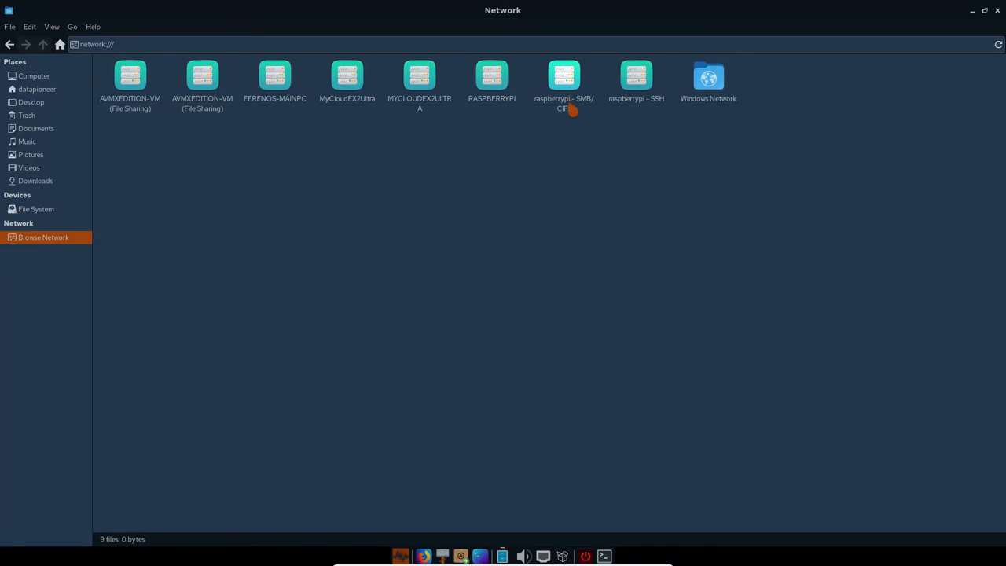
mouse_move(569, 118)
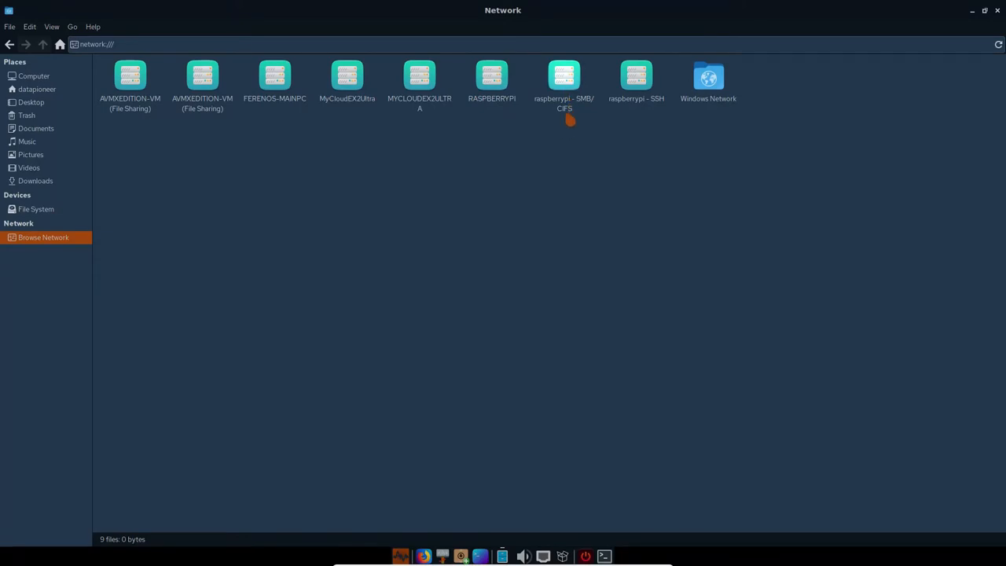
mouse_move(547, 111)
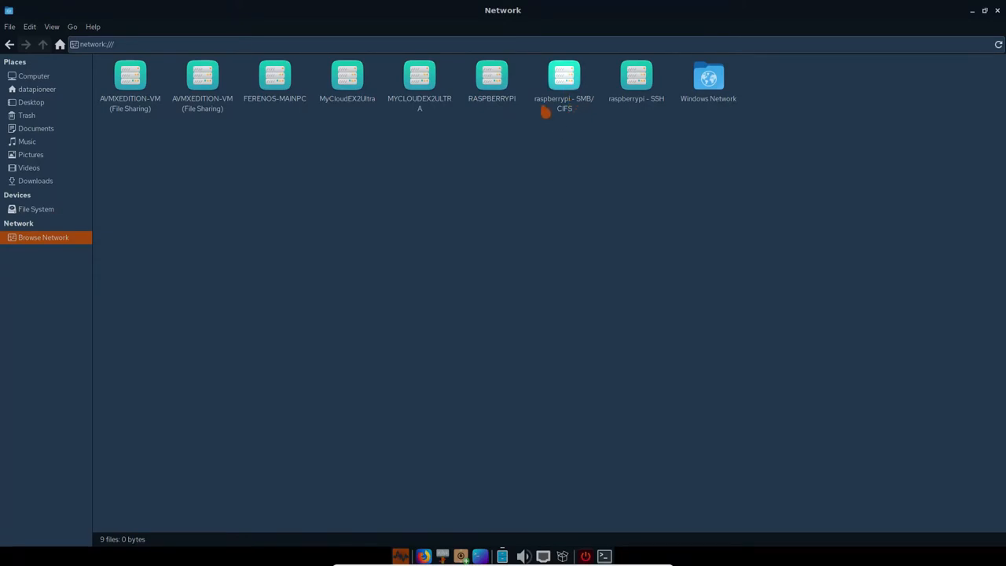
left_click(563, 76)
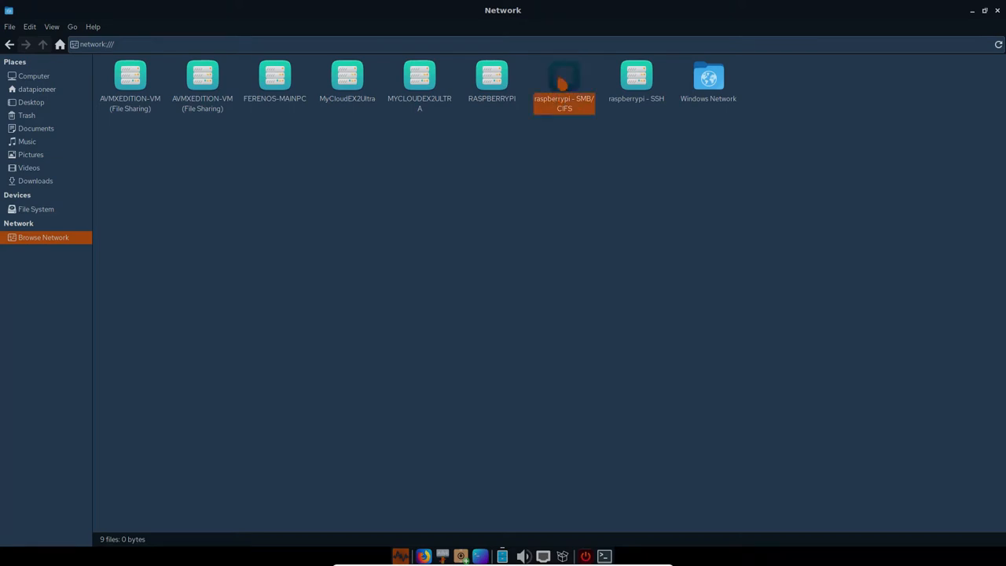
Step: List raspberrypi.local's Windows shares and cancel the ISORepo share's password request
double_click(563, 76)
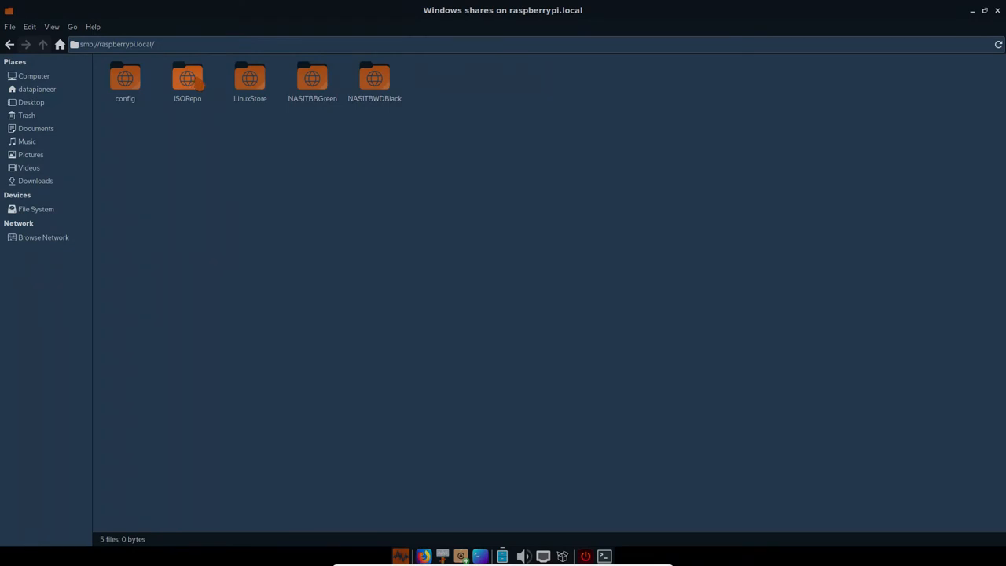
left_click(188, 79)
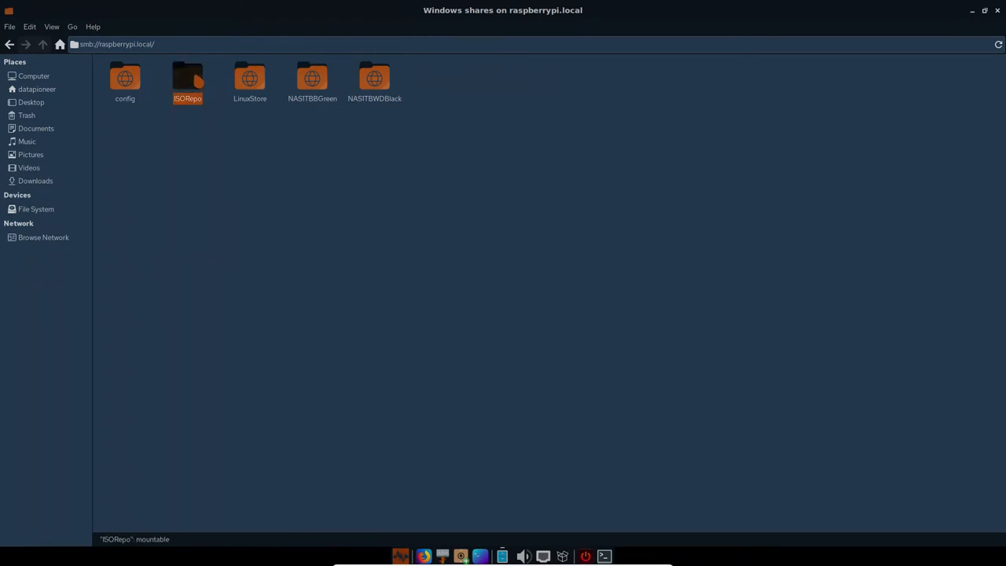
double_click(187, 79)
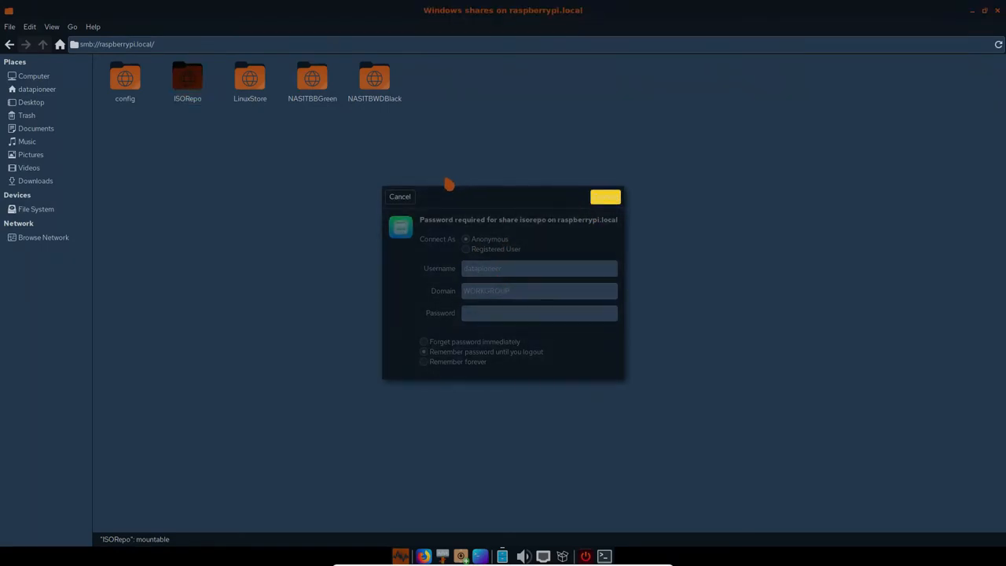
left_click(606, 196)
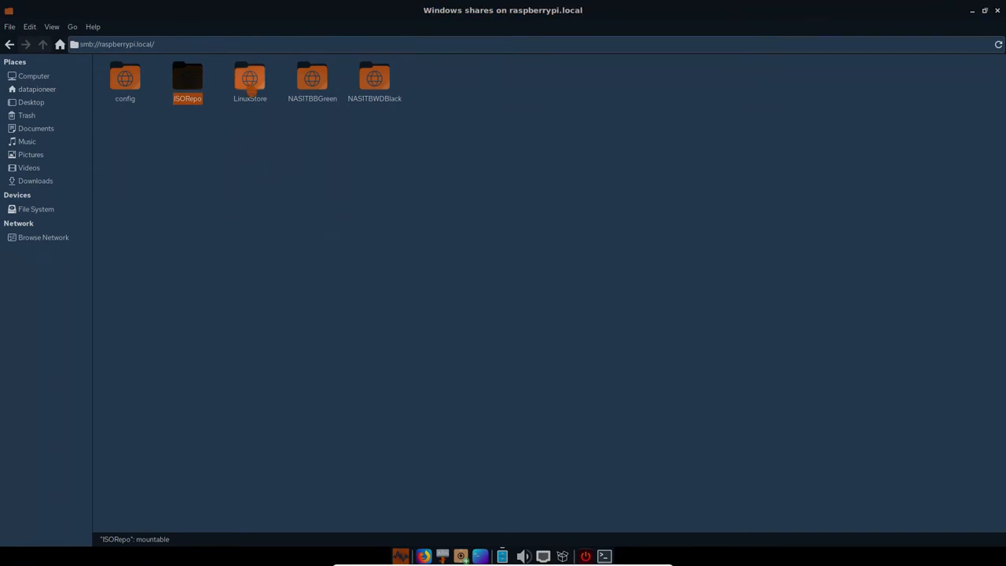
Step: Mount the LinuxStore share by entering the password and connecting as a registered user
left_click(250, 78)
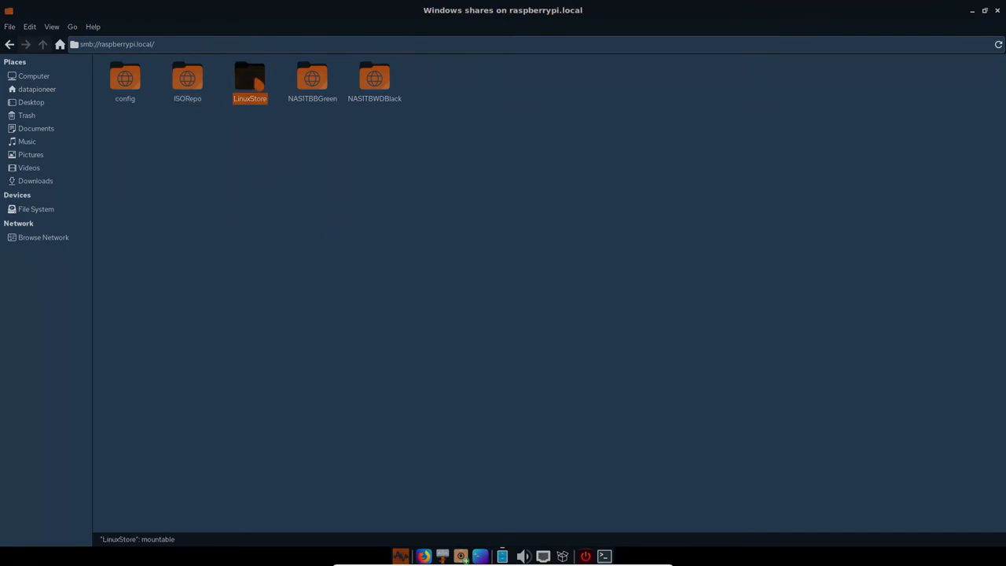
double_click(250, 79)
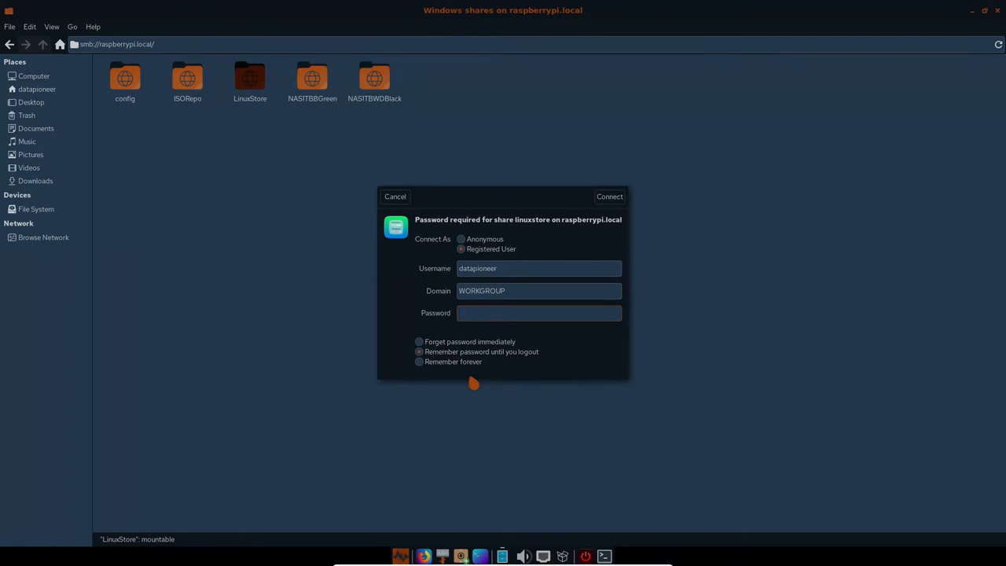
type("password")
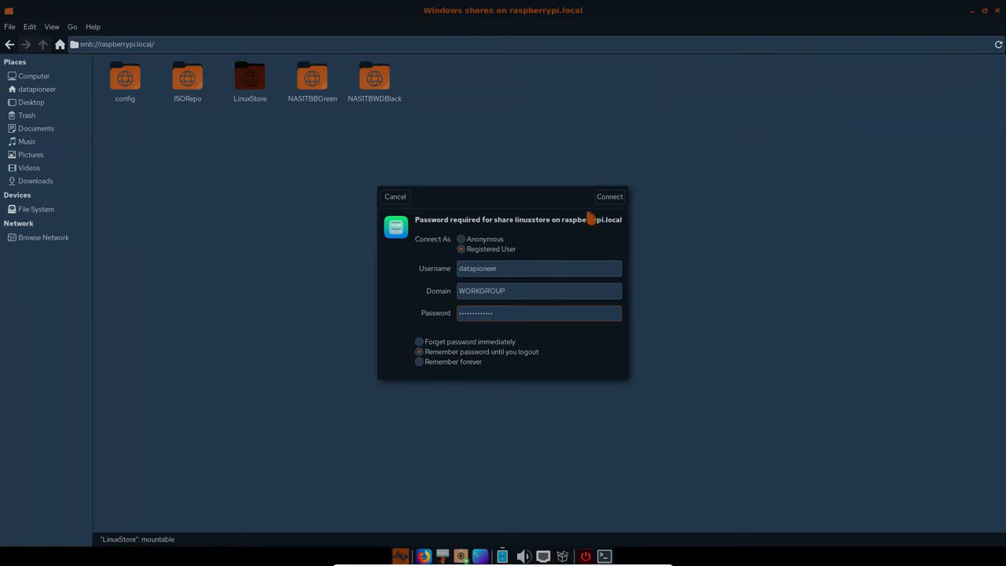
left_click(610, 196)
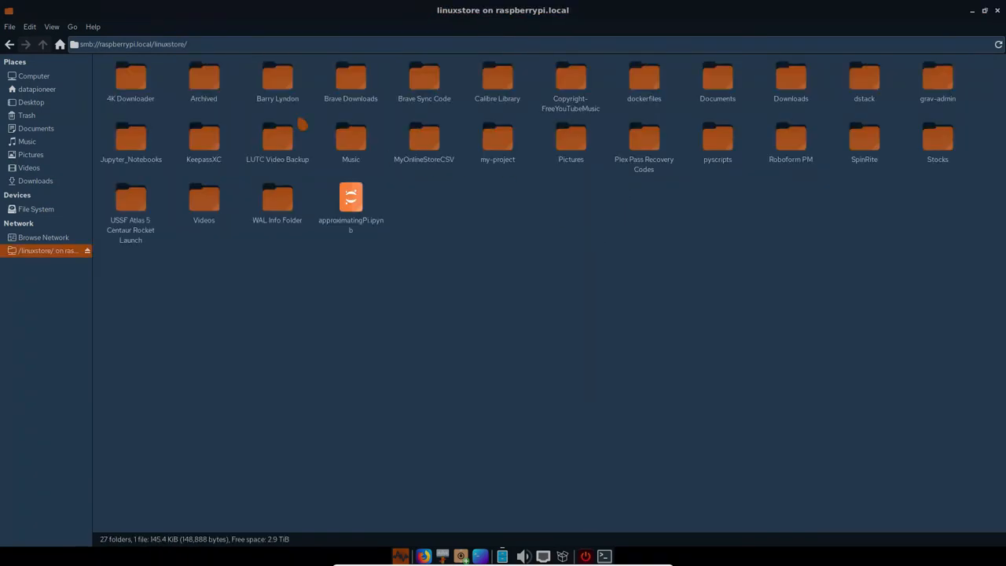
mouse_move(463, 151)
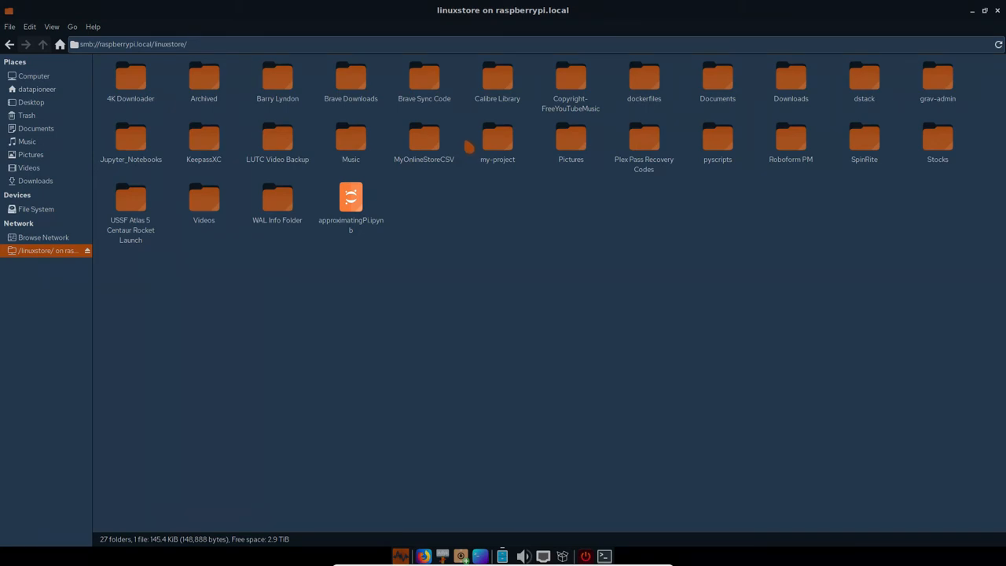
mouse_move(538, 148)
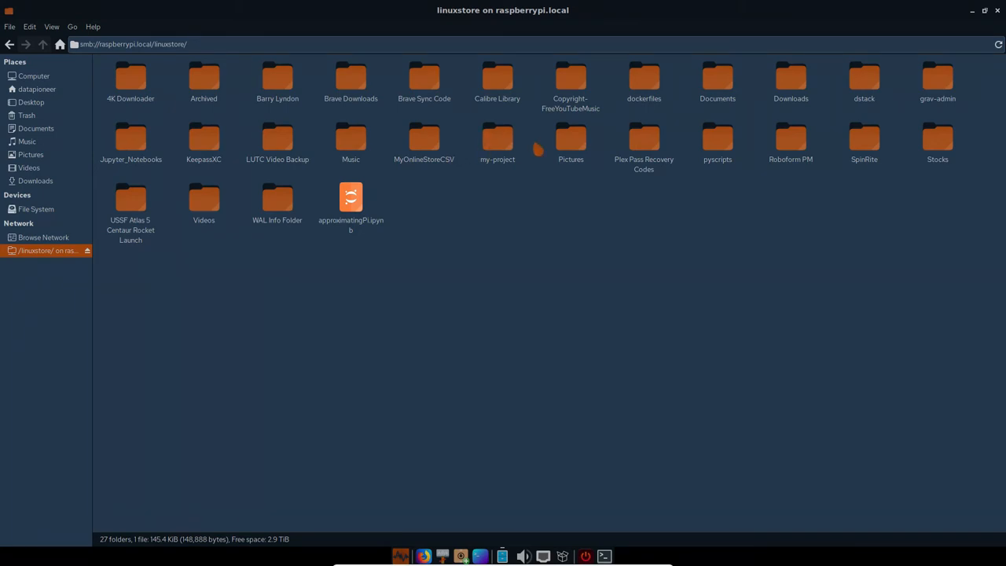
mouse_move(682, 103)
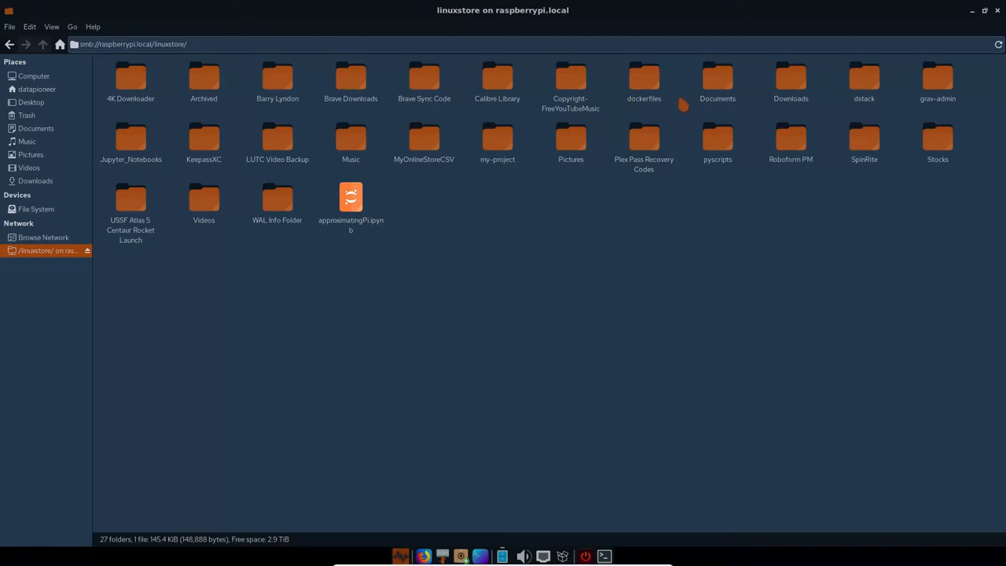
mouse_move(680, 101)
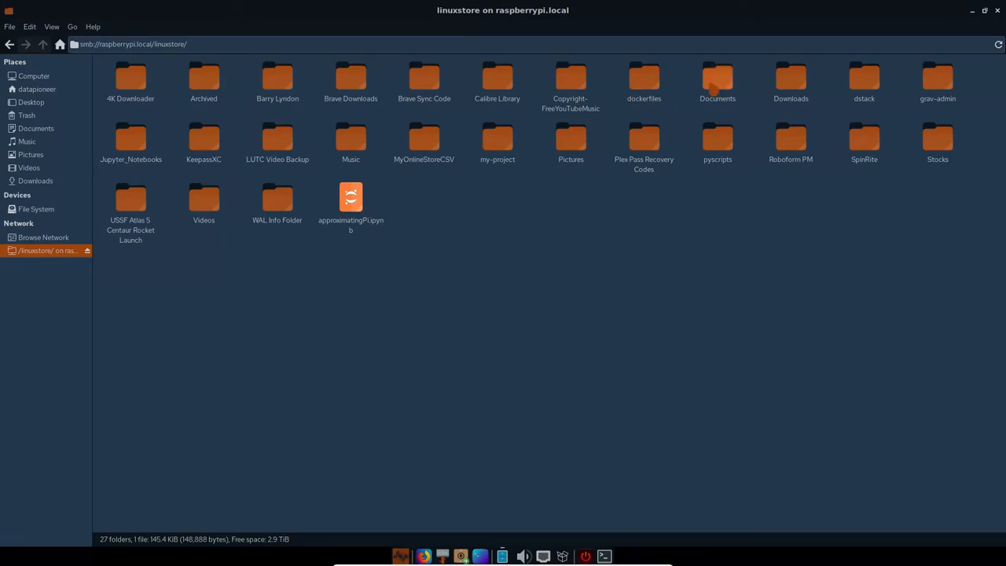
mouse_move(645, 110)
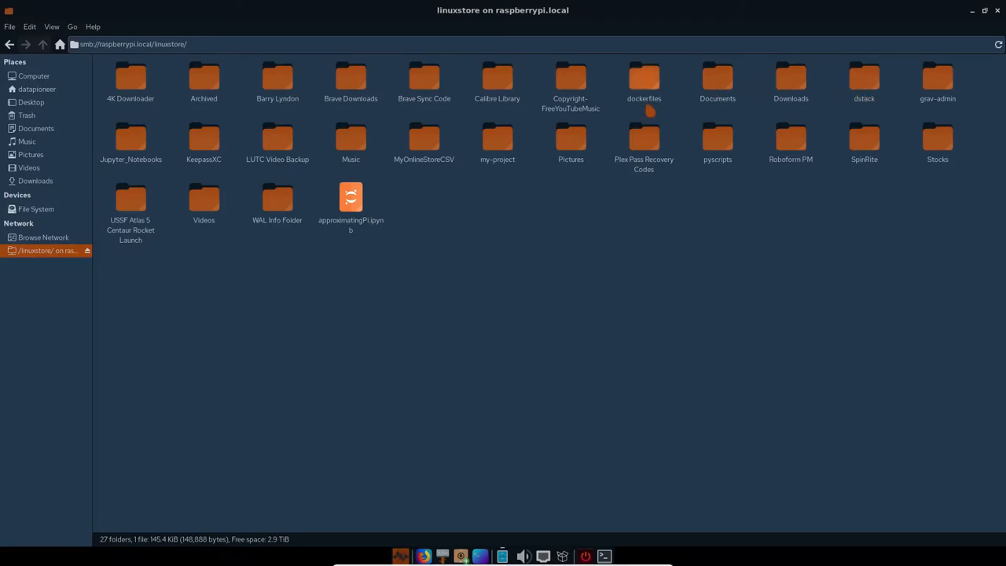
mouse_move(154, 159)
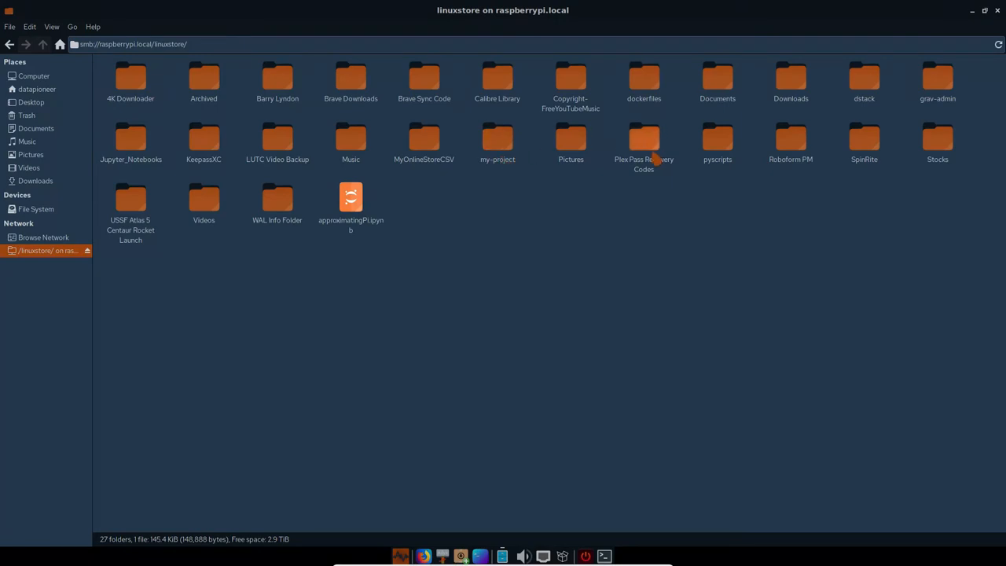
mouse_move(717, 141)
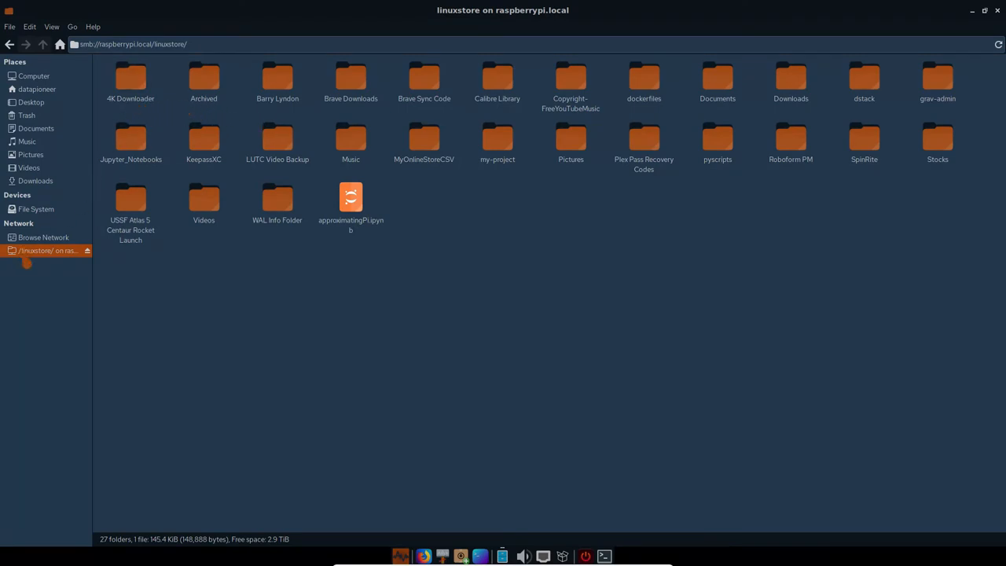
mouse_move(48, 250)
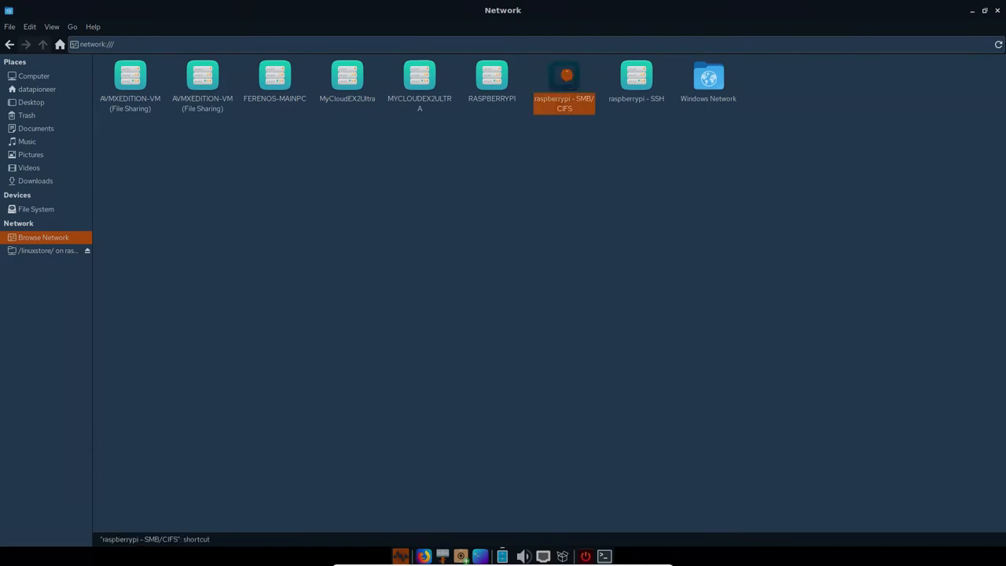
Step: Mount the NAS1TBBGreen share from the raspberrypi SMB/CIFS shares, authenticating with the password
double_click(563, 76)
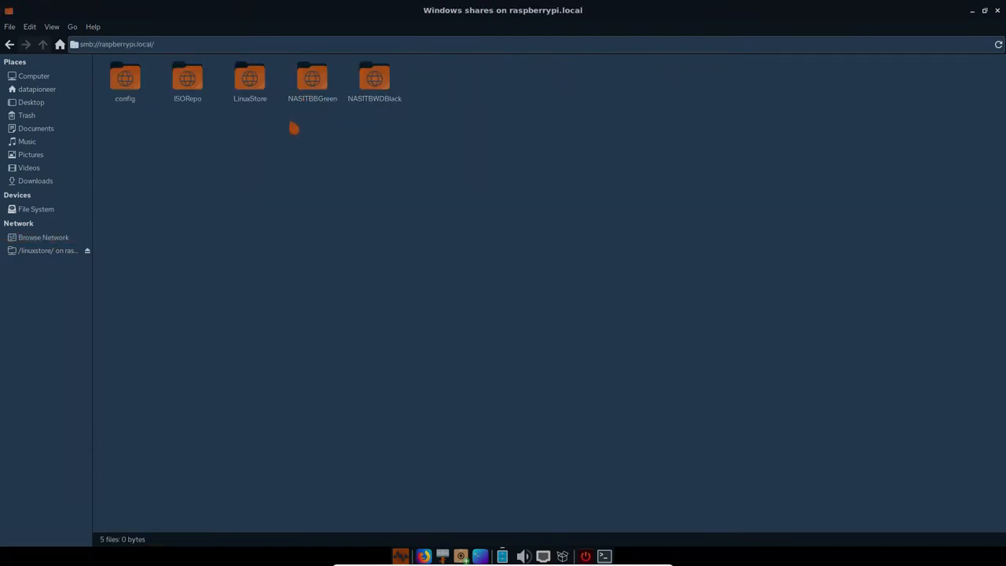
double_click(311, 78)
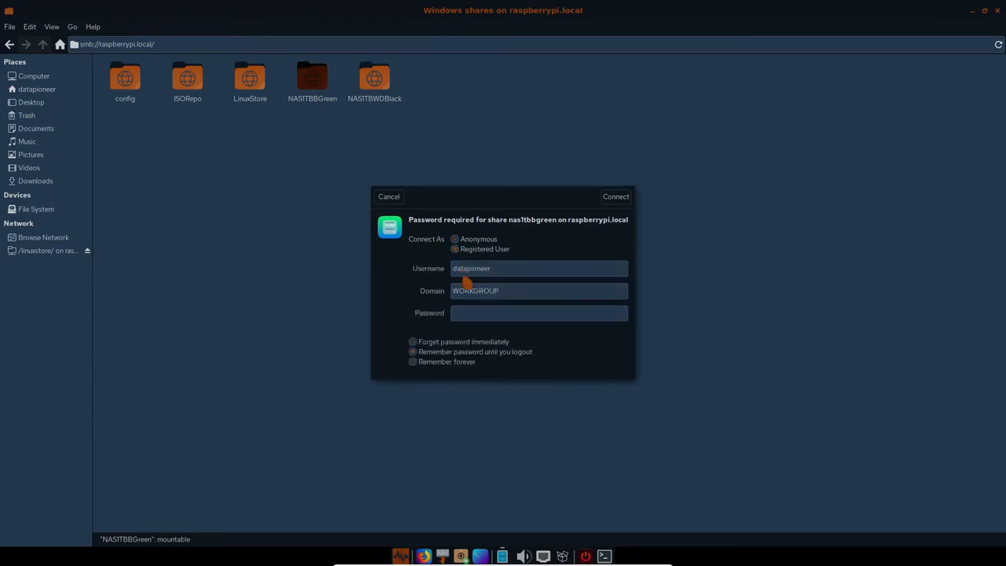
mouse_move(251, 217)
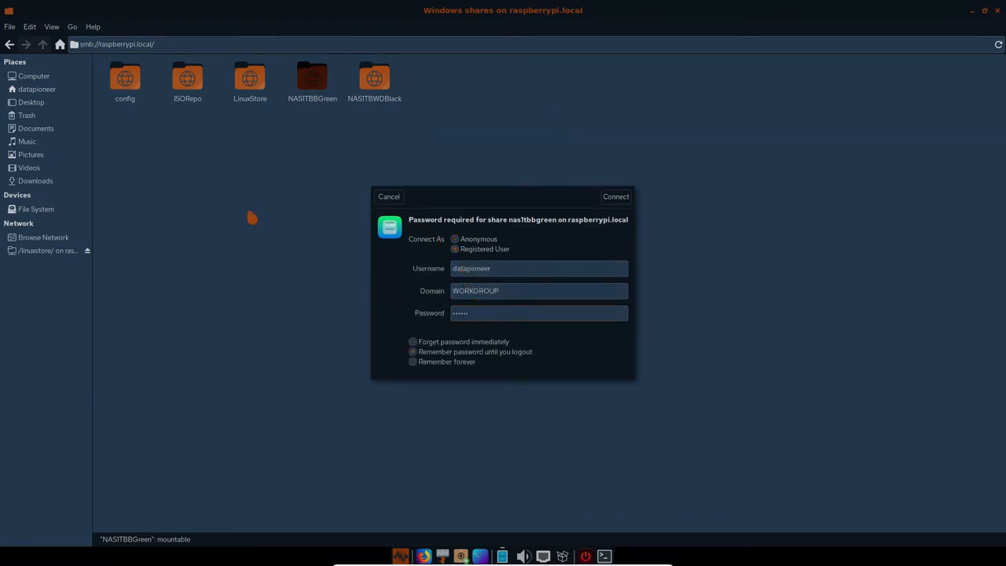
left_click(617, 197)
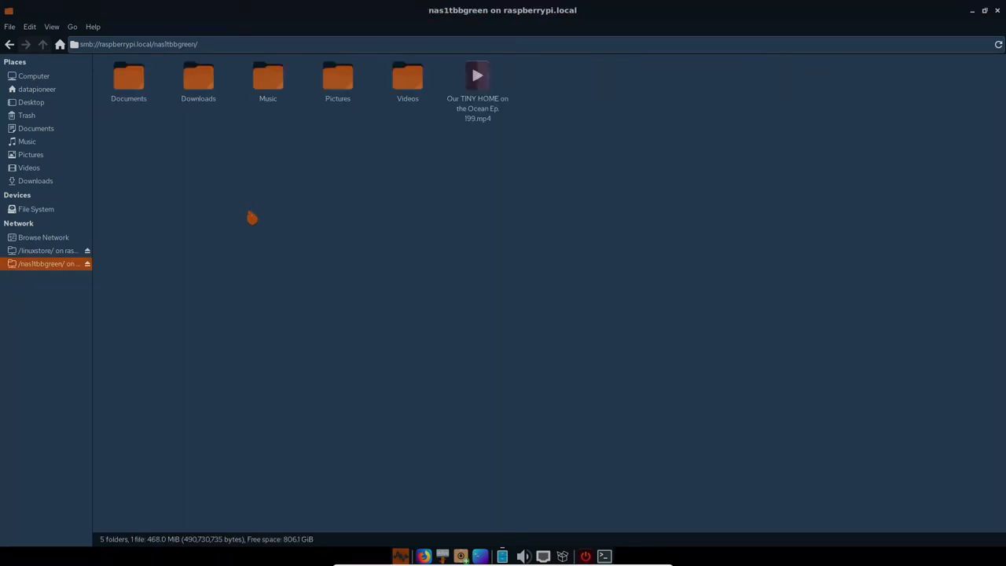
mouse_move(248, 196)
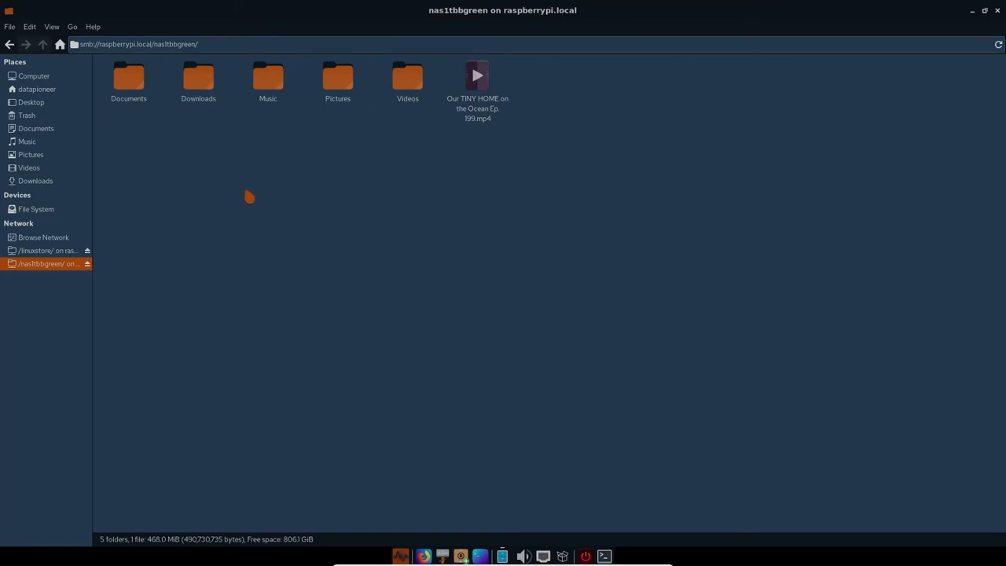
mouse_move(257, 169)
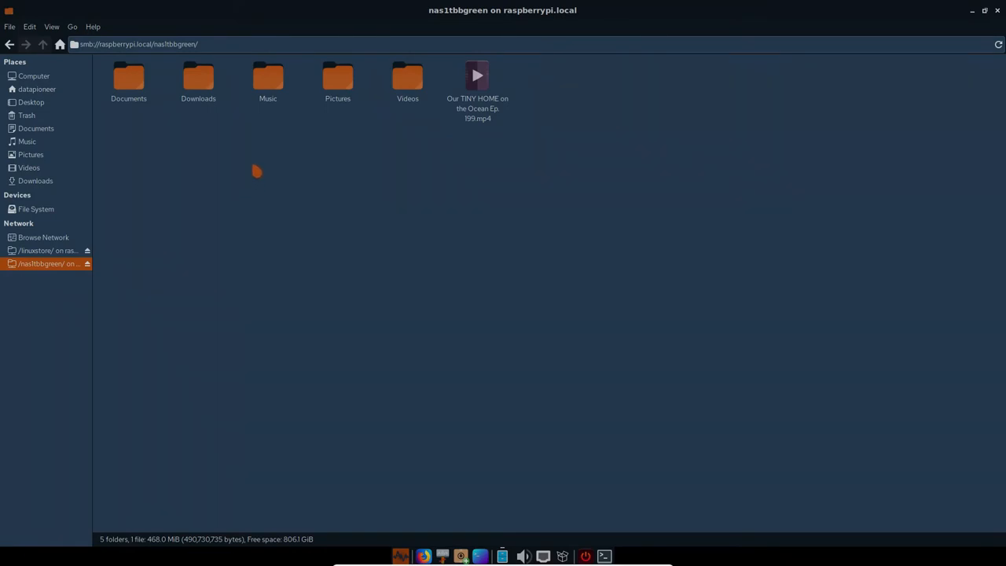
mouse_move(129, 79)
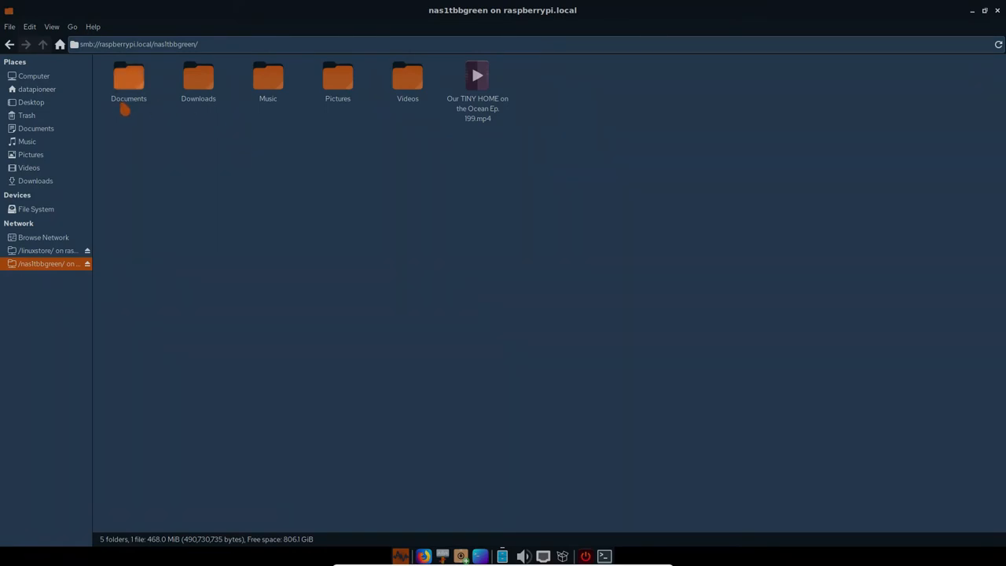
Step: Browse into the Documents folder on the NAS1TBBGreen share
double_click(129, 76)
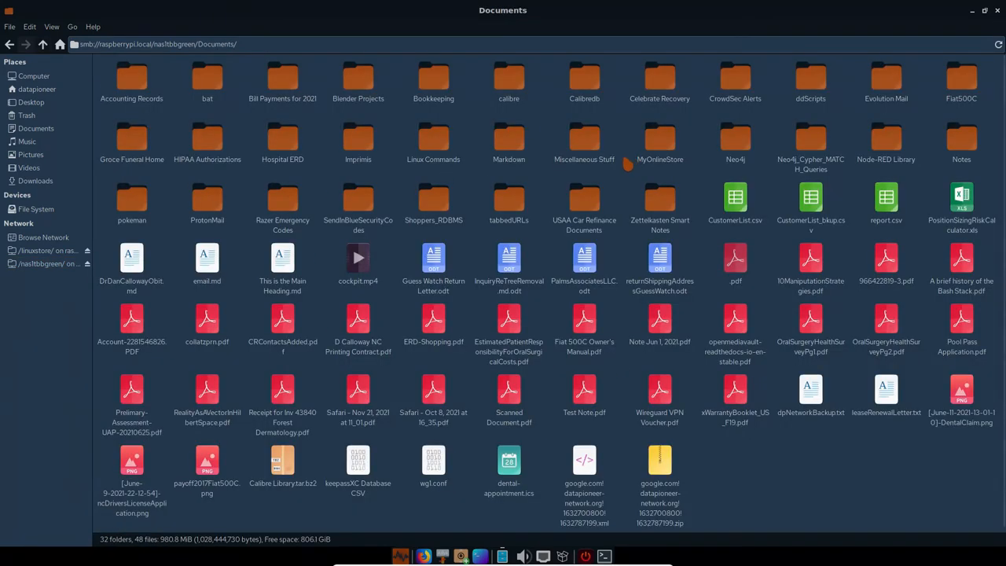
mouse_move(626, 165)
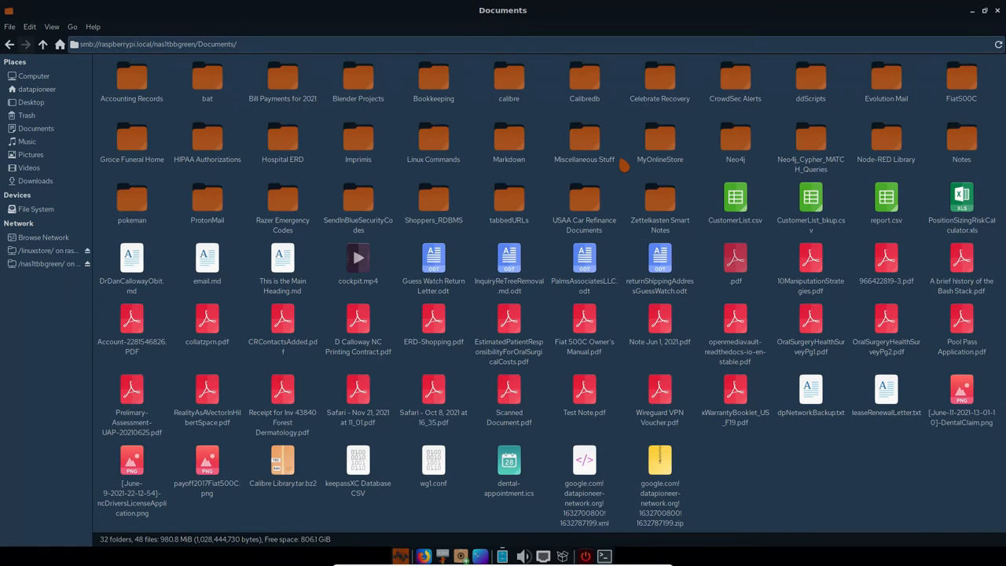
mouse_move(626, 161)
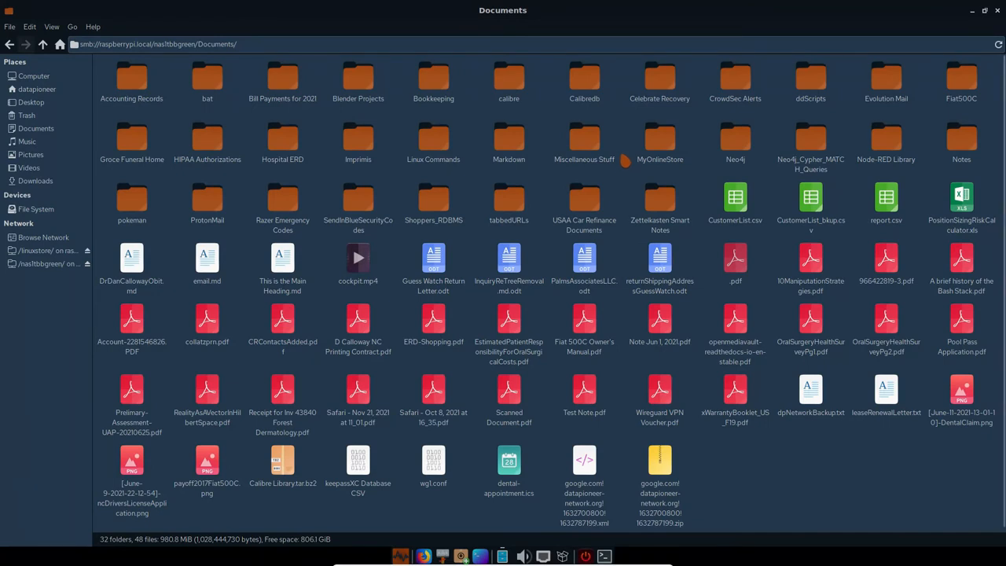
mouse_move(890, 101)
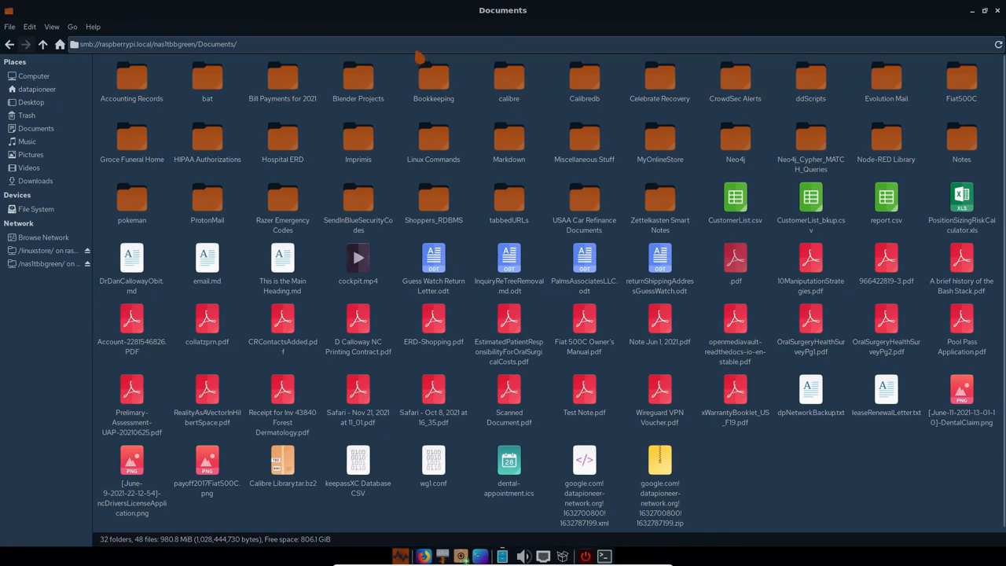
mouse_move(276, 219)
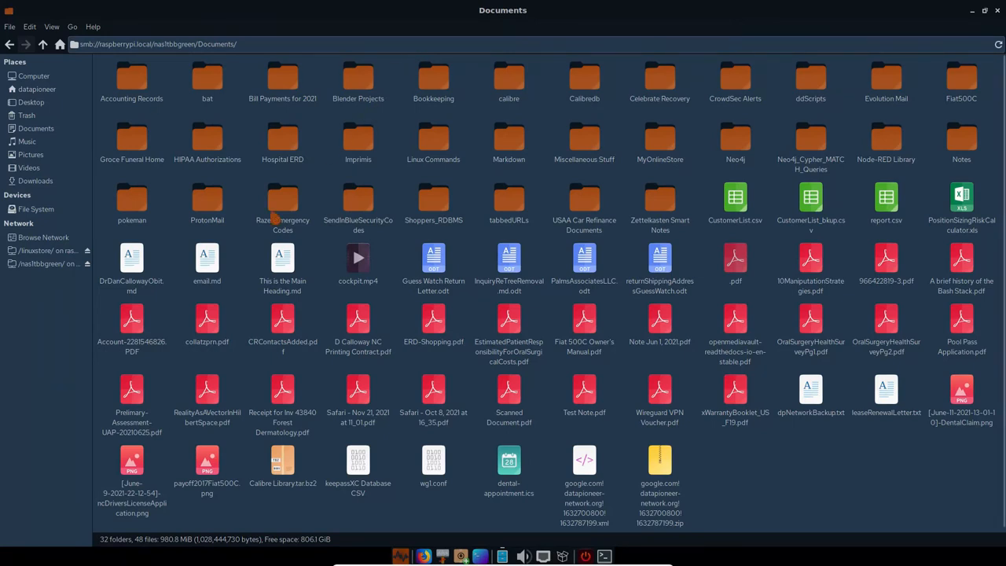
mouse_move(858, 123)
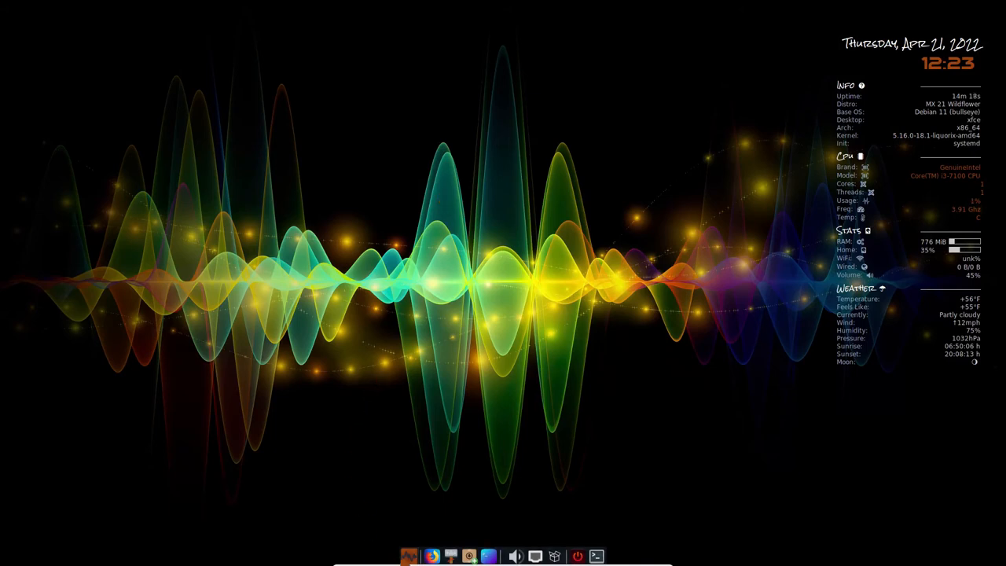
Step: Show the Accessories category in the Whisker menu and scroll through its applications
left_click(409, 556)
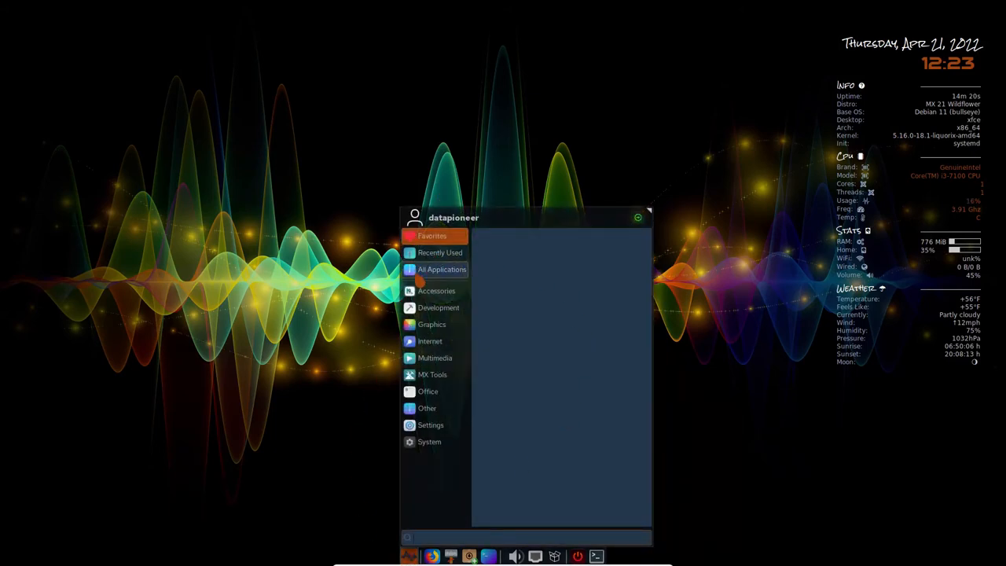
left_click(437, 290)
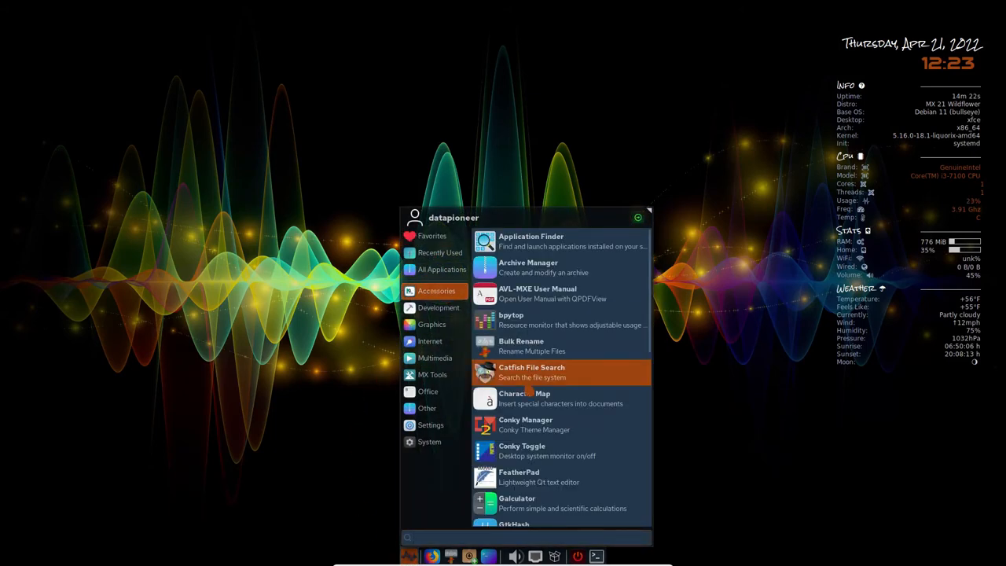
scroll("down", 3)
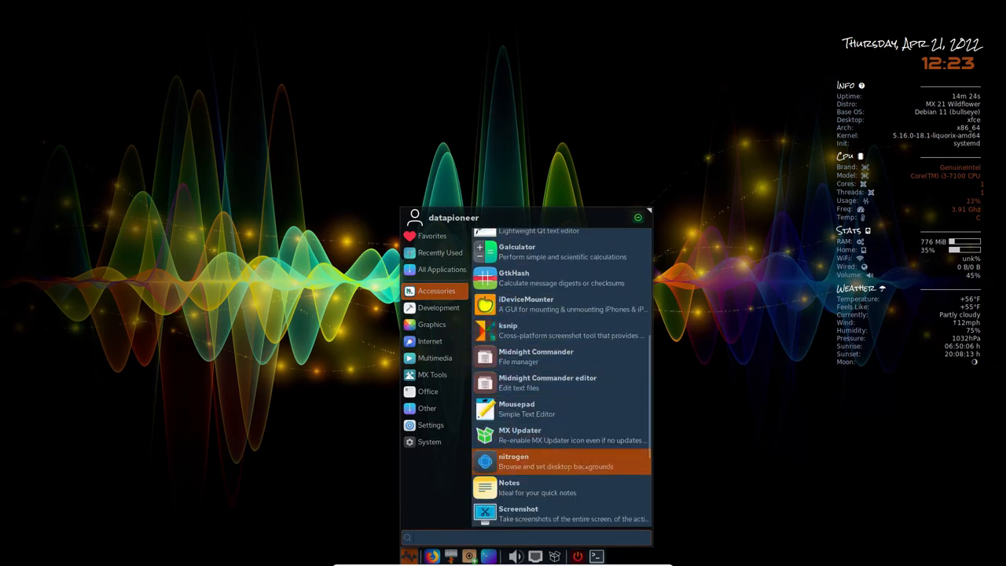
scroll("down", 3)
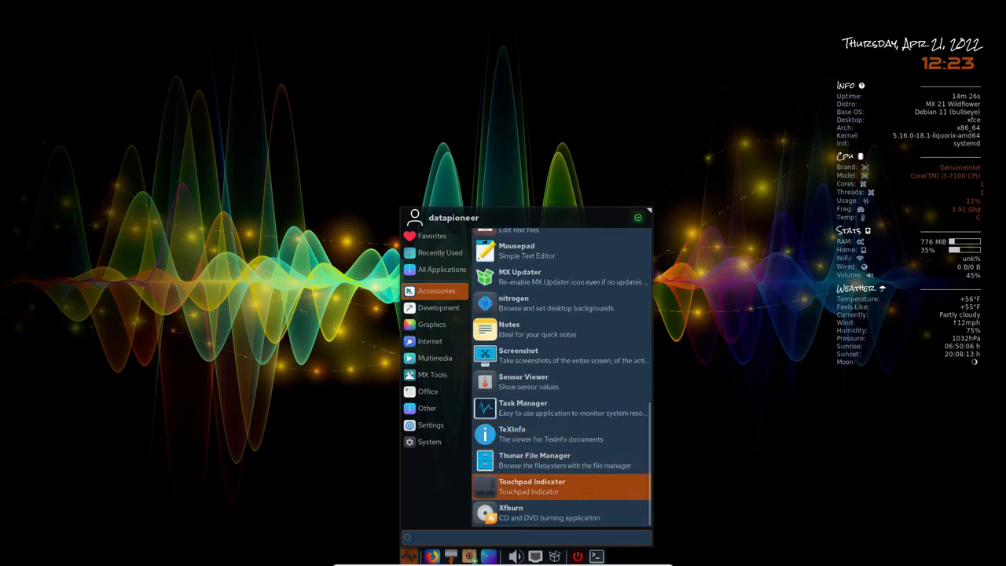
mouse_move(510, 513)
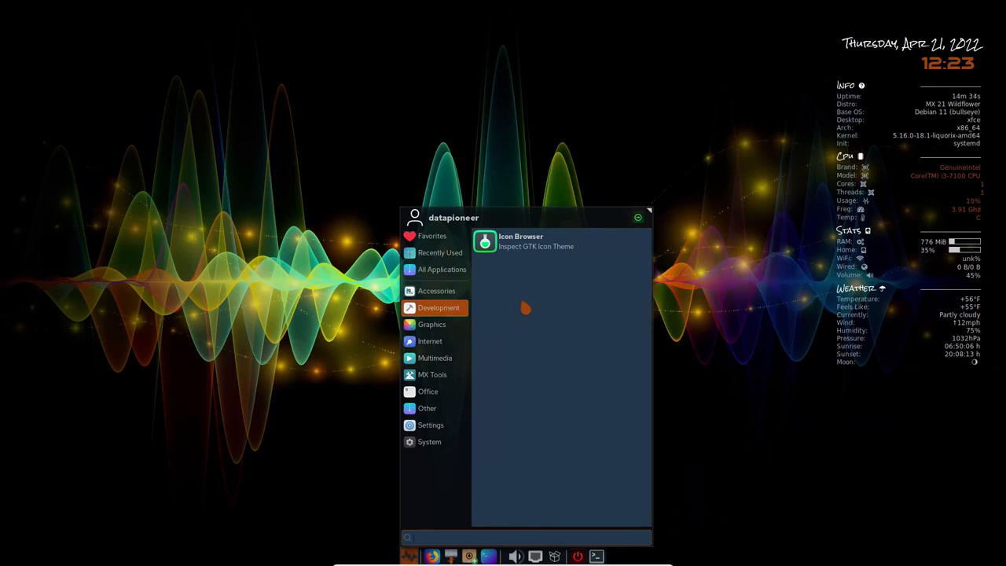
mouse_move(431, 324)
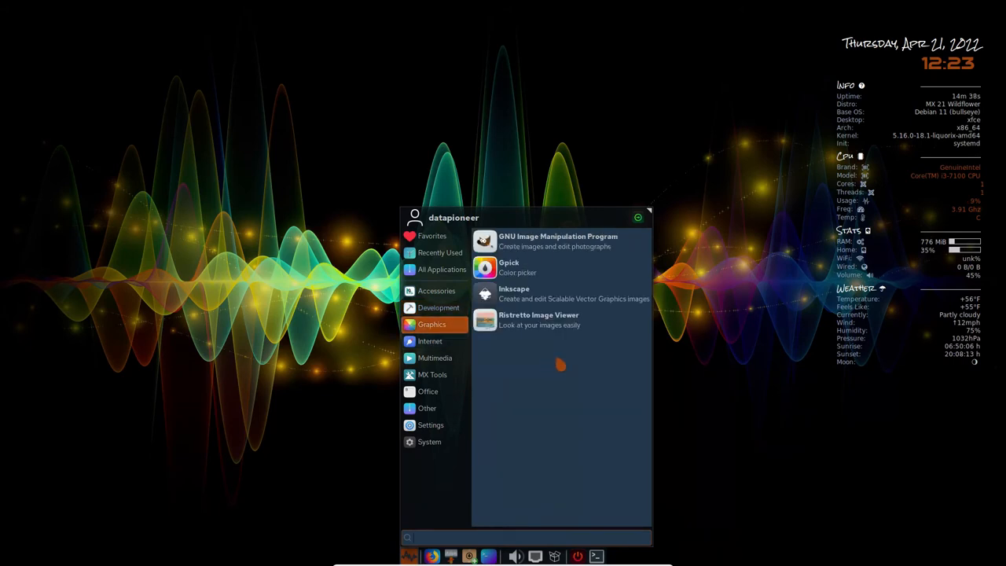
mouse_move(510, 267)
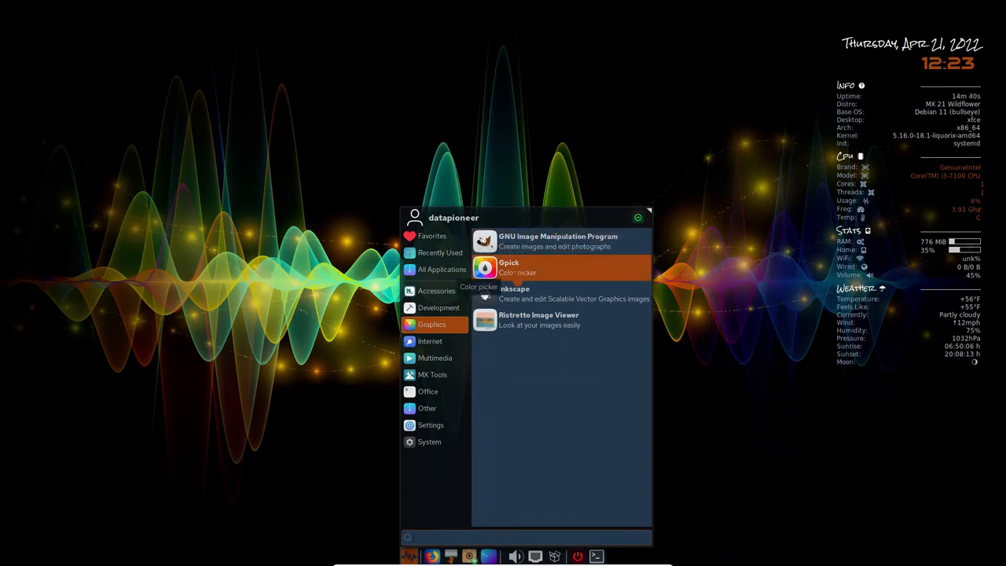
mouse_move(521, 354)
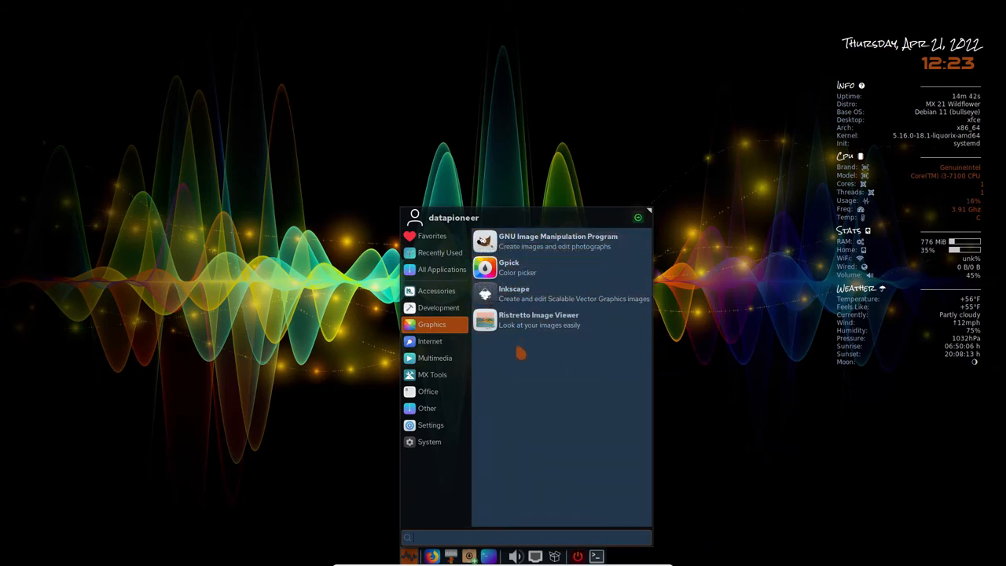
mouse_move(537, 320)
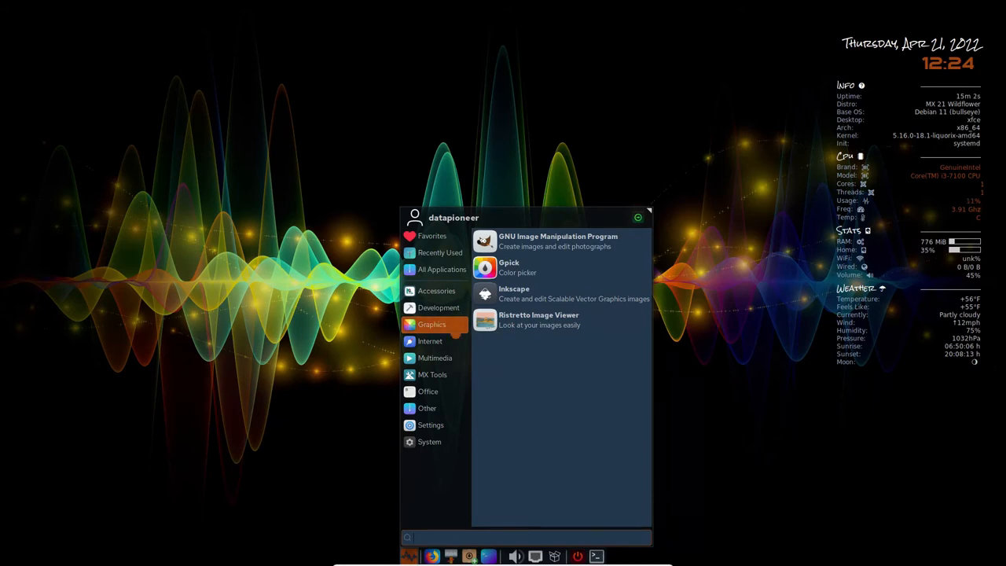
mouse_move(521, 374)
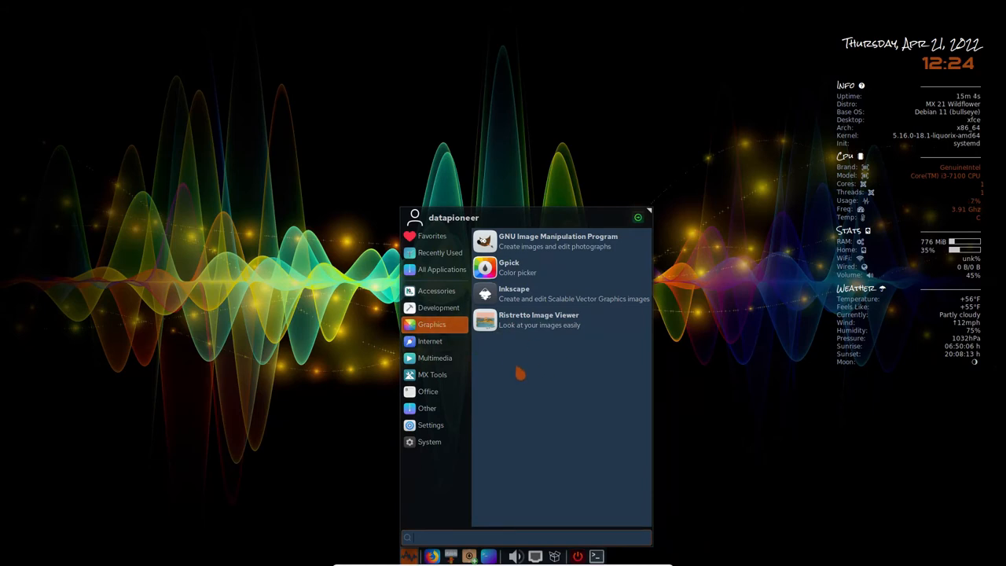
mouse_move(519, 362)
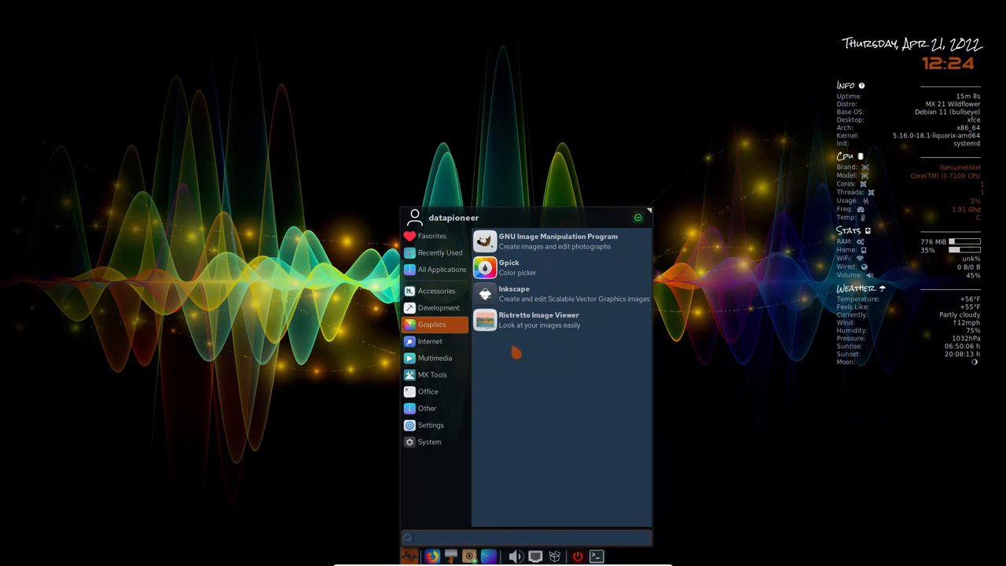
mouse_move(516, 352)
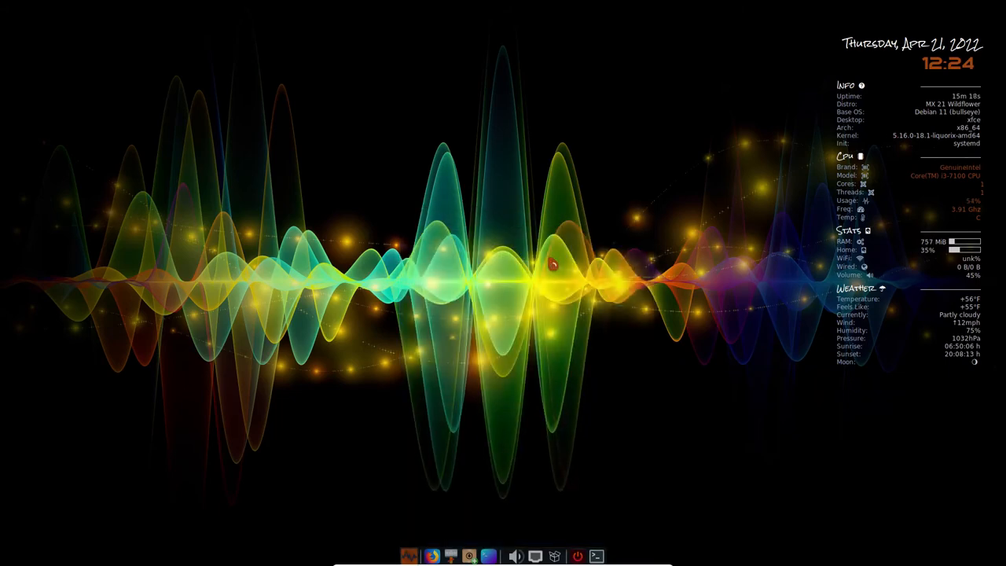
Step: Launch Firefox, dismiss the Privacy Notice tab and show the hamburger menu
left_click(409, 557)
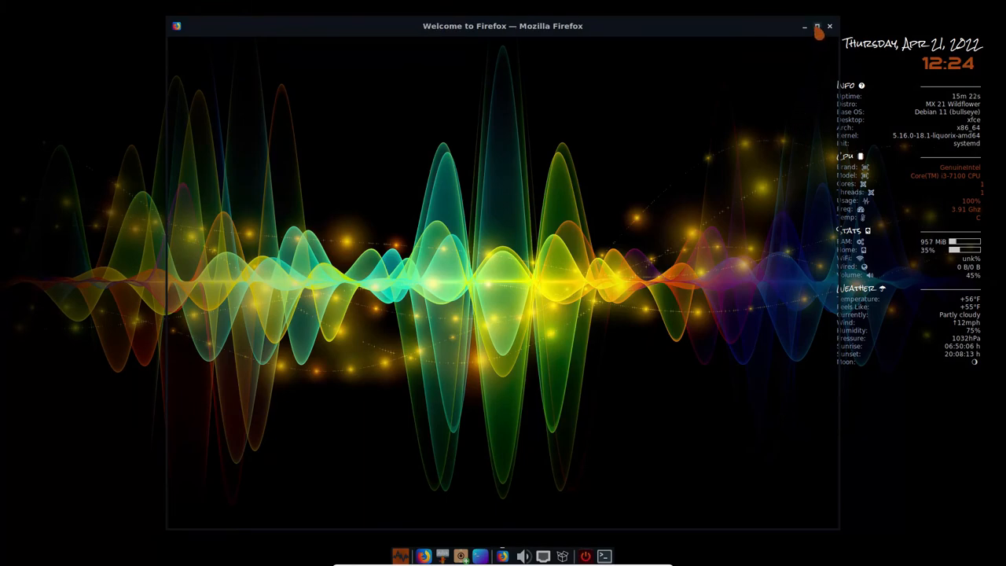
left_click(817, 25)
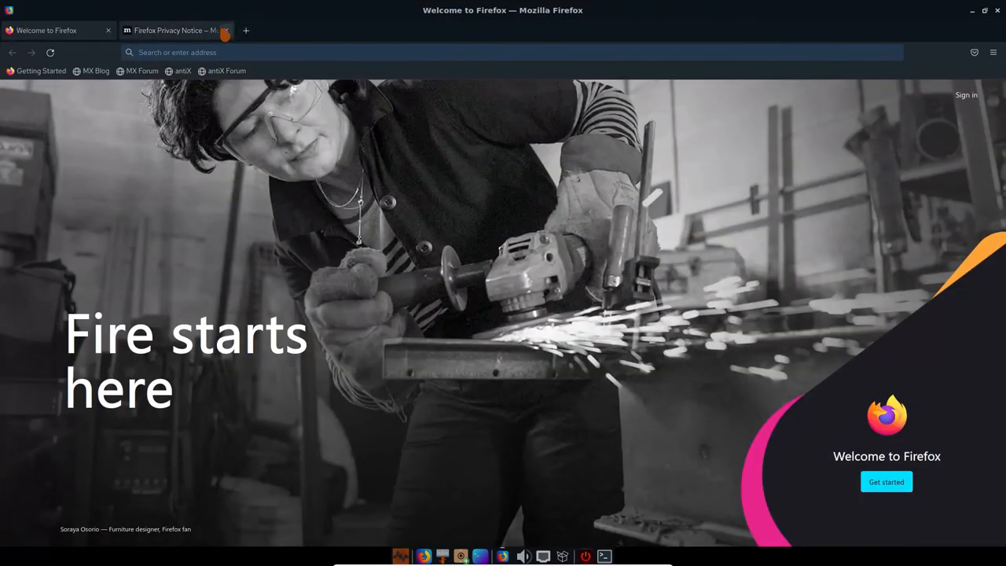
left_click(223, 30)
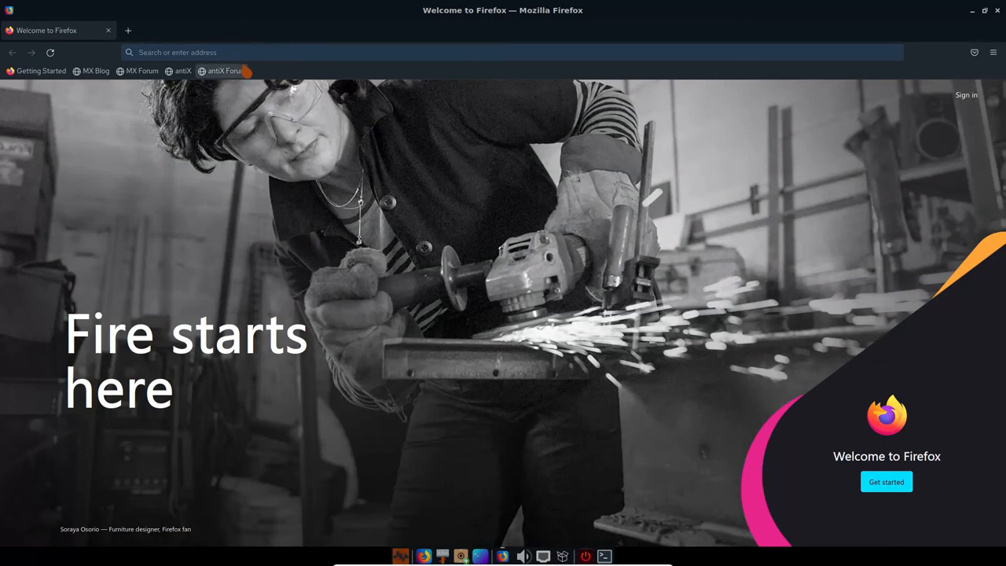
left_click(994, 52)
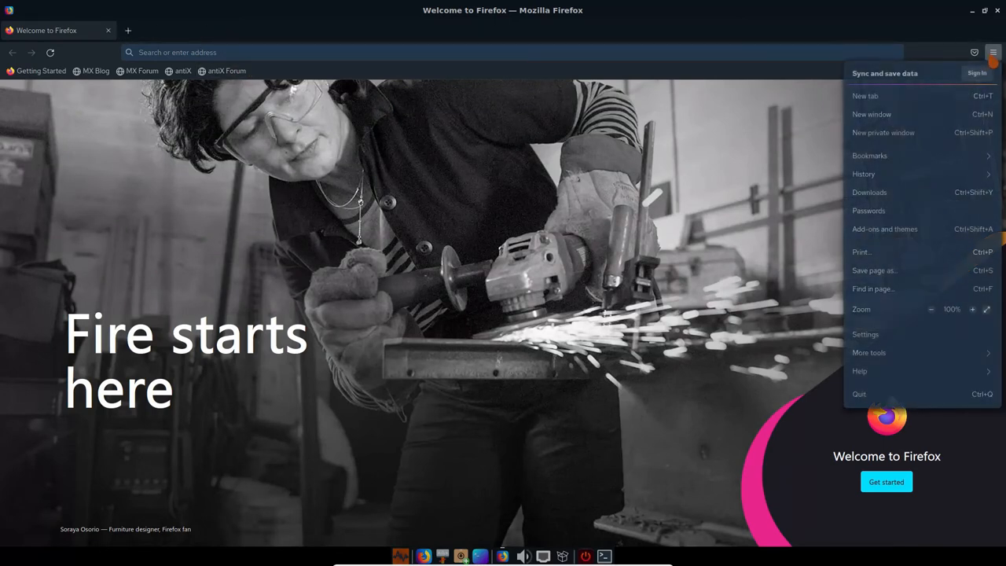
mouse_move(859, 371)
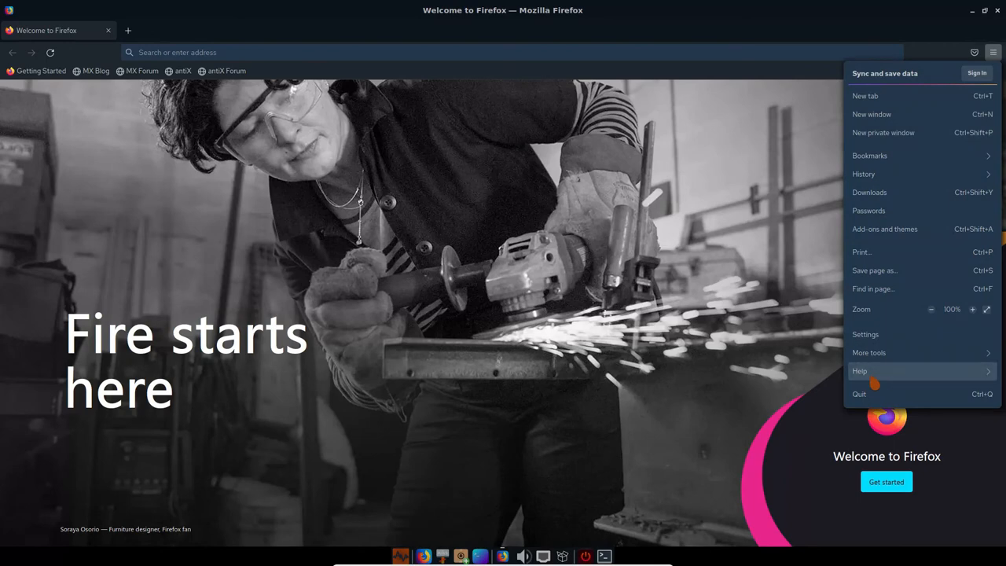
Step: Show the About Firefox window via Help in the main menu
left_click(874, 188)
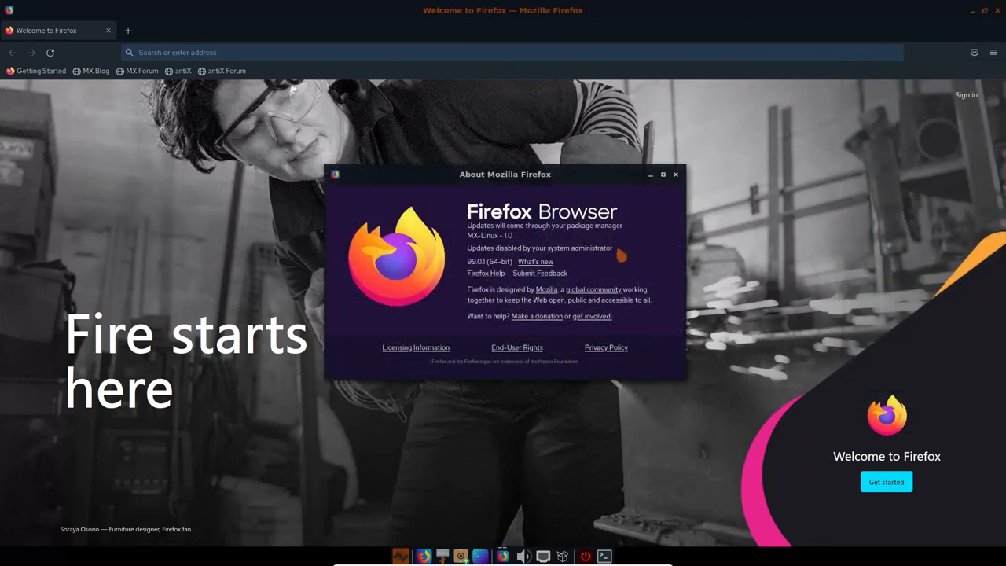
mouse_move(469, 281)
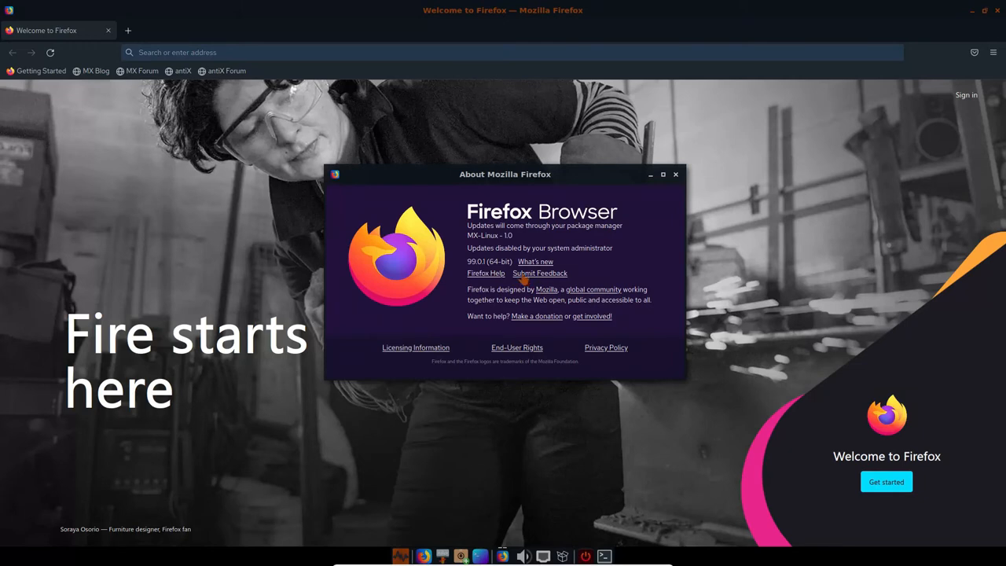
mouse_move(474, 253)
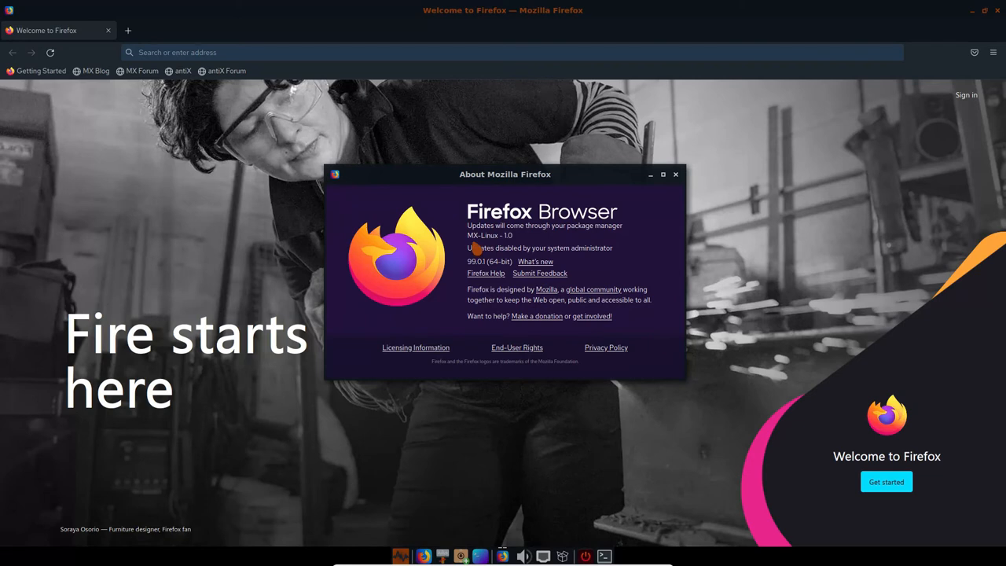
mouse_move(468, 259)
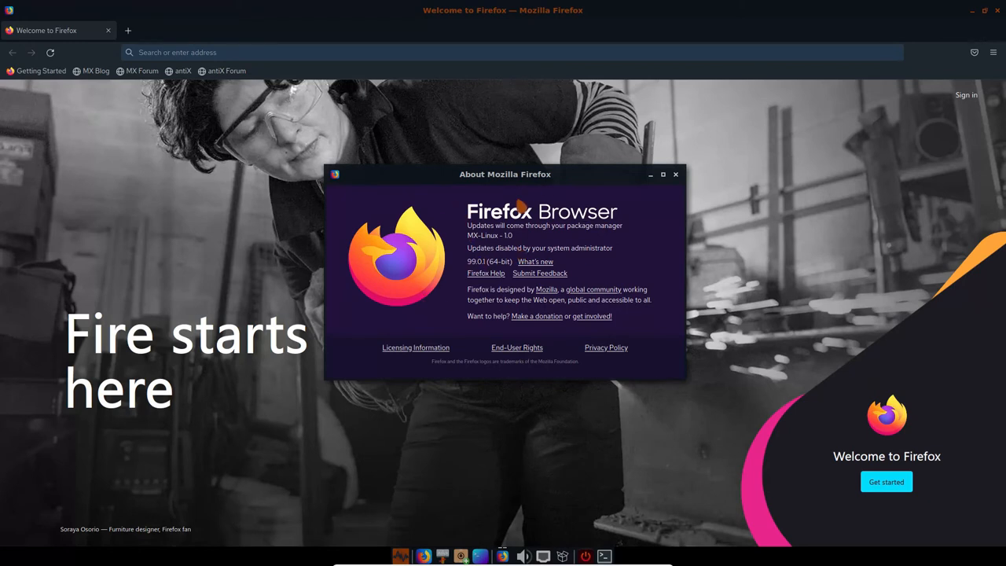
mouse_move(500, 248)
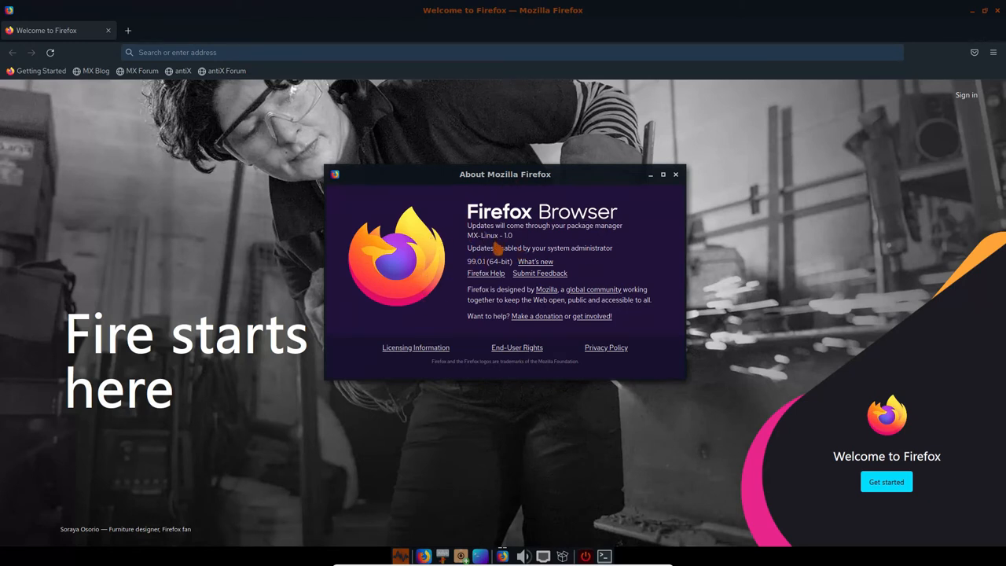
mouse_move(525, 266)
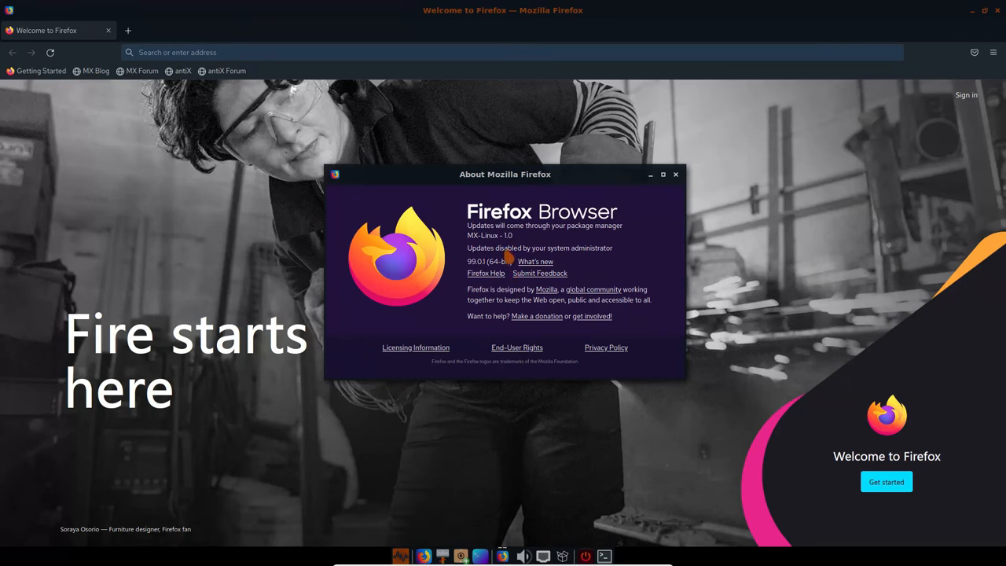
mouse_move(503, 251)
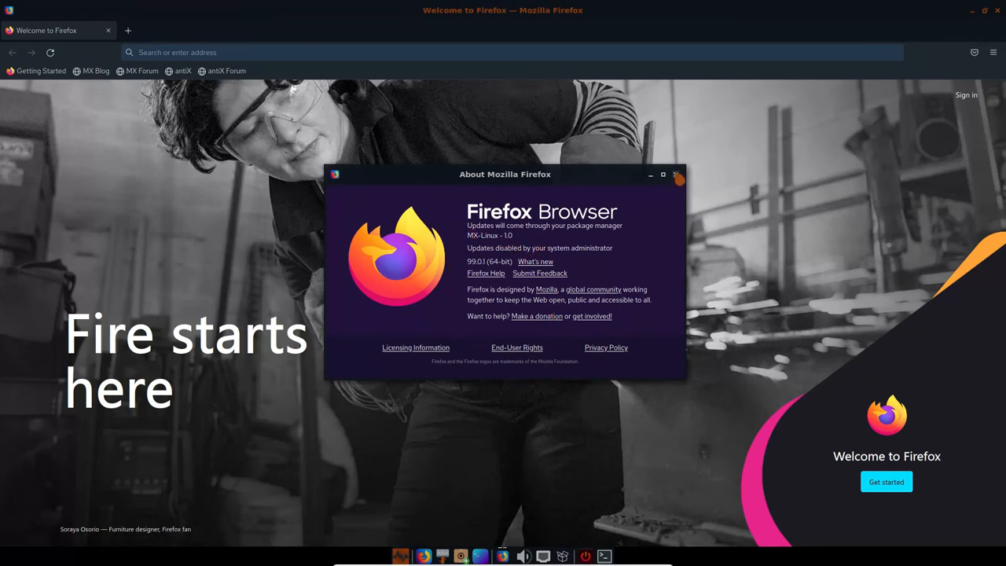
Step: Close Firefox and list the Internet category apps: FileZilla, Firefox, Transmission
left_click(678, 175)
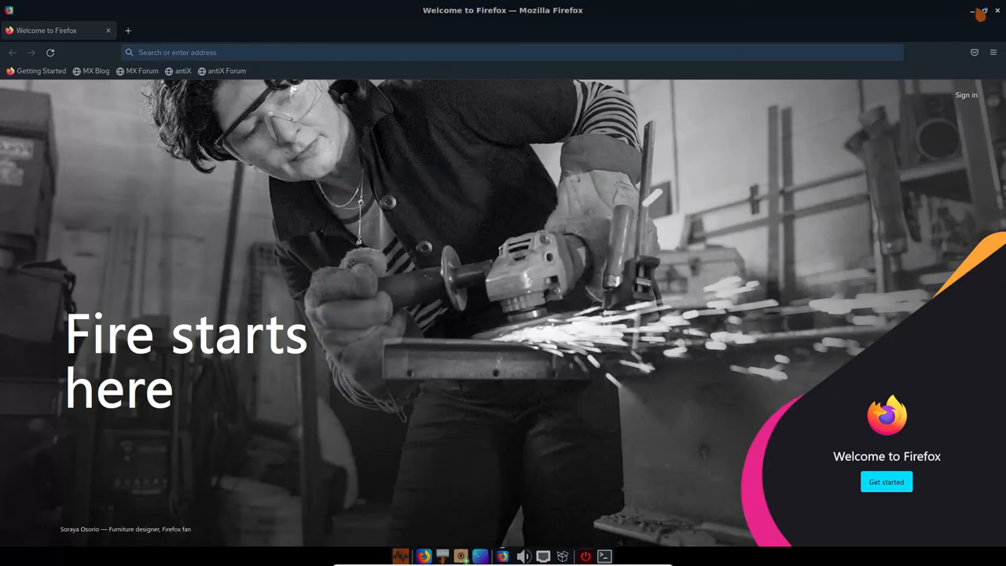
left_click(972, 9)
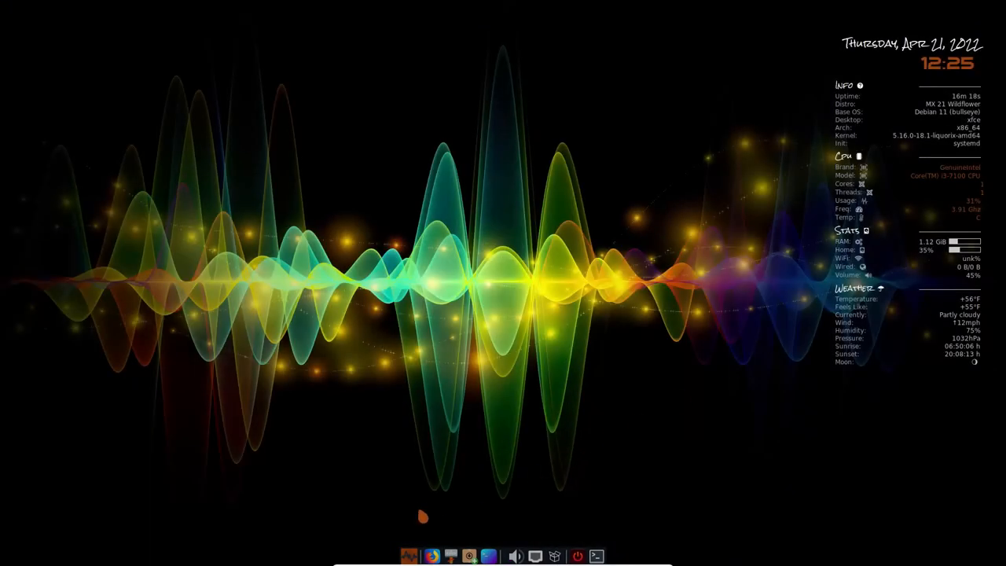
left_click(409, 557)
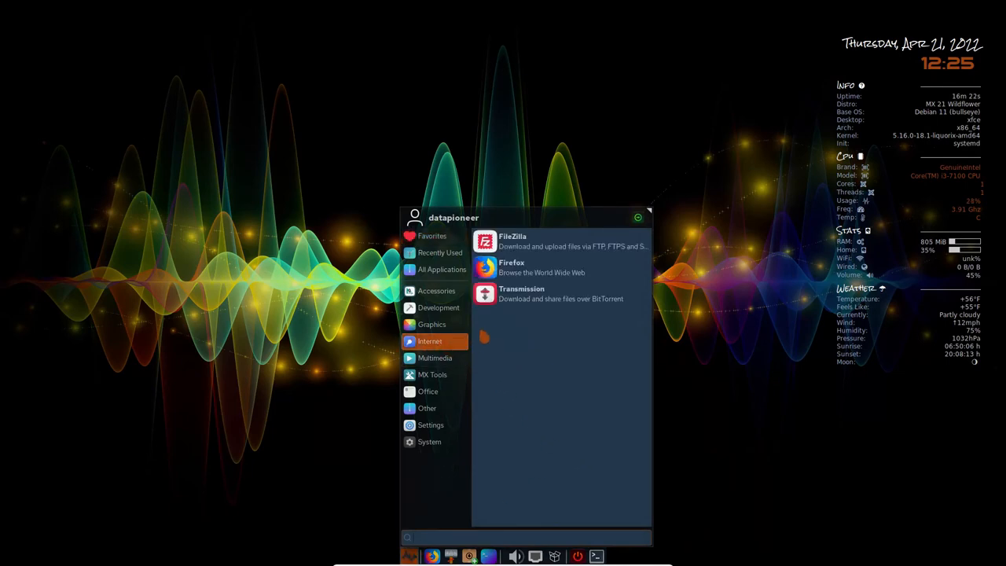
mouse_move(541, 382)
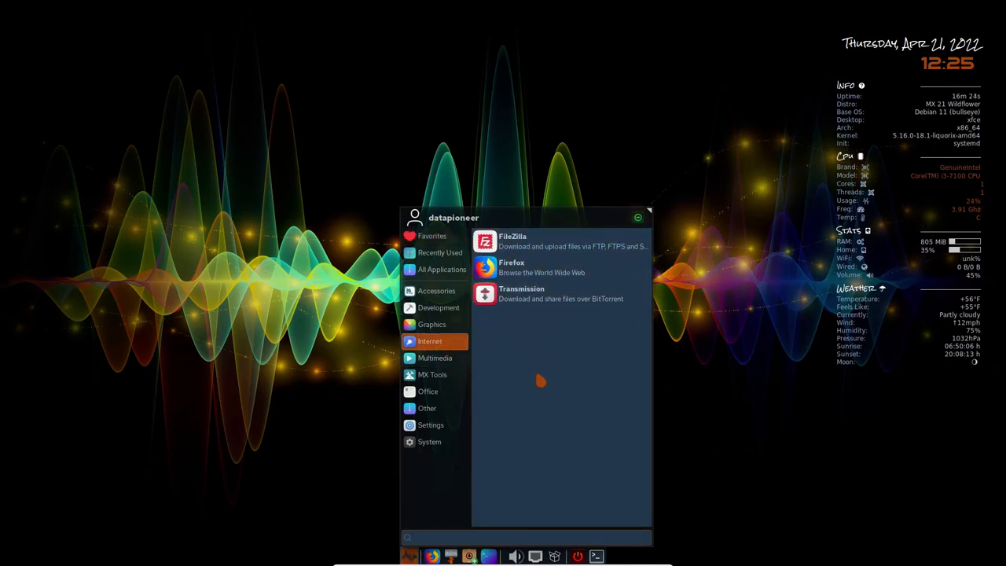
mouse_move(543, 379)
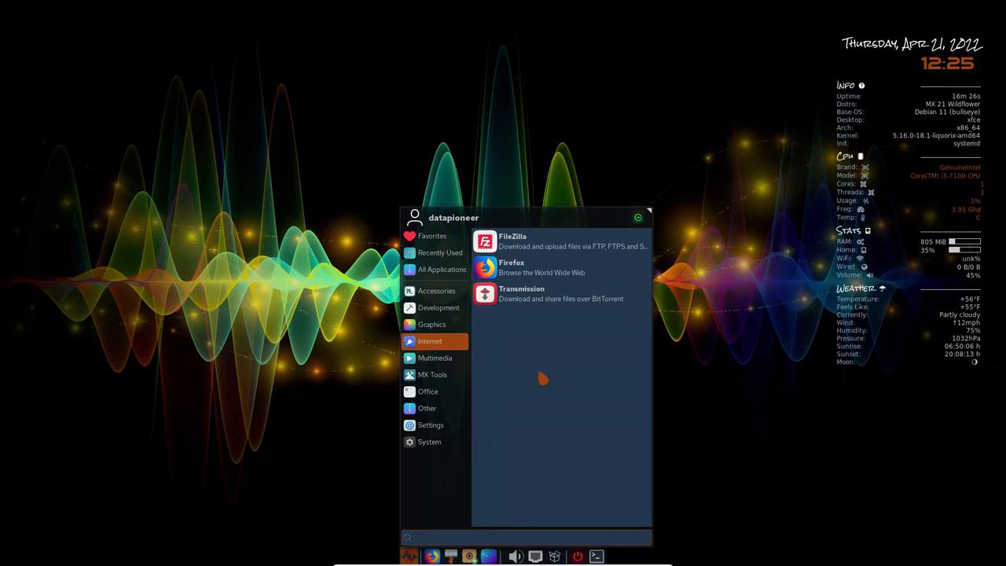
mouse_move(541, 358)
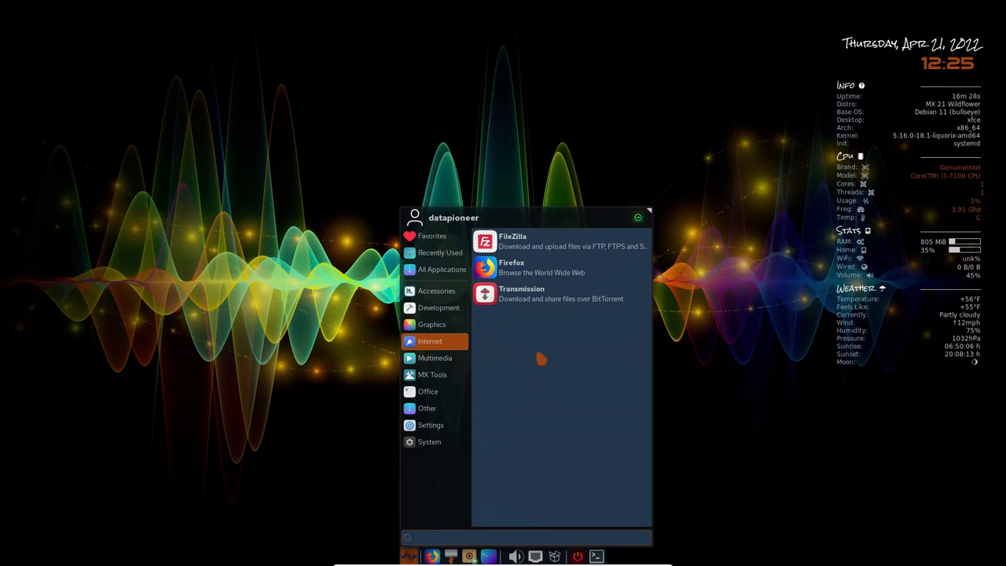
mouse_move(527, 325)
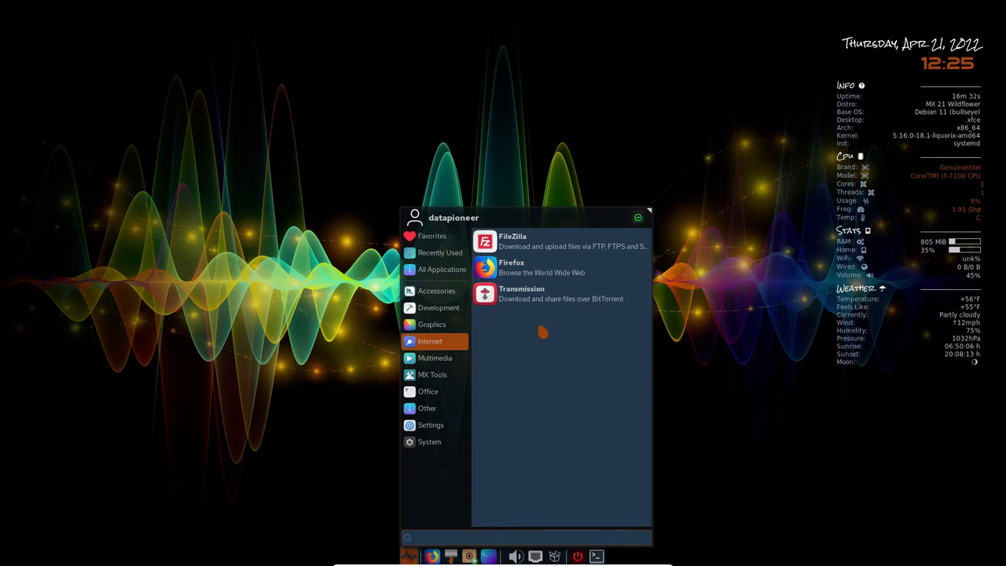
mouse_move(434, 358)
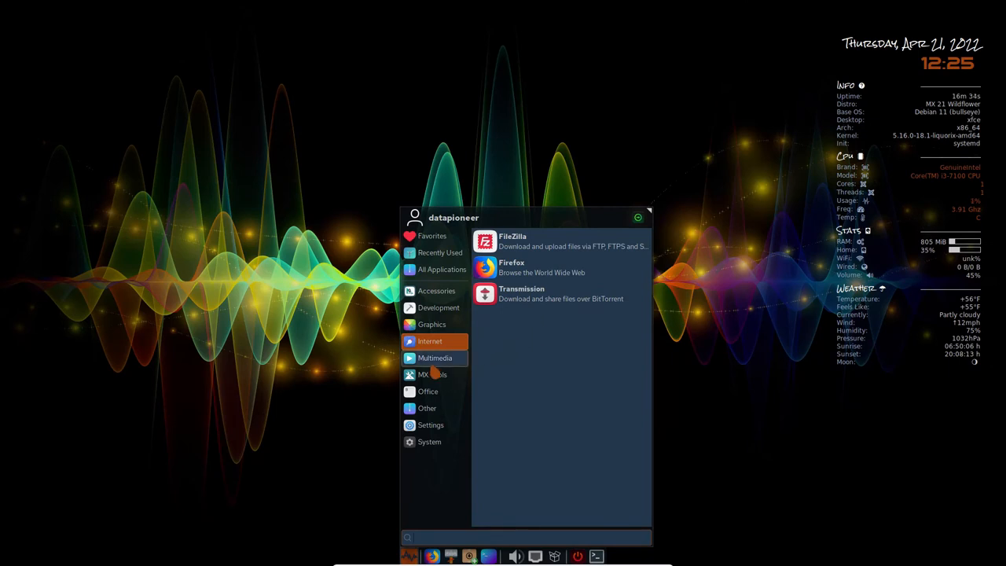
Step: Show the Multimedia category and scroll through its apps from Alsamixer to Yoshimi
left_click(434, 358)
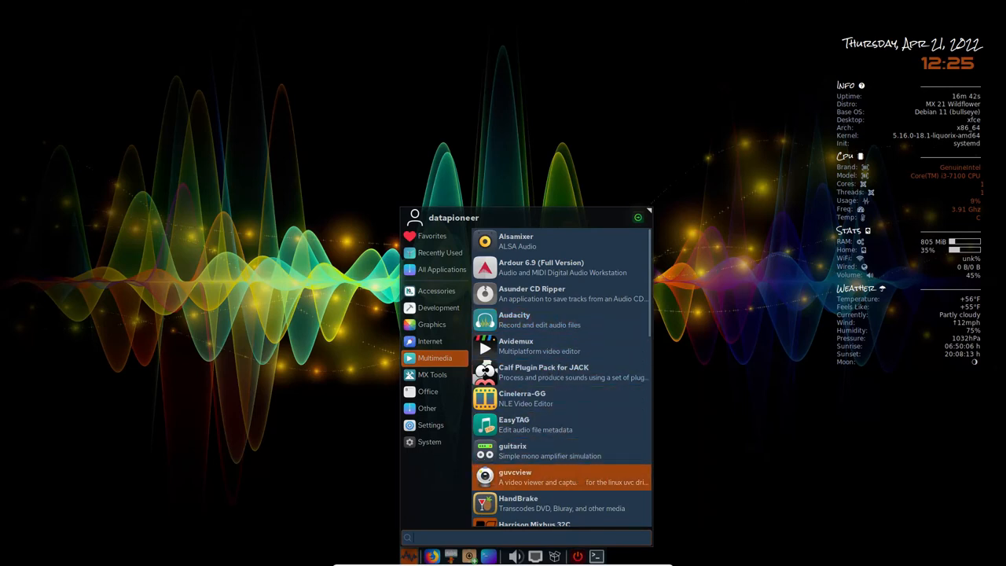
scroll("down", 3)
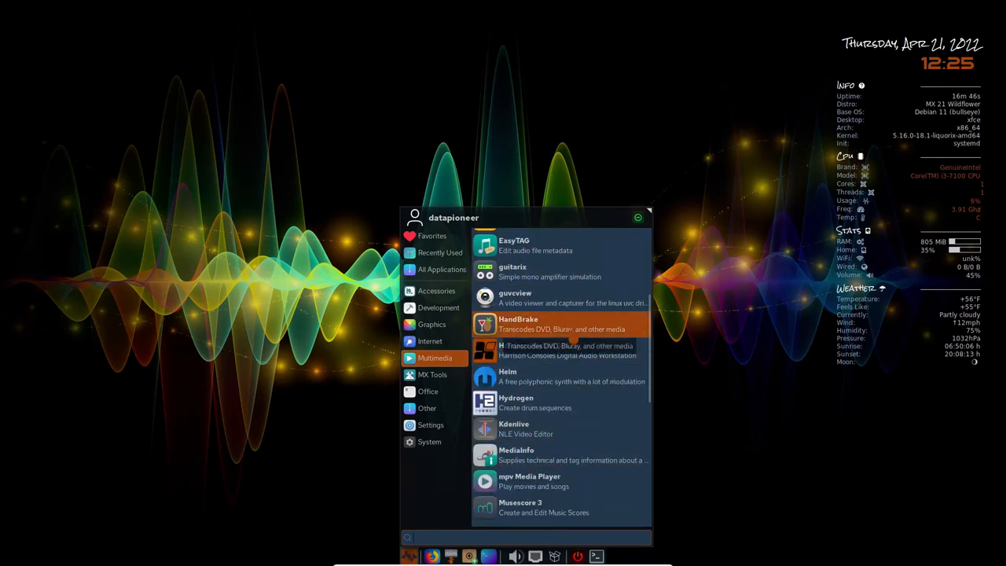
mouse_move(534, 402)
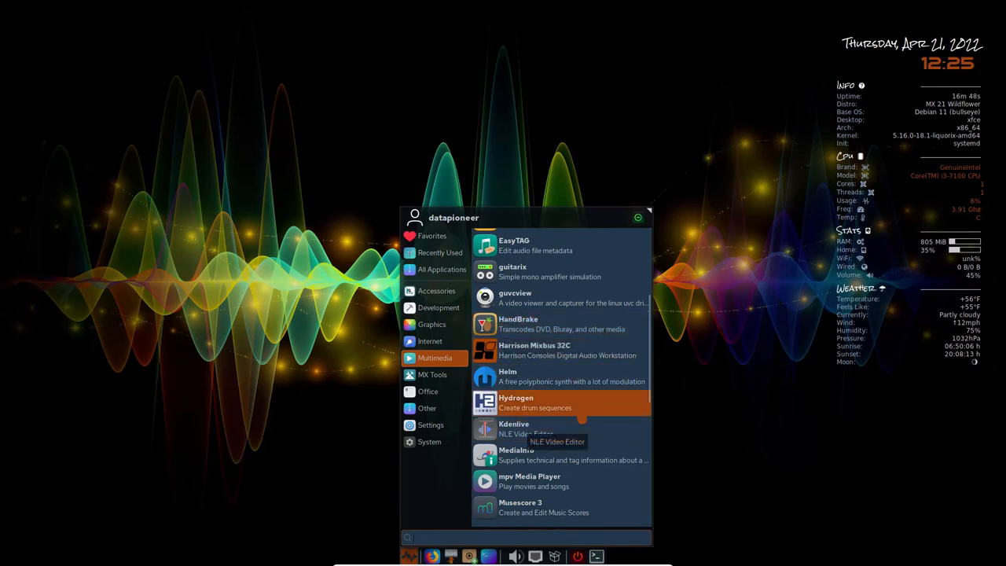
mouse_move(551, 349)
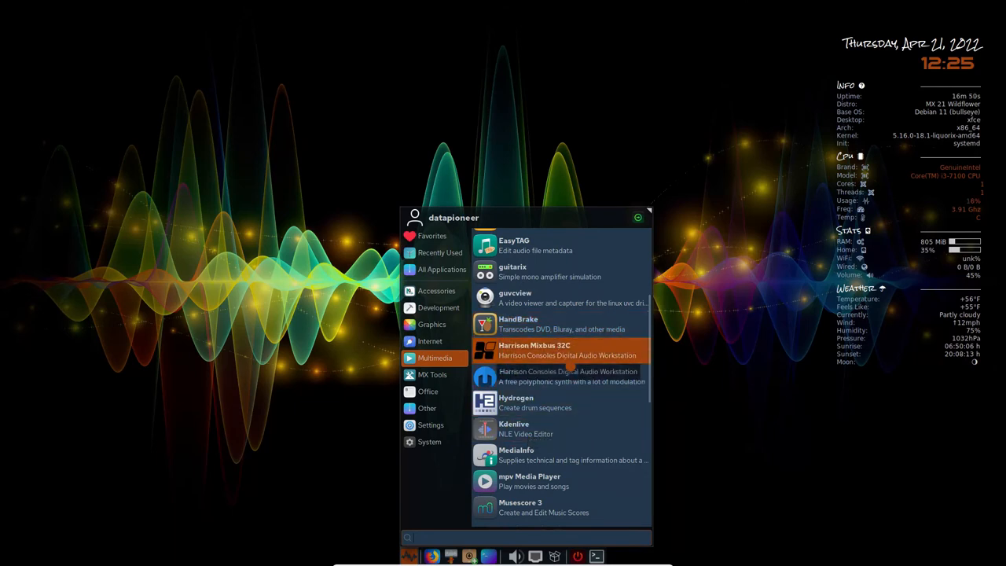
mouse_move(561, 454)
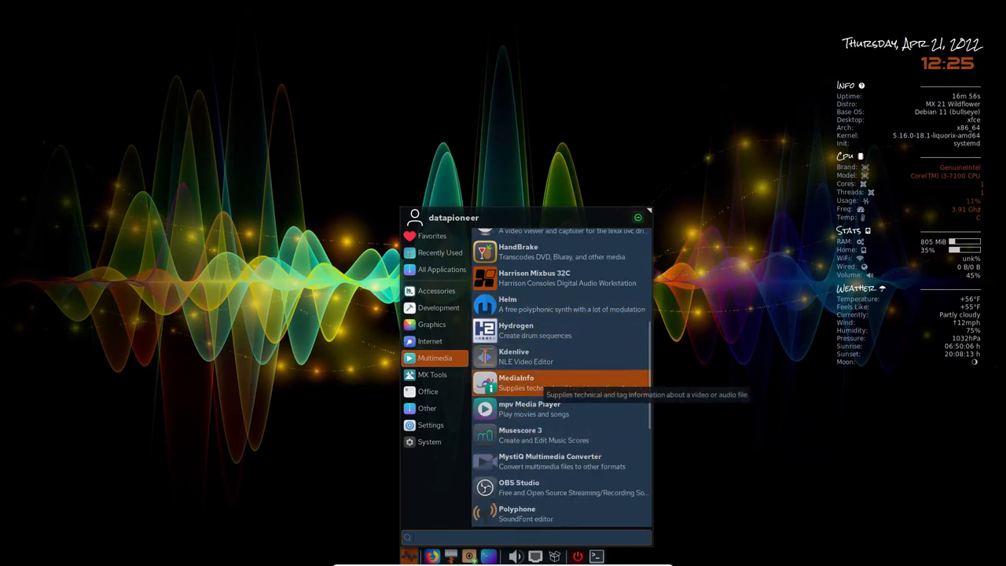
mouse_move(526, 356)
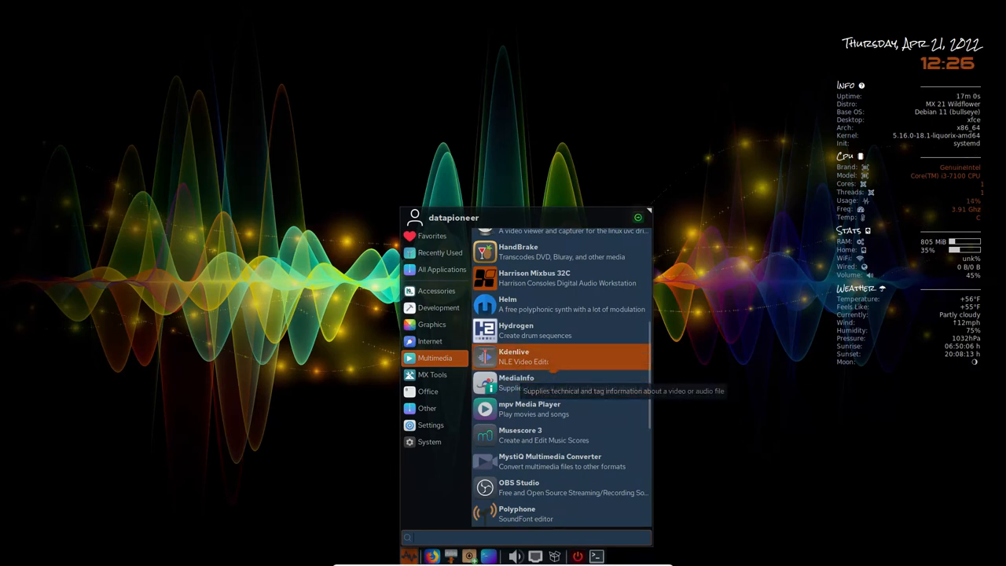
mouse_move(528, 408)
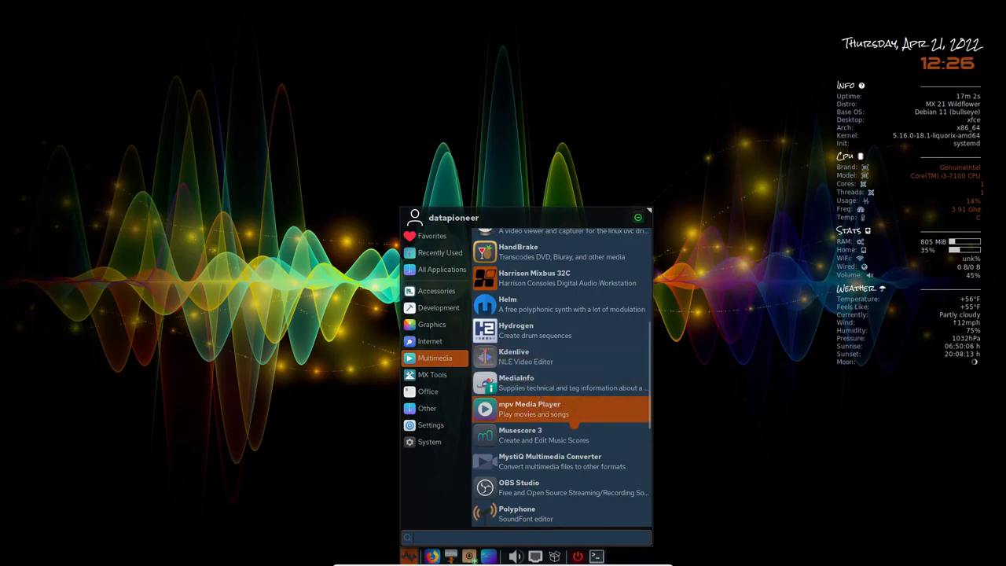
mouse_move(520, 434)
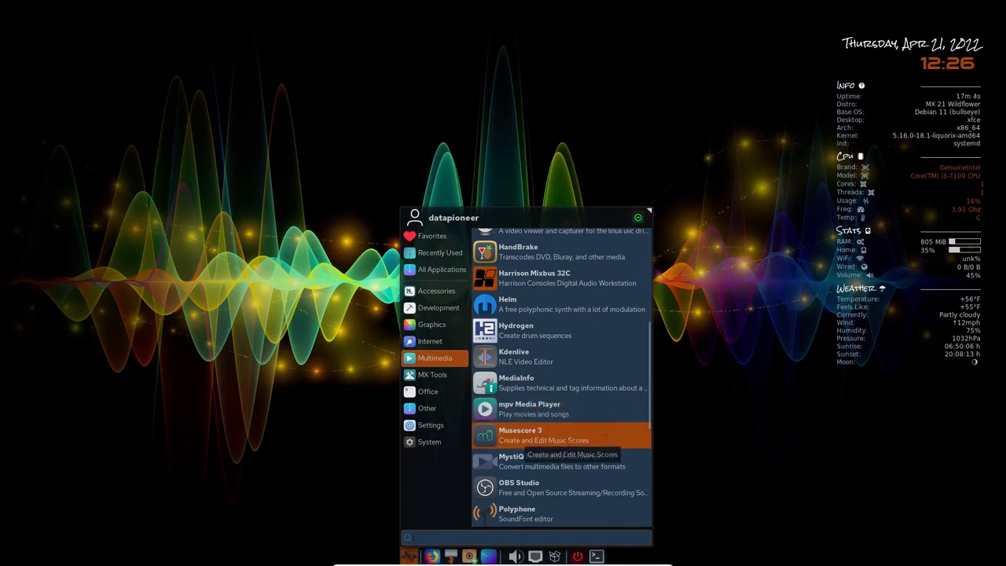
scroll("down", 3)
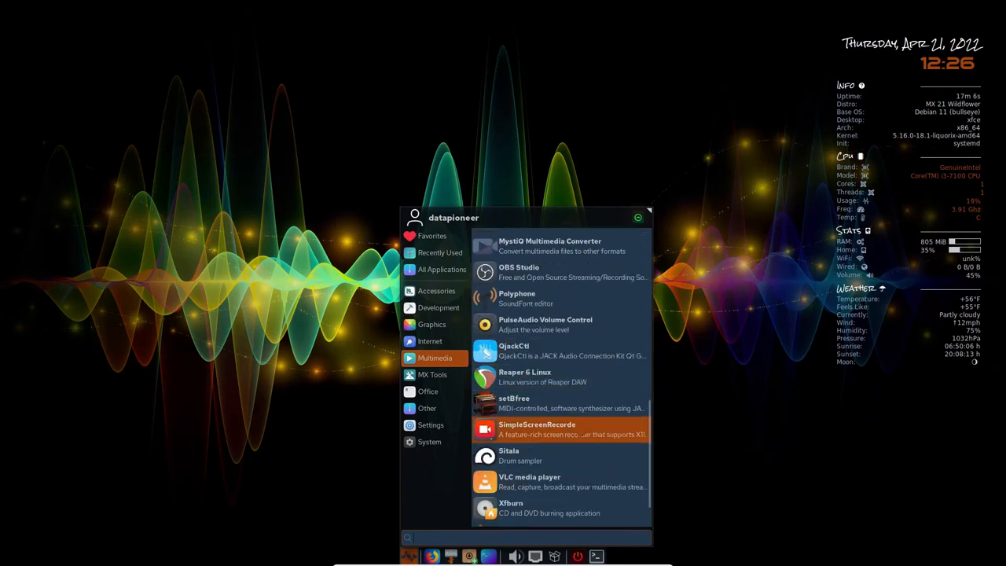
mouse_move(544, 324)
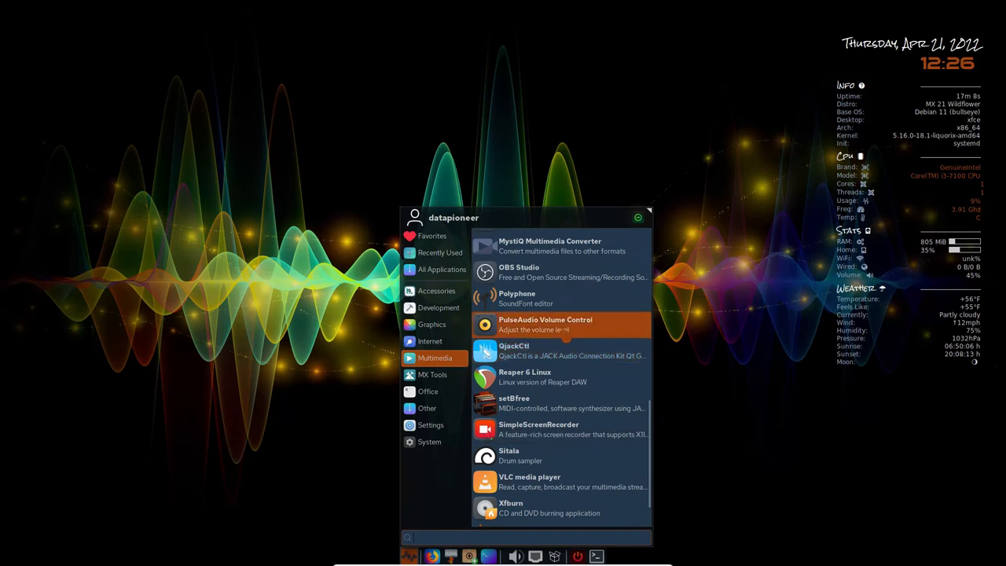
mouse_move(563, 429)
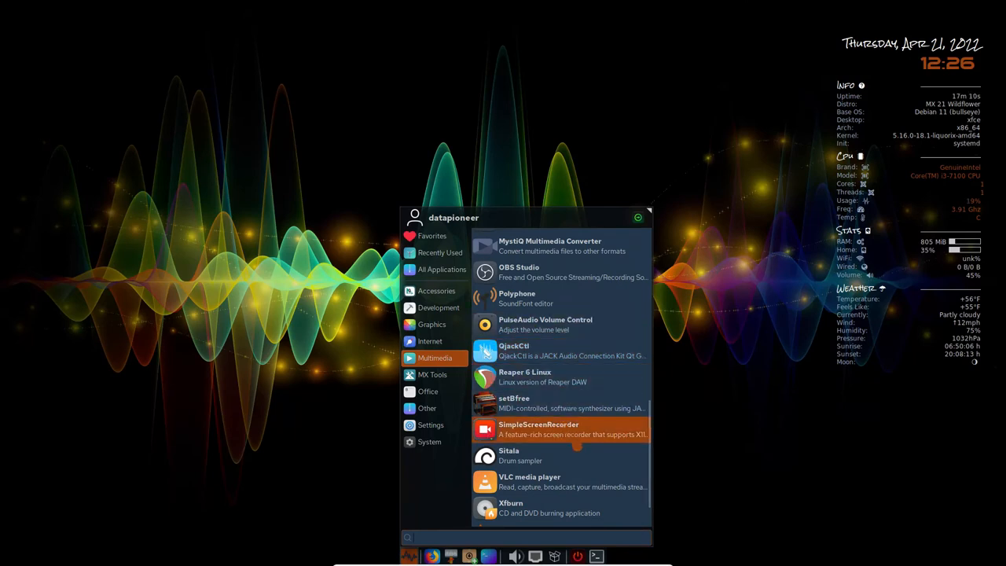
scroll("down", 3)
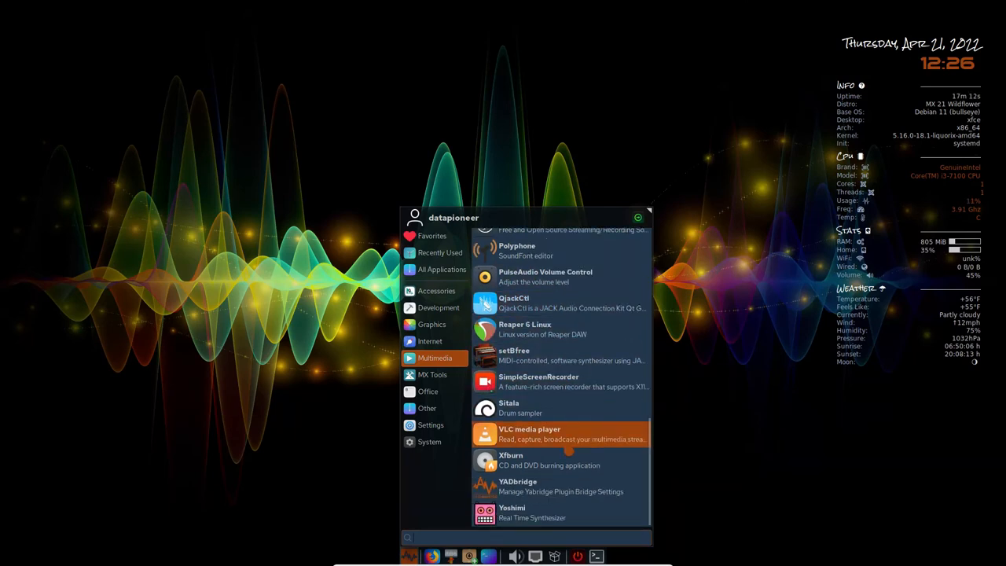
mouse_move(550, 433)
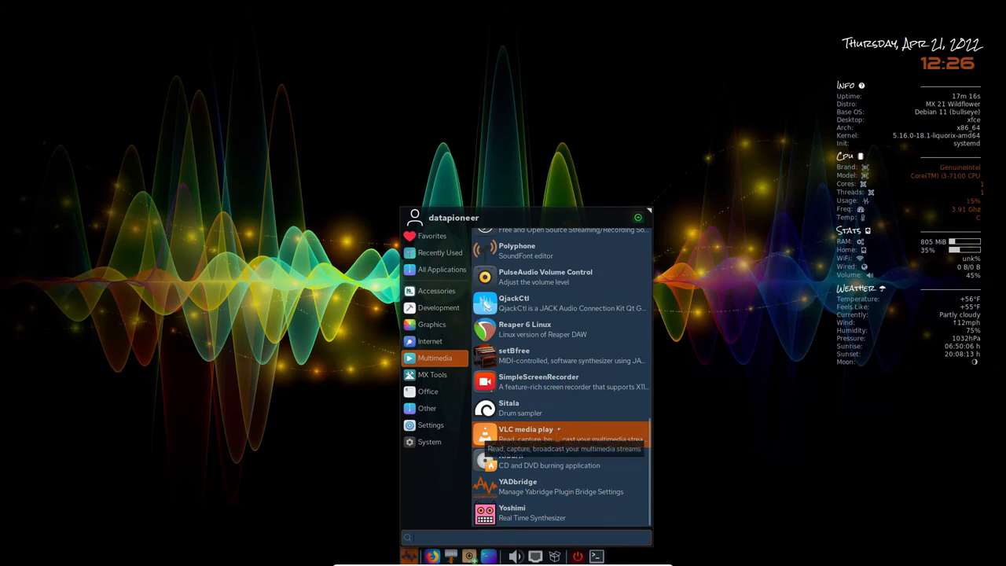
mouse_move(509, 403)
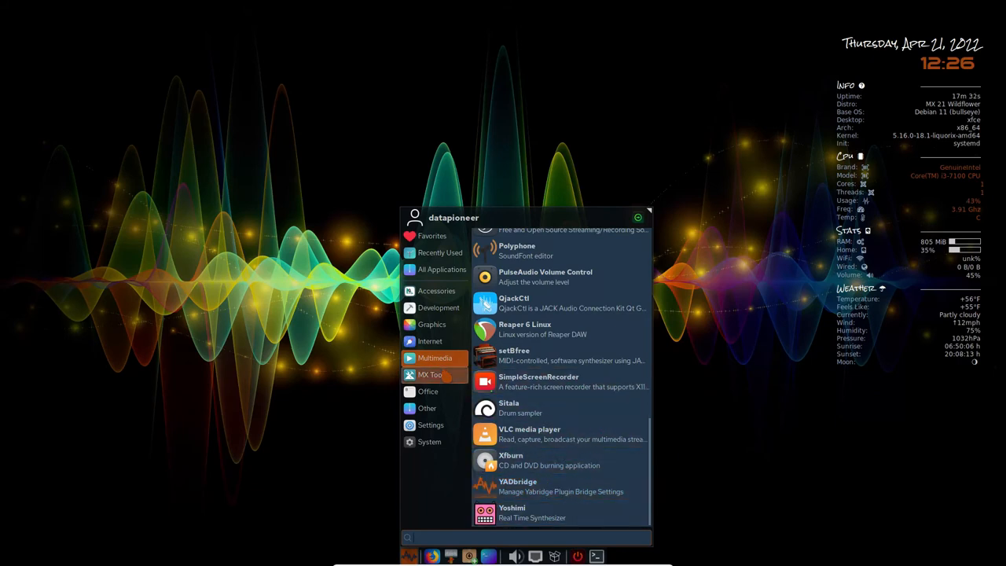
left_click(431, 374)
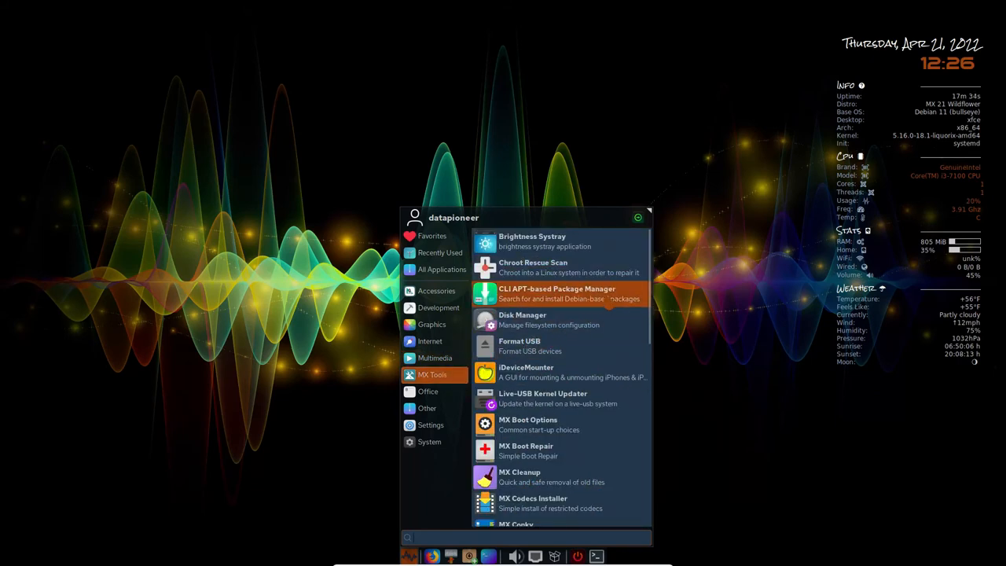
mouse_move(522, 321)
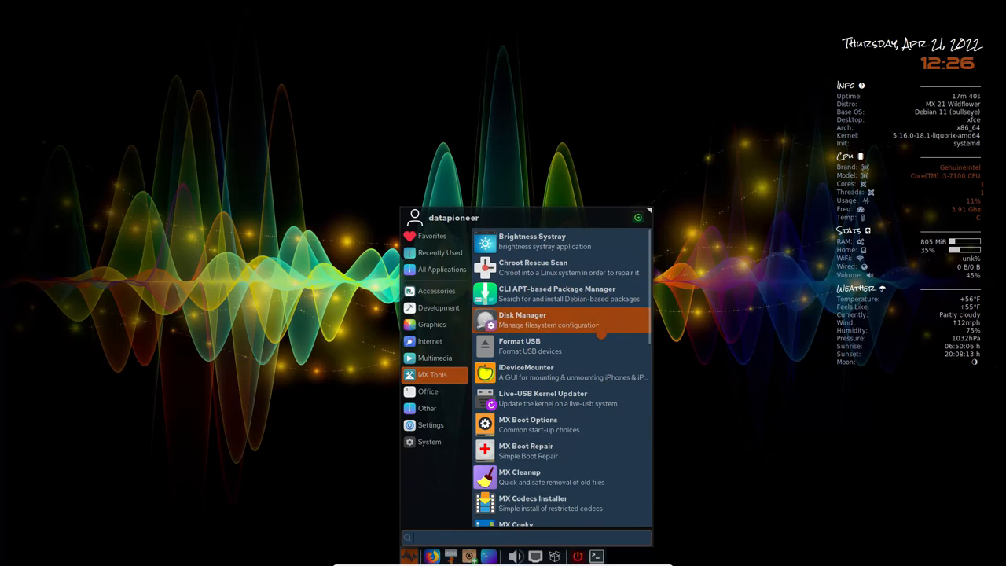
scroll("down", 3)
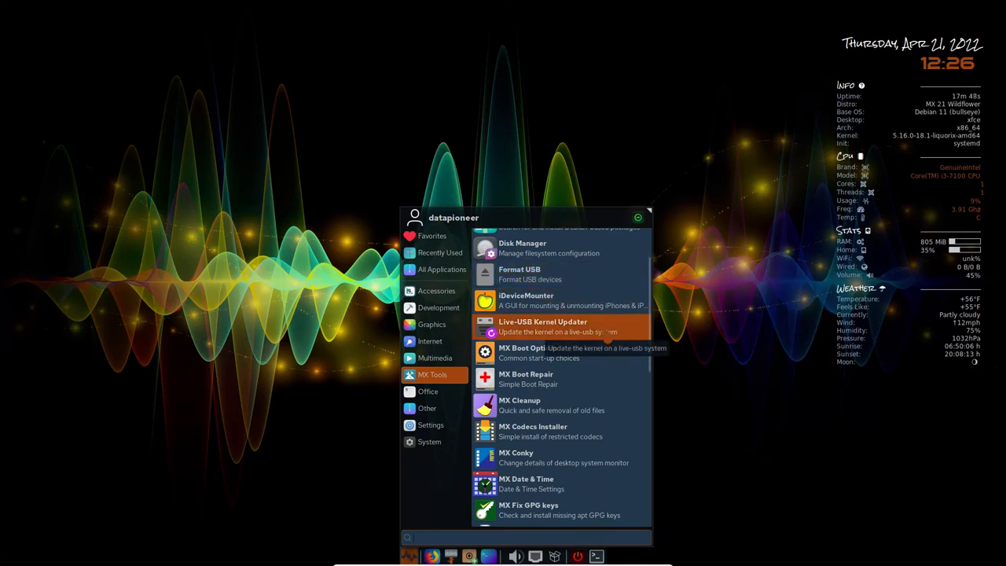
mouse_move(527, 377)
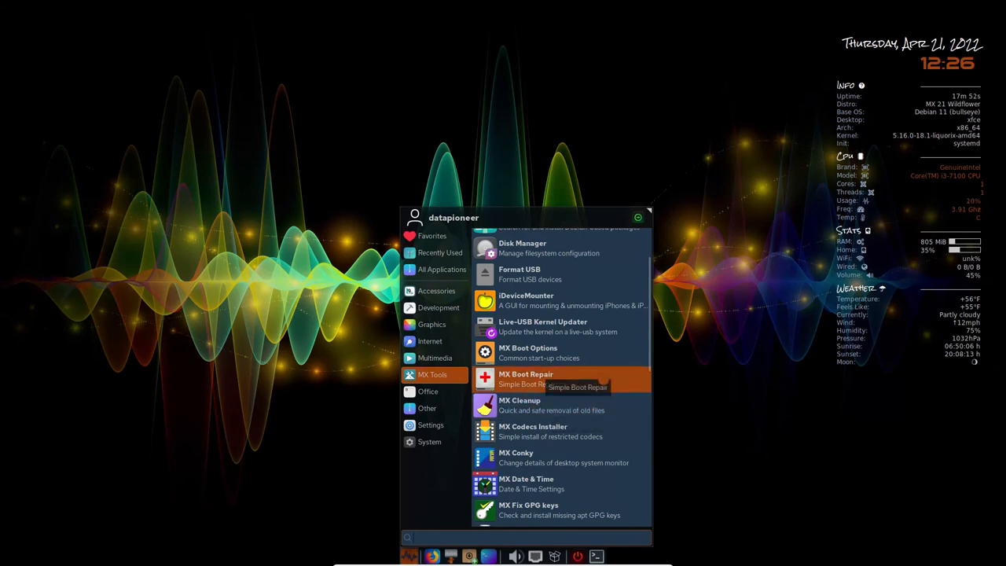
mouse_move(519, 406)
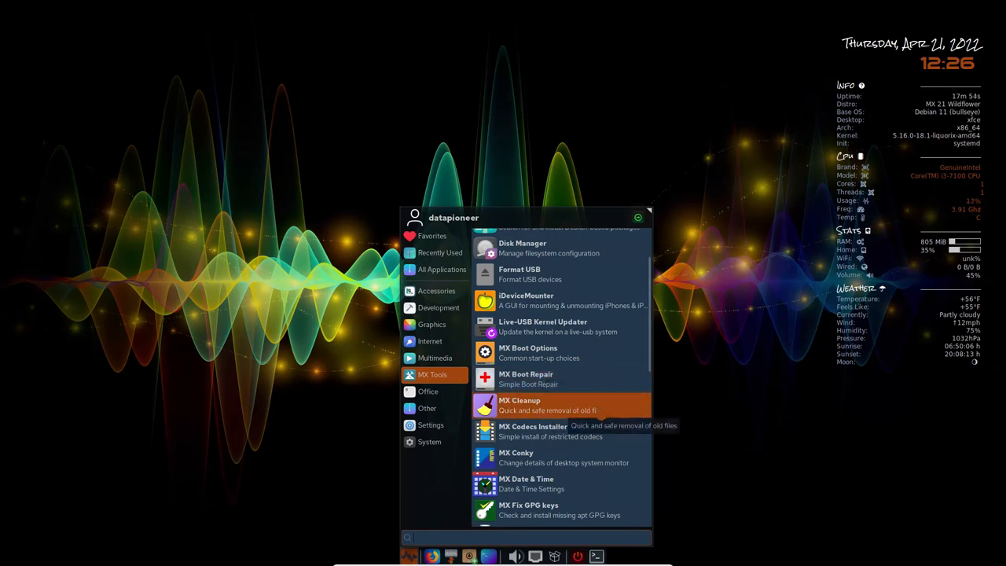
scroll("down", 3)
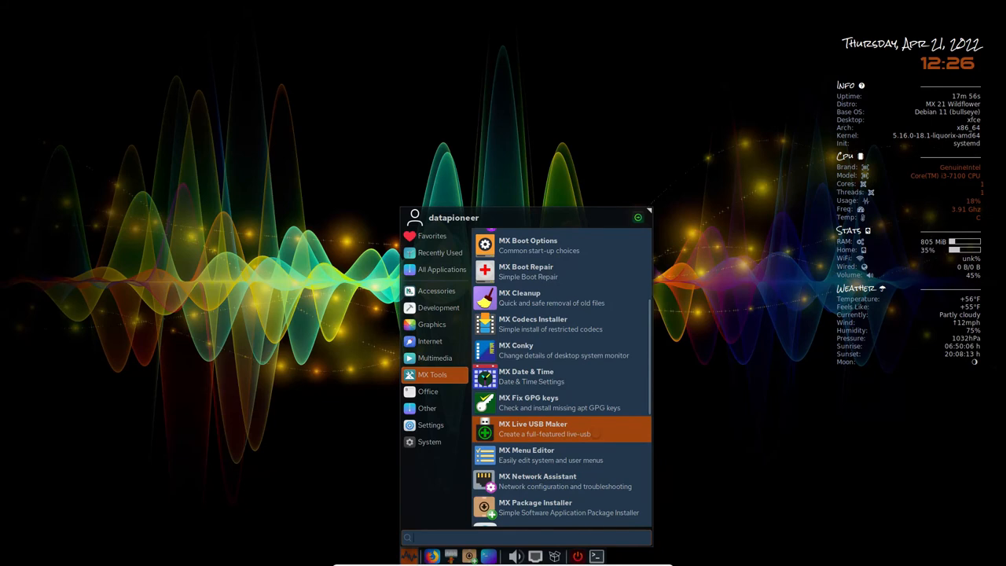
scroll("down", 3)
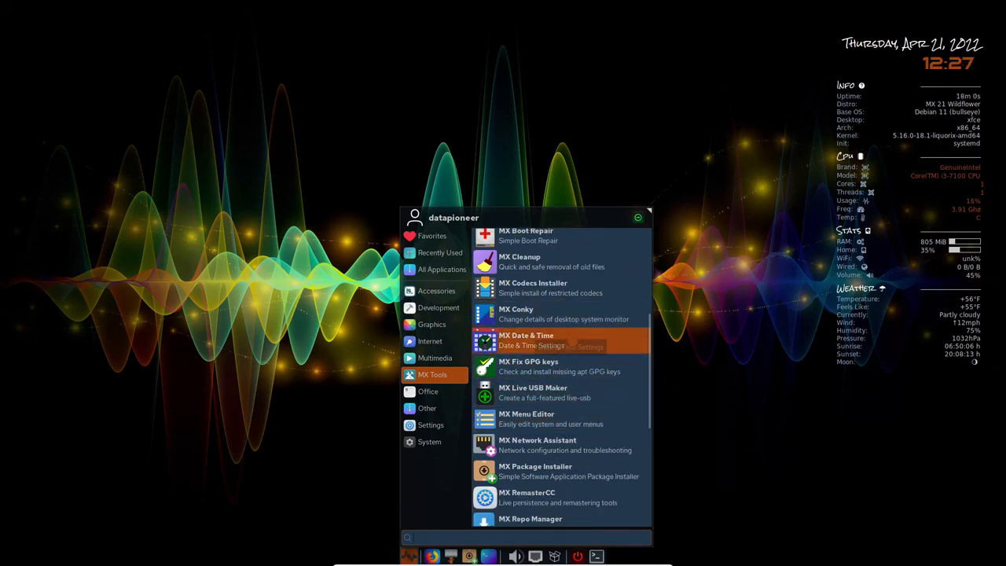
mouse_move(528, 367)
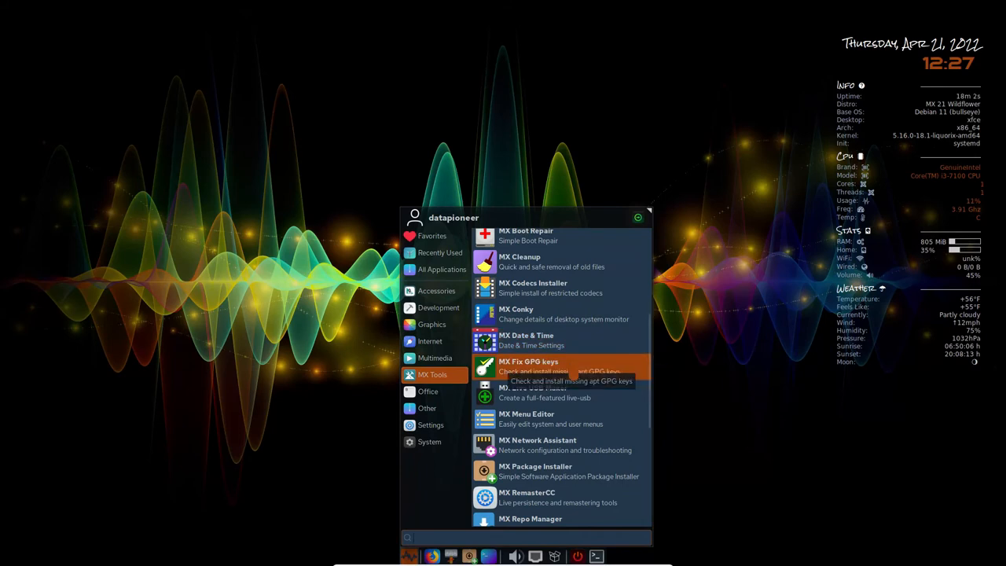
mouse_move(533, 393)
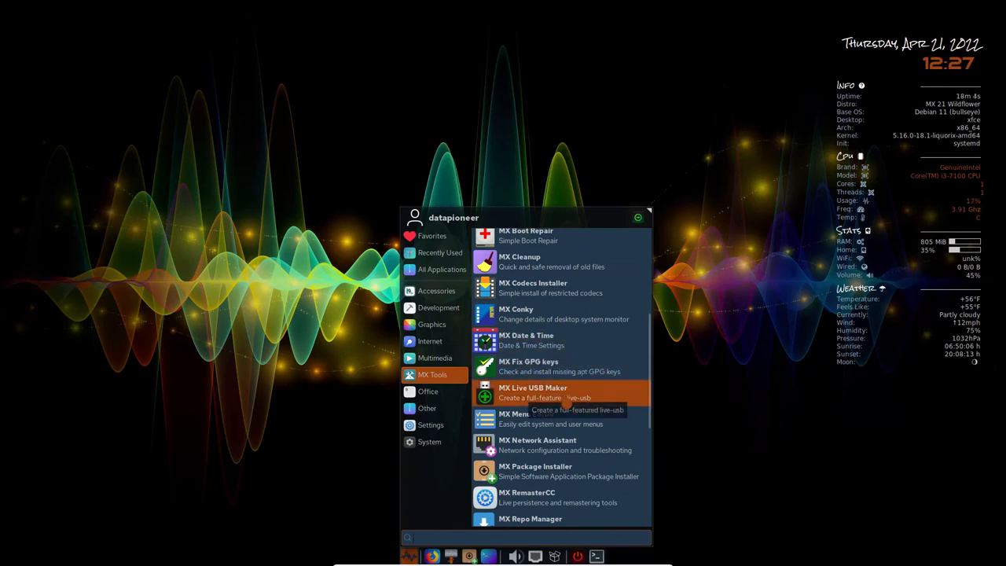
scroll("down", 3)
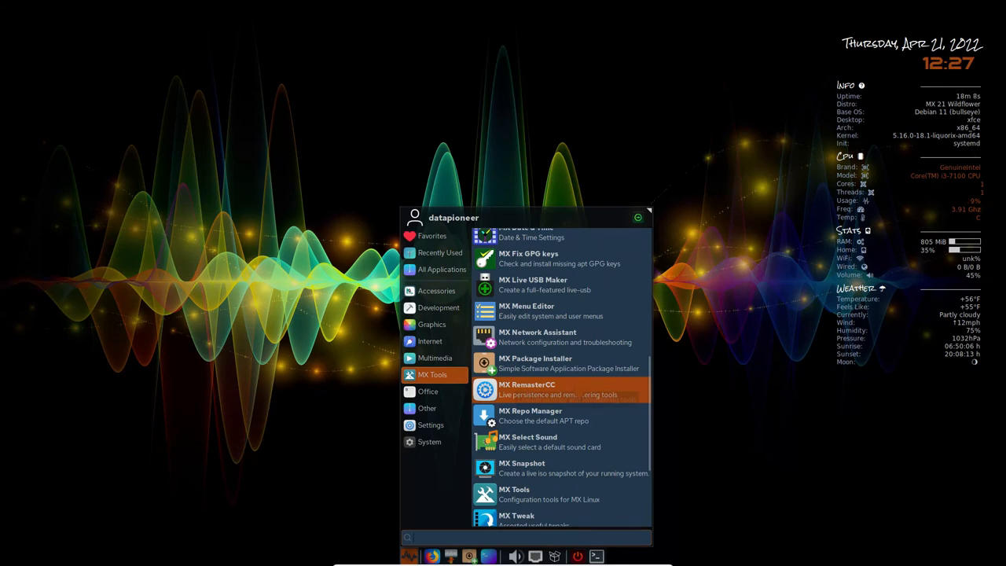
scroll("down", 3)
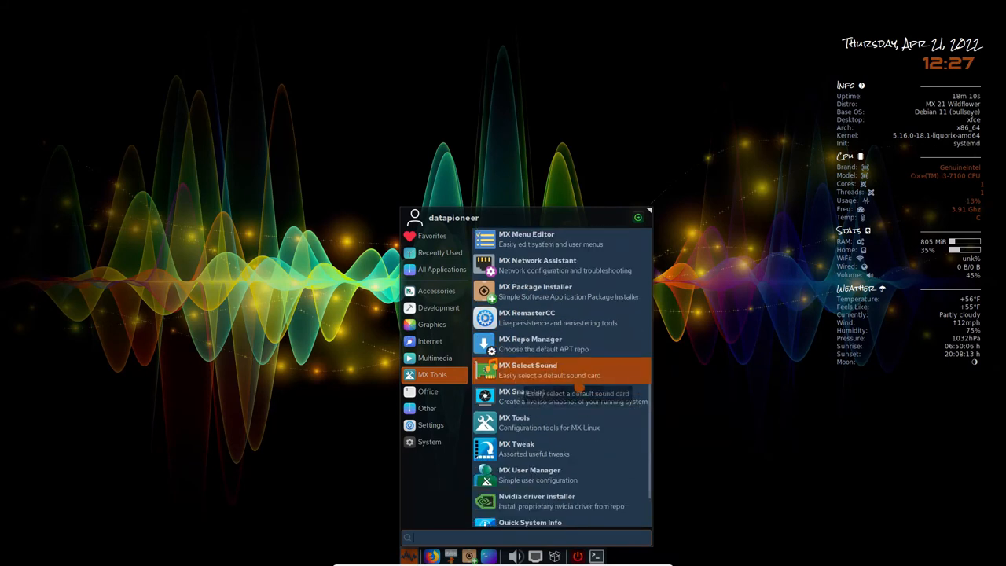
mouse_move(522, 396)
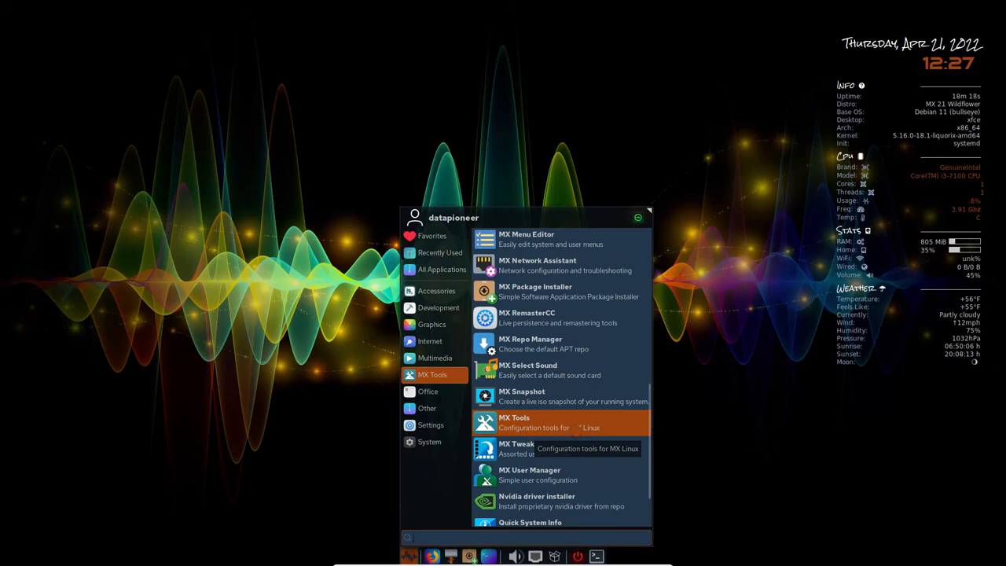
scroll("down", 3)
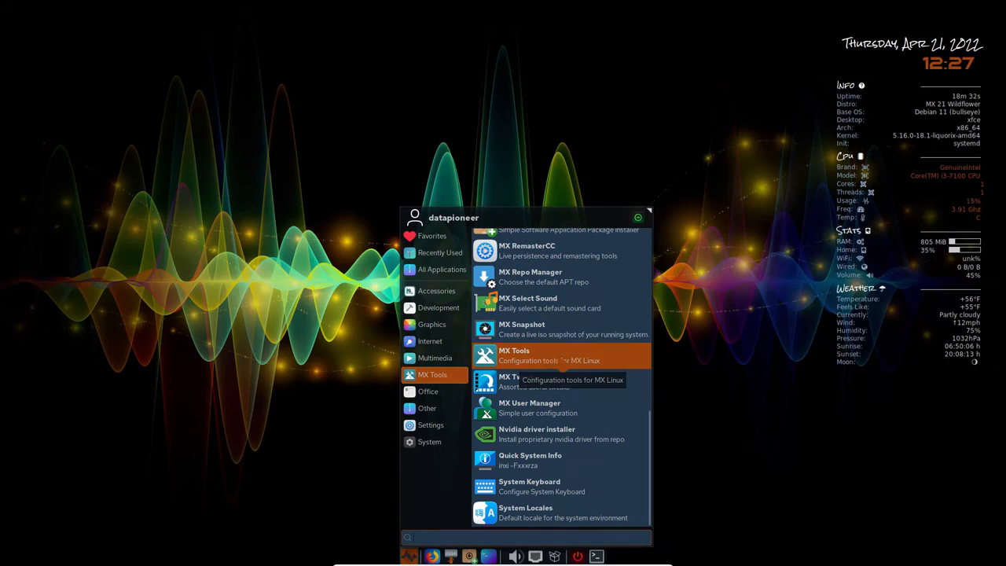
mouse_move(516, 382)
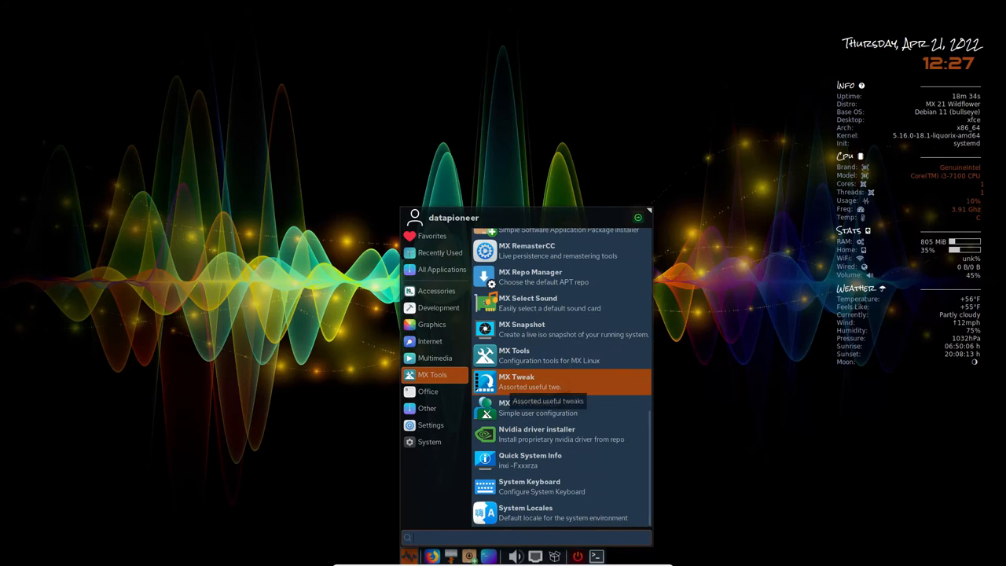
mouse_move(561, 434)
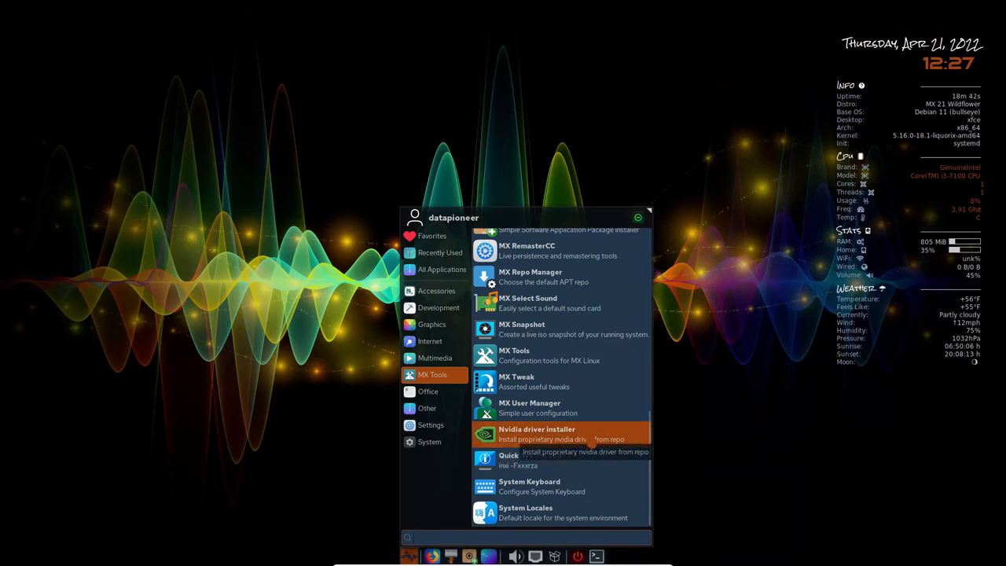
mouse_move(529, 408)
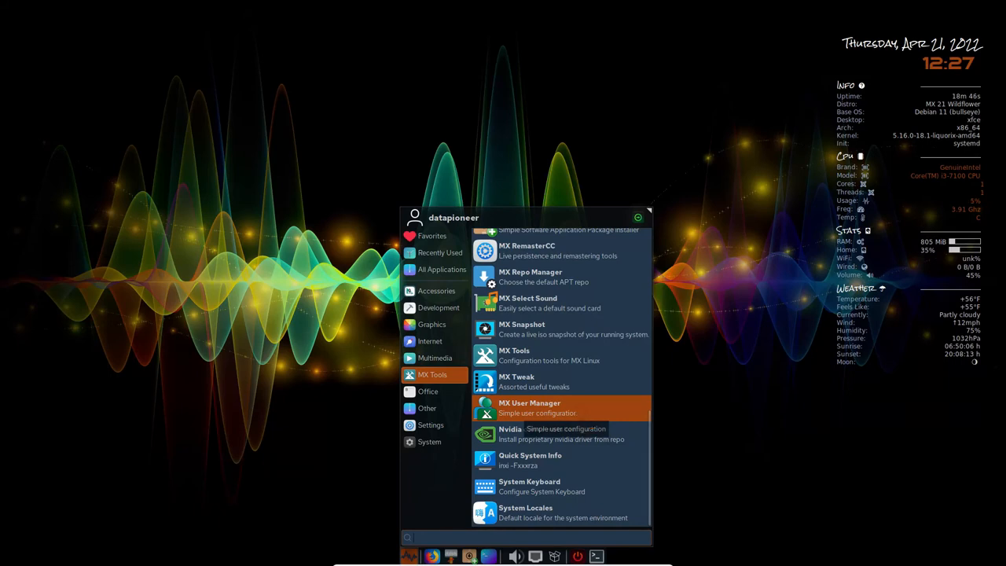
mouse_move(538, 434)
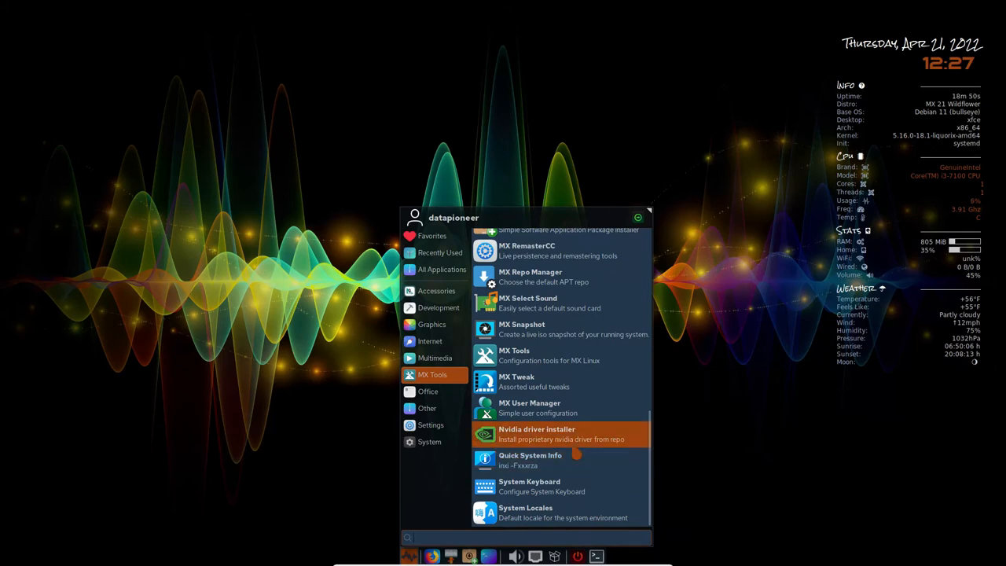
mouse_move(558, 439)
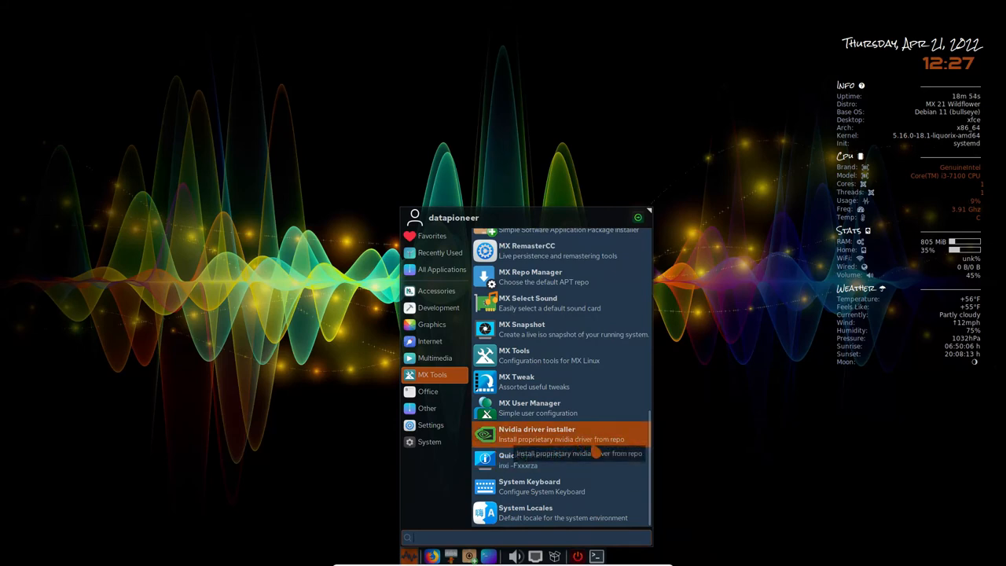
mouse_move(528, 486)
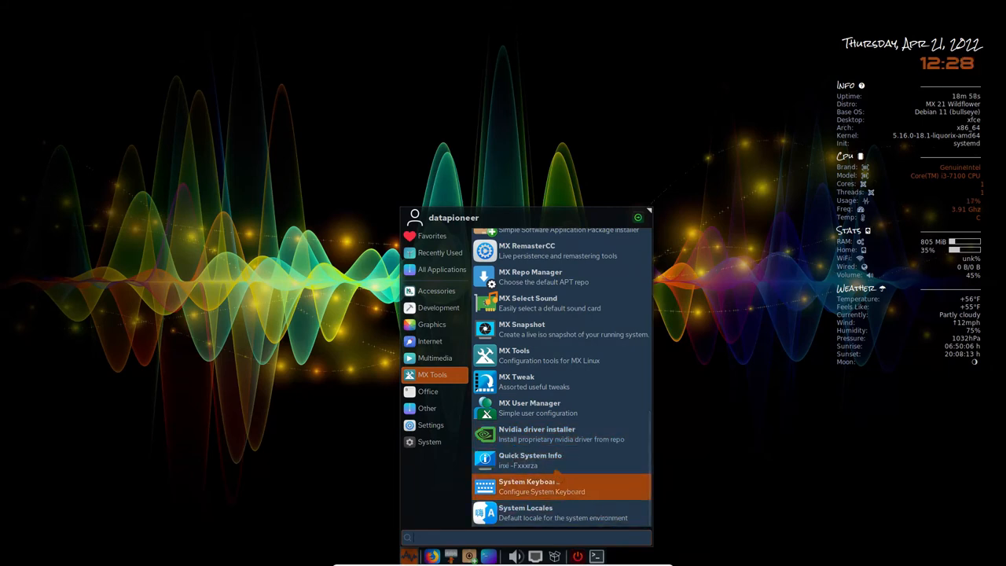
Step: Show the Office category, listing the qpdfview document viewer
left_click(428, 391)
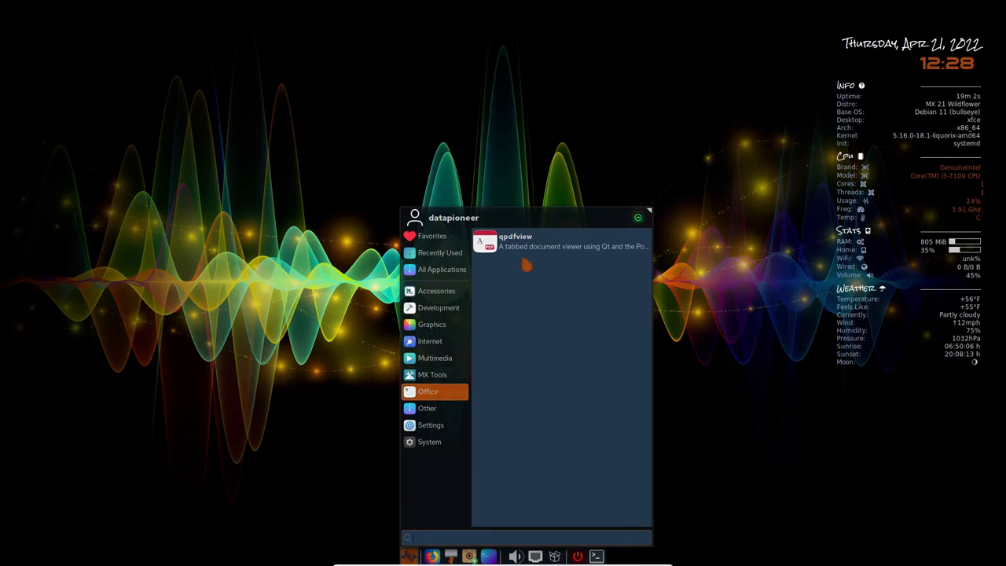
mouse_move(548, 365)
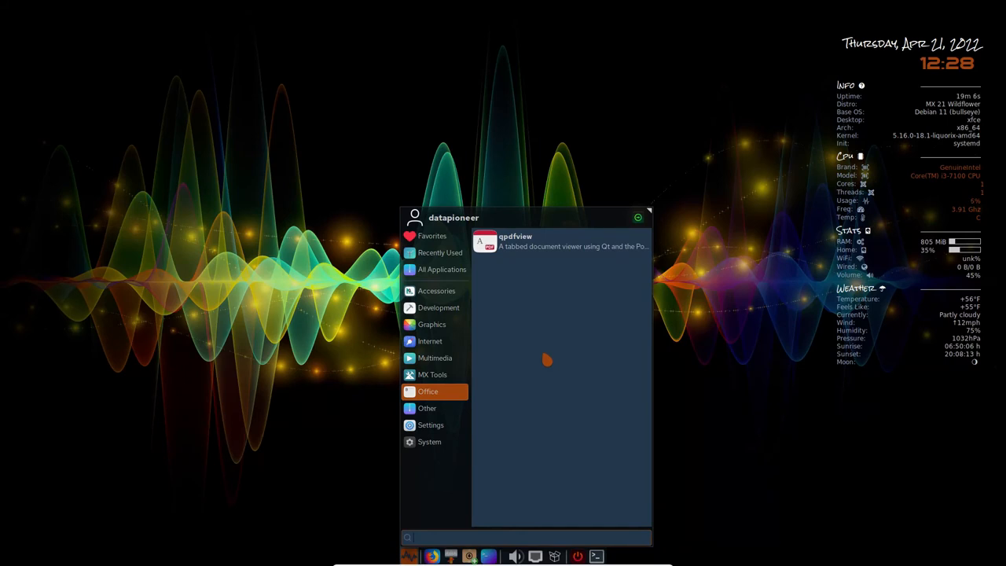
mouse_move(538, 330)
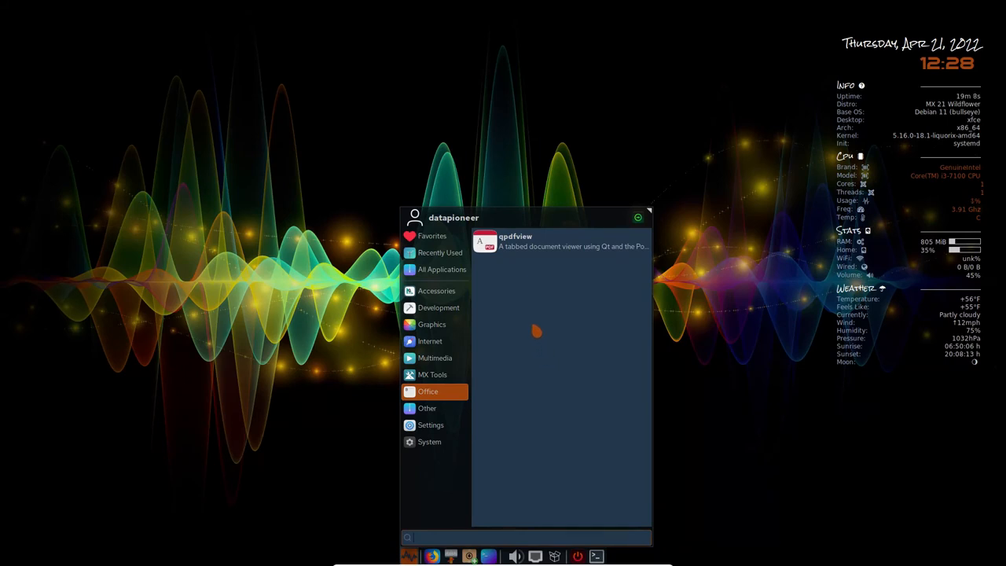
mouse_move(531, 340)
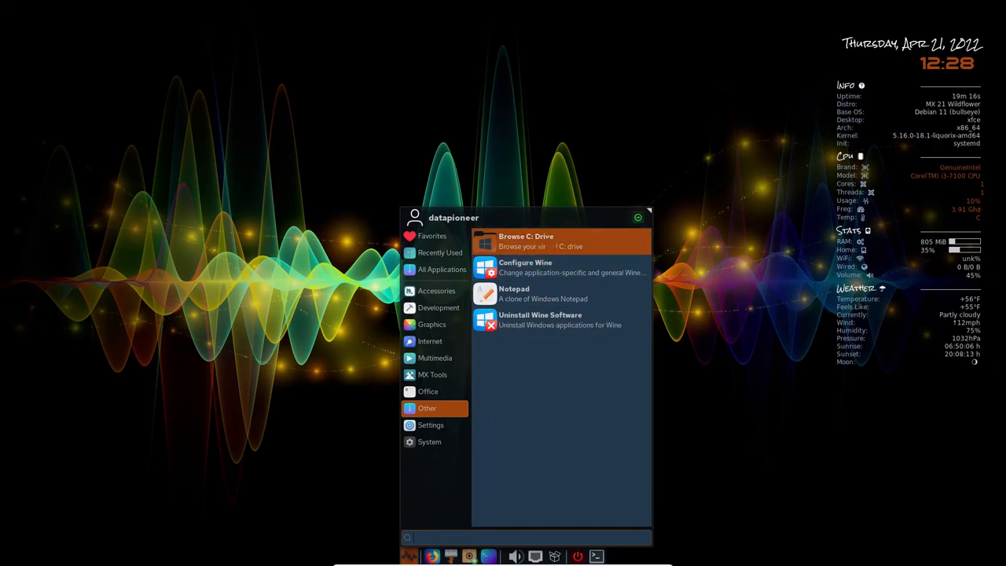
mouse_move(550, 267)
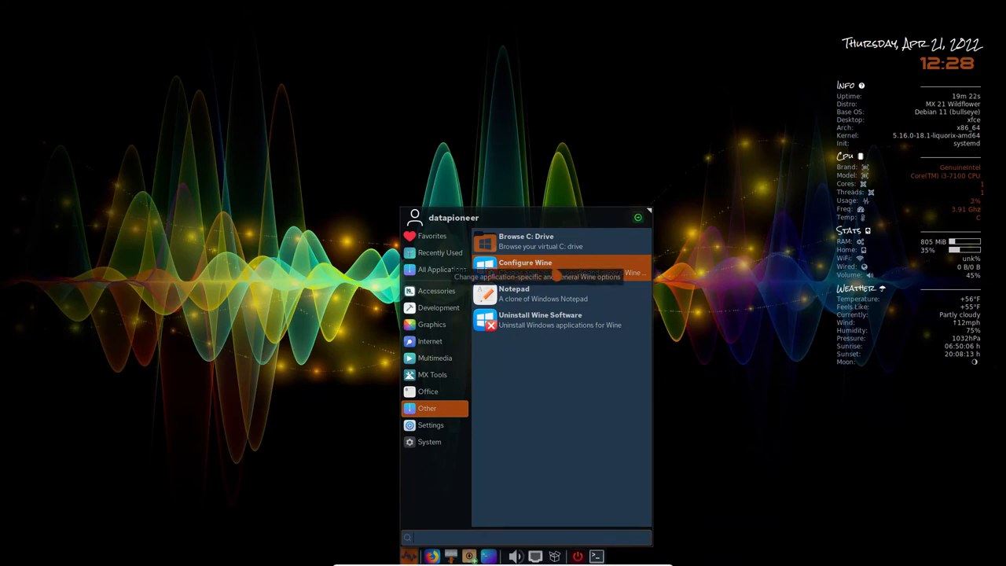
mouse_move(526, 242)
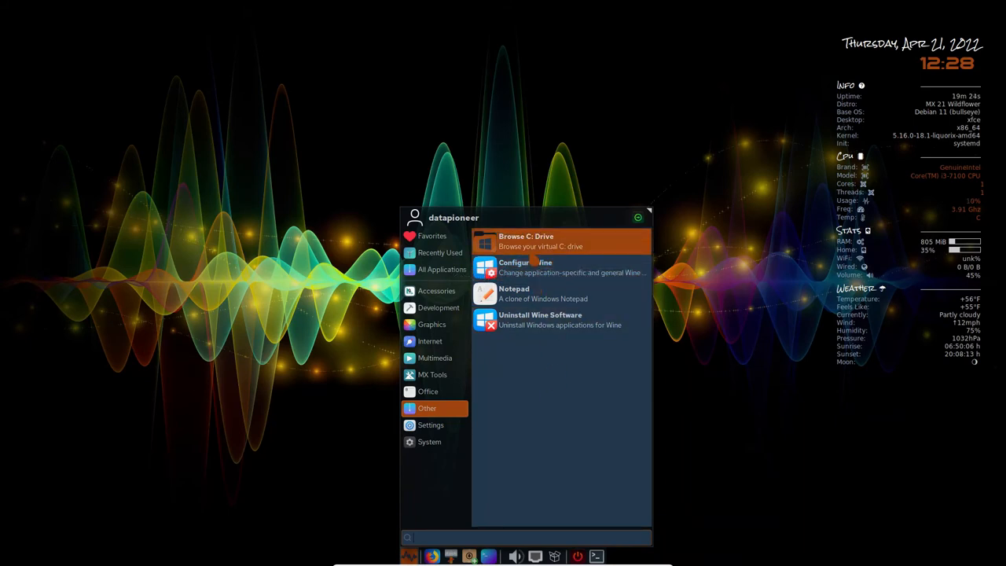
mouse_move(540, 321)
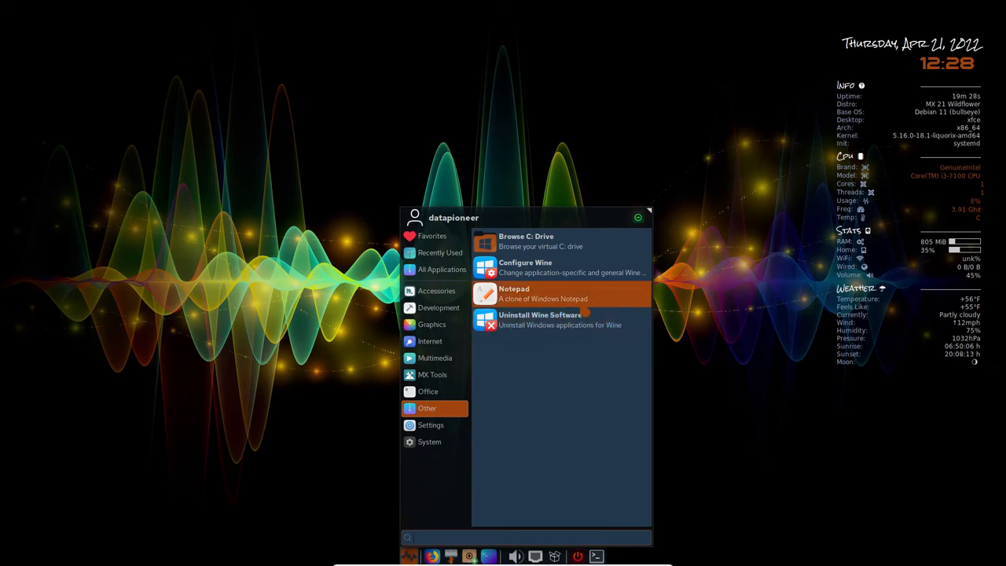
mouse_move(431, 424)
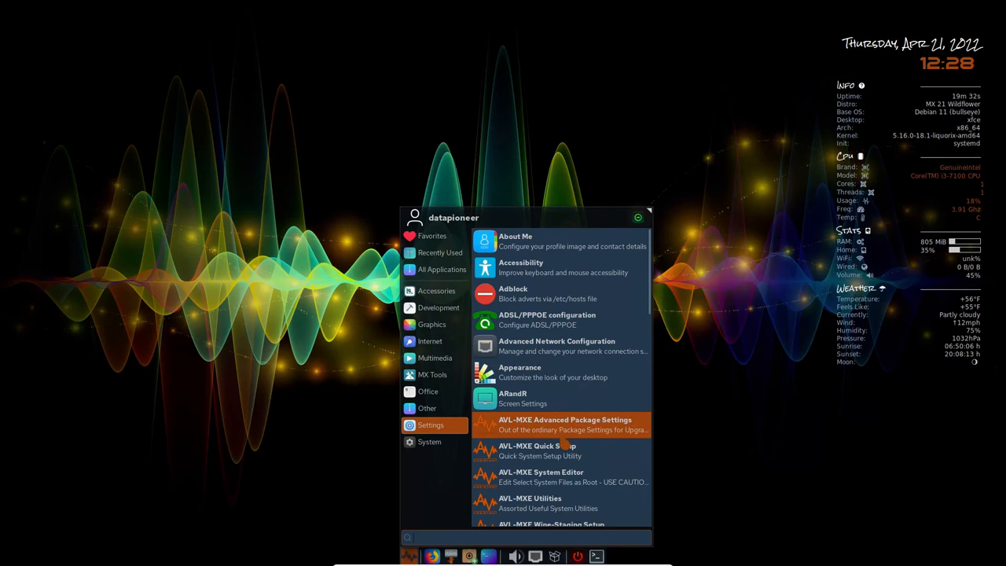
mouse_move(537, 450)
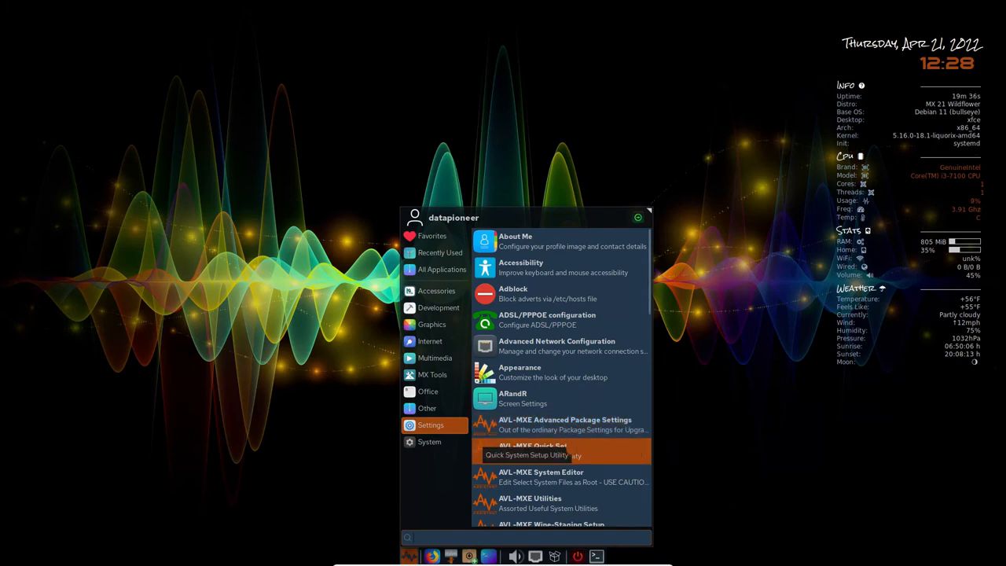
mouse_move(519, 371)
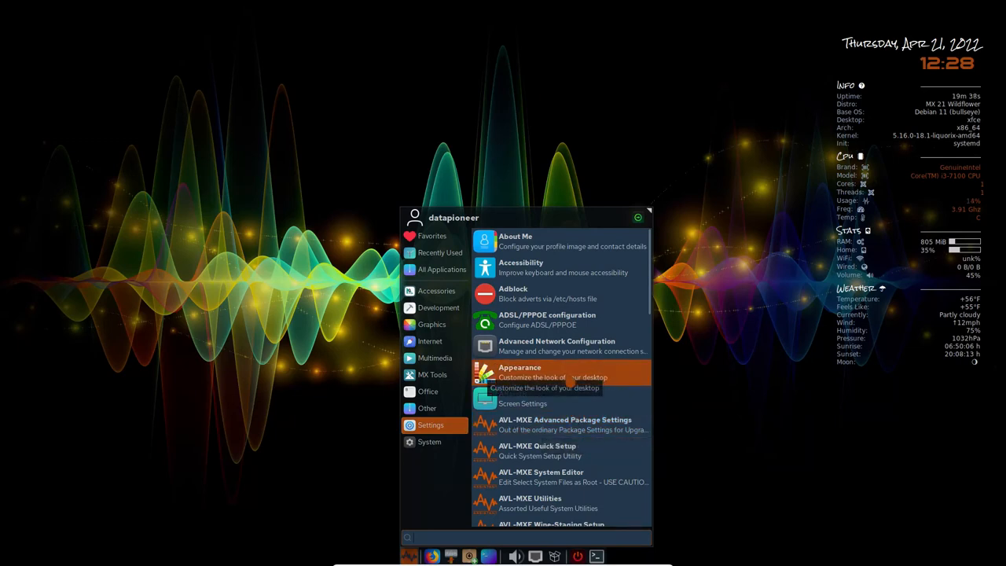
mouse_move(541, 477)
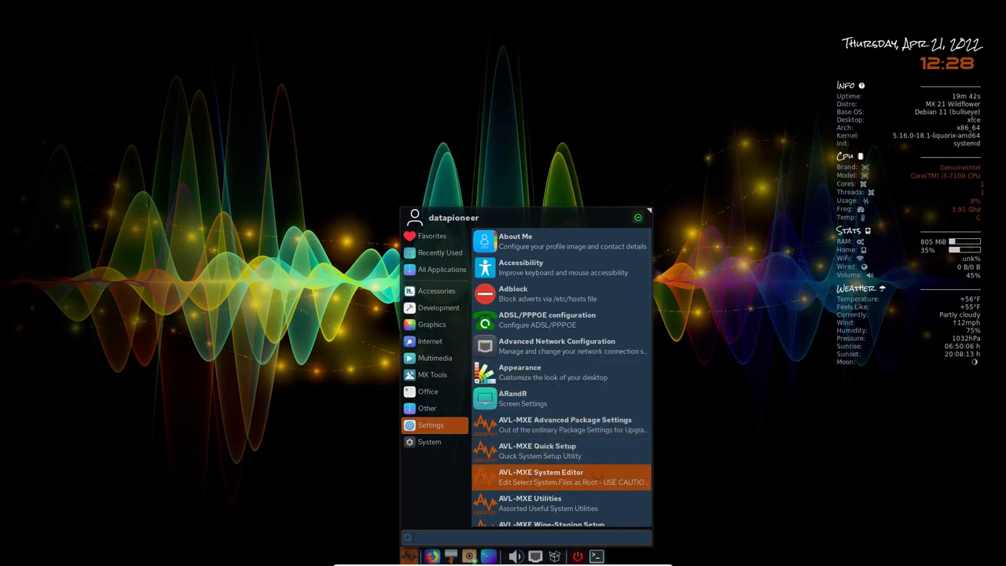
mouse_move(562, 400)
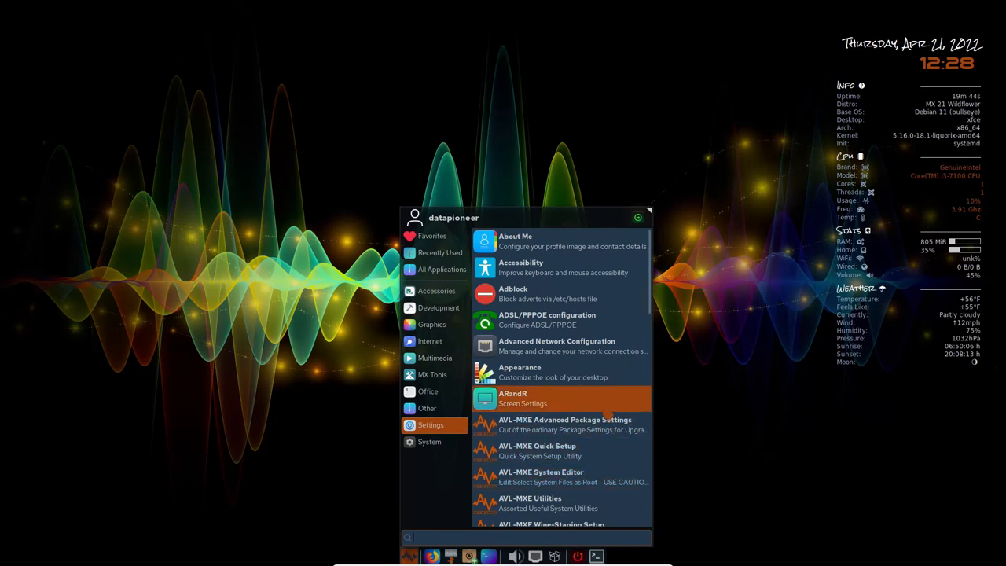
mouse_move(564, 425)
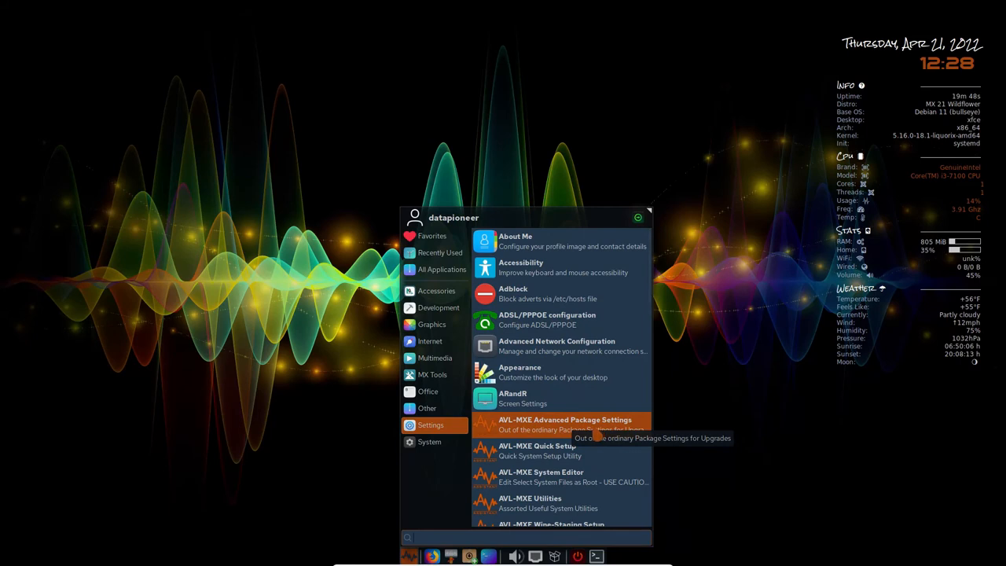
mouse_move(538, 449)
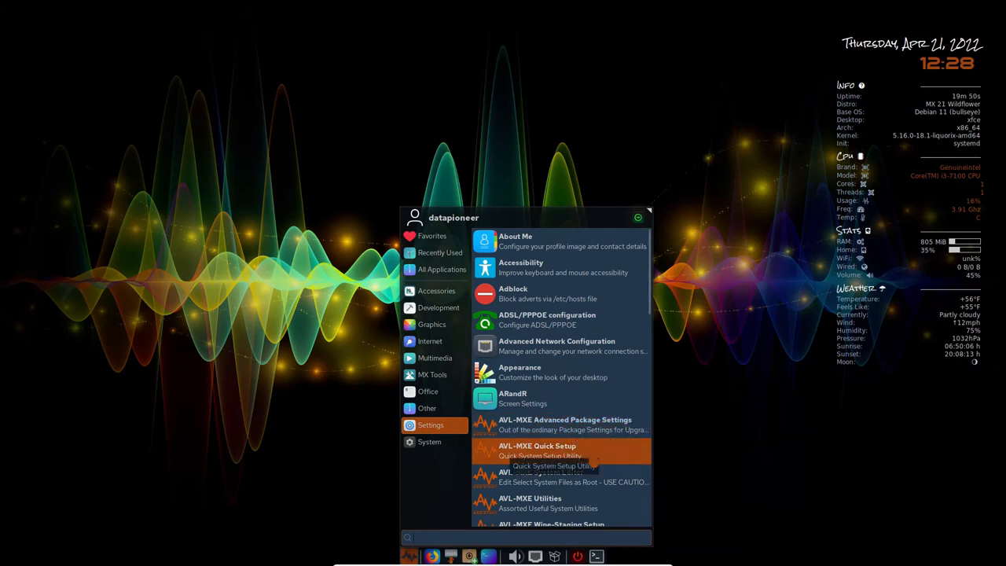
Step: Scroll the Settings category down to Synaptic Package Manager and Xfce Terminal Settings
scroll("down", 3)
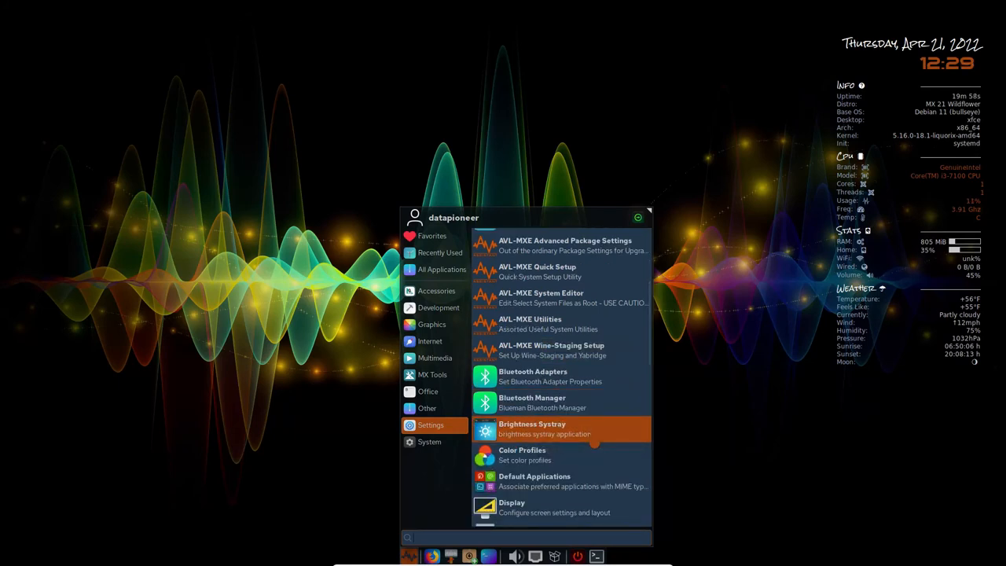
scroll("down", 3)
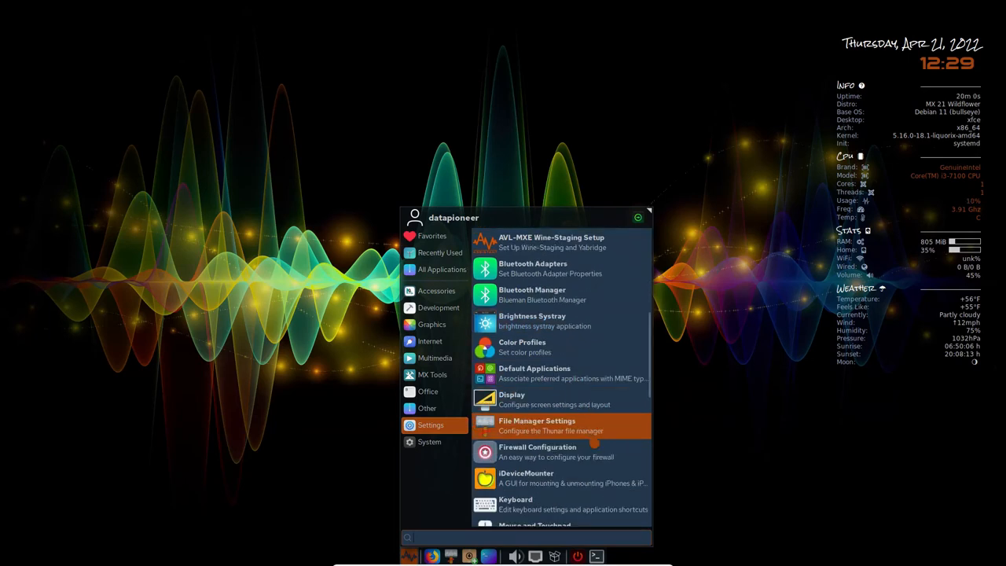
scroll("down", 3)
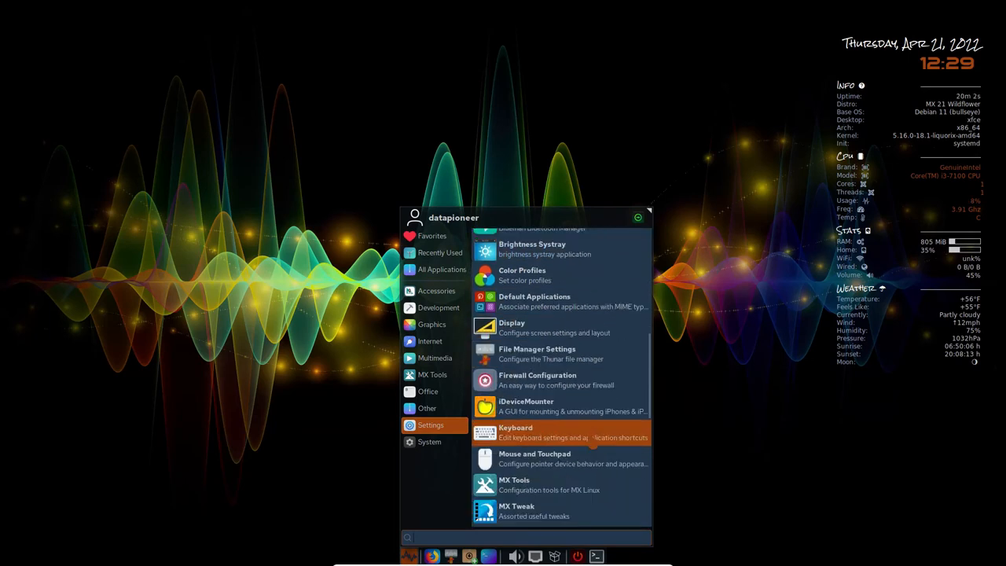
mouse_move(560, 405)
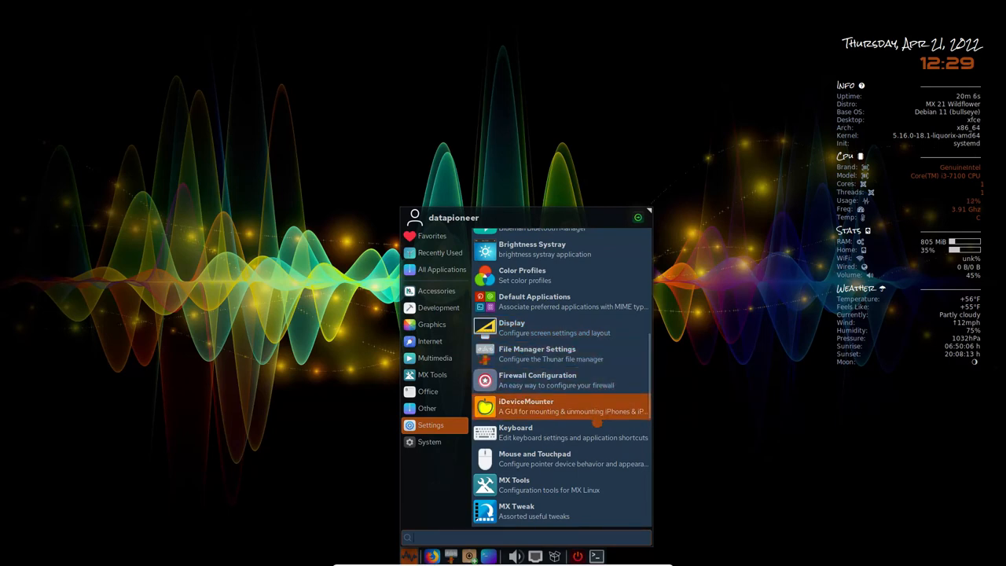
scroll("down", 3)
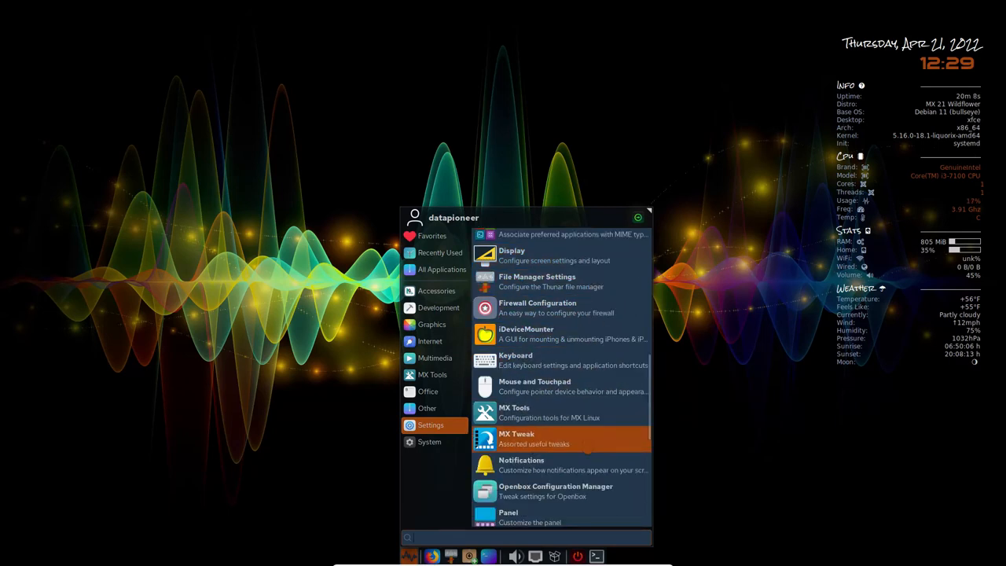
scroll("down", 3)
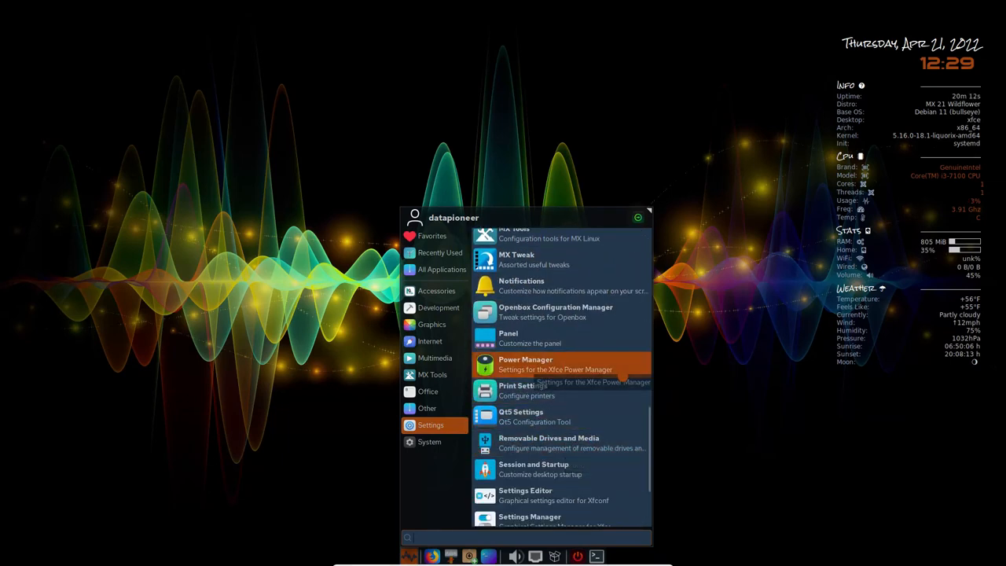
mouse_move(548, 443)
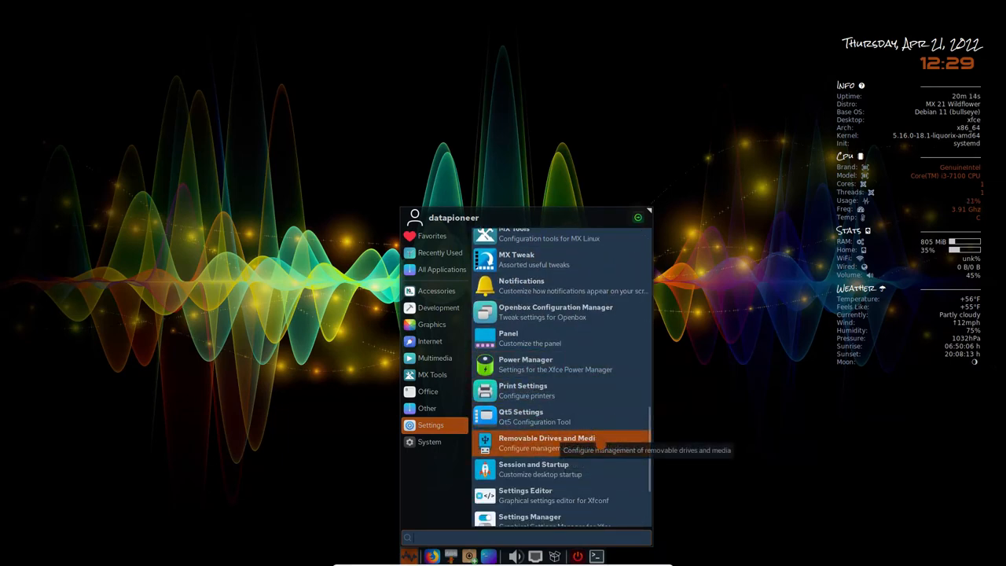
scroll("down", 3)
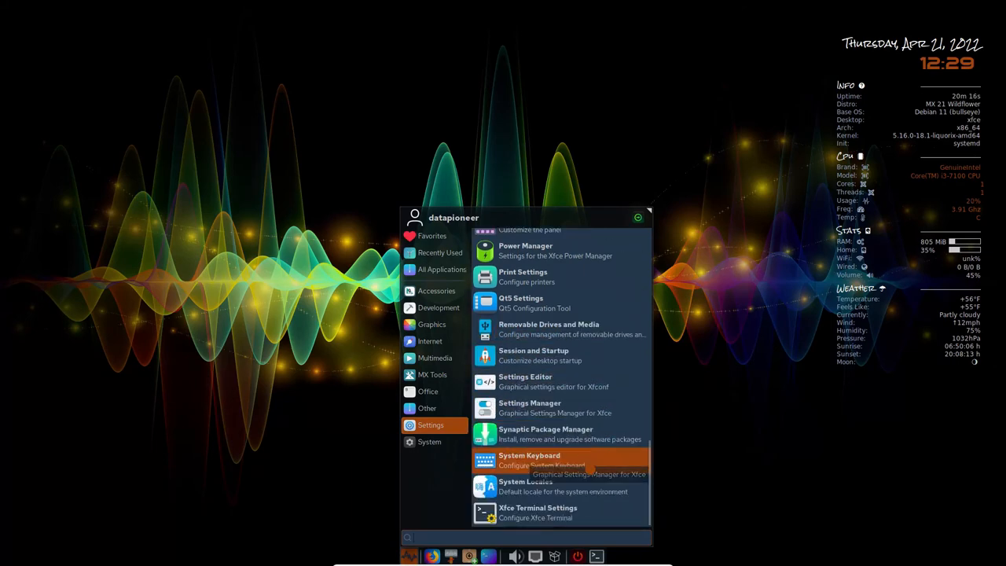
mouse_move(546, 434)
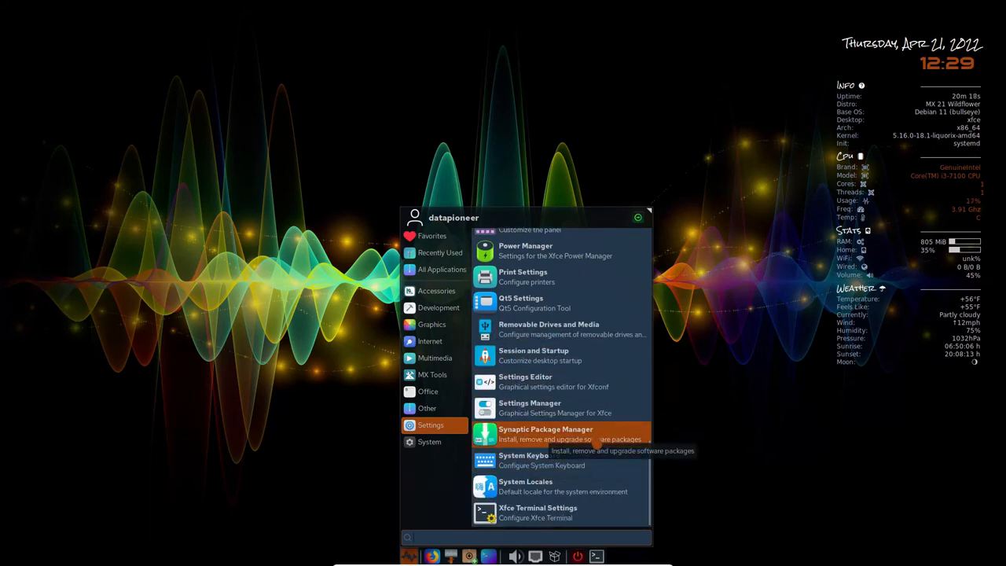
Step: Launch Synaptic Package Manager and authenticate with the administrator password
left_click(544, 434)
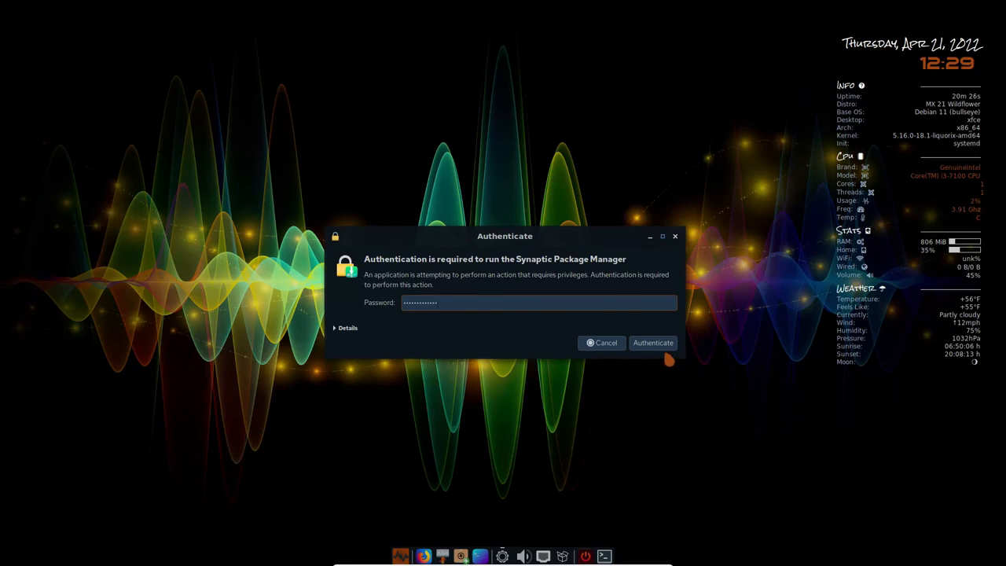
left_click(652, 343)
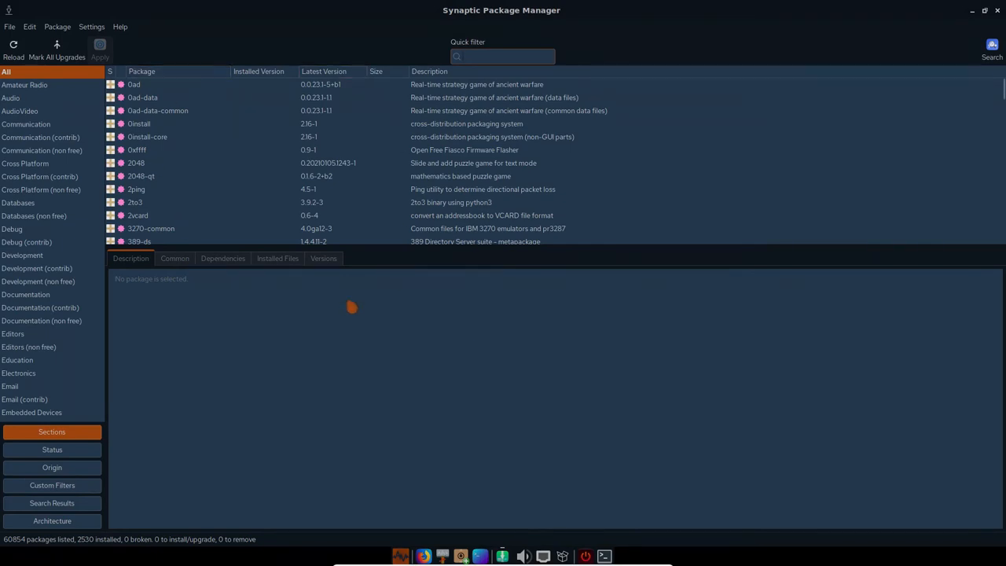
mouse_move(302, 318)
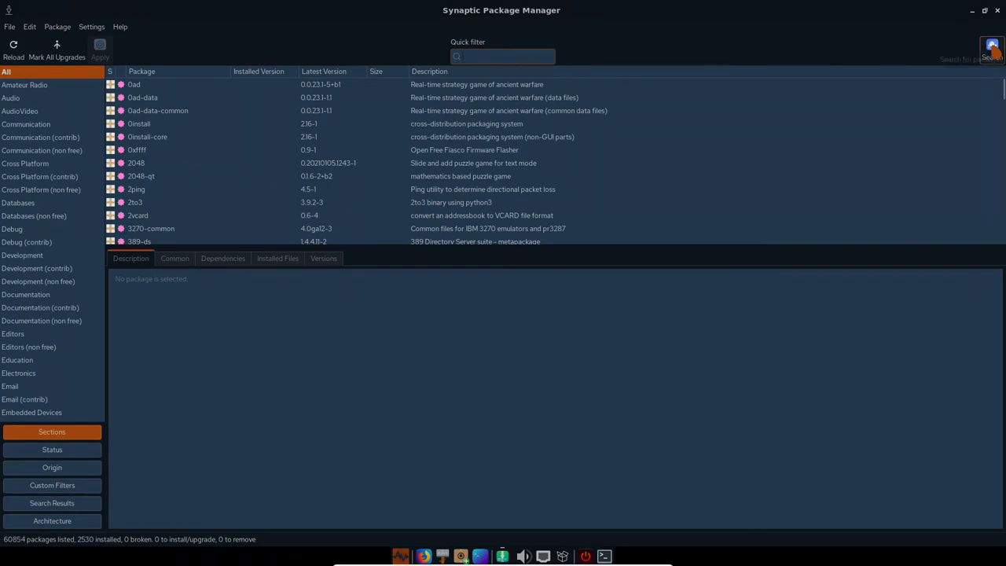
Step: Search Synaptic for 'kri' so only the seven krita-related packages are listed
left_click(992, 47)
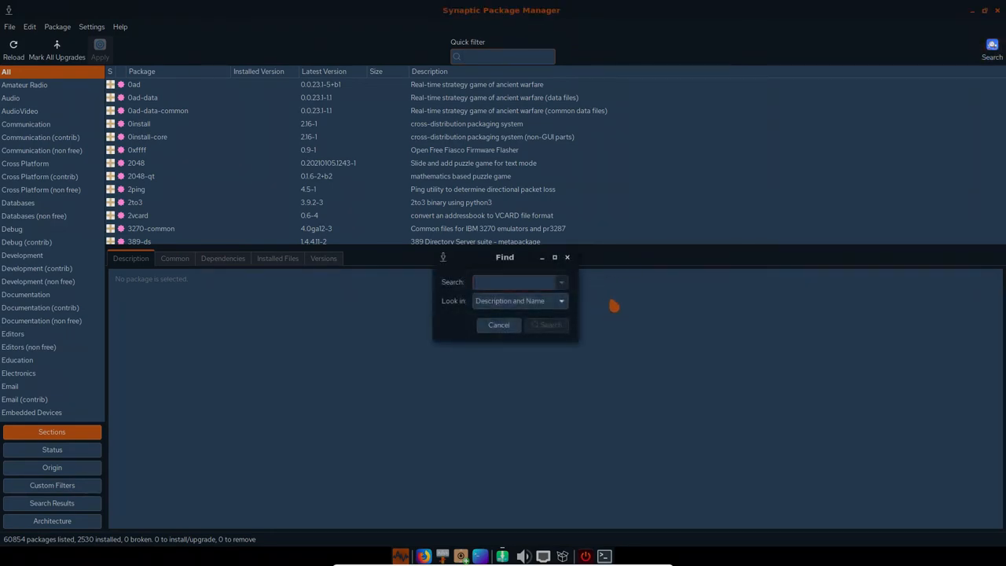
mouse_move(631, 305)
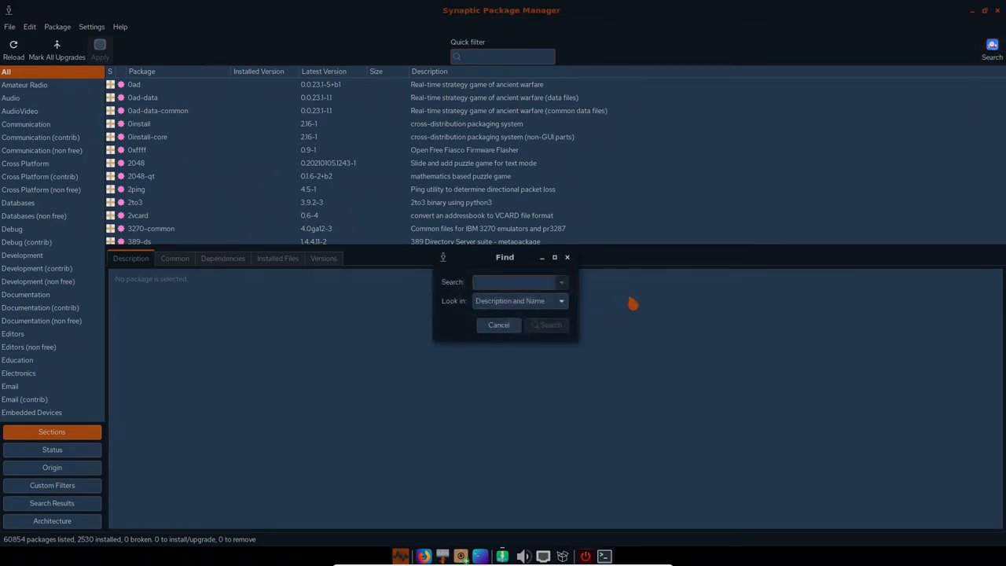
type("krita")
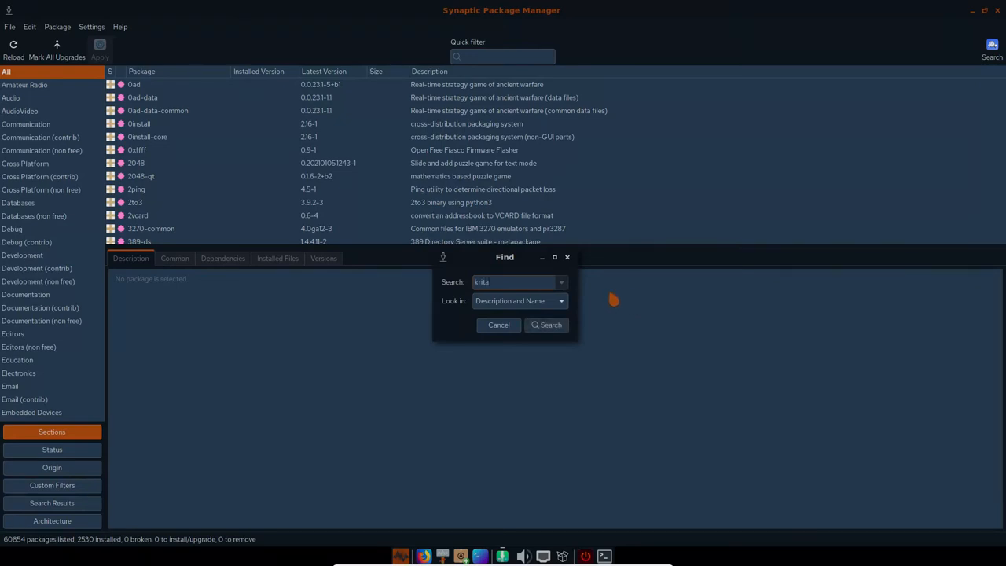
left_click(546, 324)
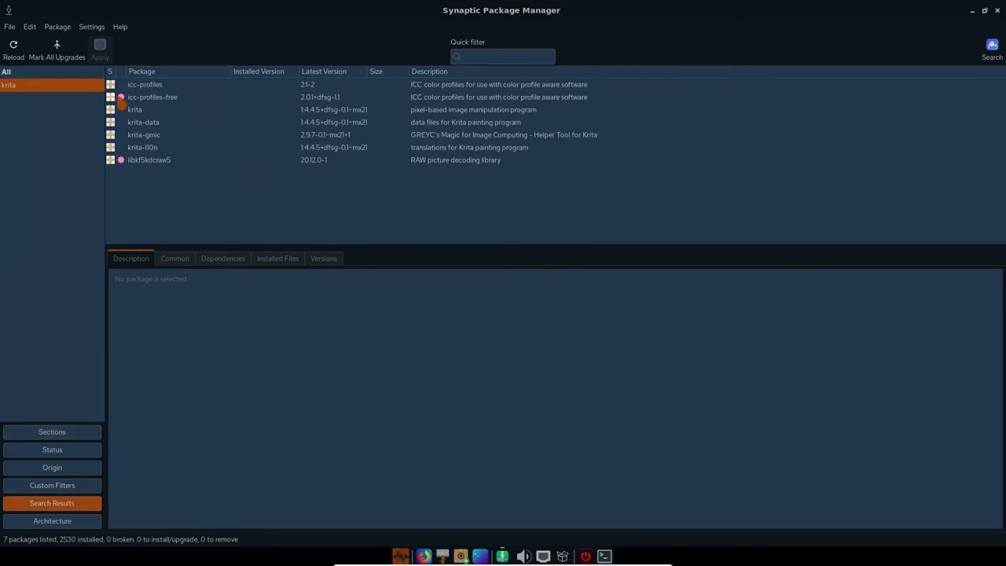
Step: Mark the krita package for installation, accepting the additional required packages
right_click(136, 110)
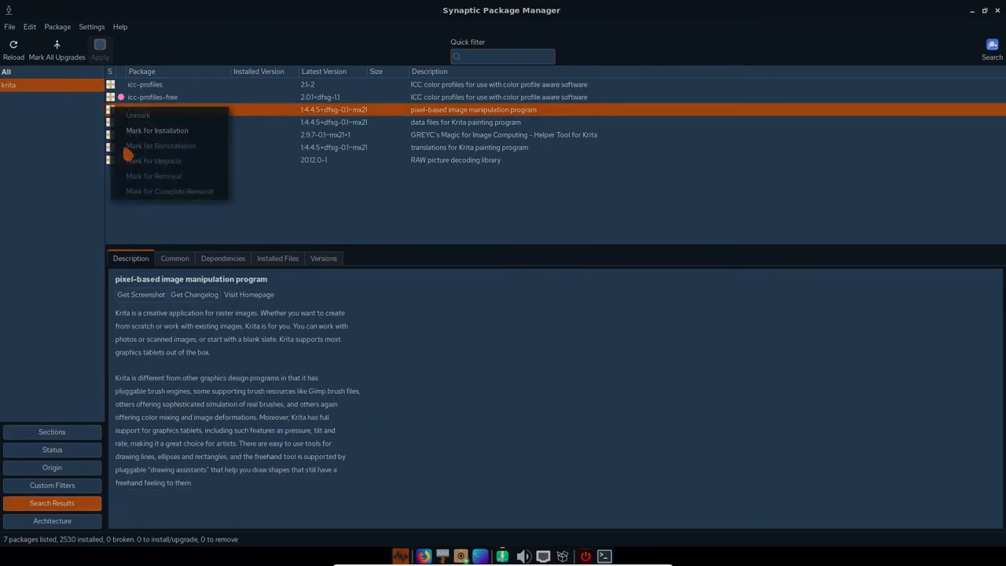
left_click(157, 129)
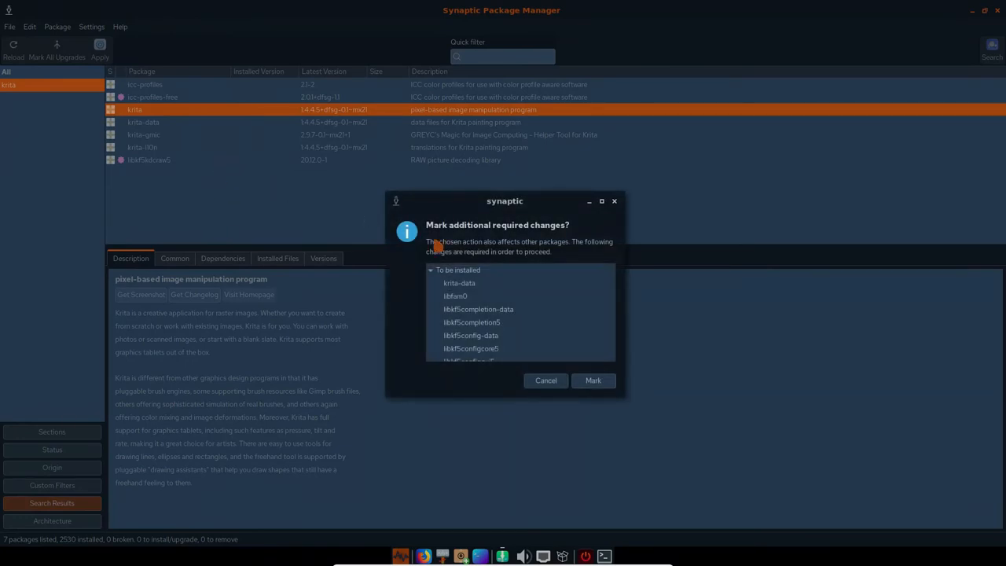
left_click(593, 380)
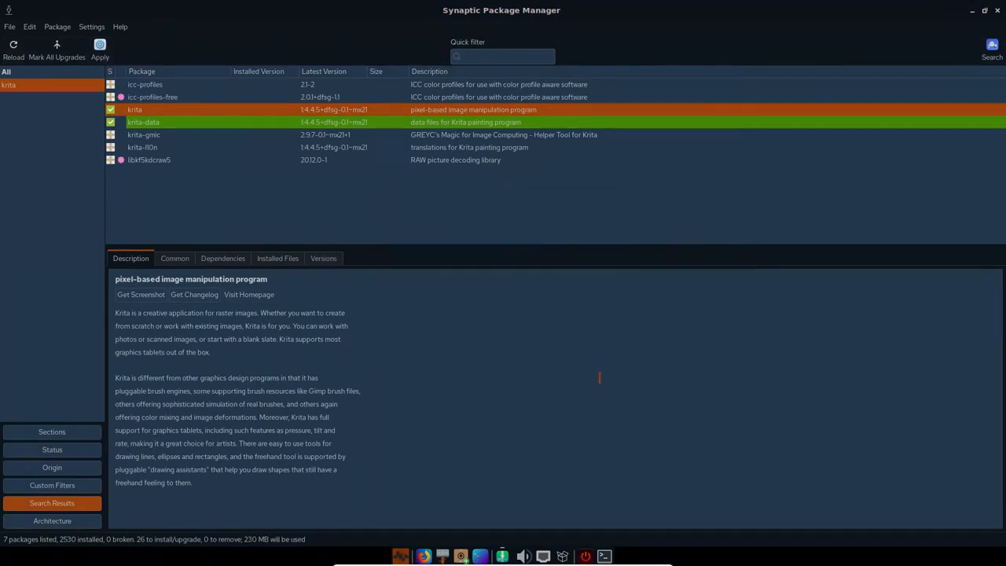
Step: Apply the marked changes and confirm the summary to start installing krita and its 25 dependencies
left_click(101, 47)
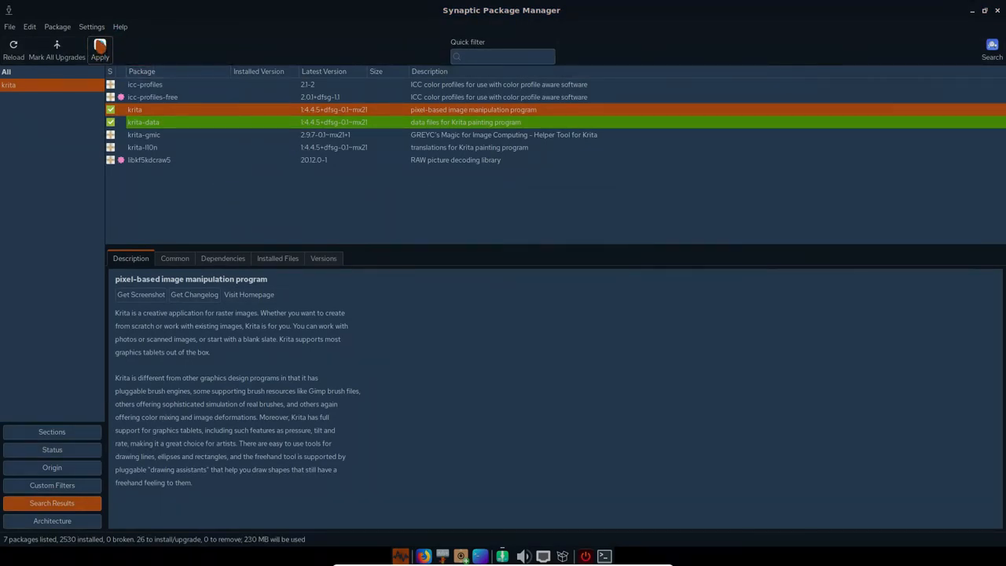
left_click(101, 48)
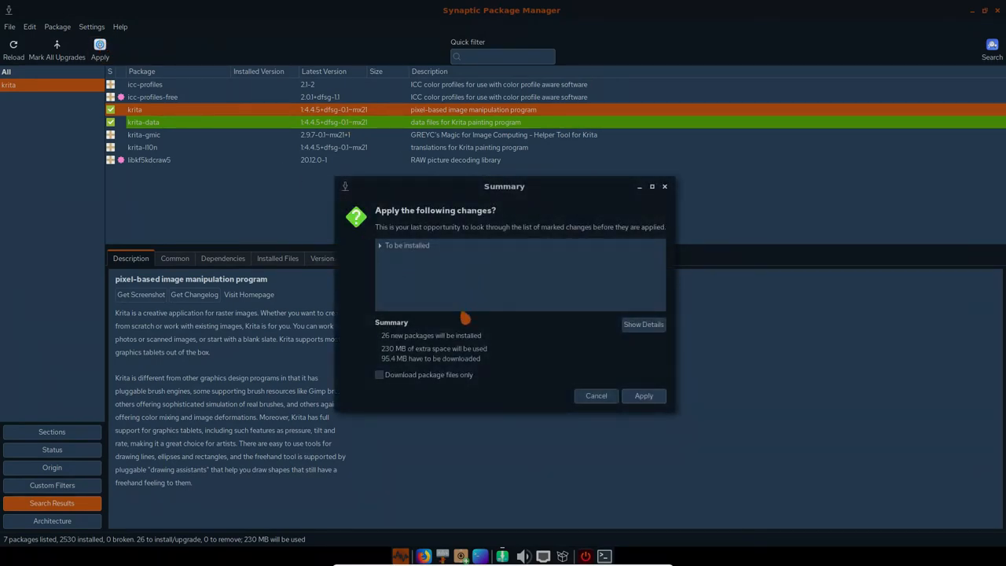
mouse_move(415, 374)
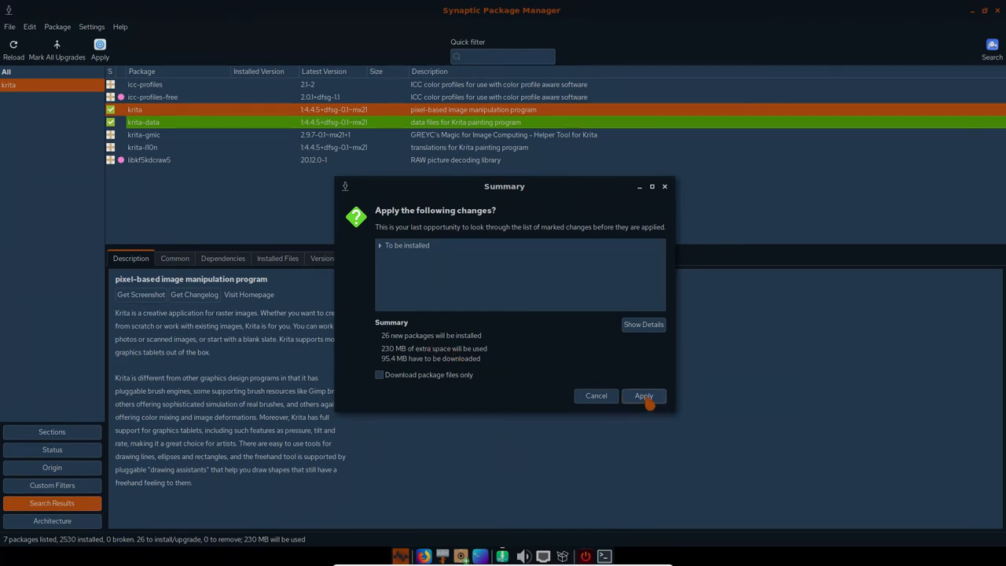
left_click(642, 396)
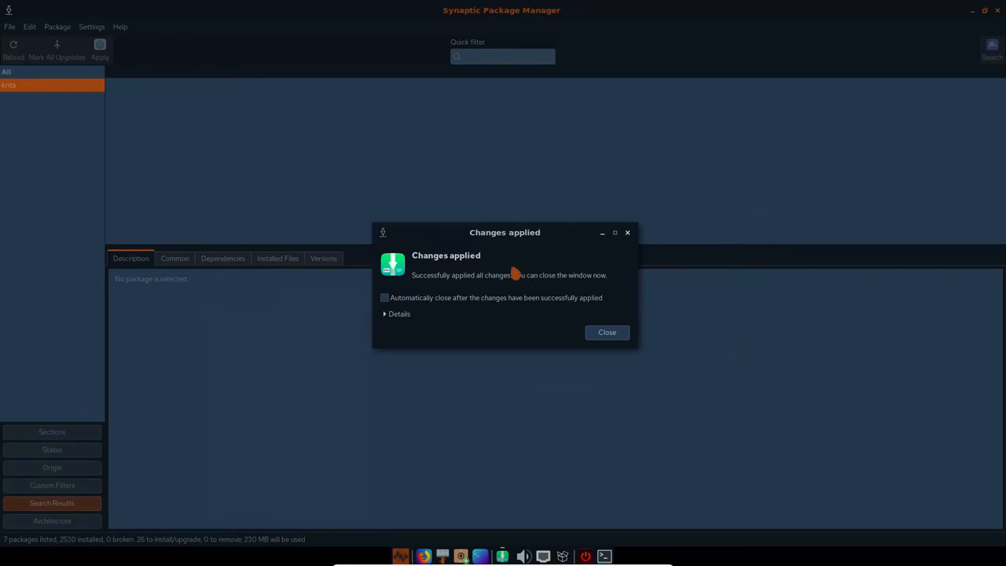
mouse_move(500, 270)
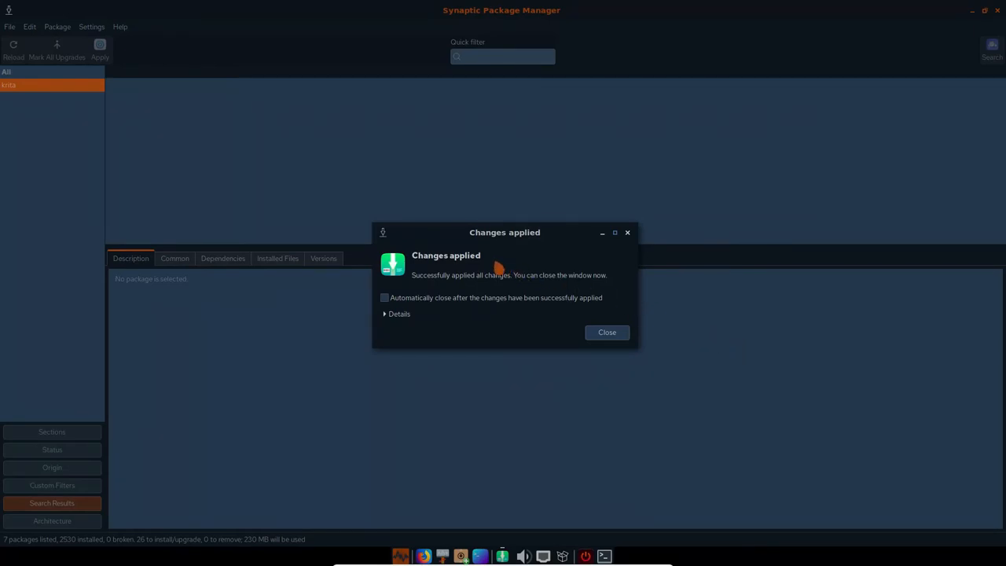
mouse_move(495, 270)
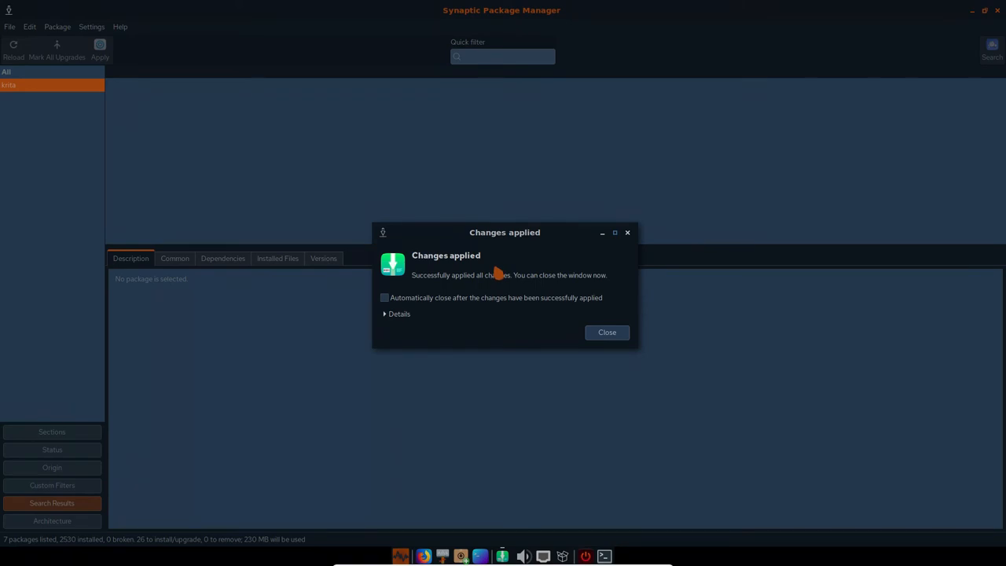
Step: Let the krita download and installation run until the changes-applied confirmation appears
left_click(606, 332)
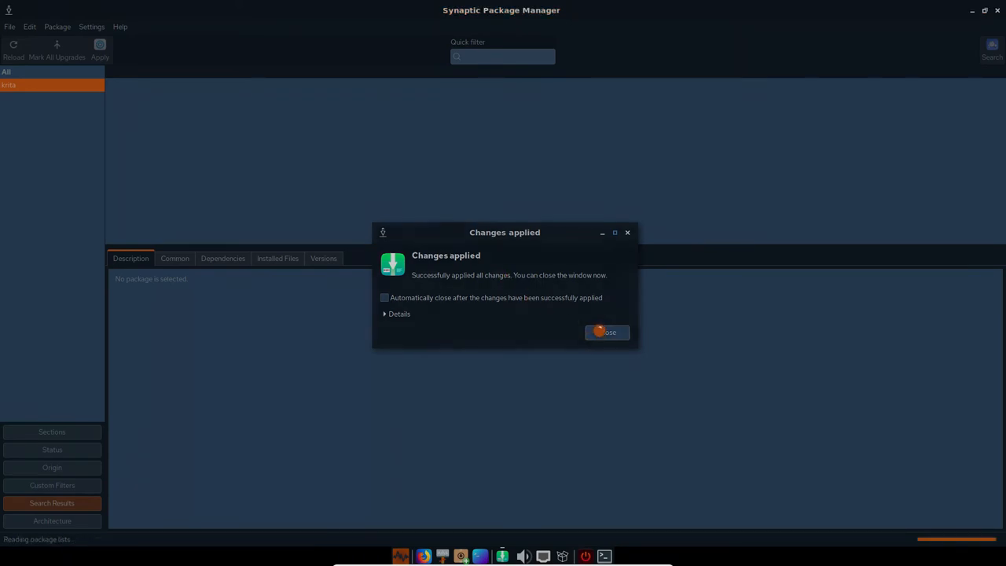
Step: Close the changes-applied report and browse the Whisker menu categories down to Settings
left_click(607, 332)
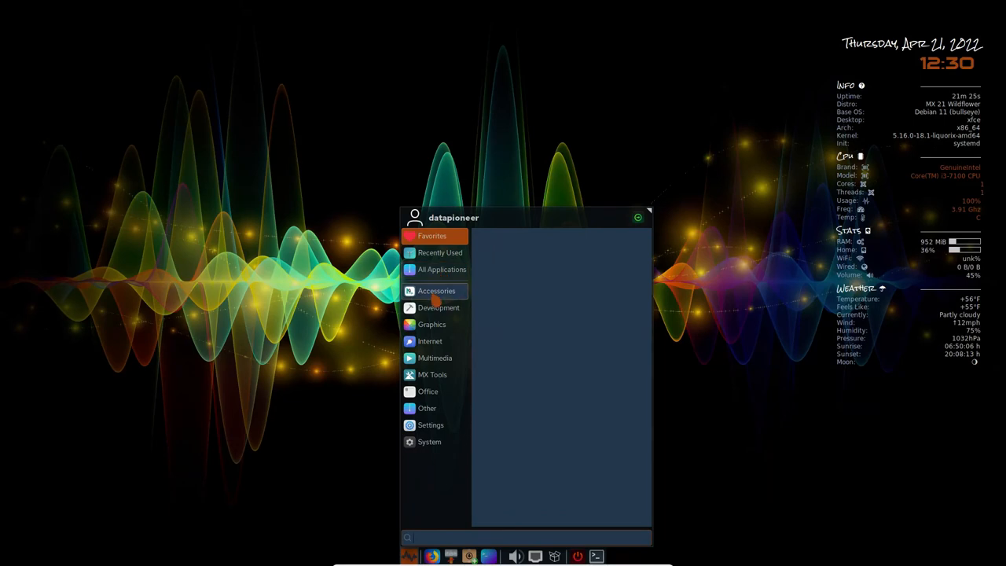
mouse_move(431, 340)
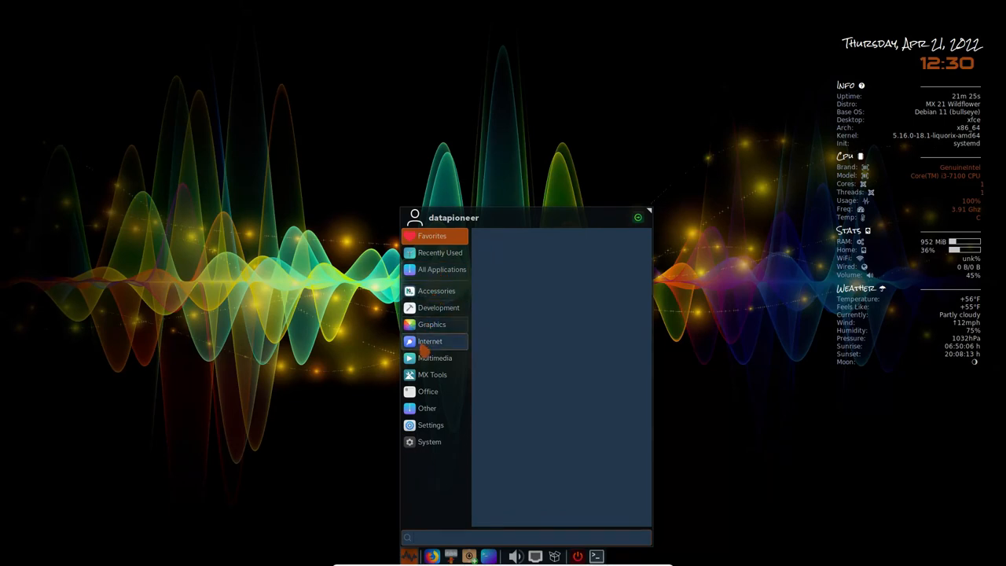
mouse_move(433, 374)
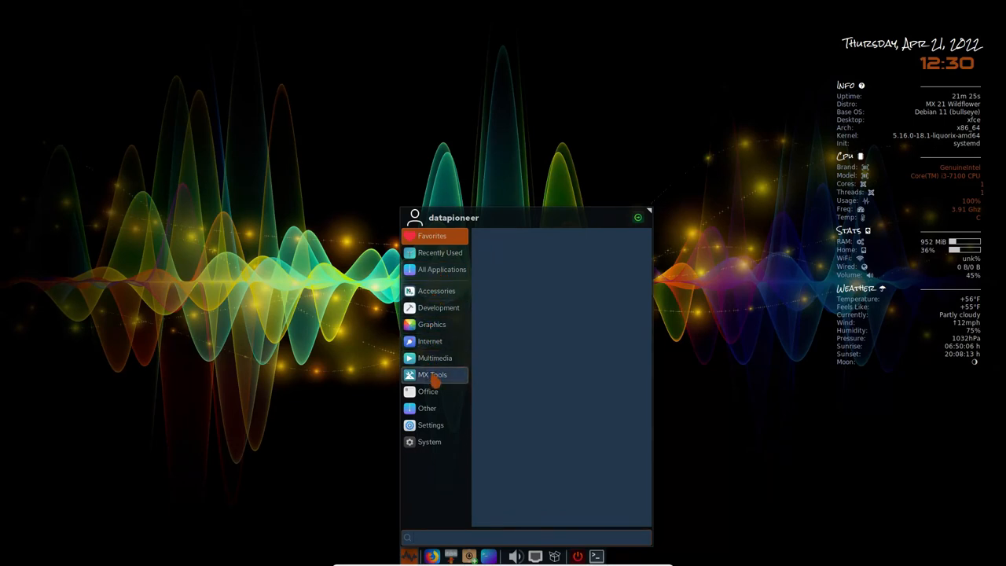
mouse_move(432, 391)
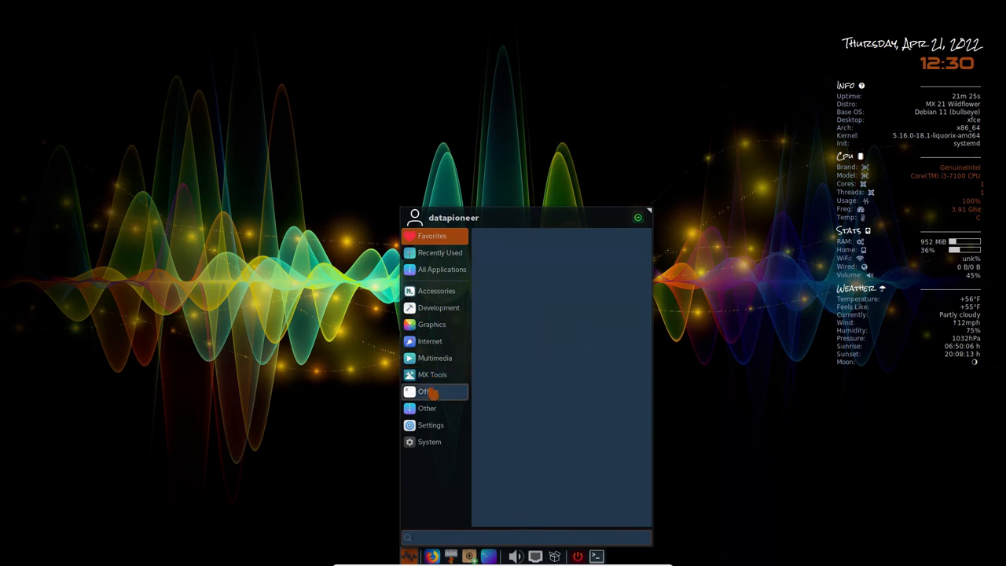
mouse_move(430, 425)
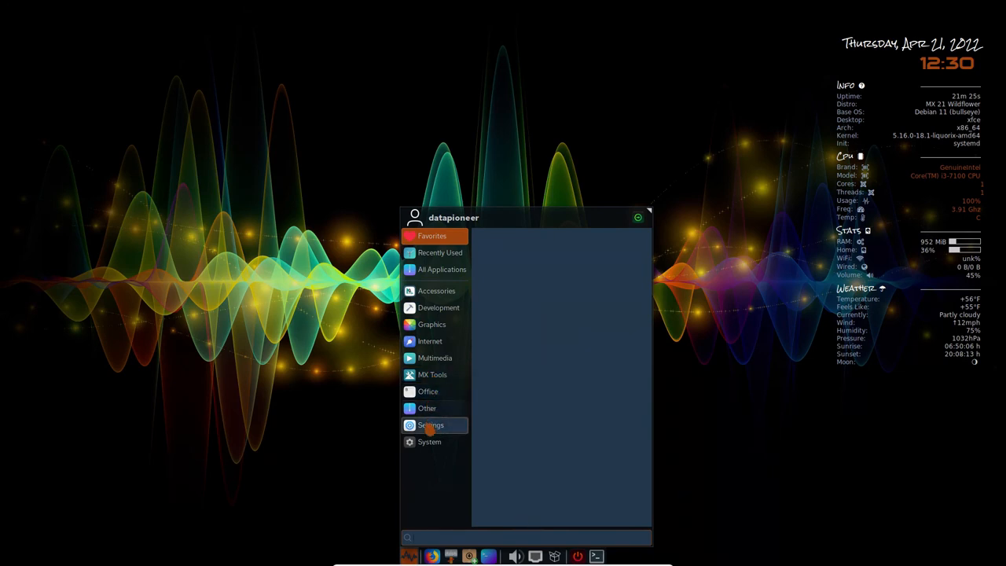
left_click(431, 424)
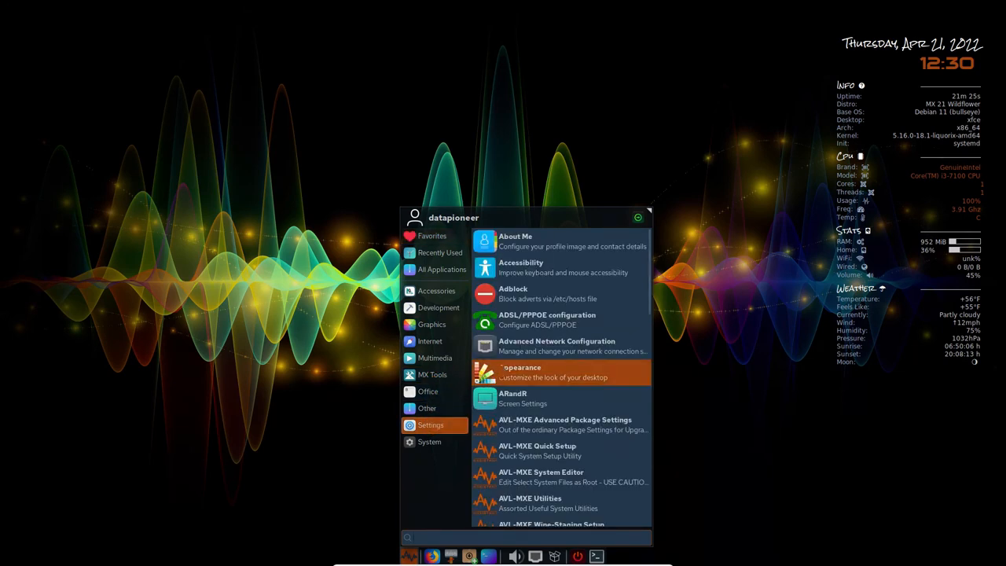
left_click(429, 440)
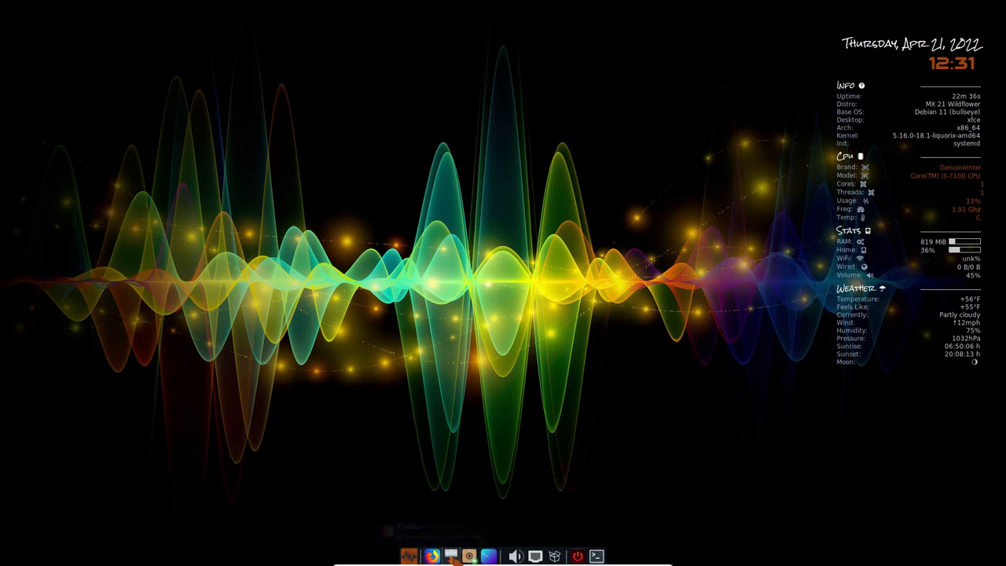
mouse_move(471, 556)
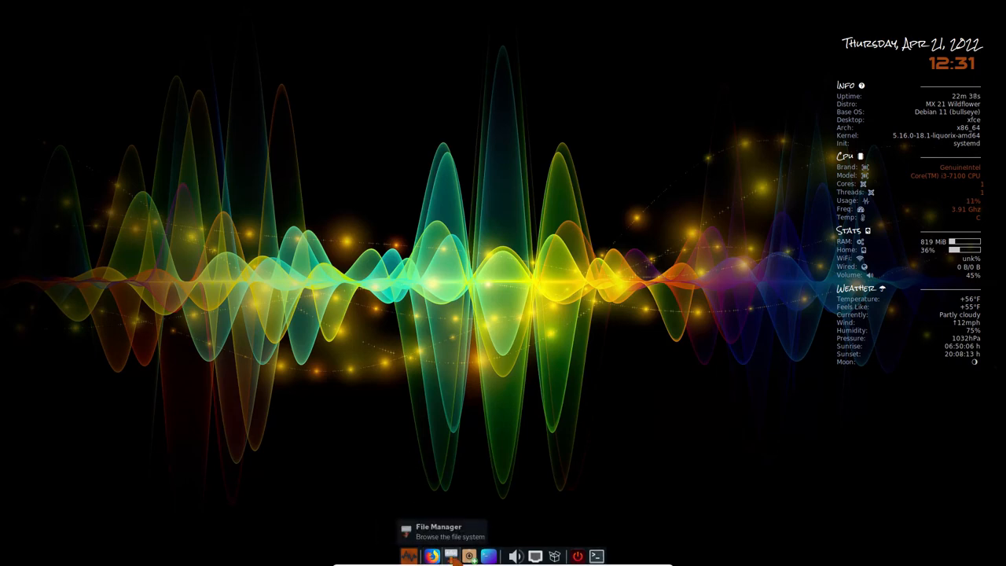
mouse_move(468, 556)
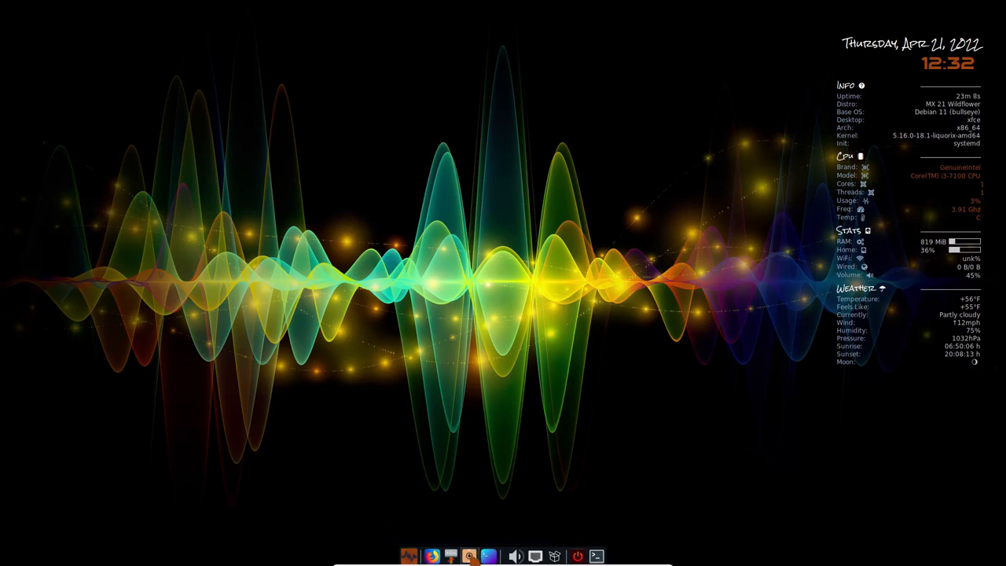
mouse_move(470, 556)
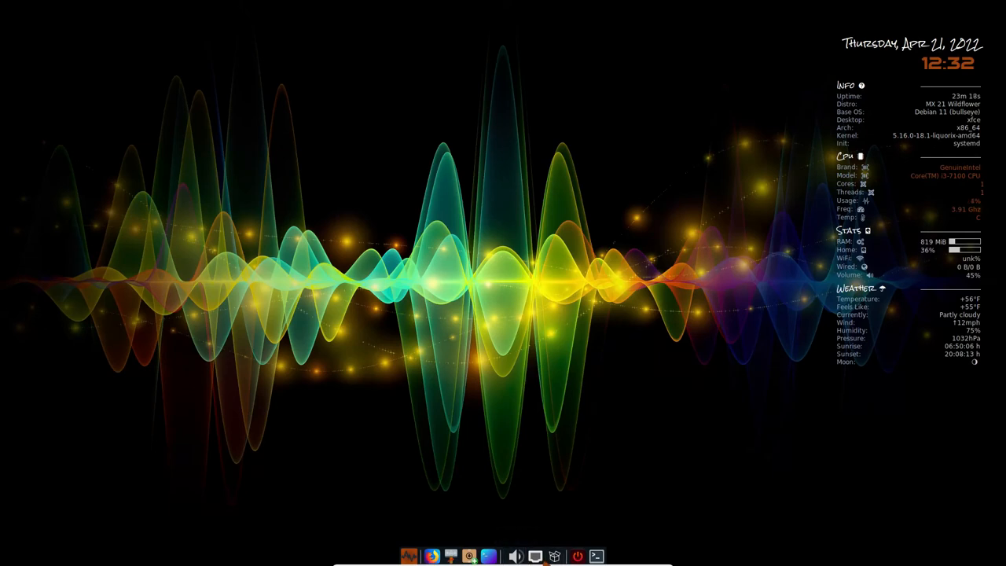
mouse_move(553, 557)
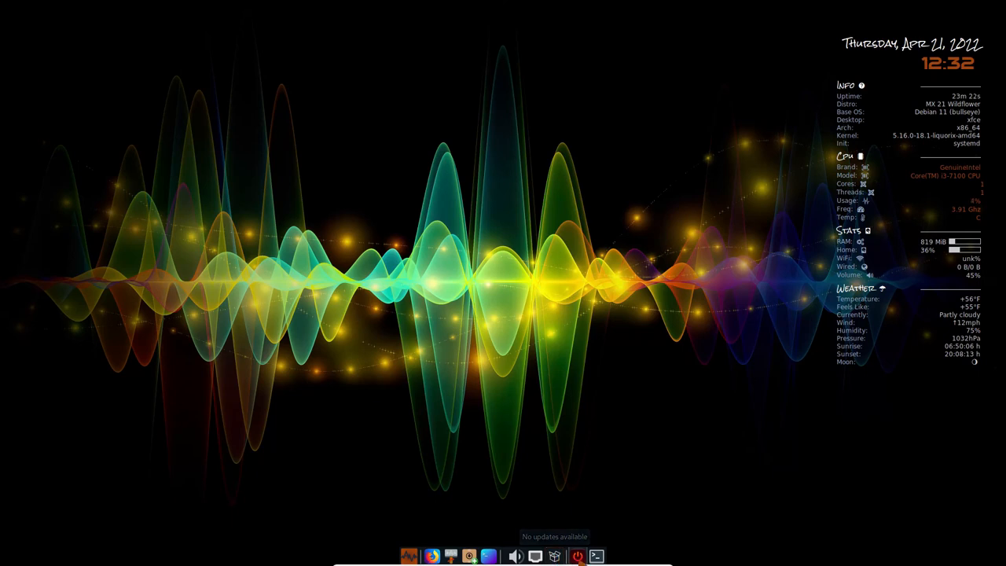
left_click(579, 556)
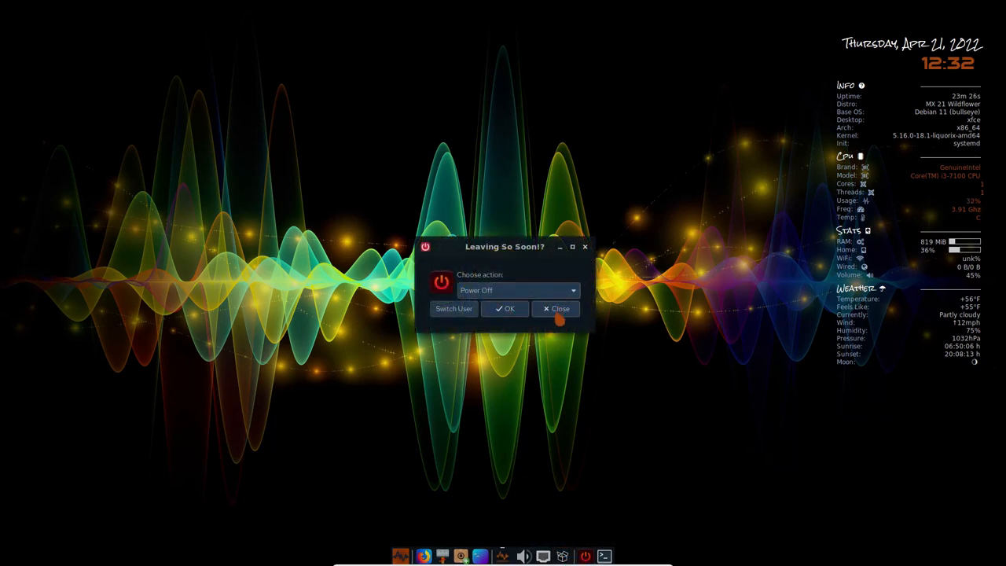
left_click(556, 309)
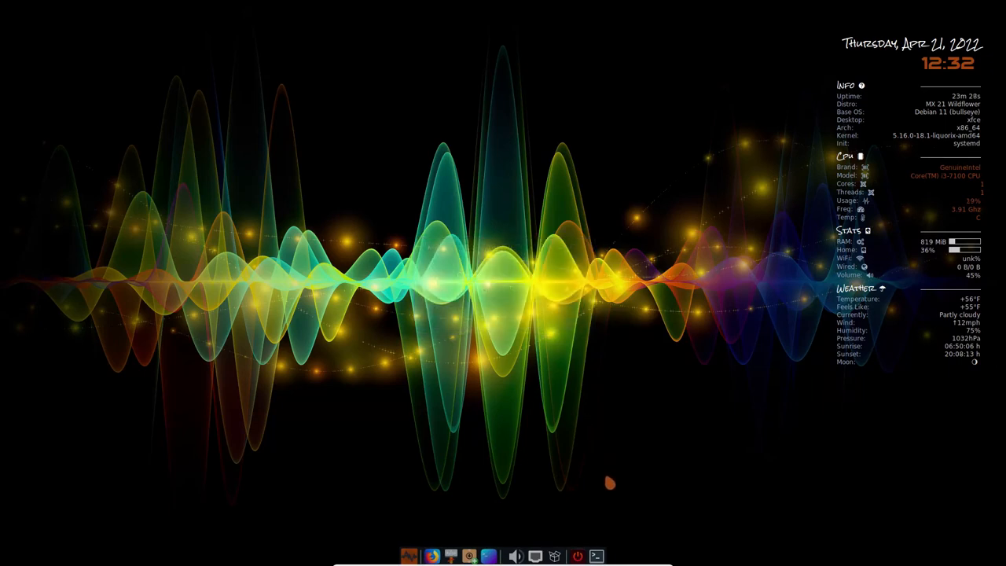
mouse_move(598, 557)
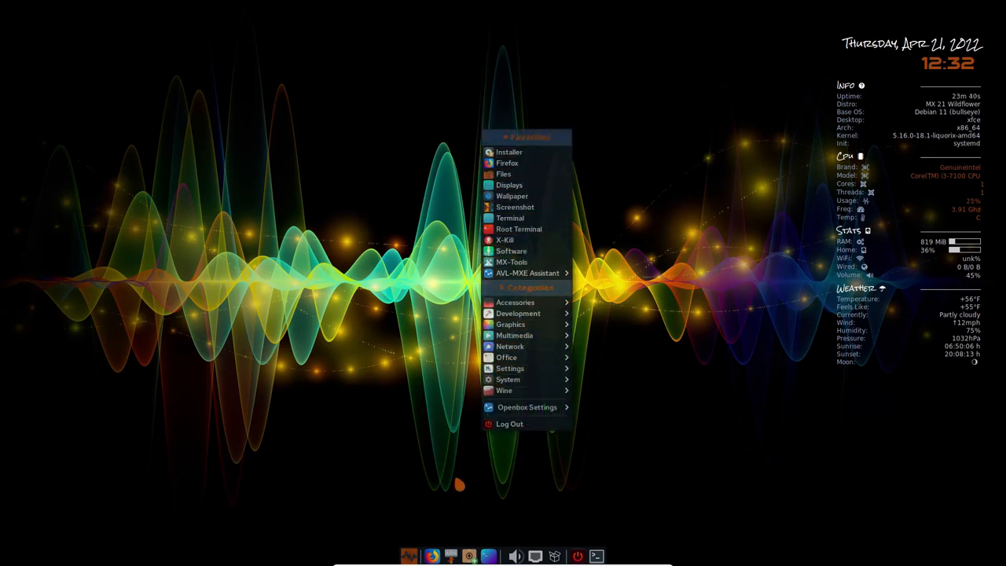
mouse_move(506, 239)
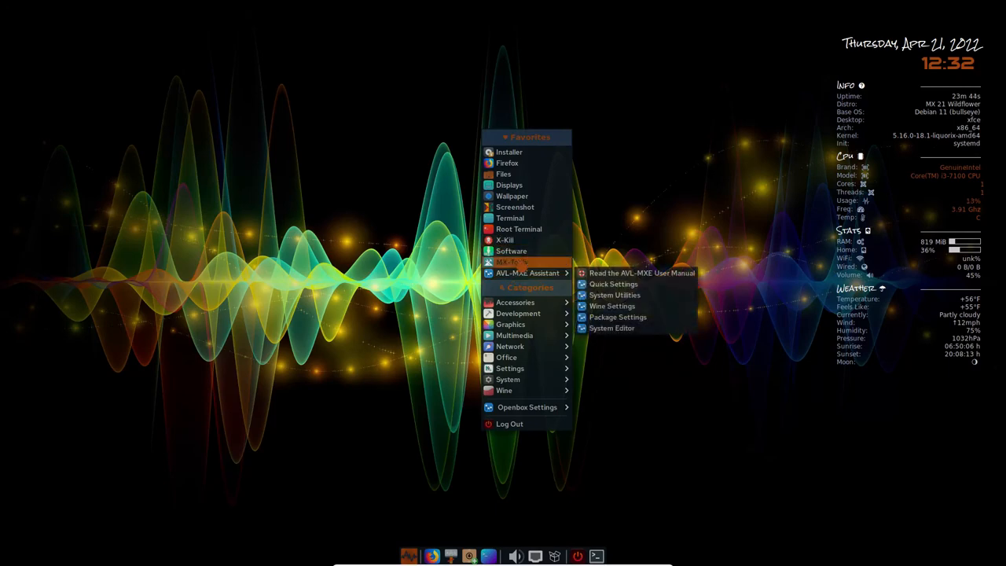
Step: Launch Nitrogen centred on screen and scroll its list past EarthMap and RockyShore to the SolarSystem, SpiralGalaxy and Stanislaus 4K wallpapers
left_click(513, 195)
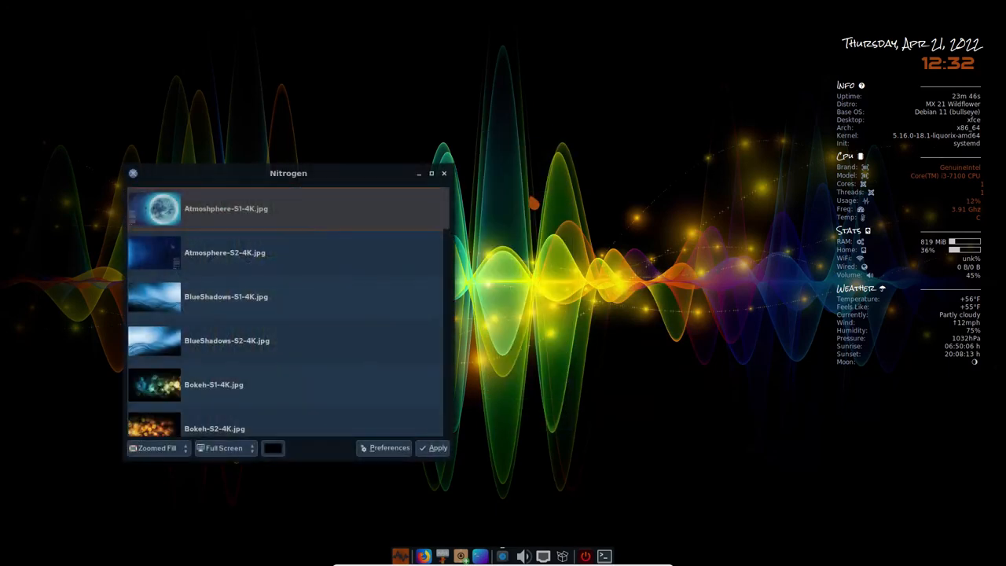
left_click_drag(289, 173, 553, 85)
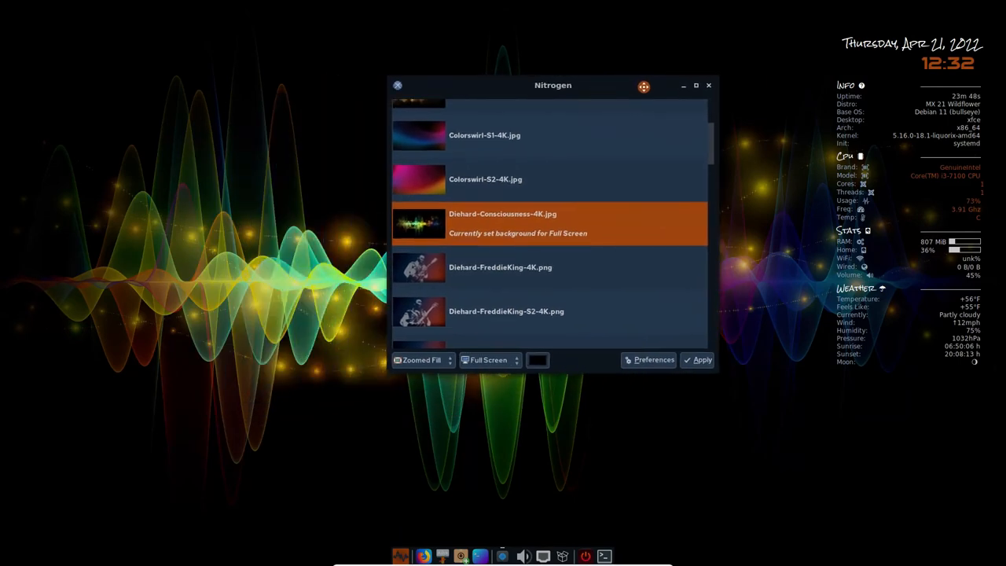
left_click_drag(554, 84, 569, 79)
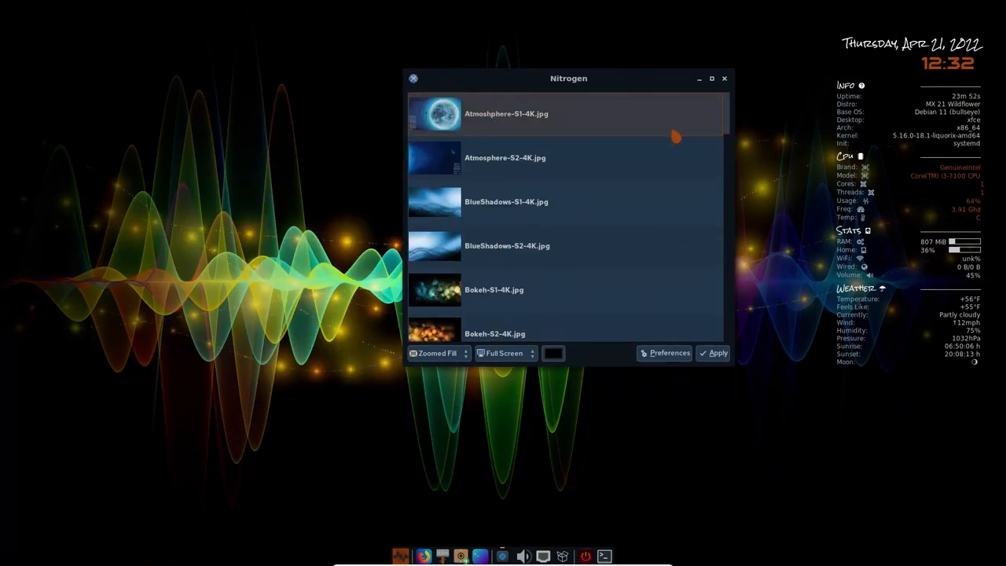
scroll("down", 3)
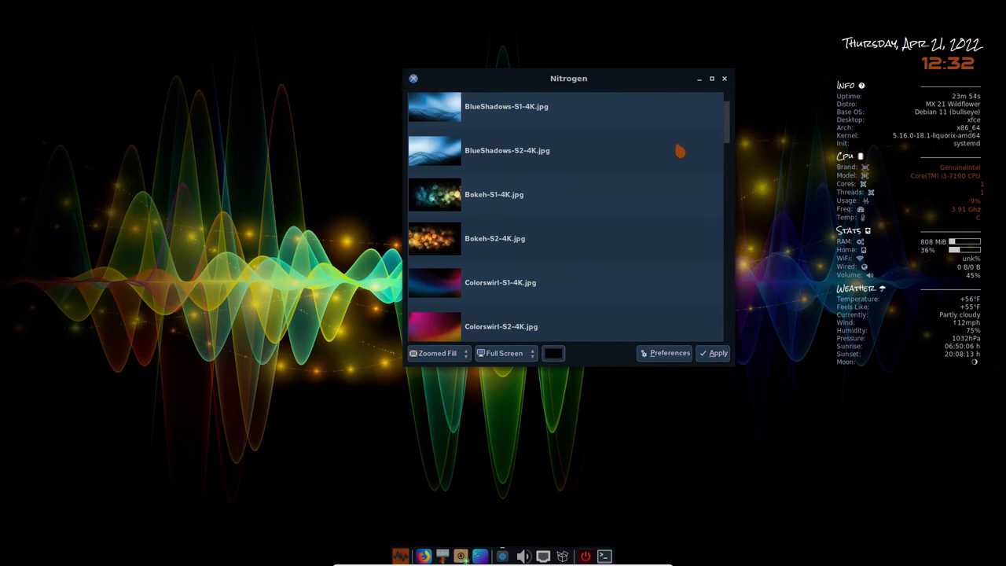
scroll("down", 3)
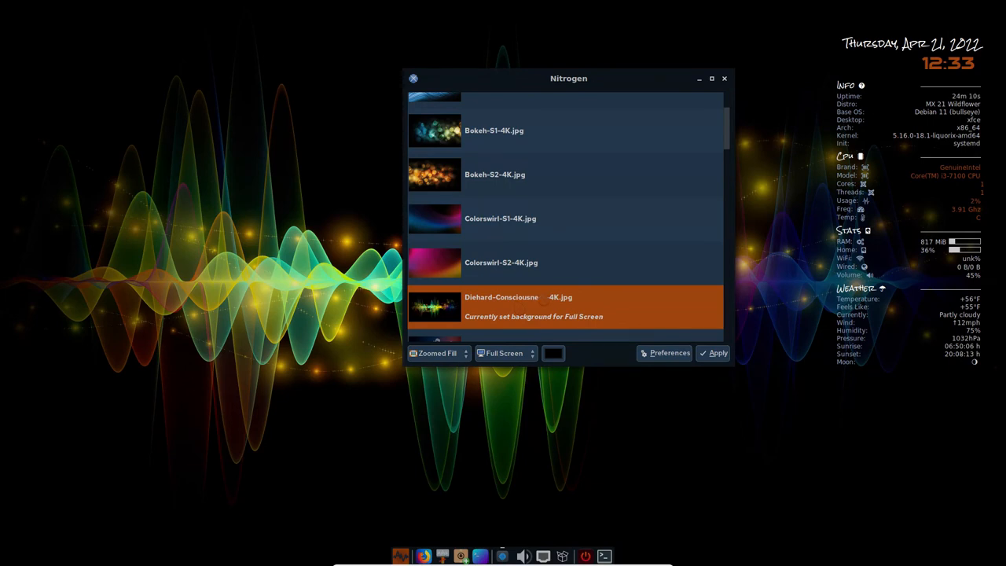
scroll("down", 3)
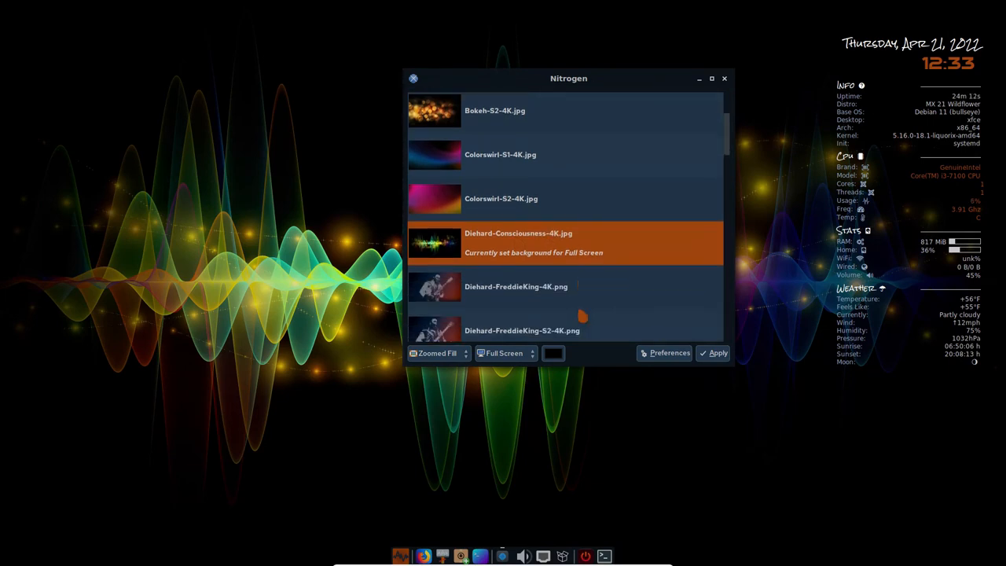
scroll("down", 3)
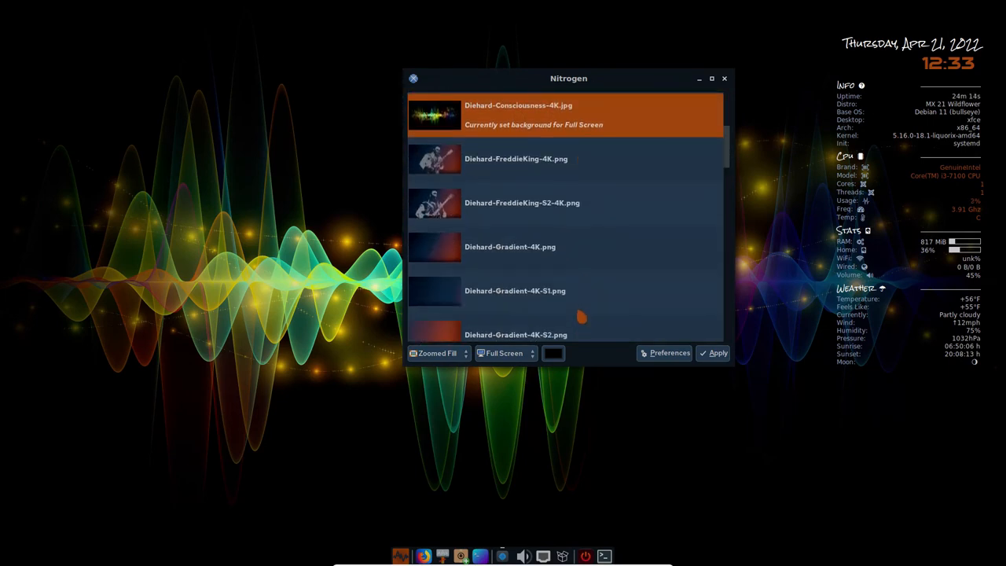
scroll("down", 3)
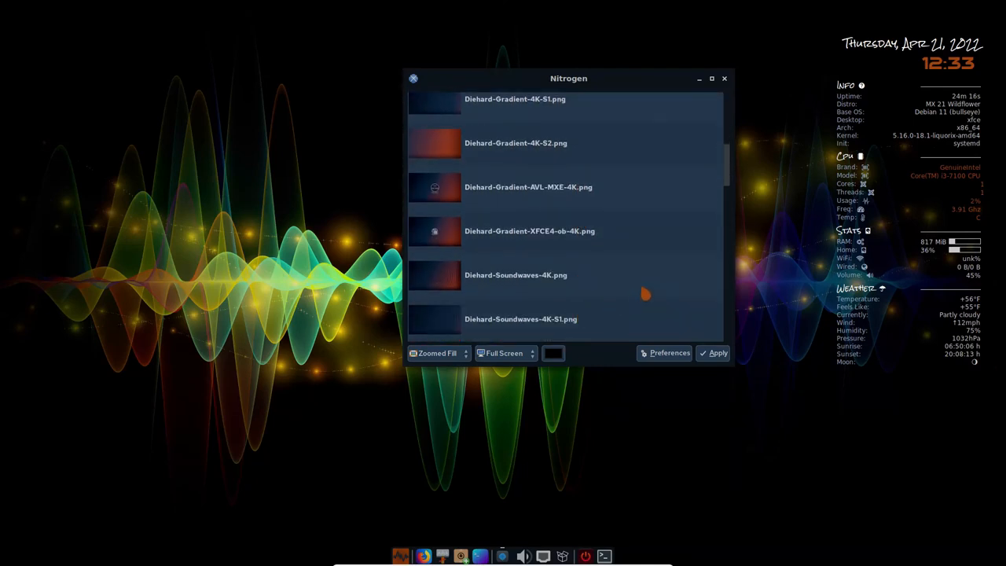
scroll("down", 3)
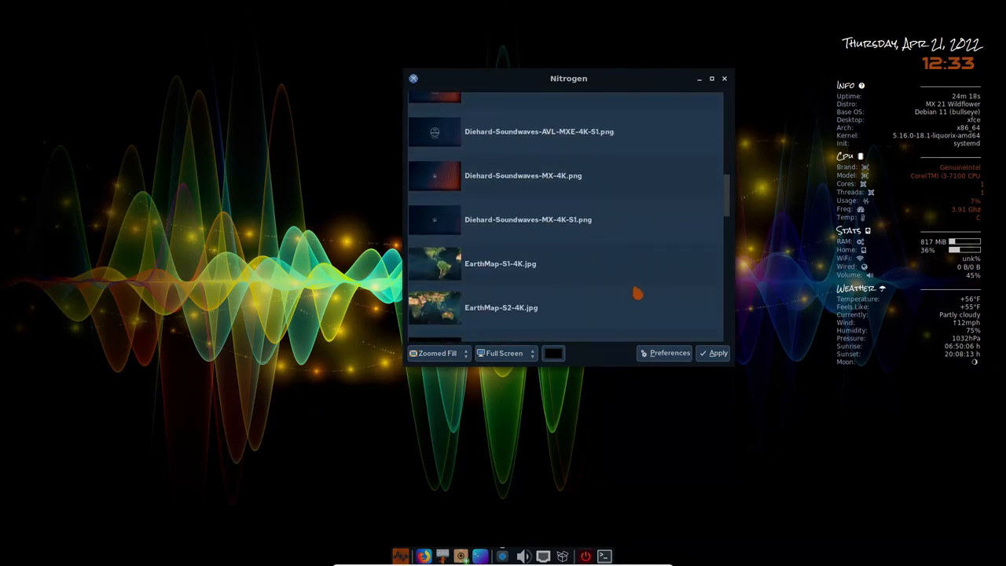
mouse_move(668, 305)
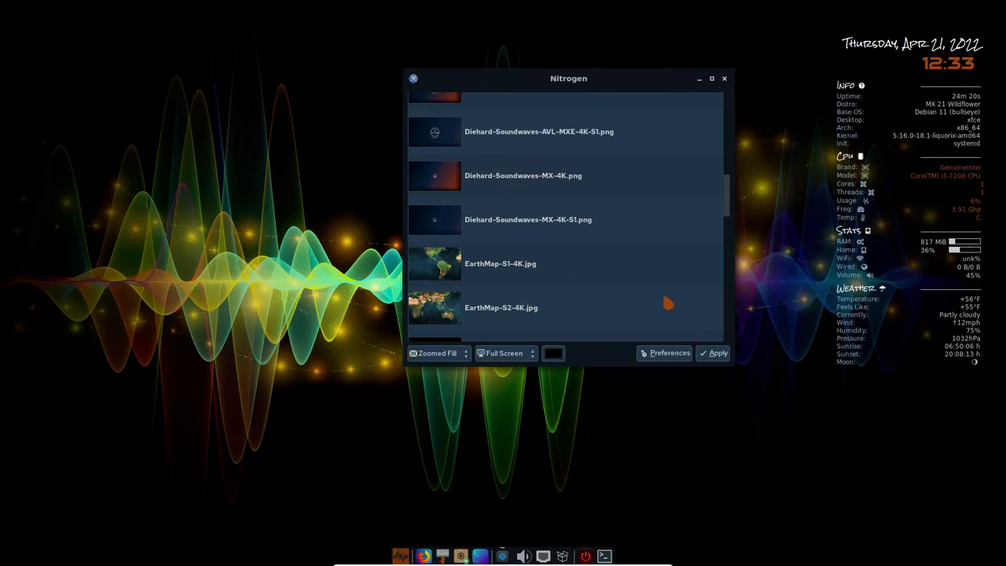
scroll("down", 3)
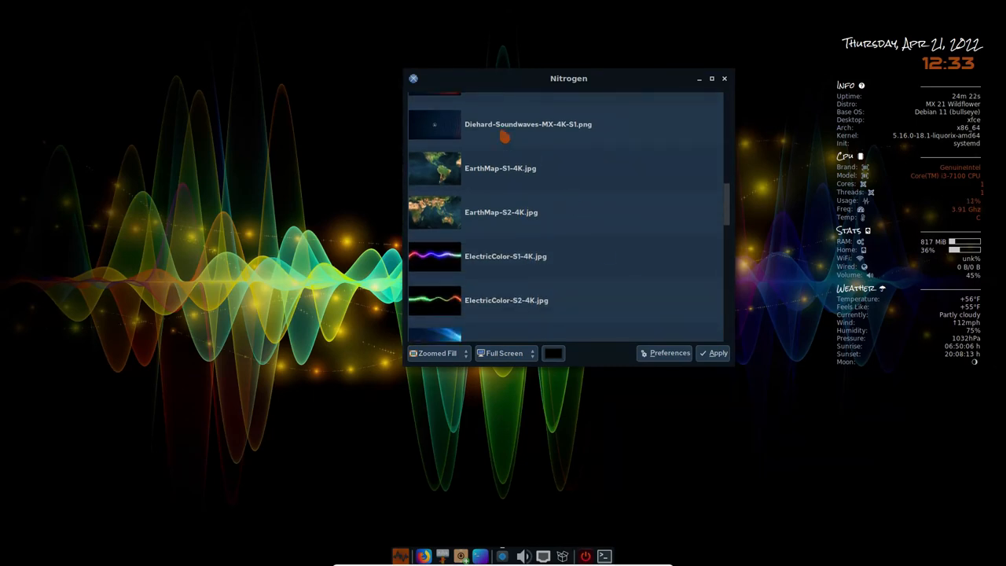
scroll("down", 3)
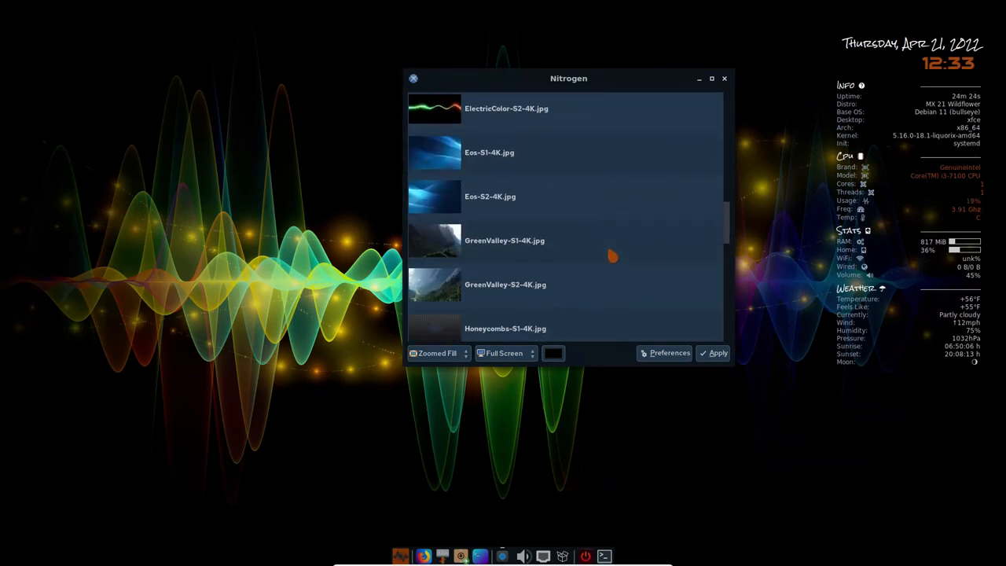
scroll("down", 3)
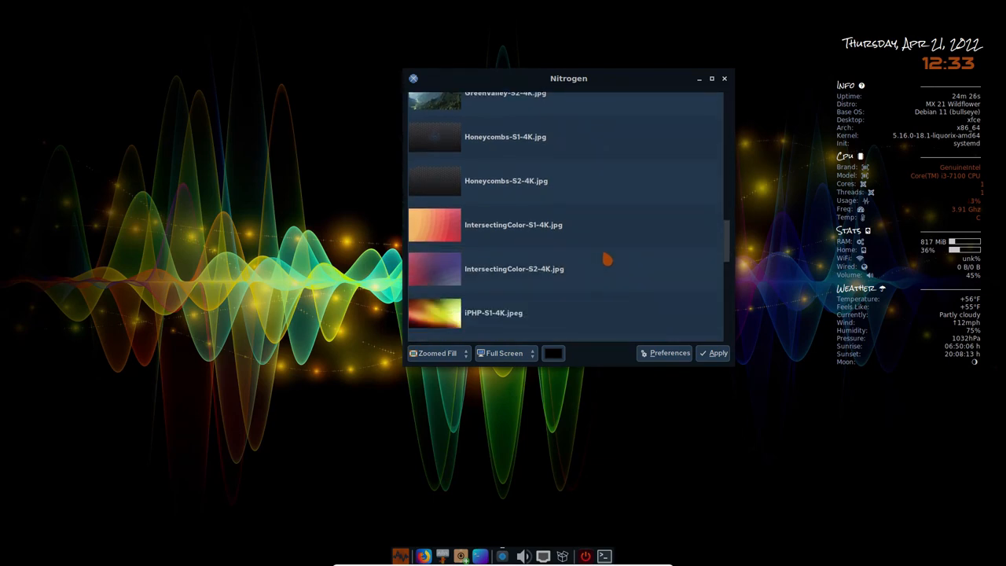
scroll("down", 3)
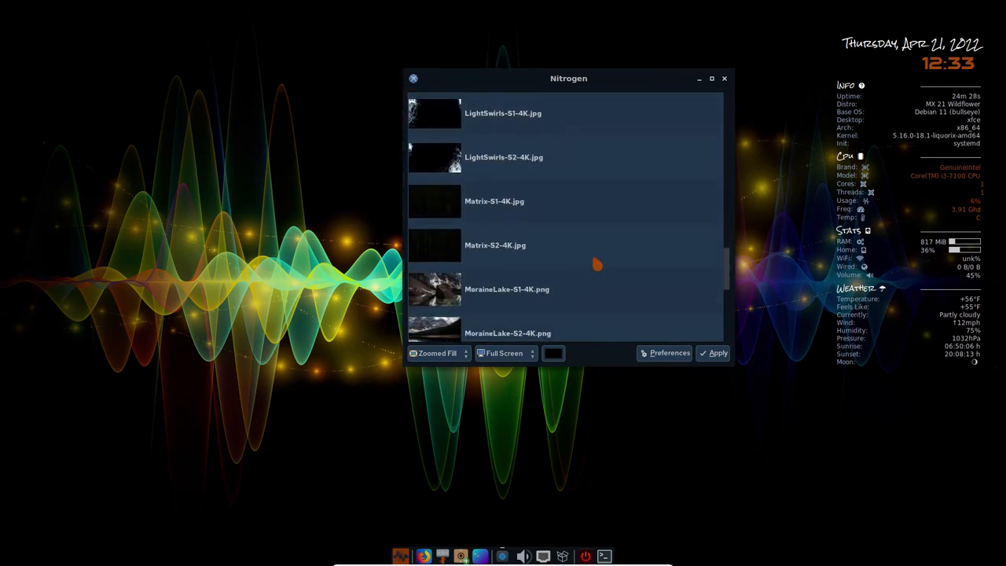
scroll("down", 3)
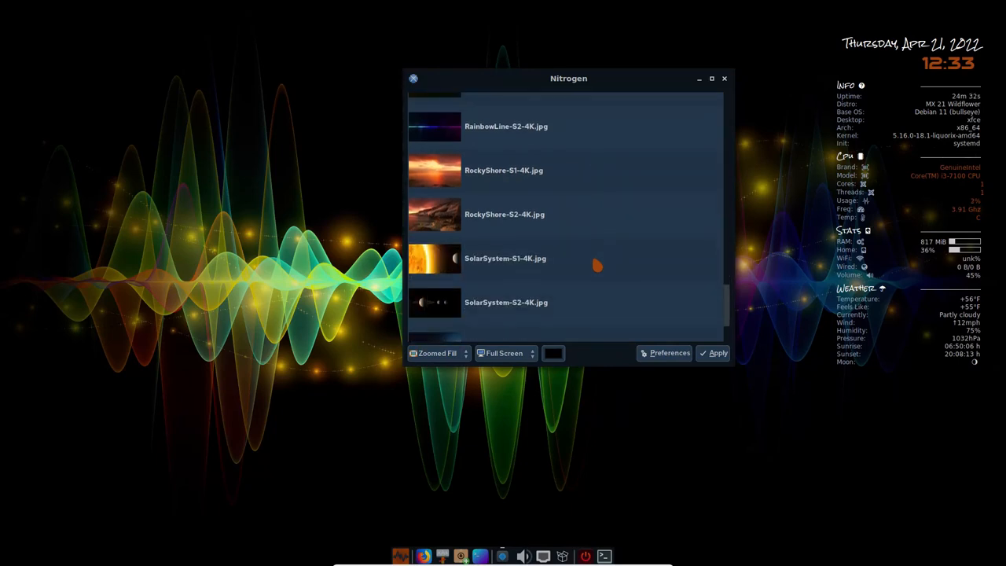
mouse_move(486, 225)
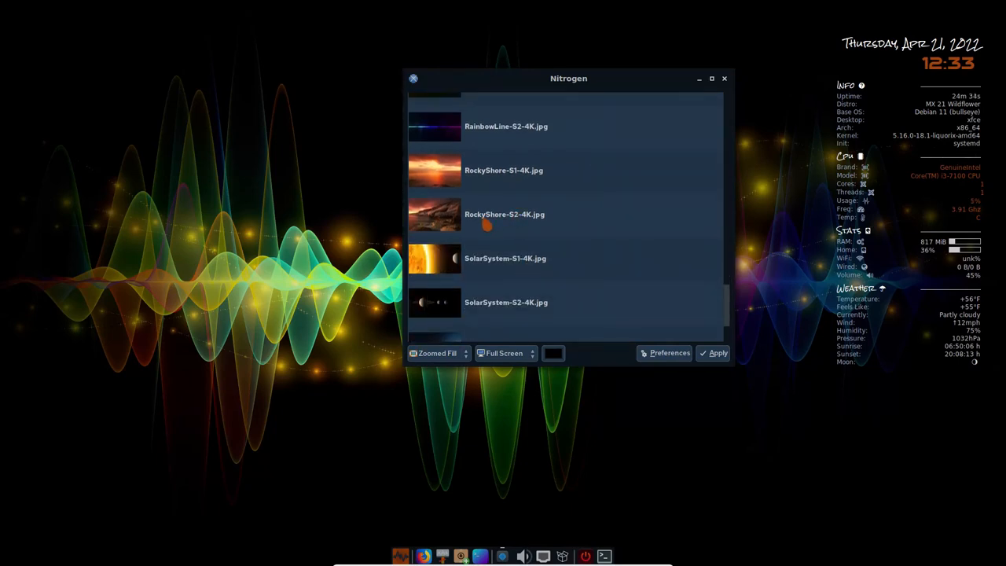
scroll("down", 3)
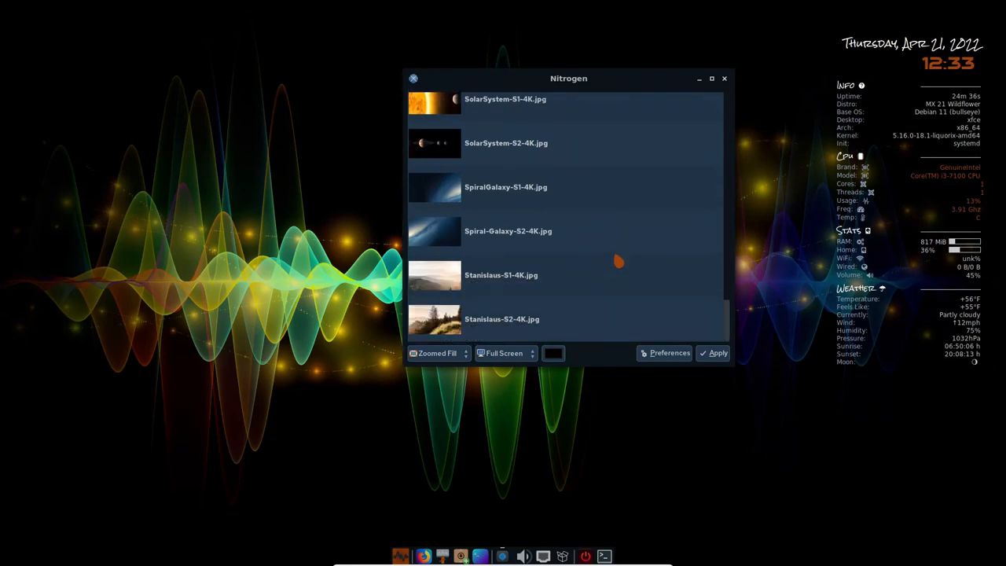
mouse_move(666, 308)
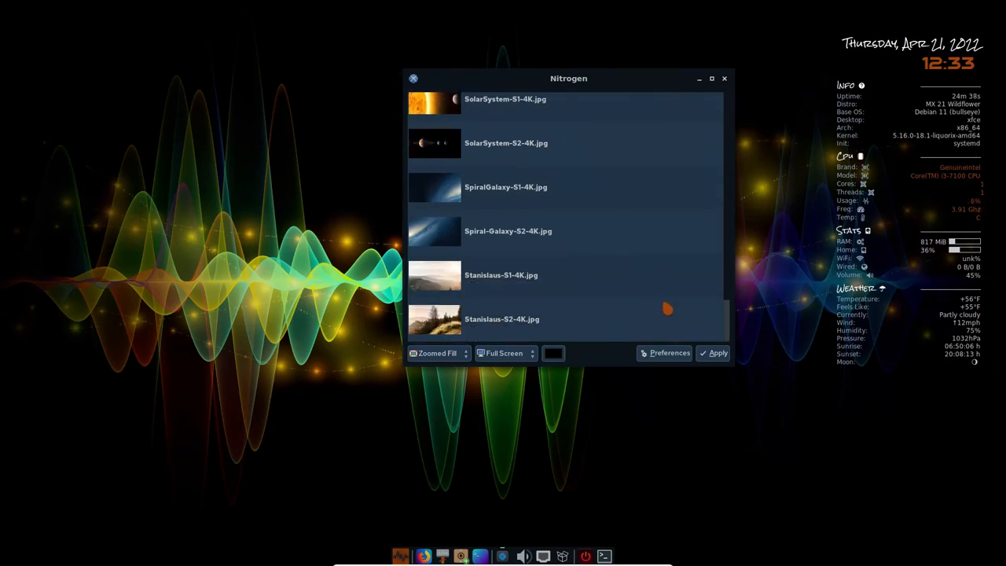
mouse_move(739, 98)
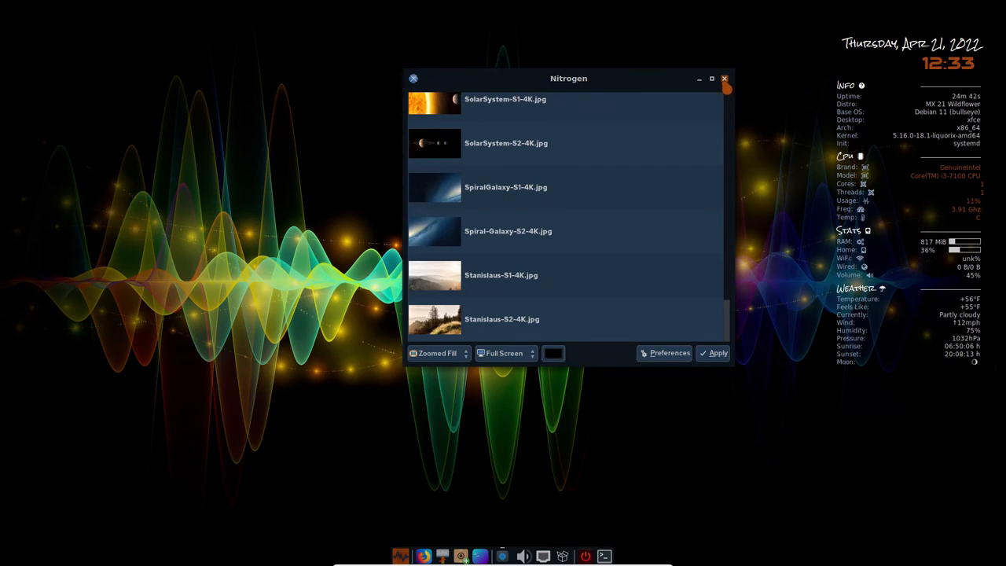
Step: Close Nitrogen without applying a new wallpaper, leaving the original desktop background
left_click(724, 78)
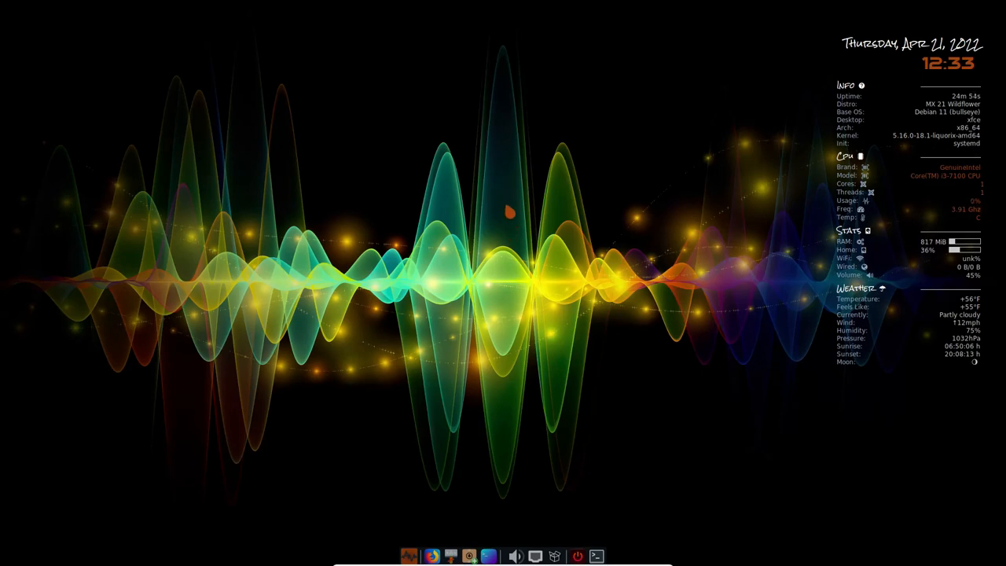
mouse_move(443, 479)
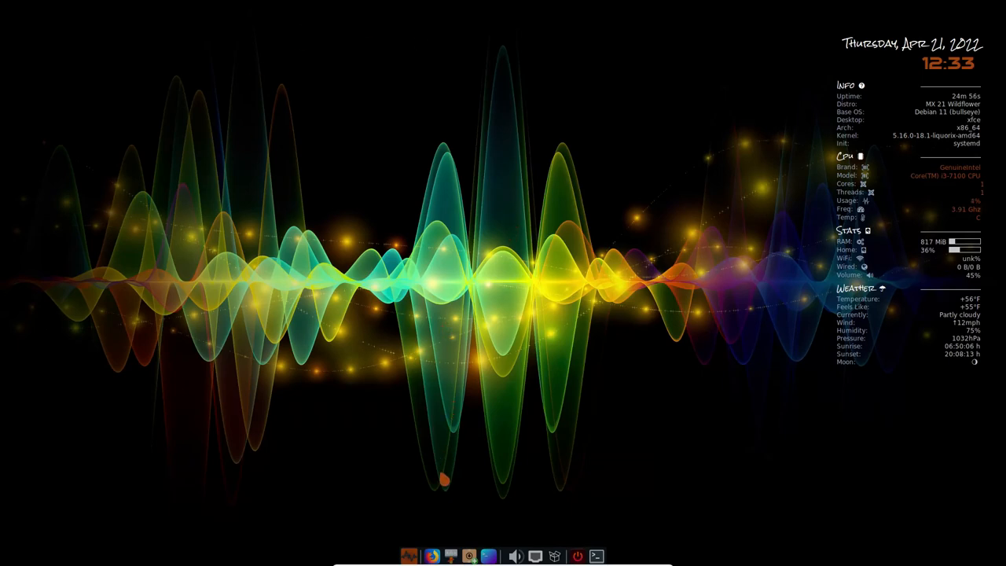